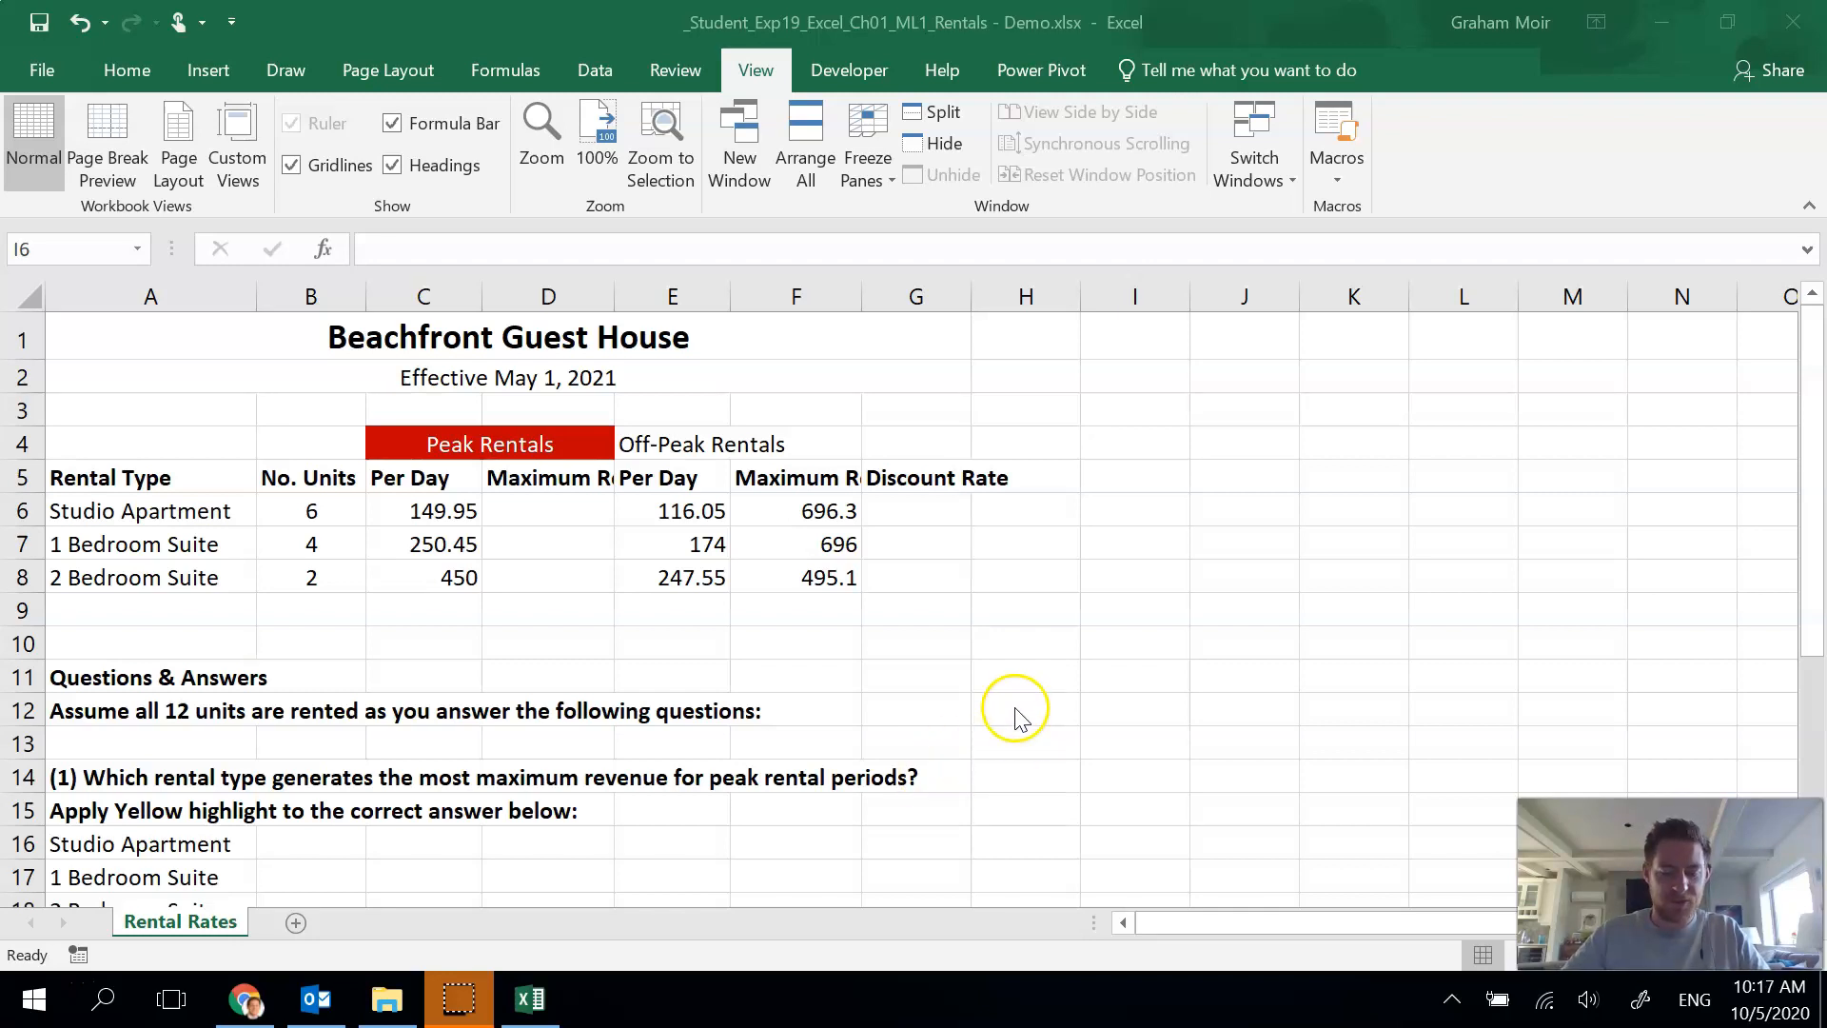
mouse_move(1026, 685)
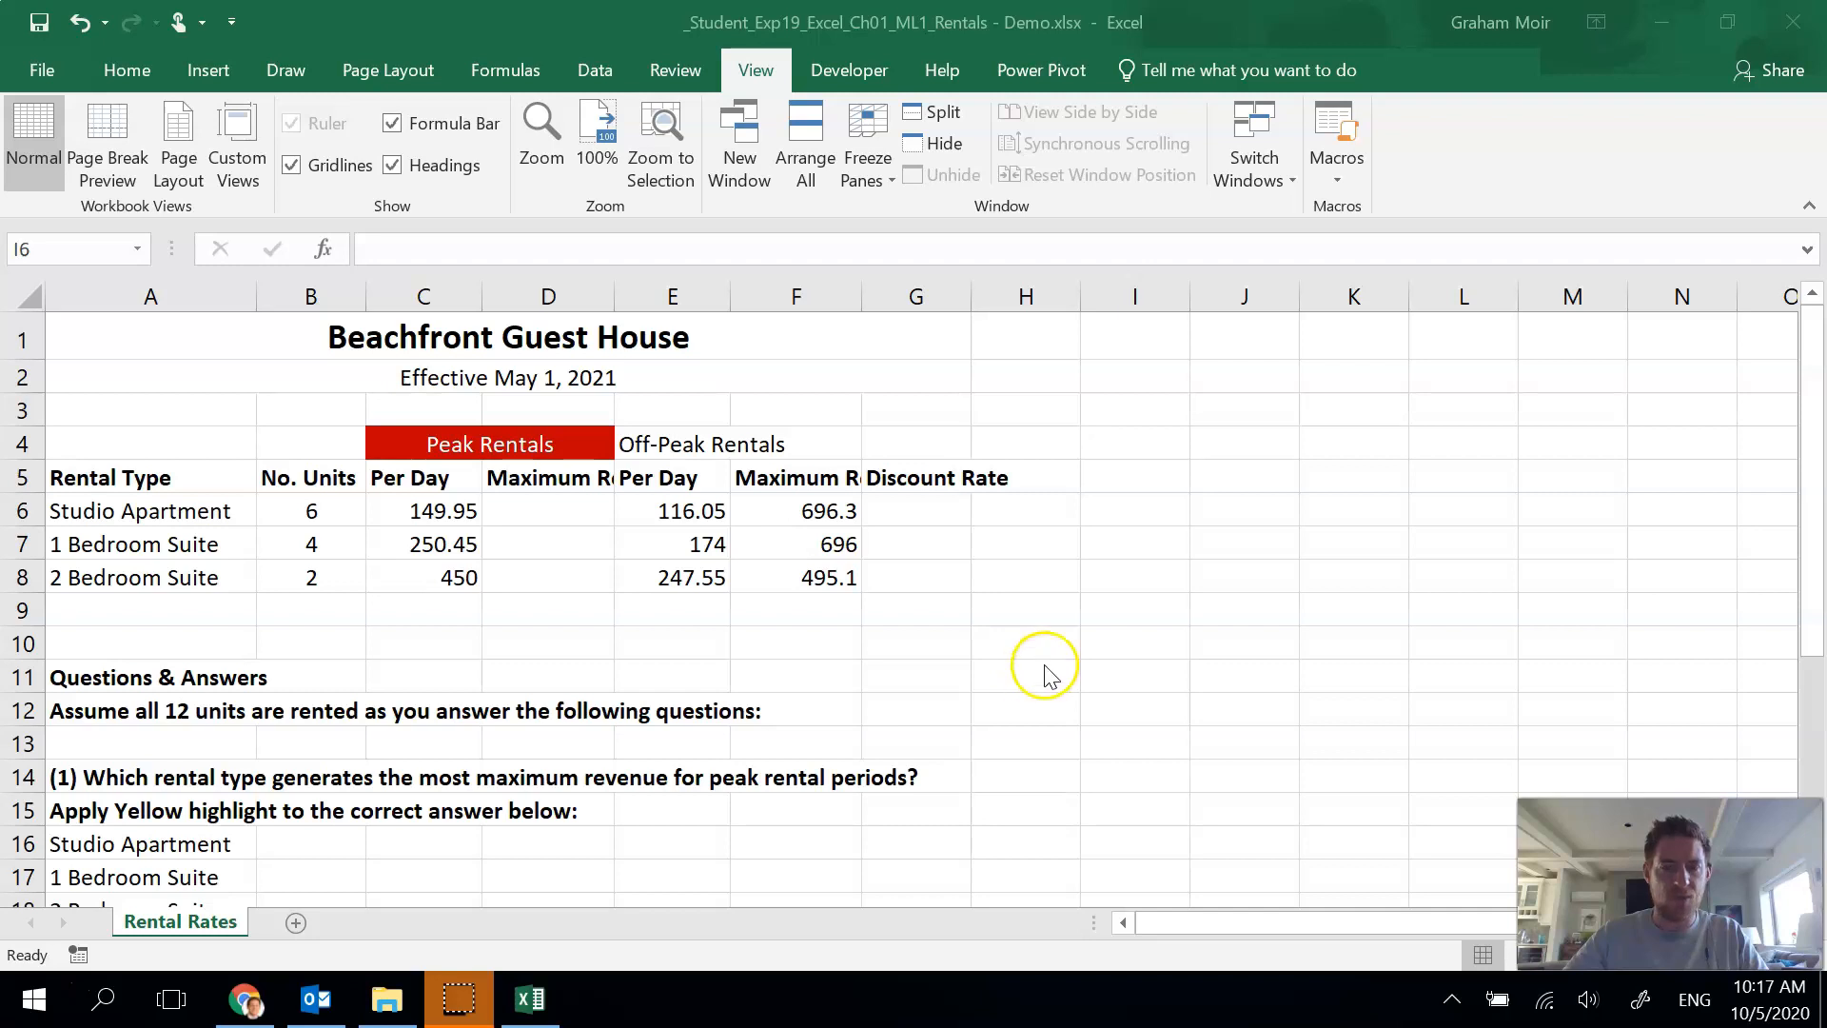
mouse_move(142, 232)
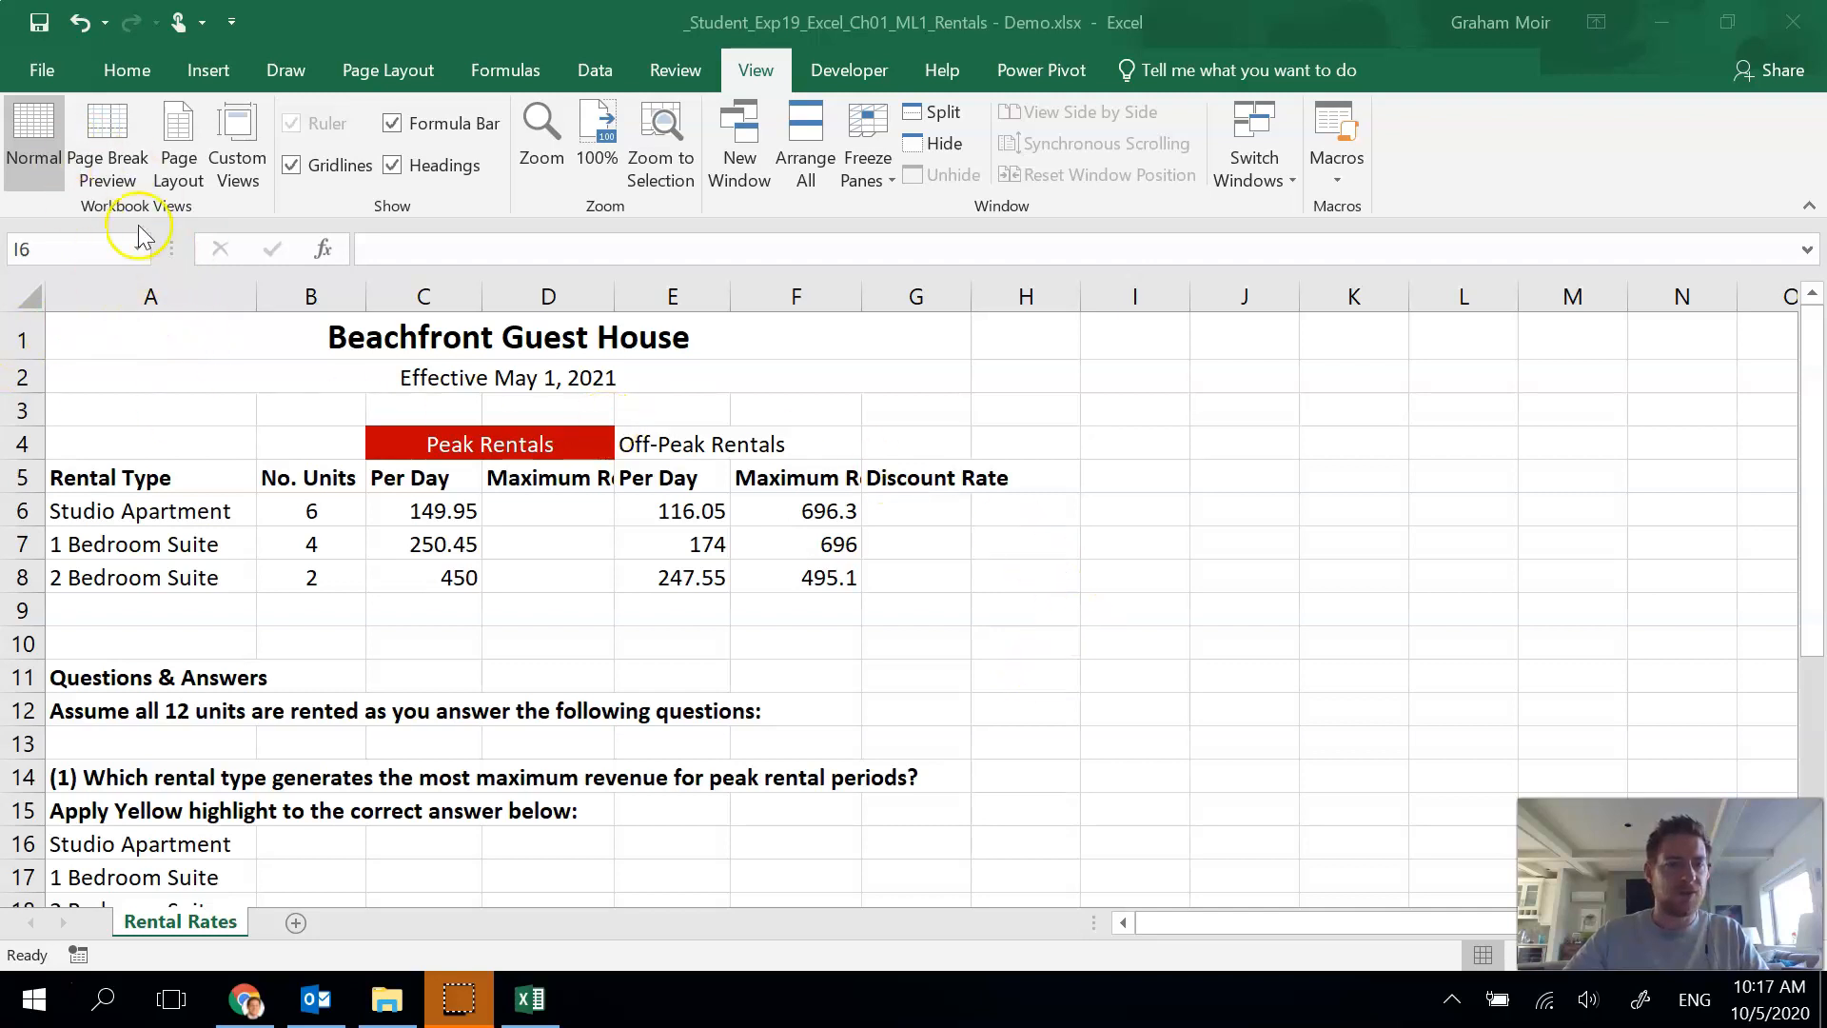
- Apply a Heading cell style to the title in A1 and a lighter heading style to A2
left_click(126, 70)
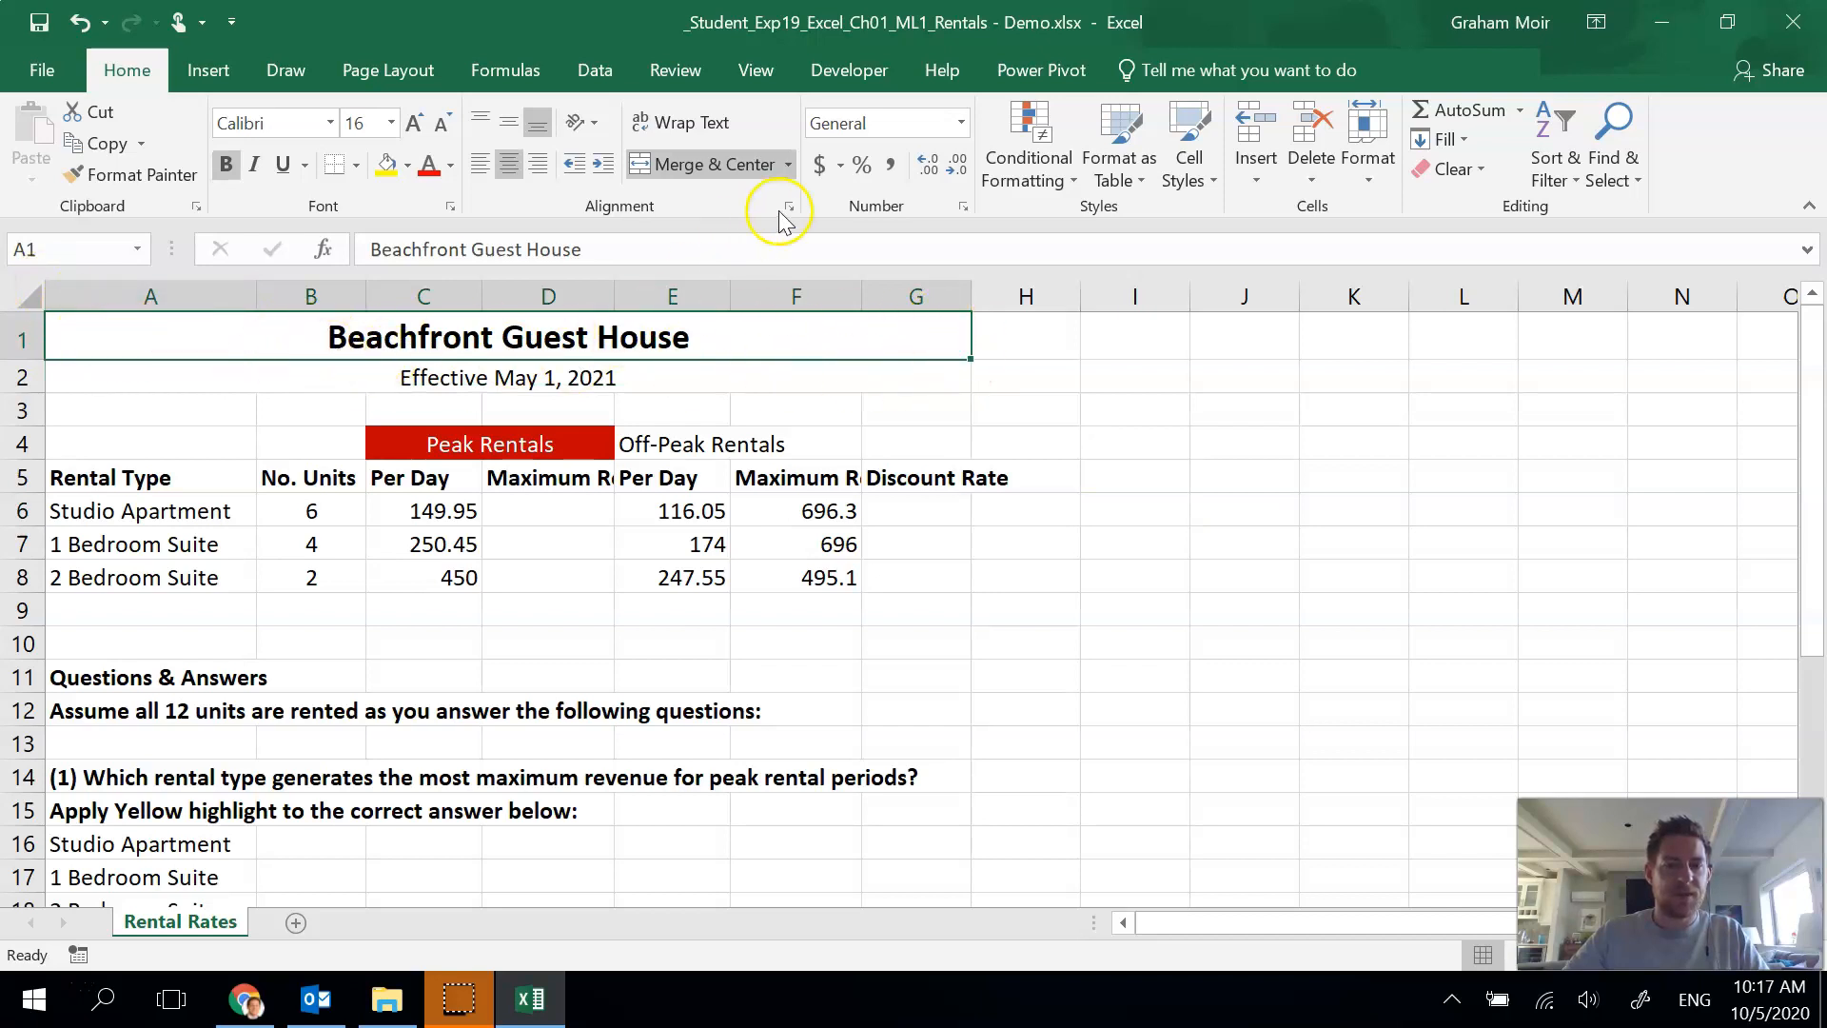
mouse_move(1188, 147)
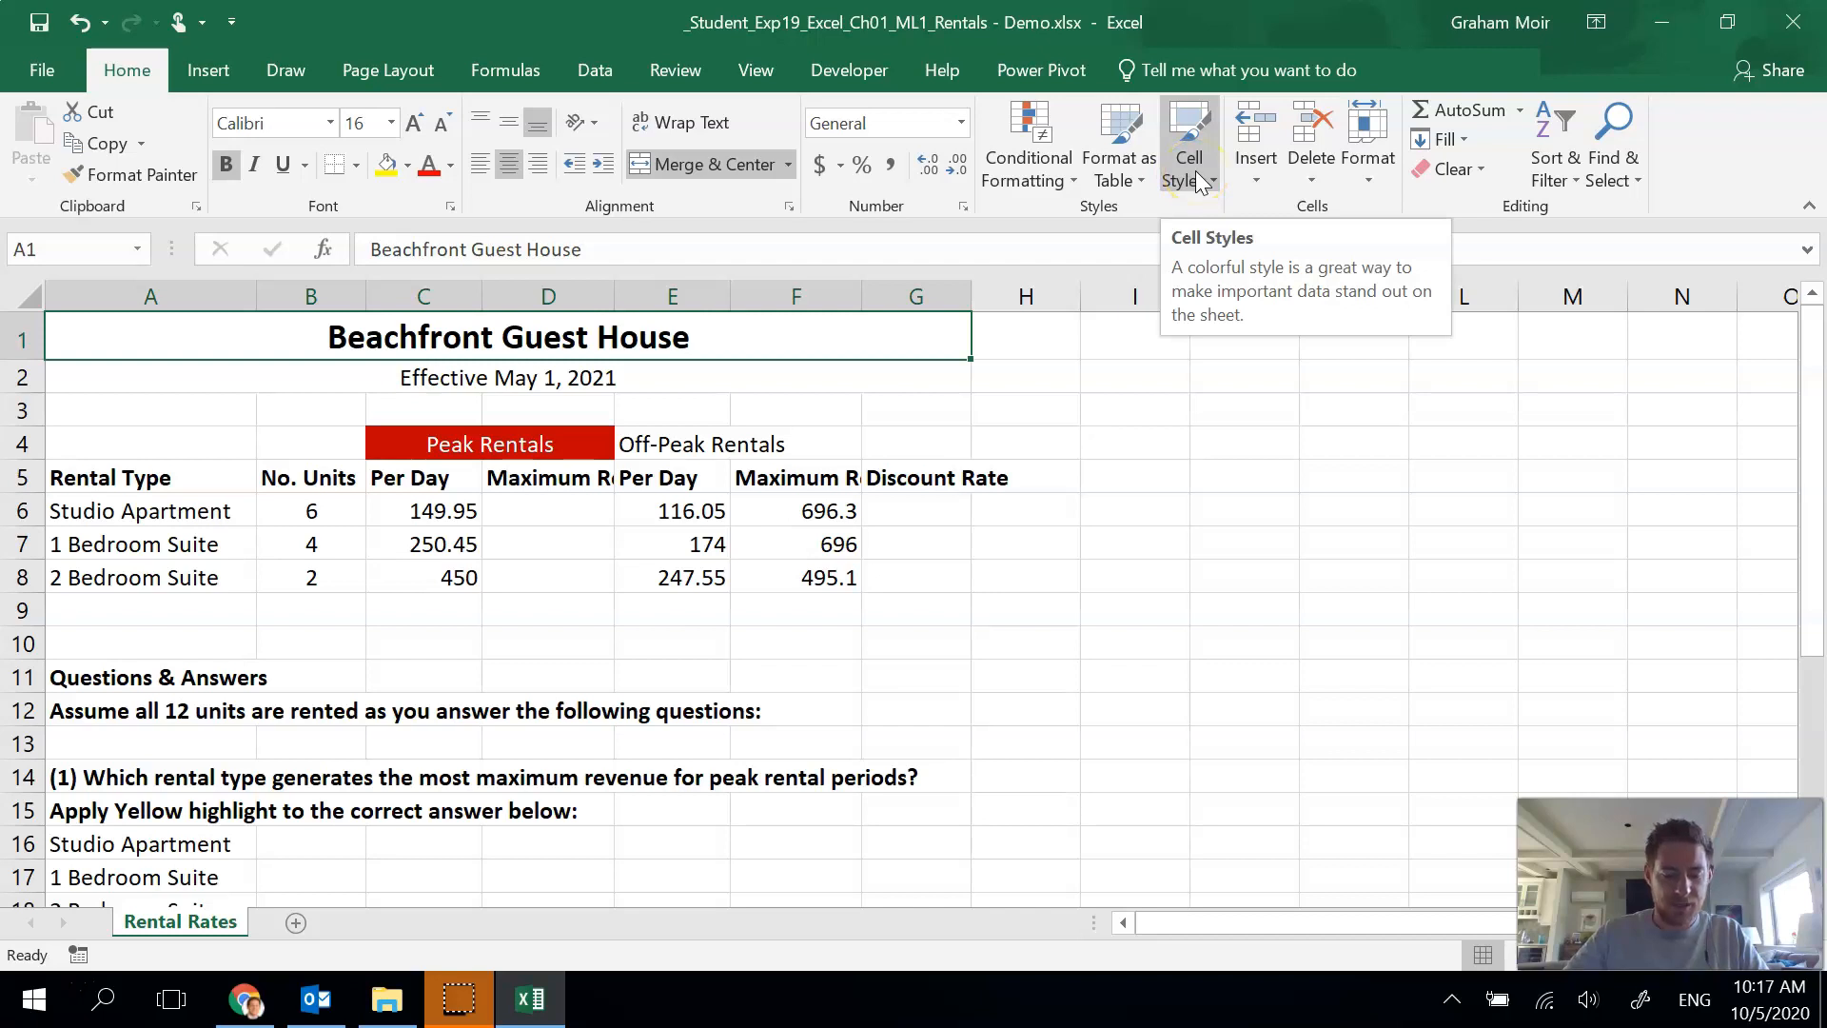
left_click(1186, 143)
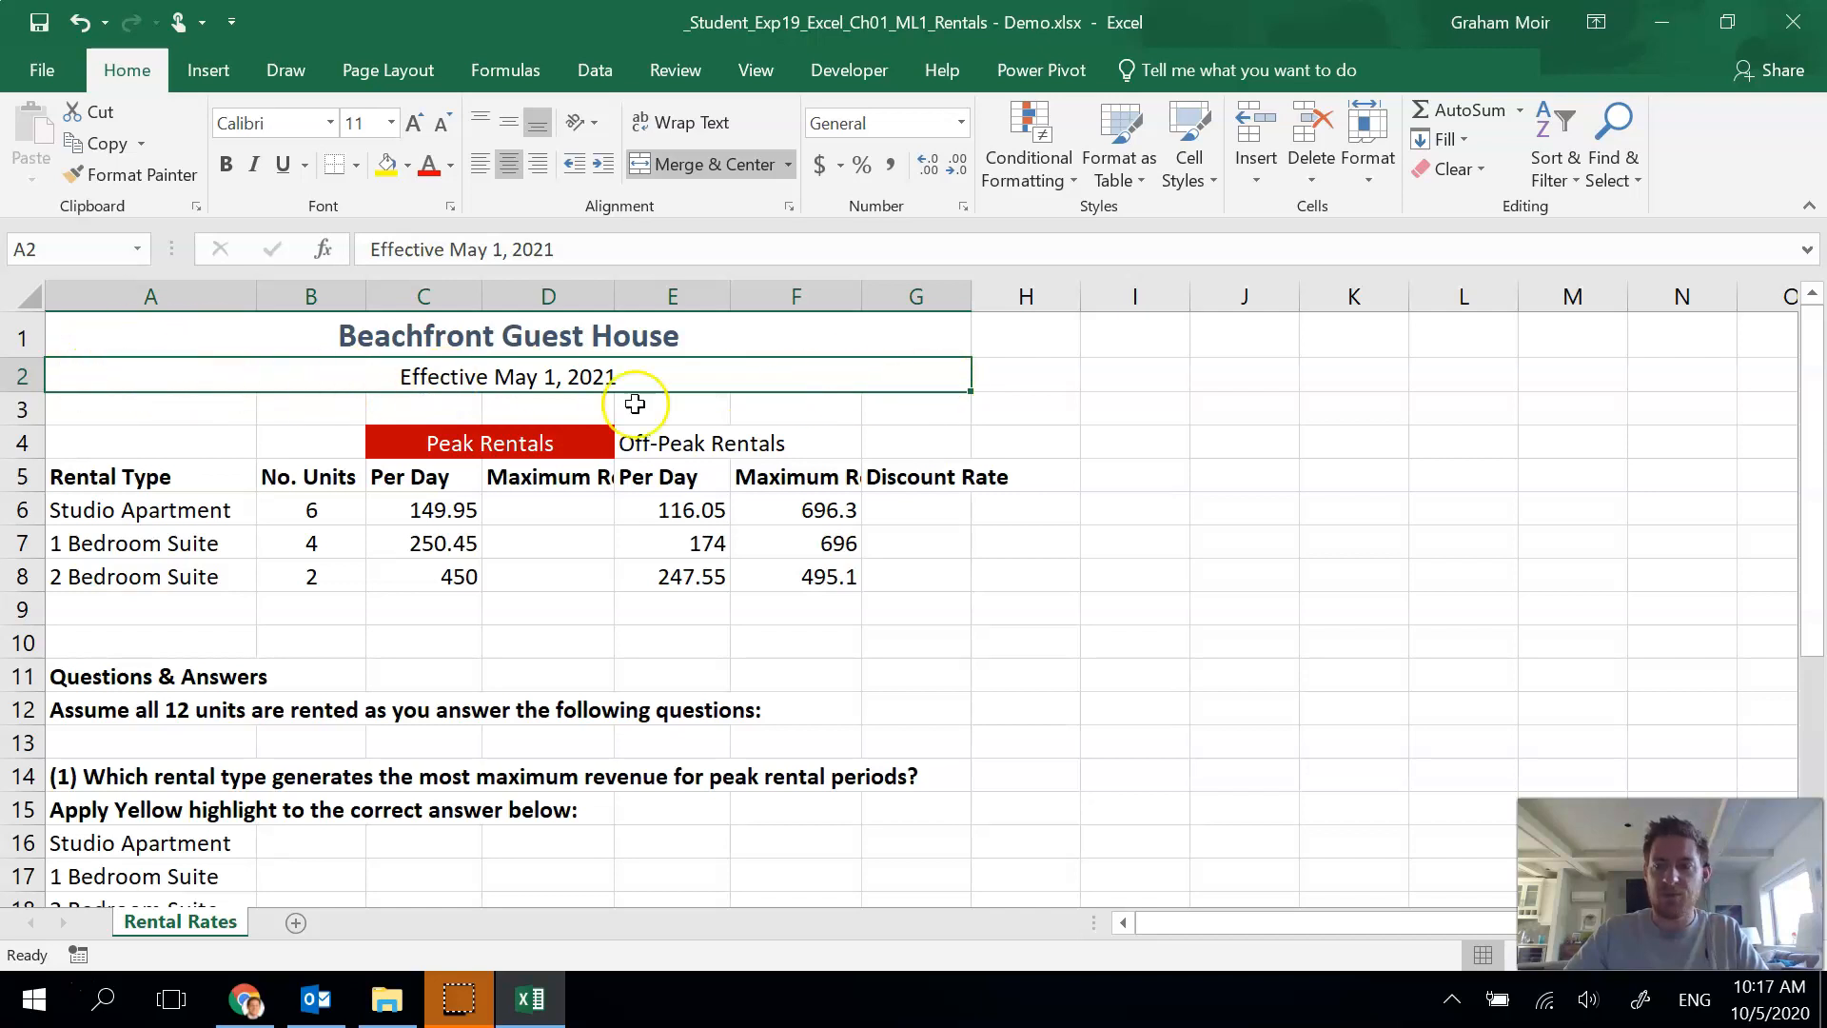
mouse_move(350, 396)
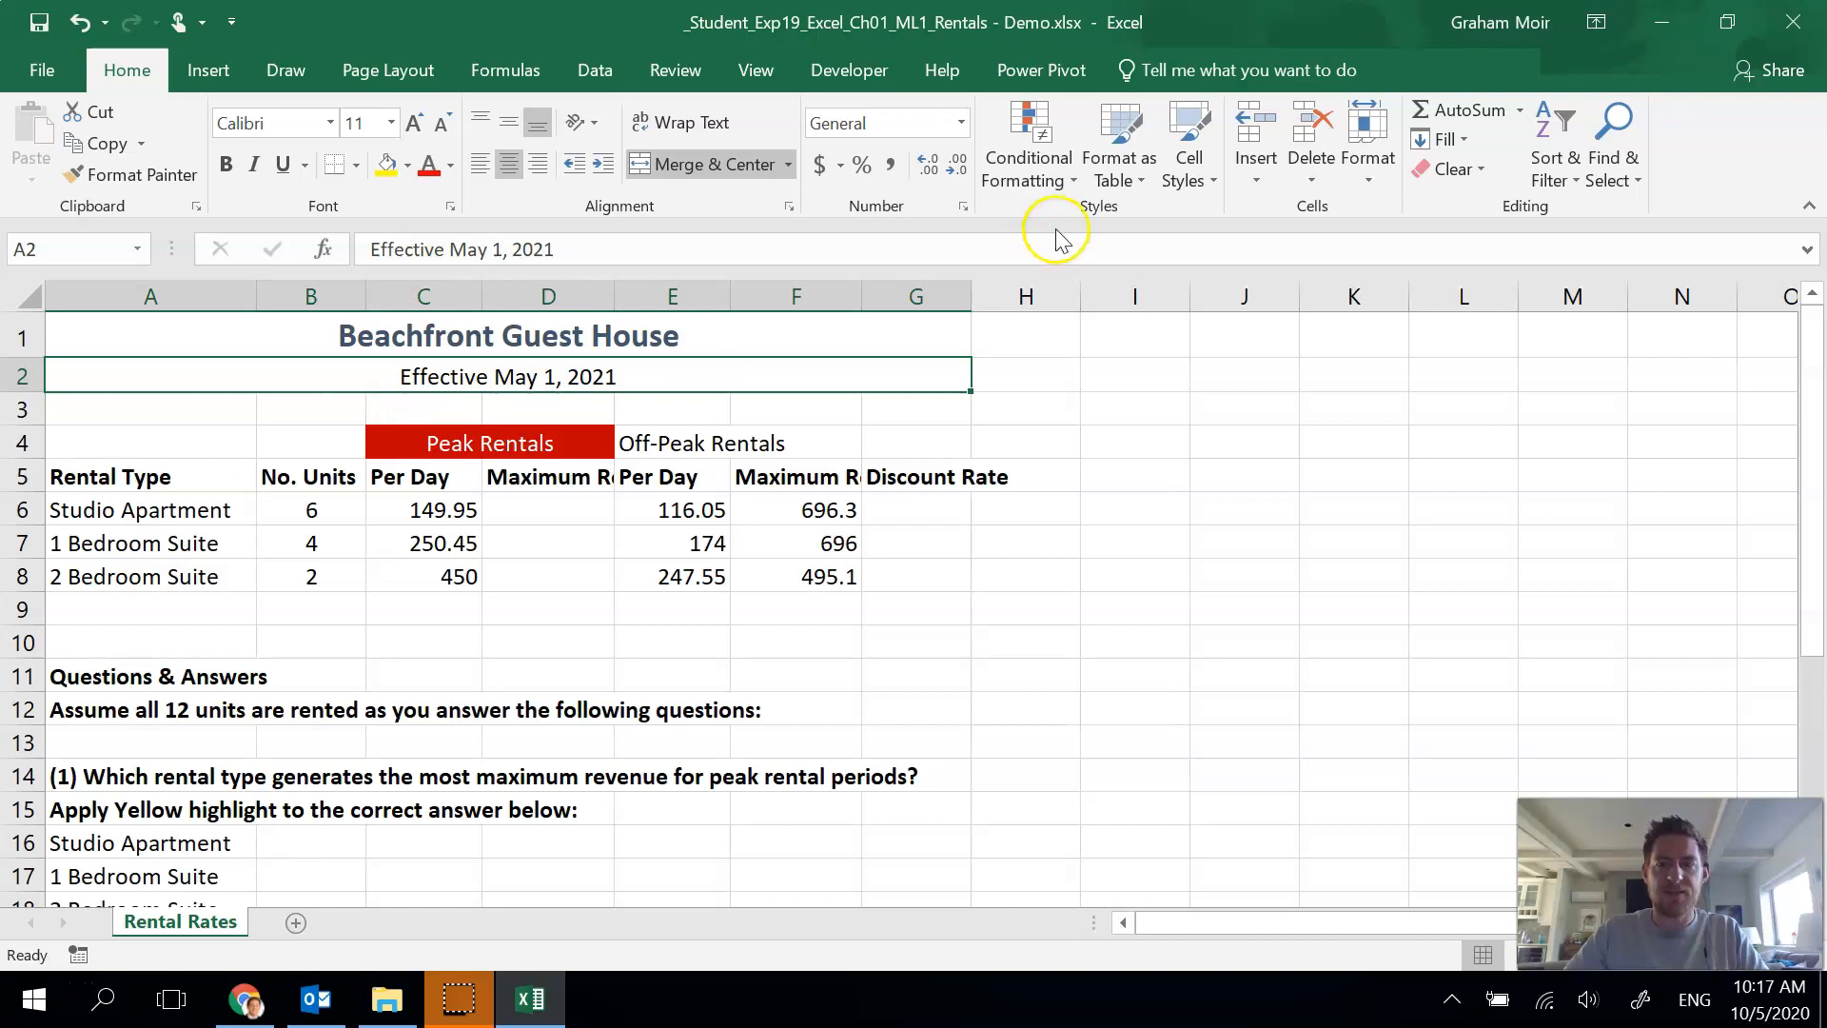
left_click(1188, 146)
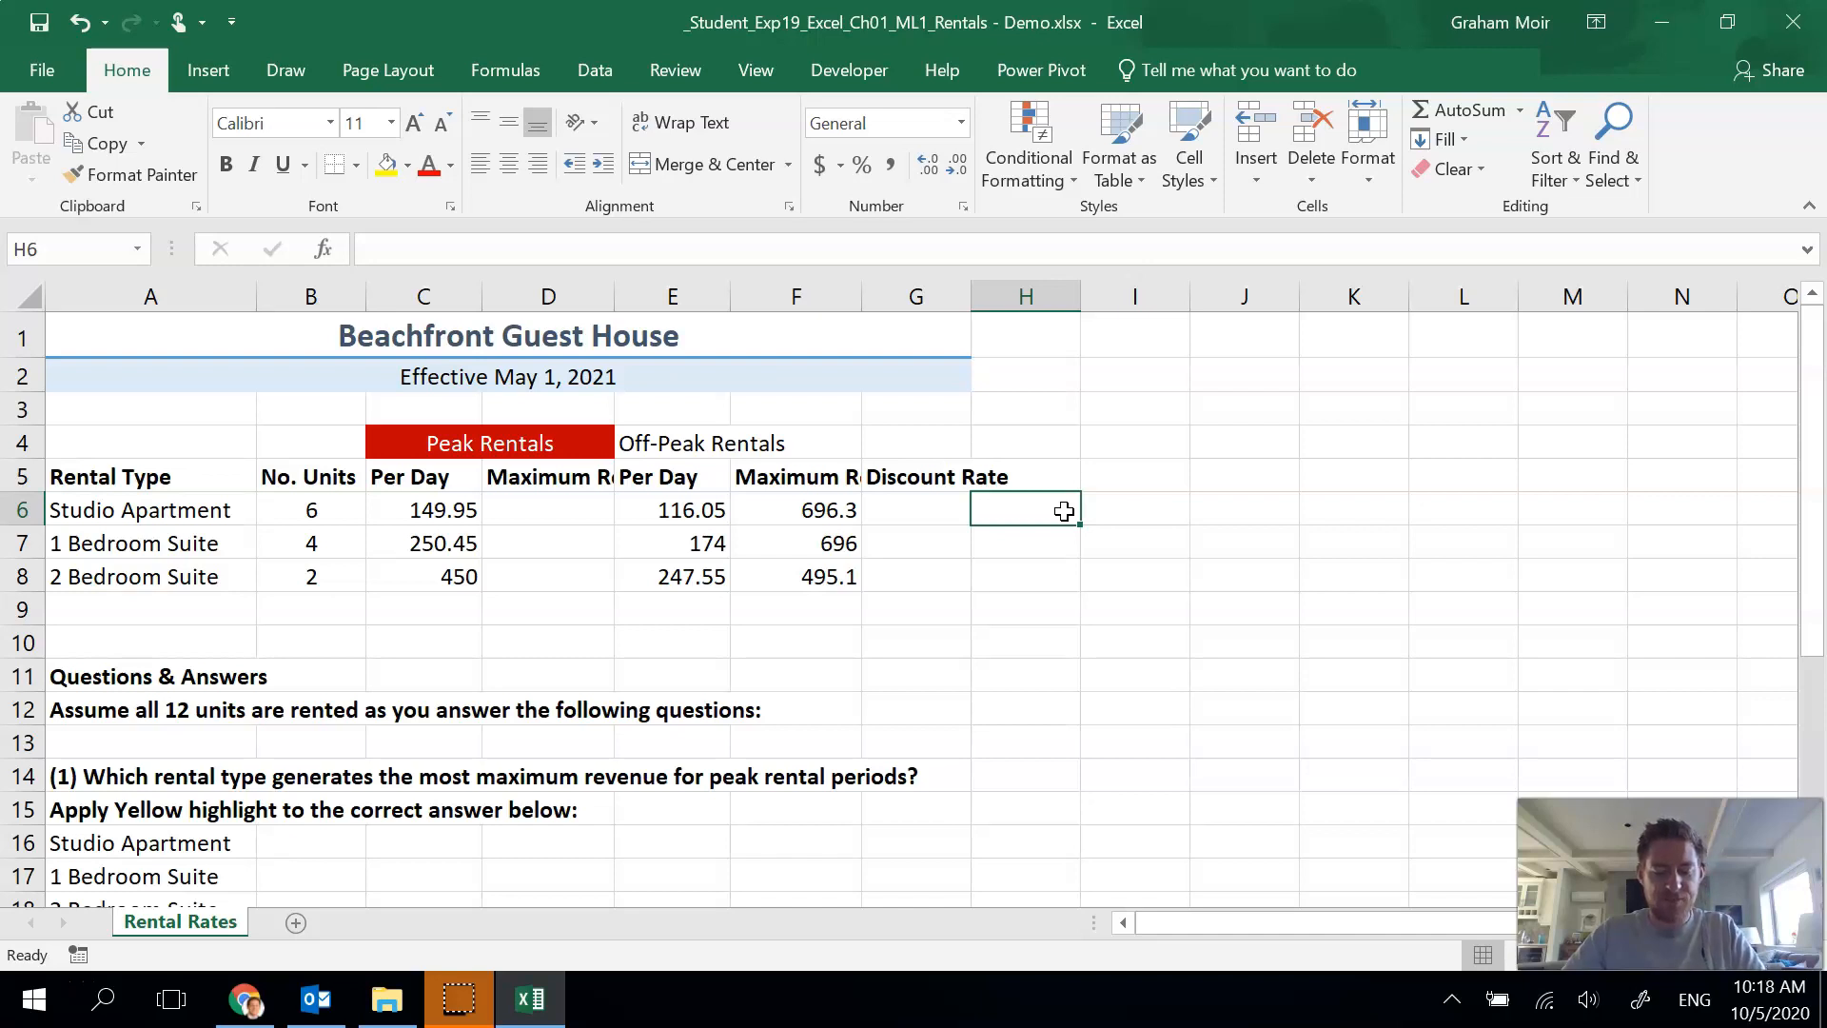
- Merge and centre the Off-Peak Rentals heading across E4:G4
left_click(671, 443)
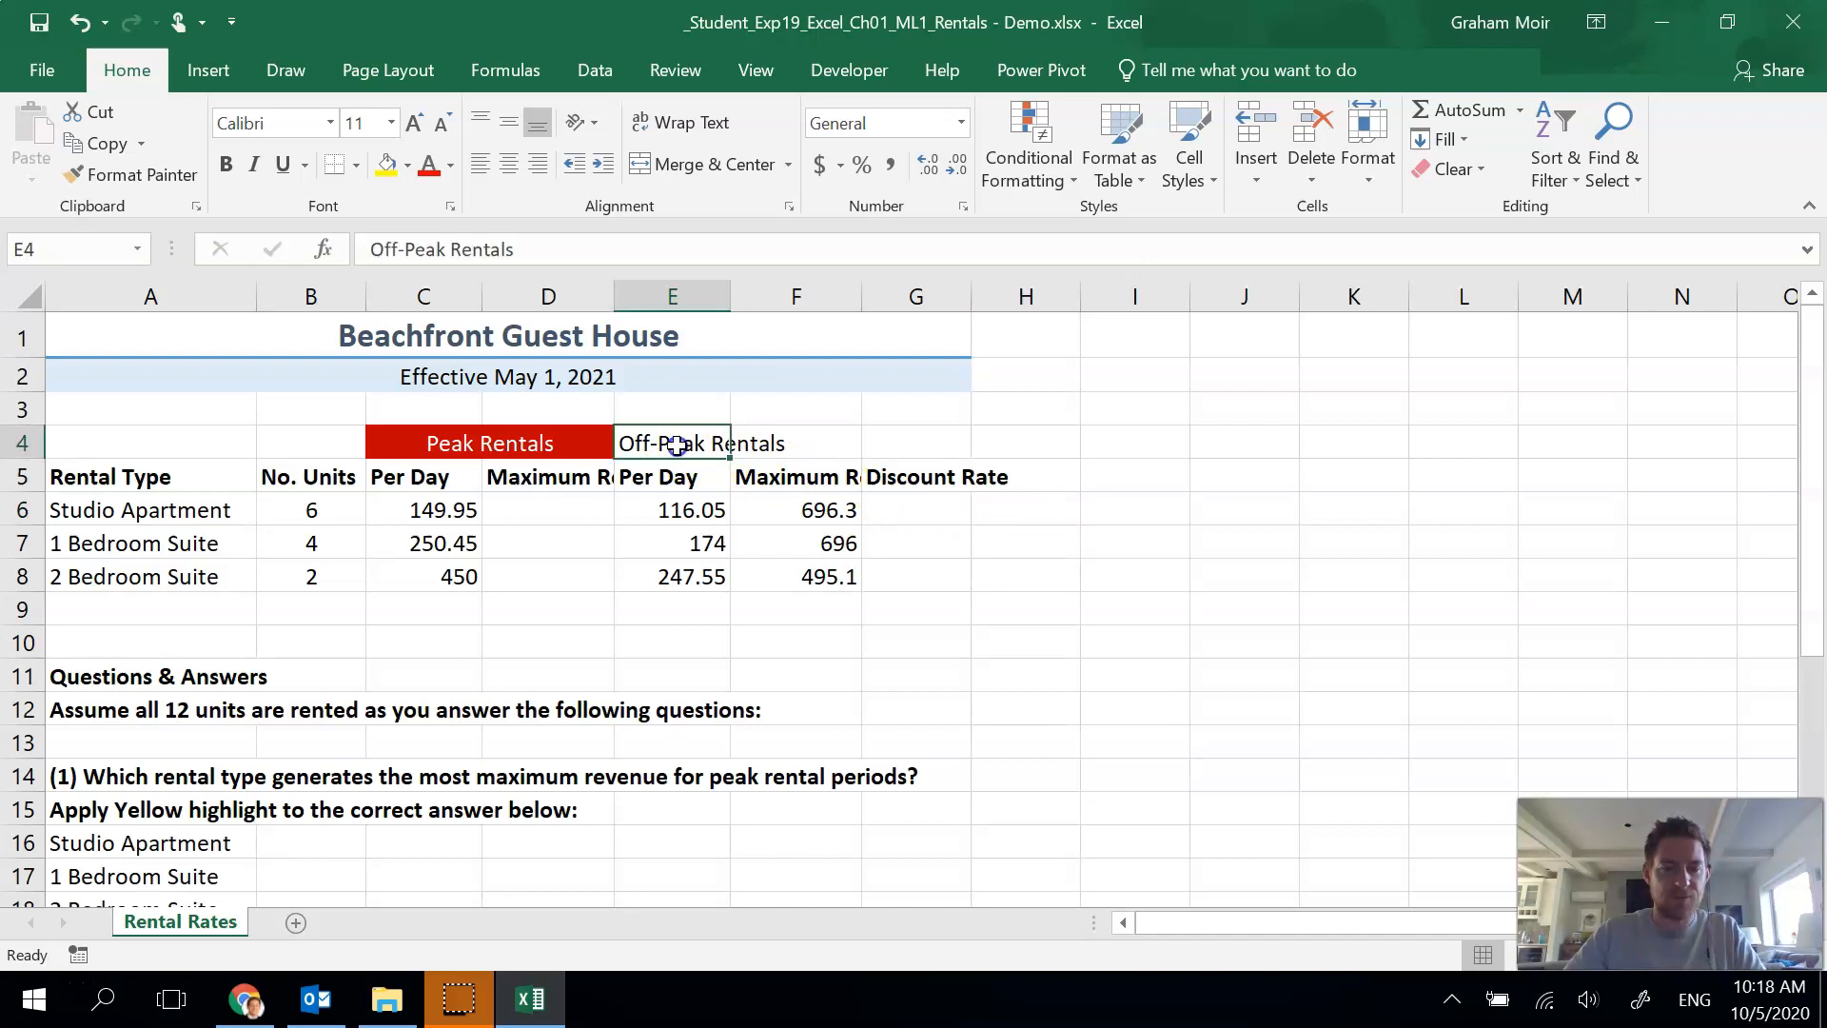
left_click_drag(672, 443, 795, 444)
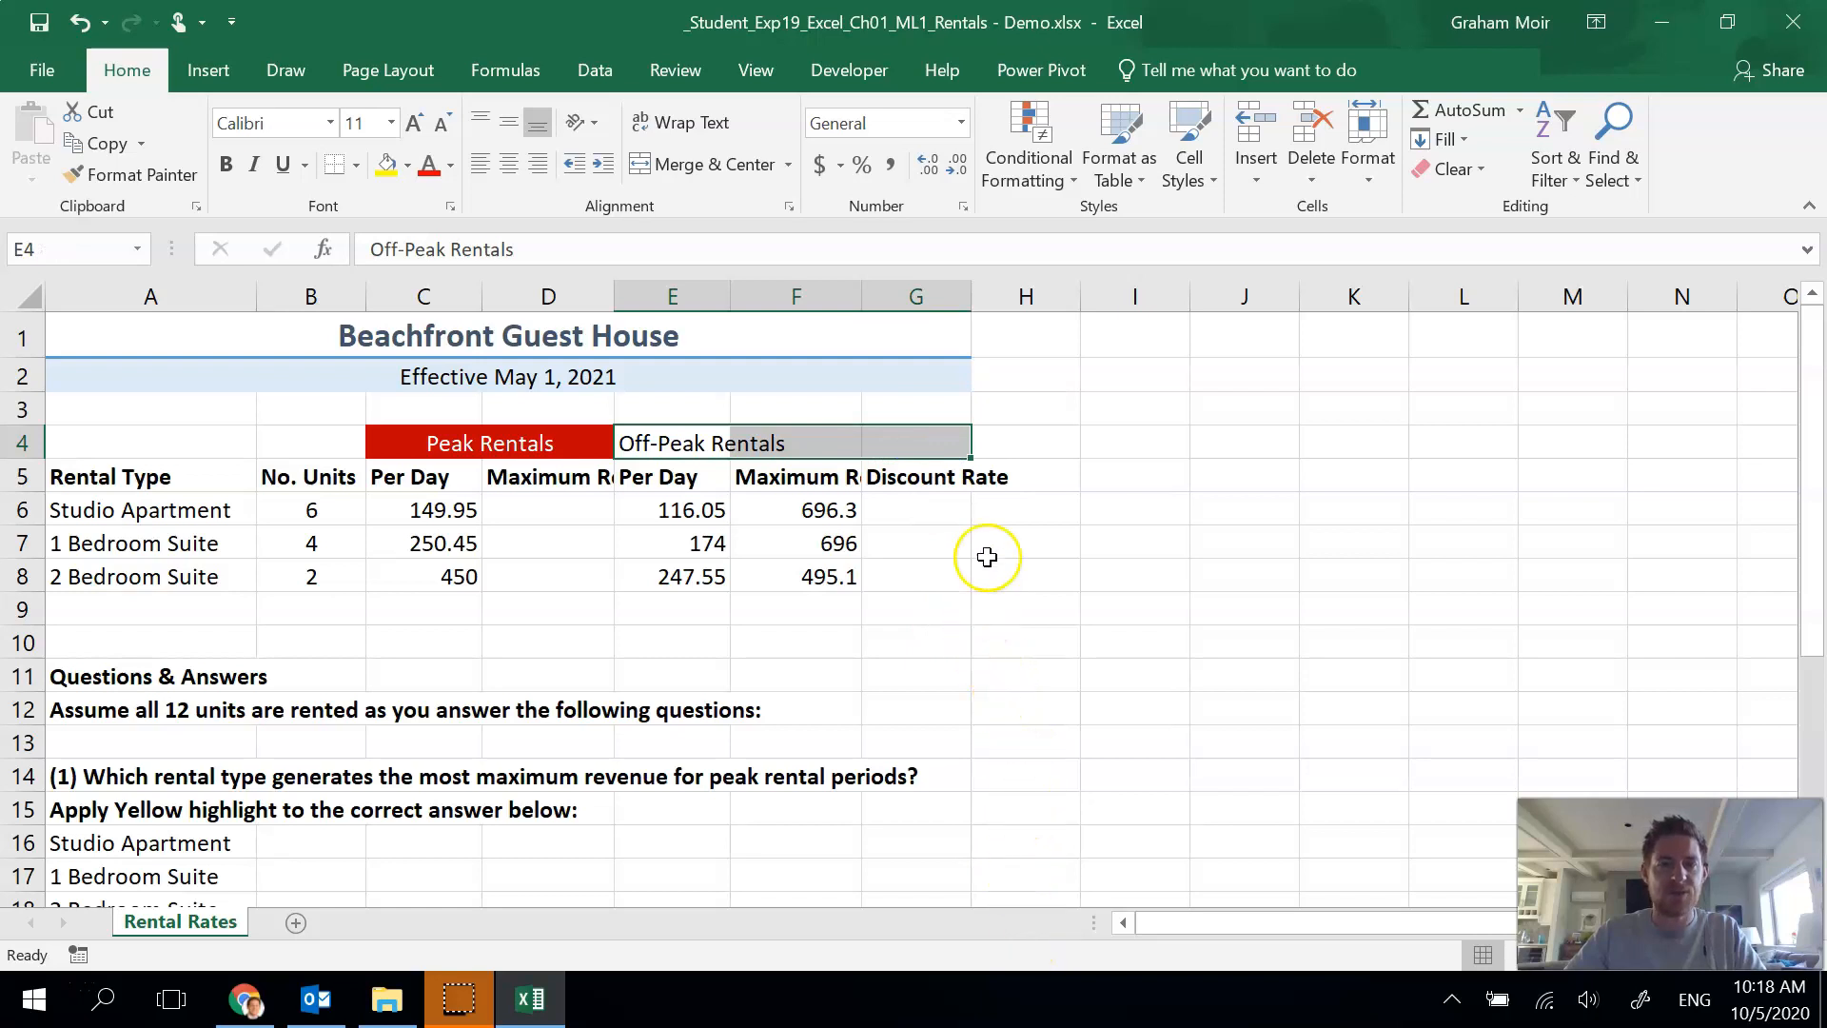
mouse_move(708, 163)
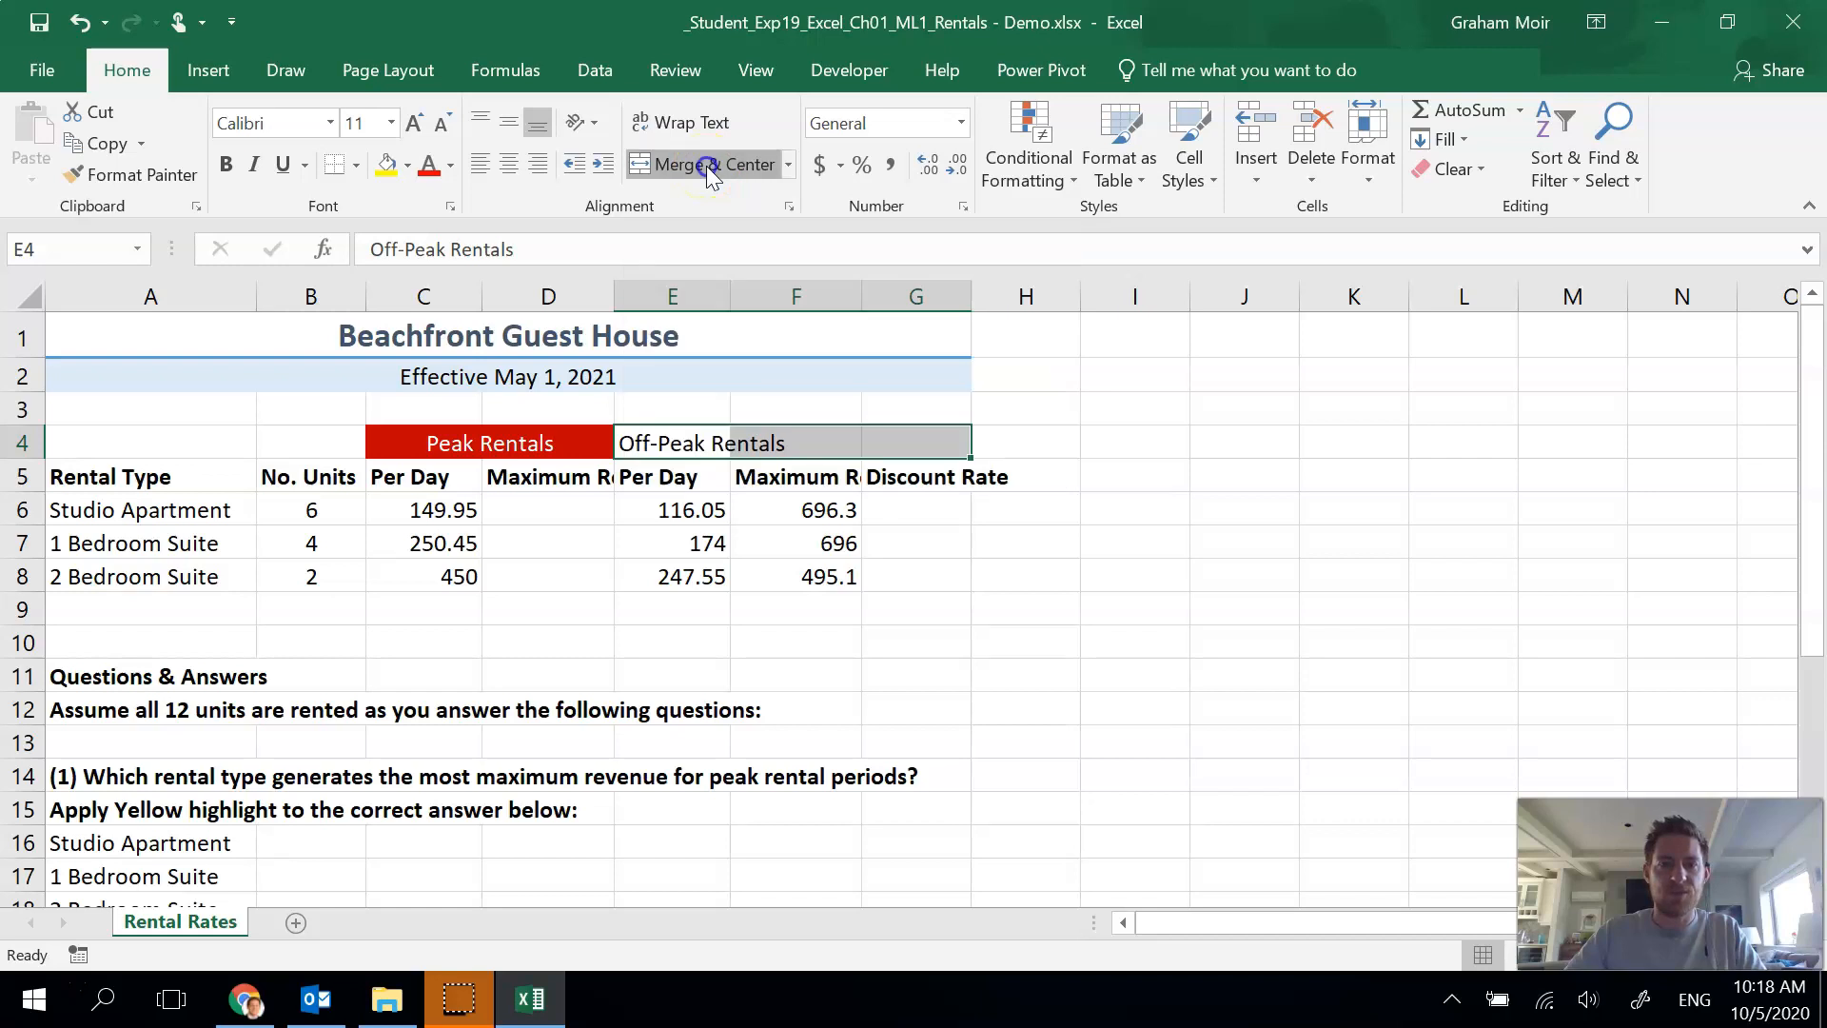
left_click(691, 164)
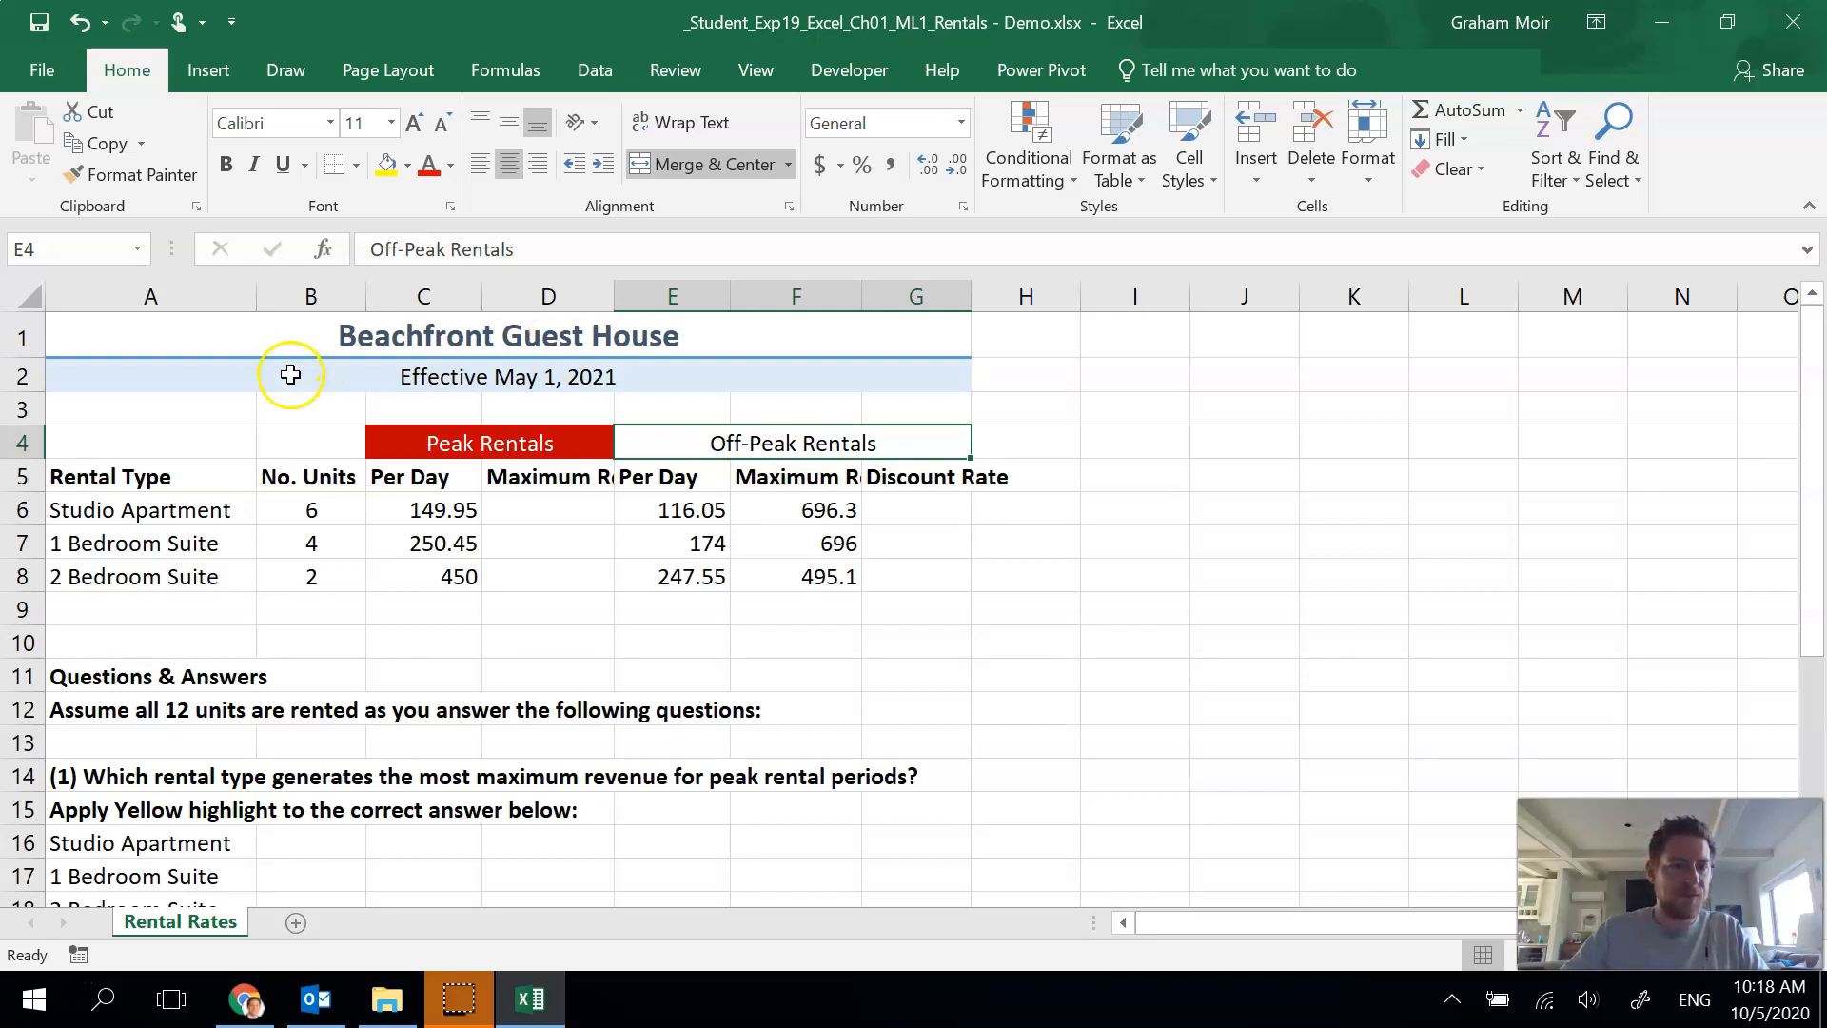
- Fill the Off-Peak Rentals heading blue and make its text white
left_click(149, 442)
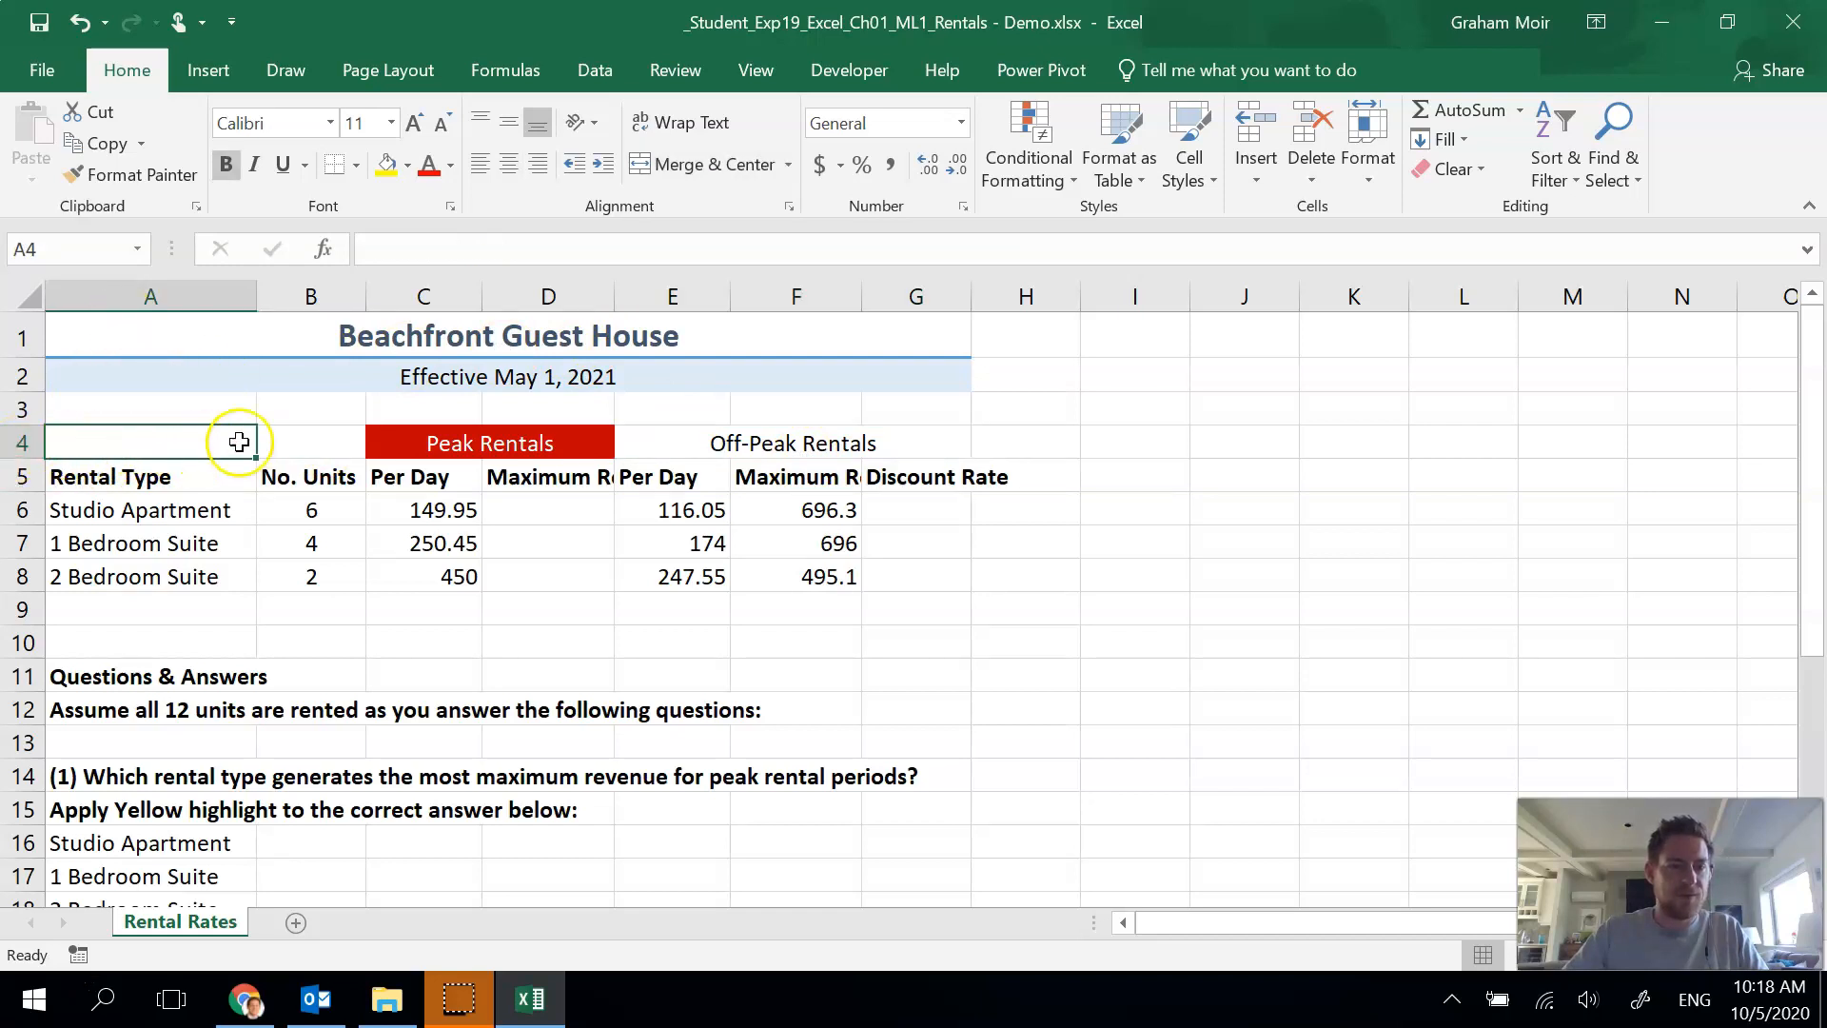
left_click(791, 444)
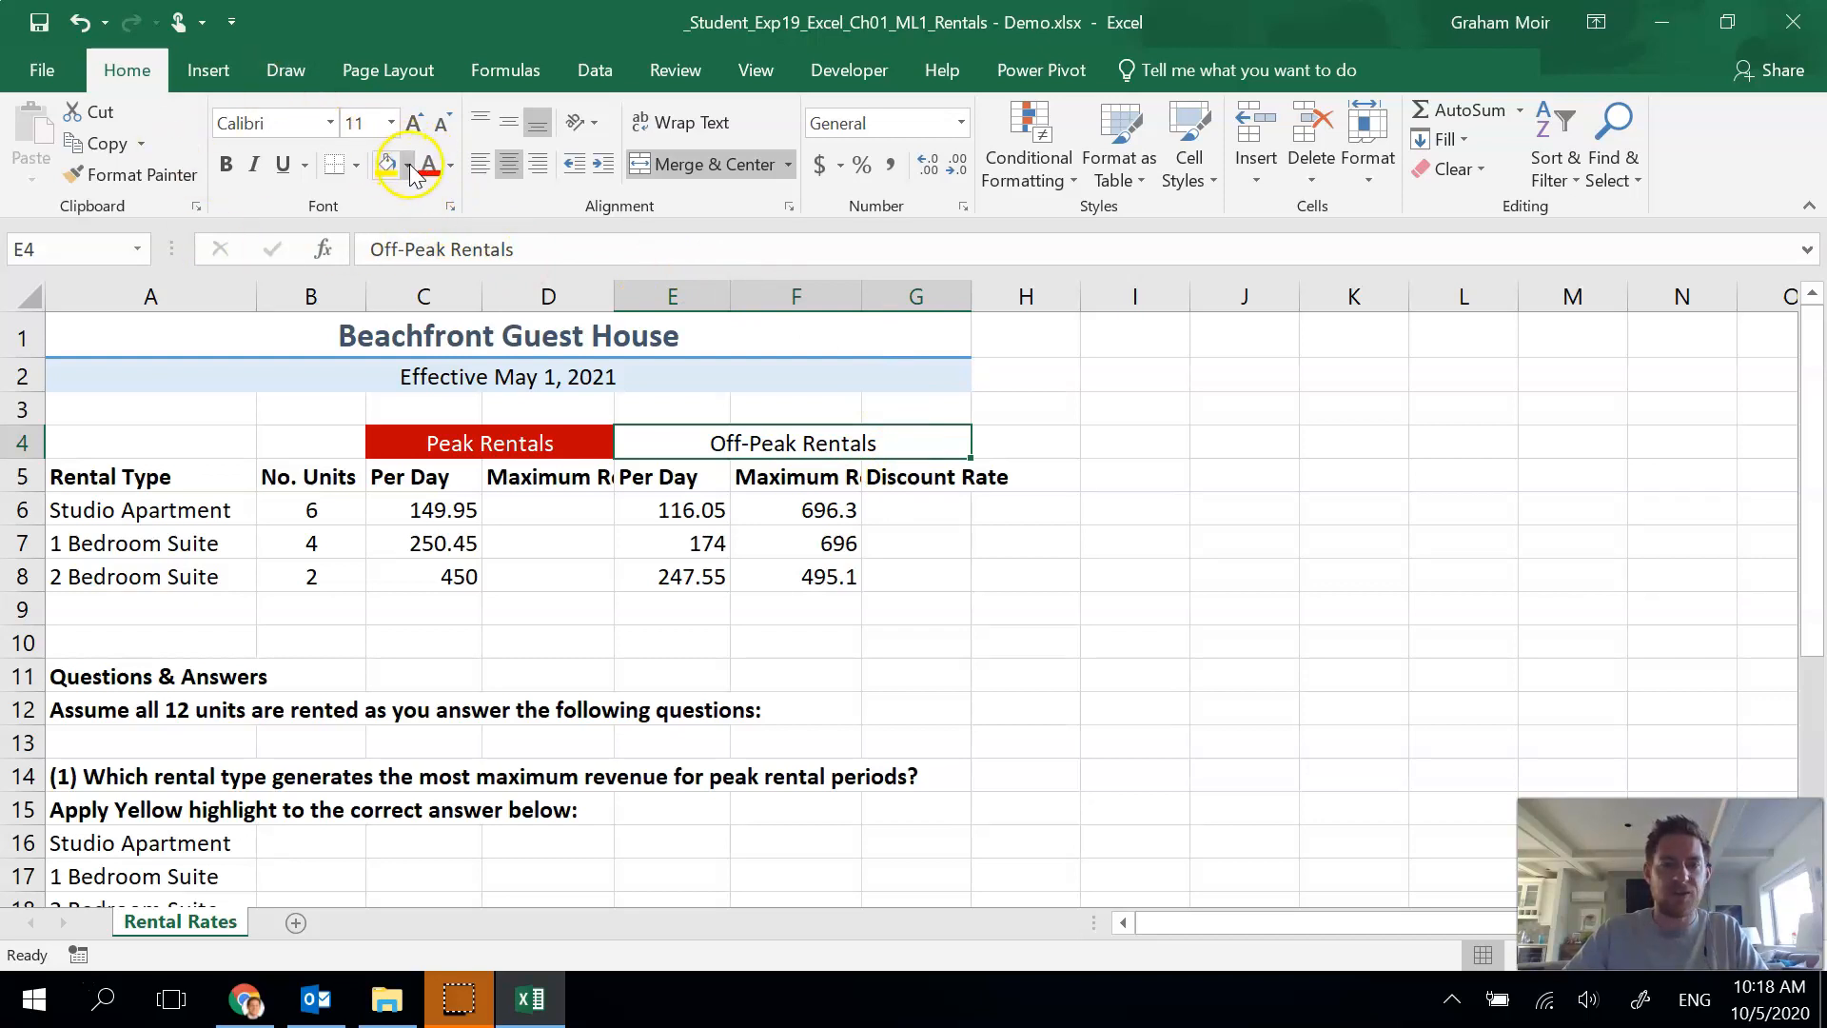
left_click(407, 164)
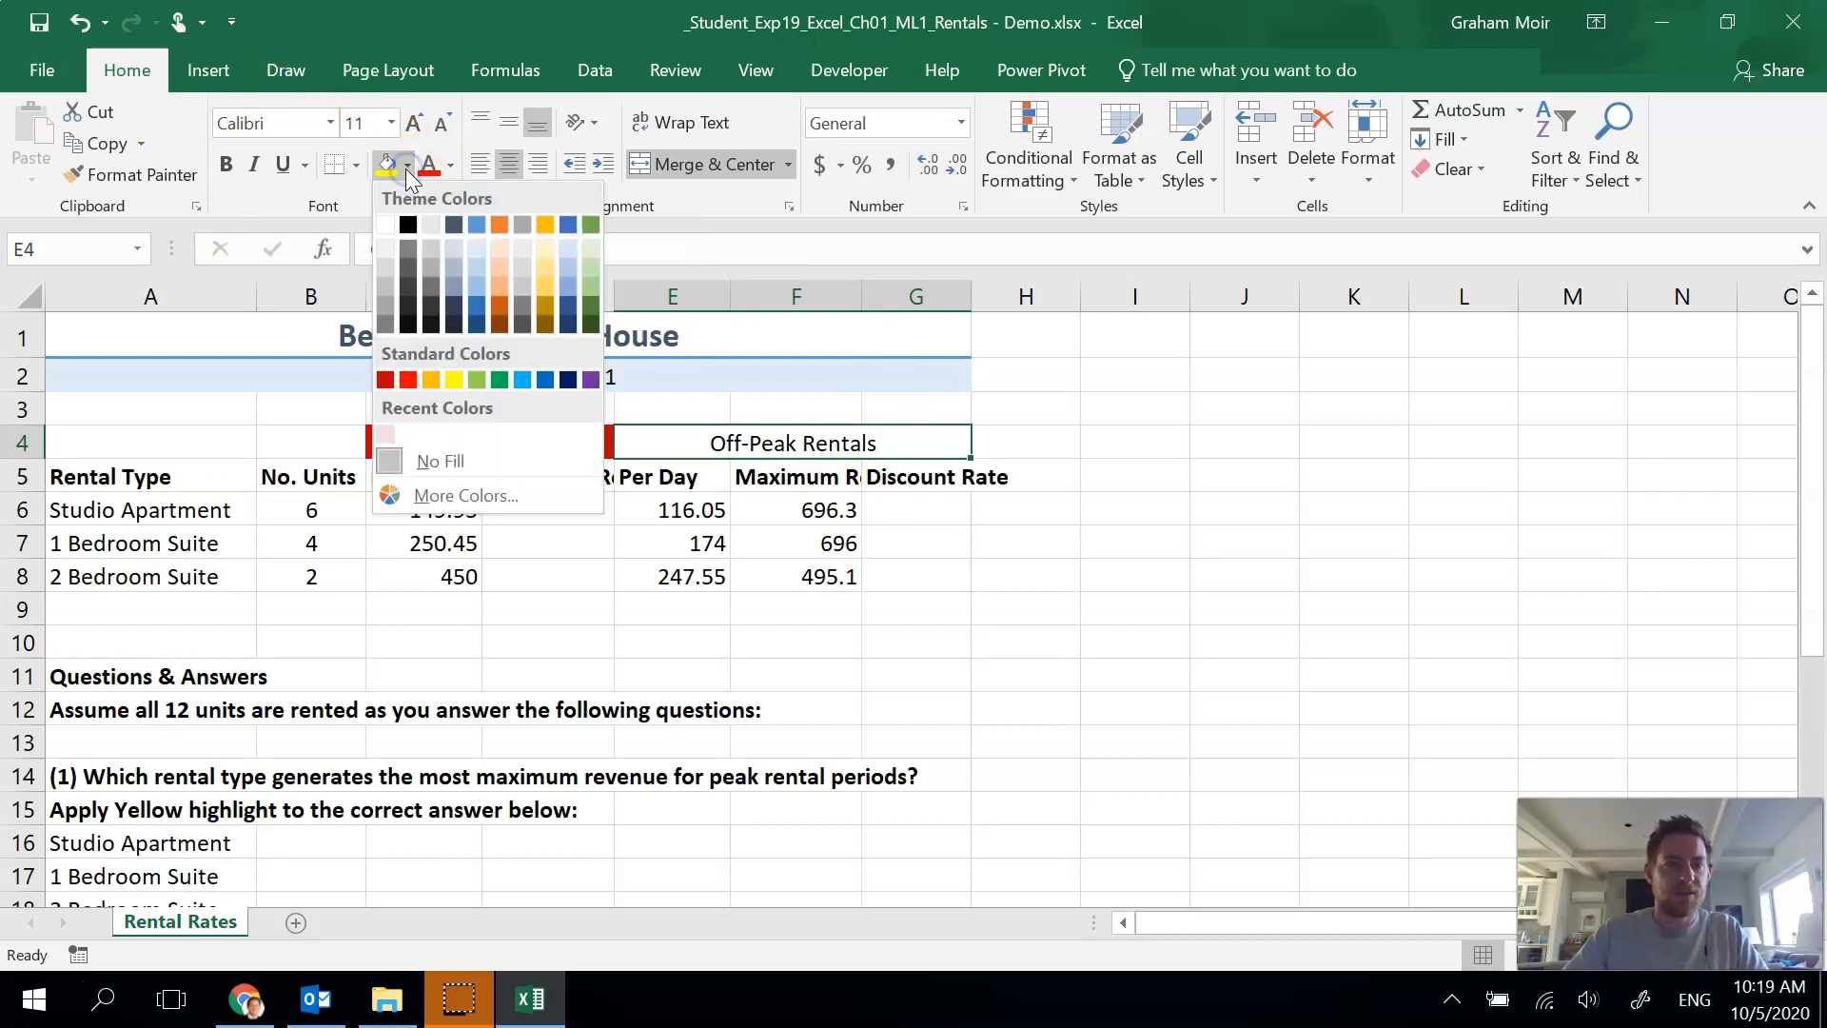
mouse_move(546, 378)
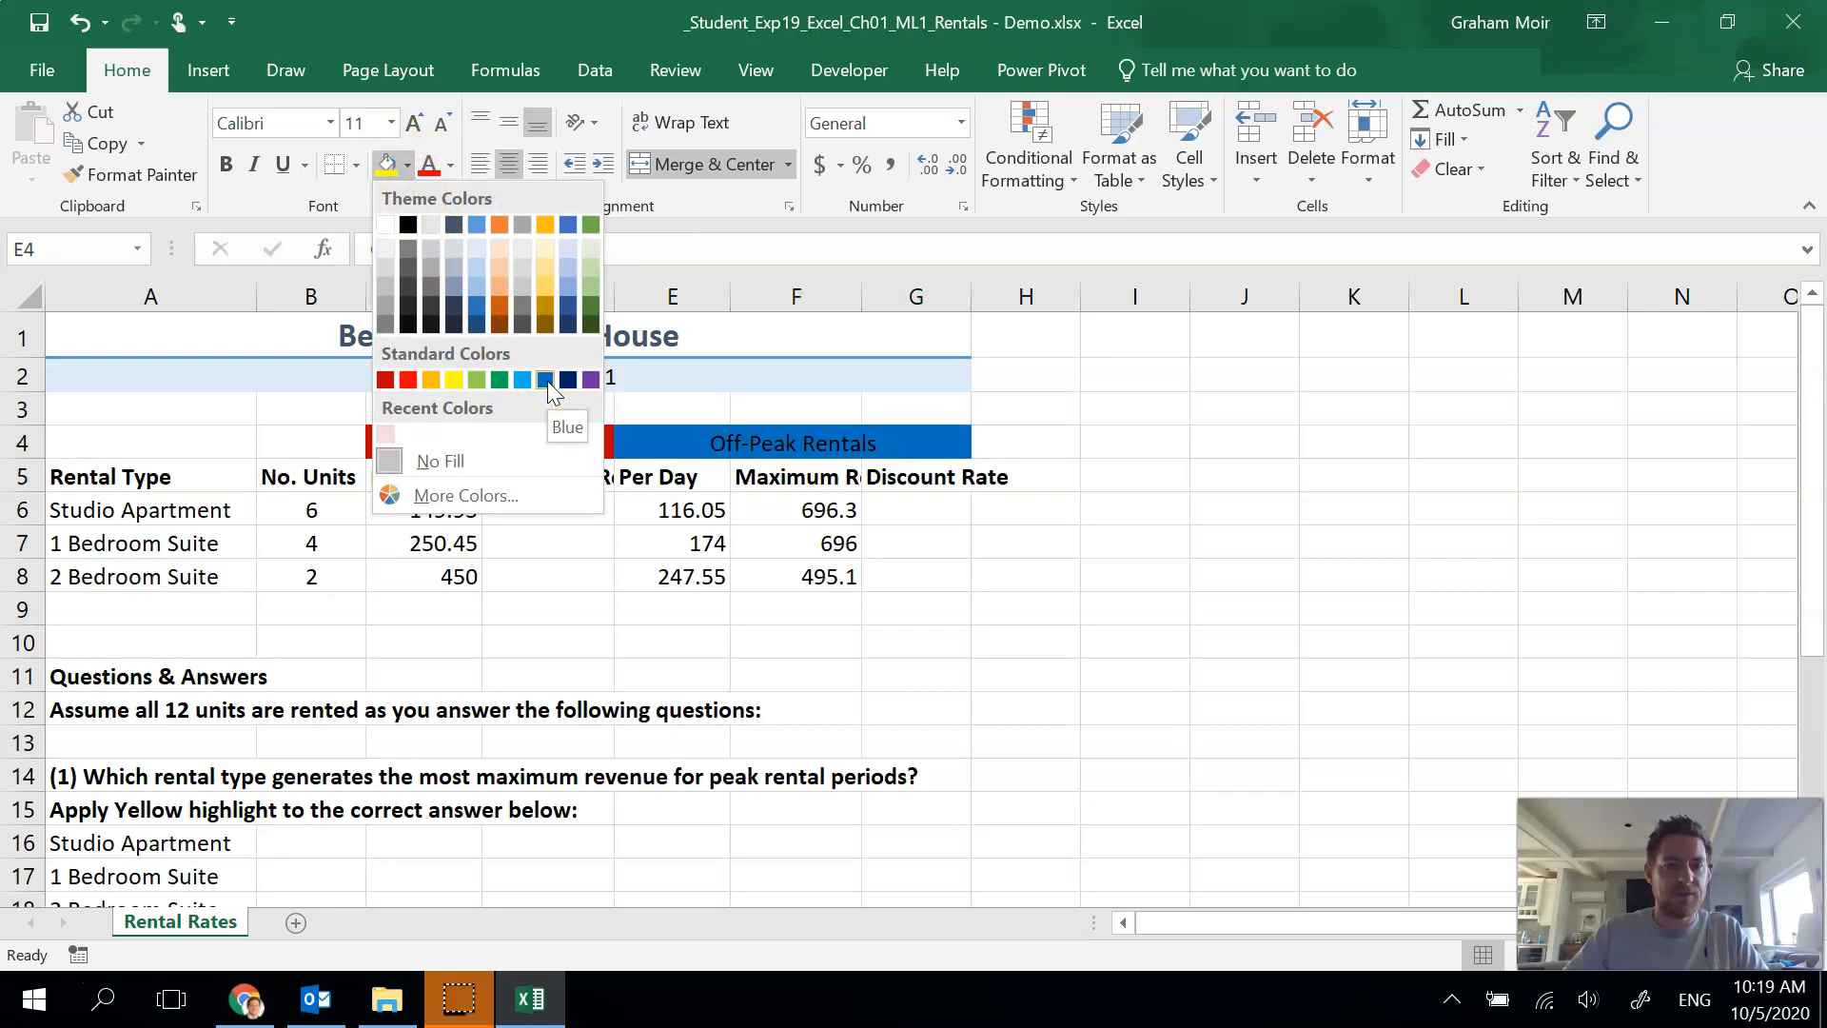
left_click(544, 379)
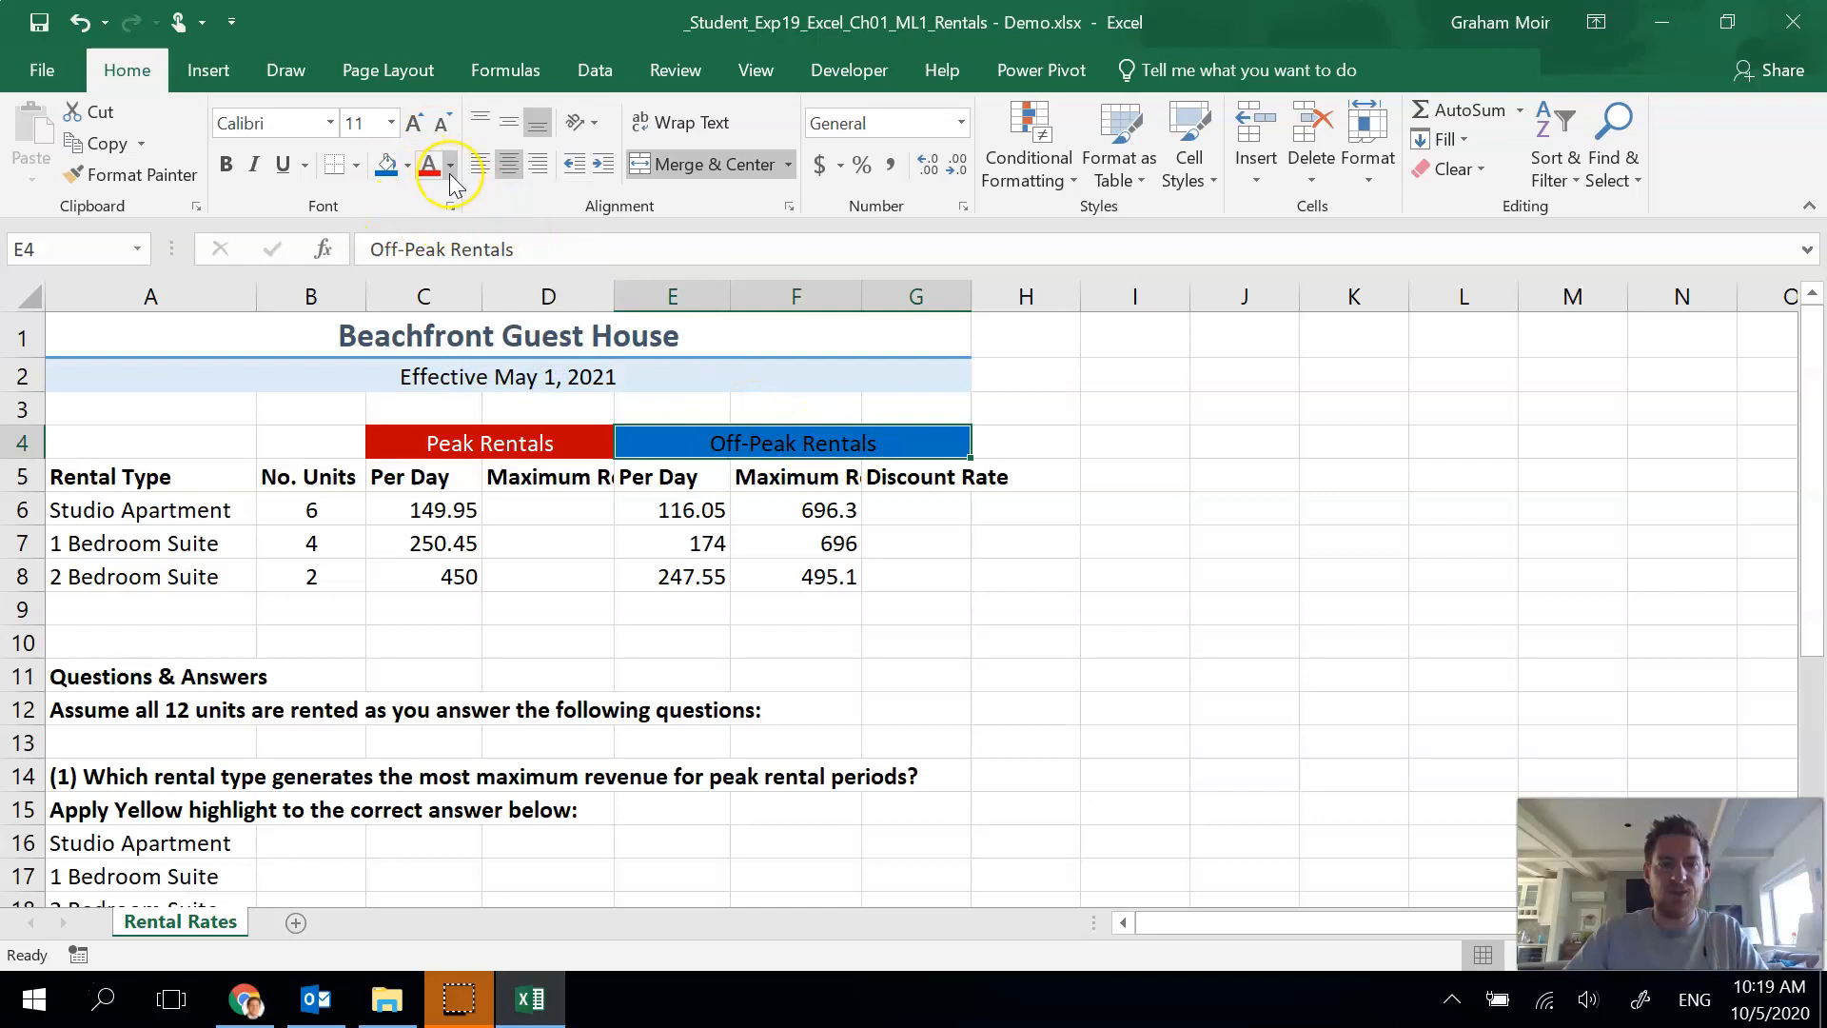
left_click(450, 164)
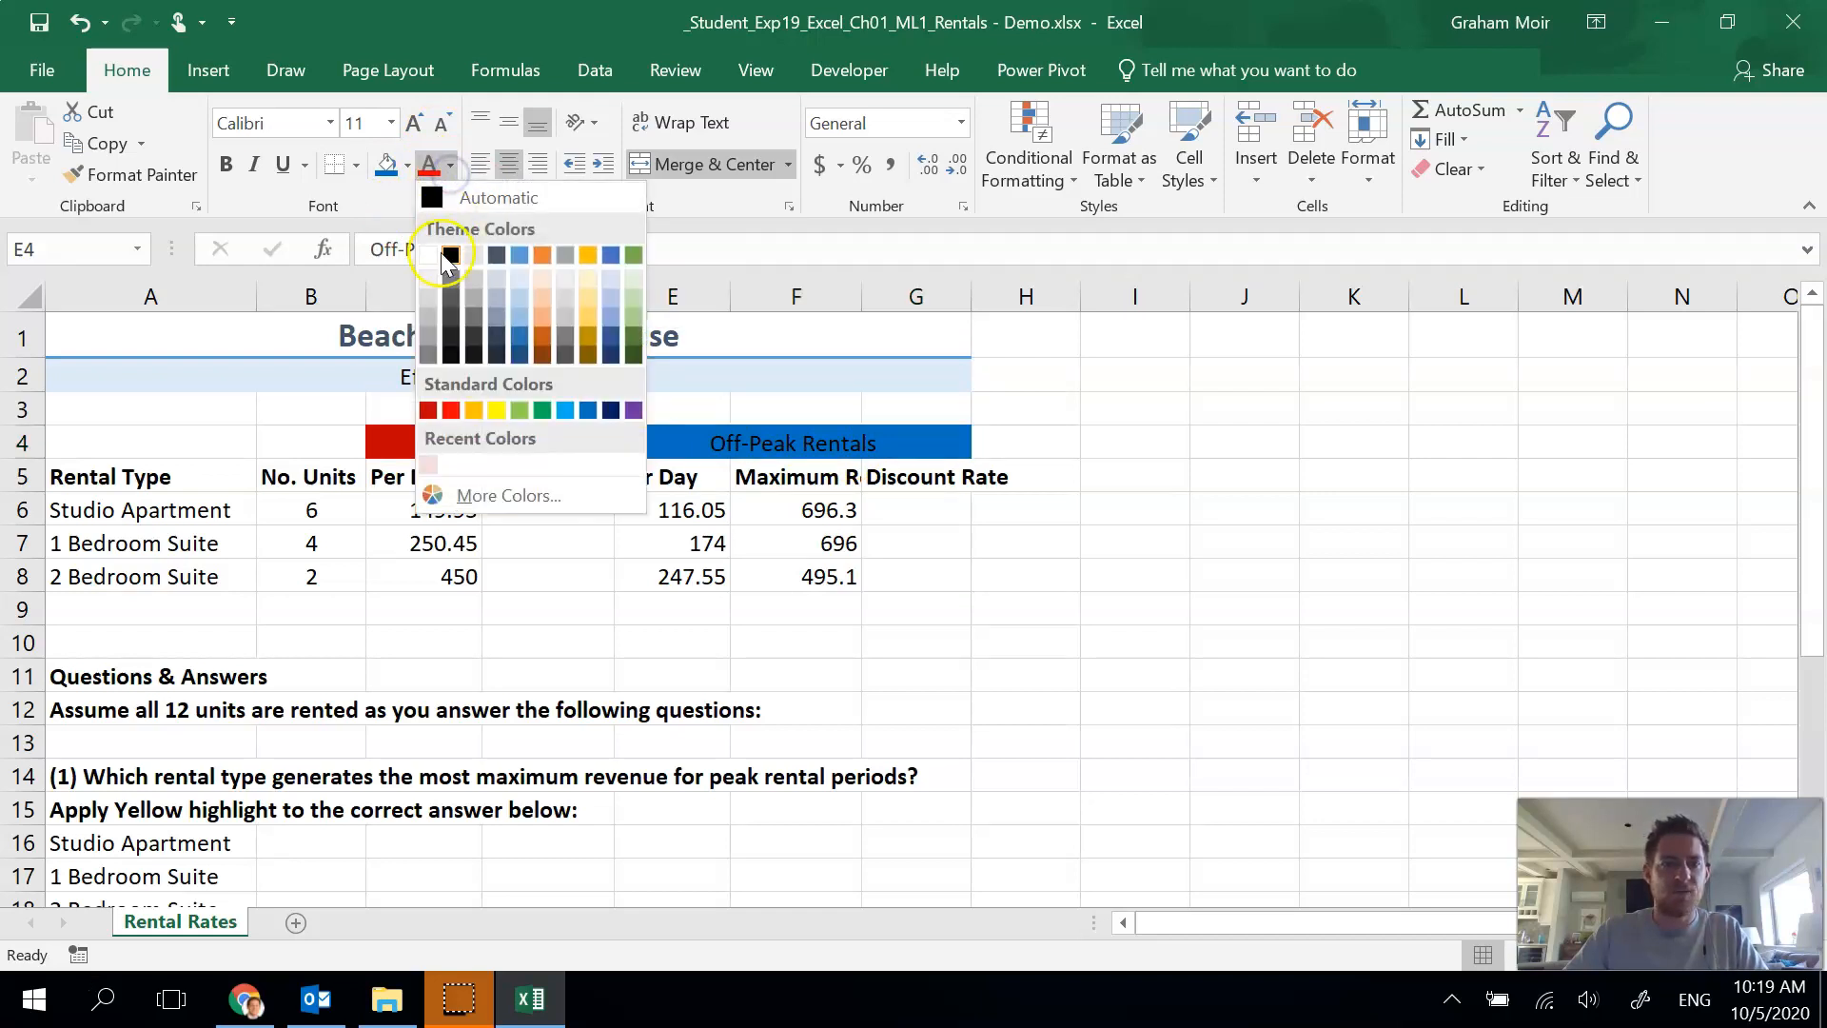
left_click(449, 256)
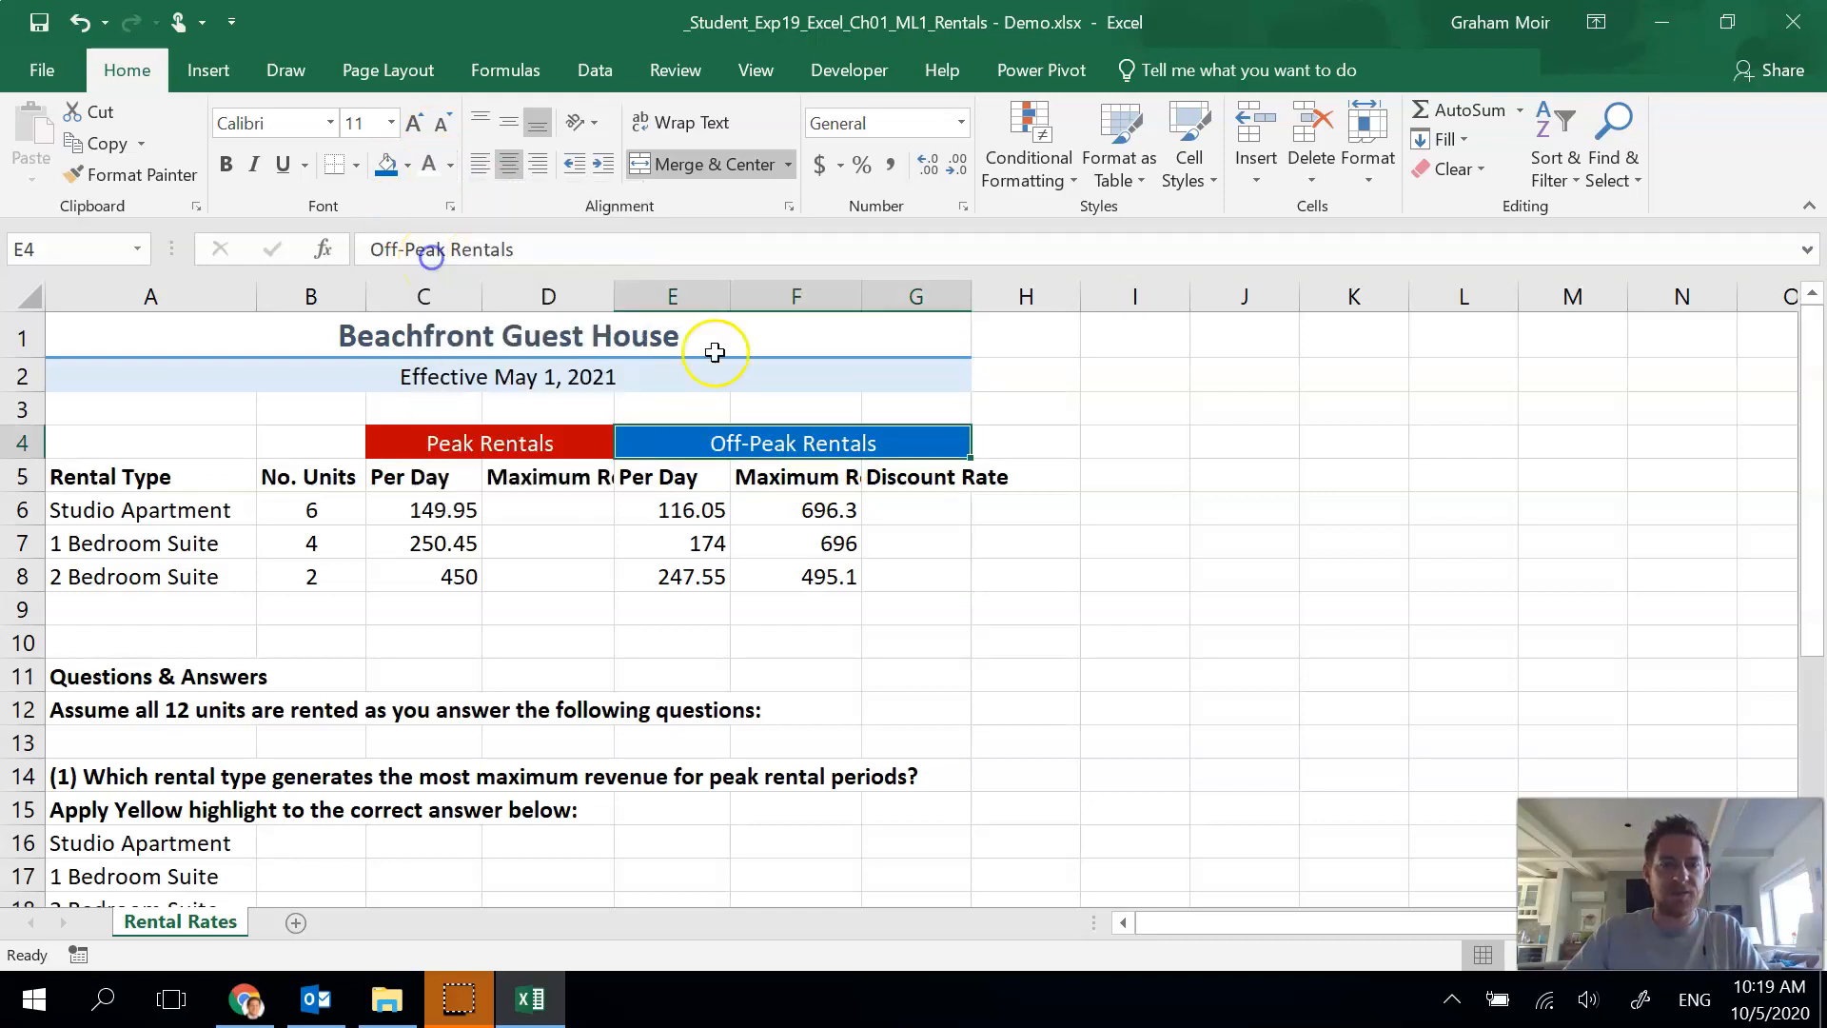
left_click(1133, 440)
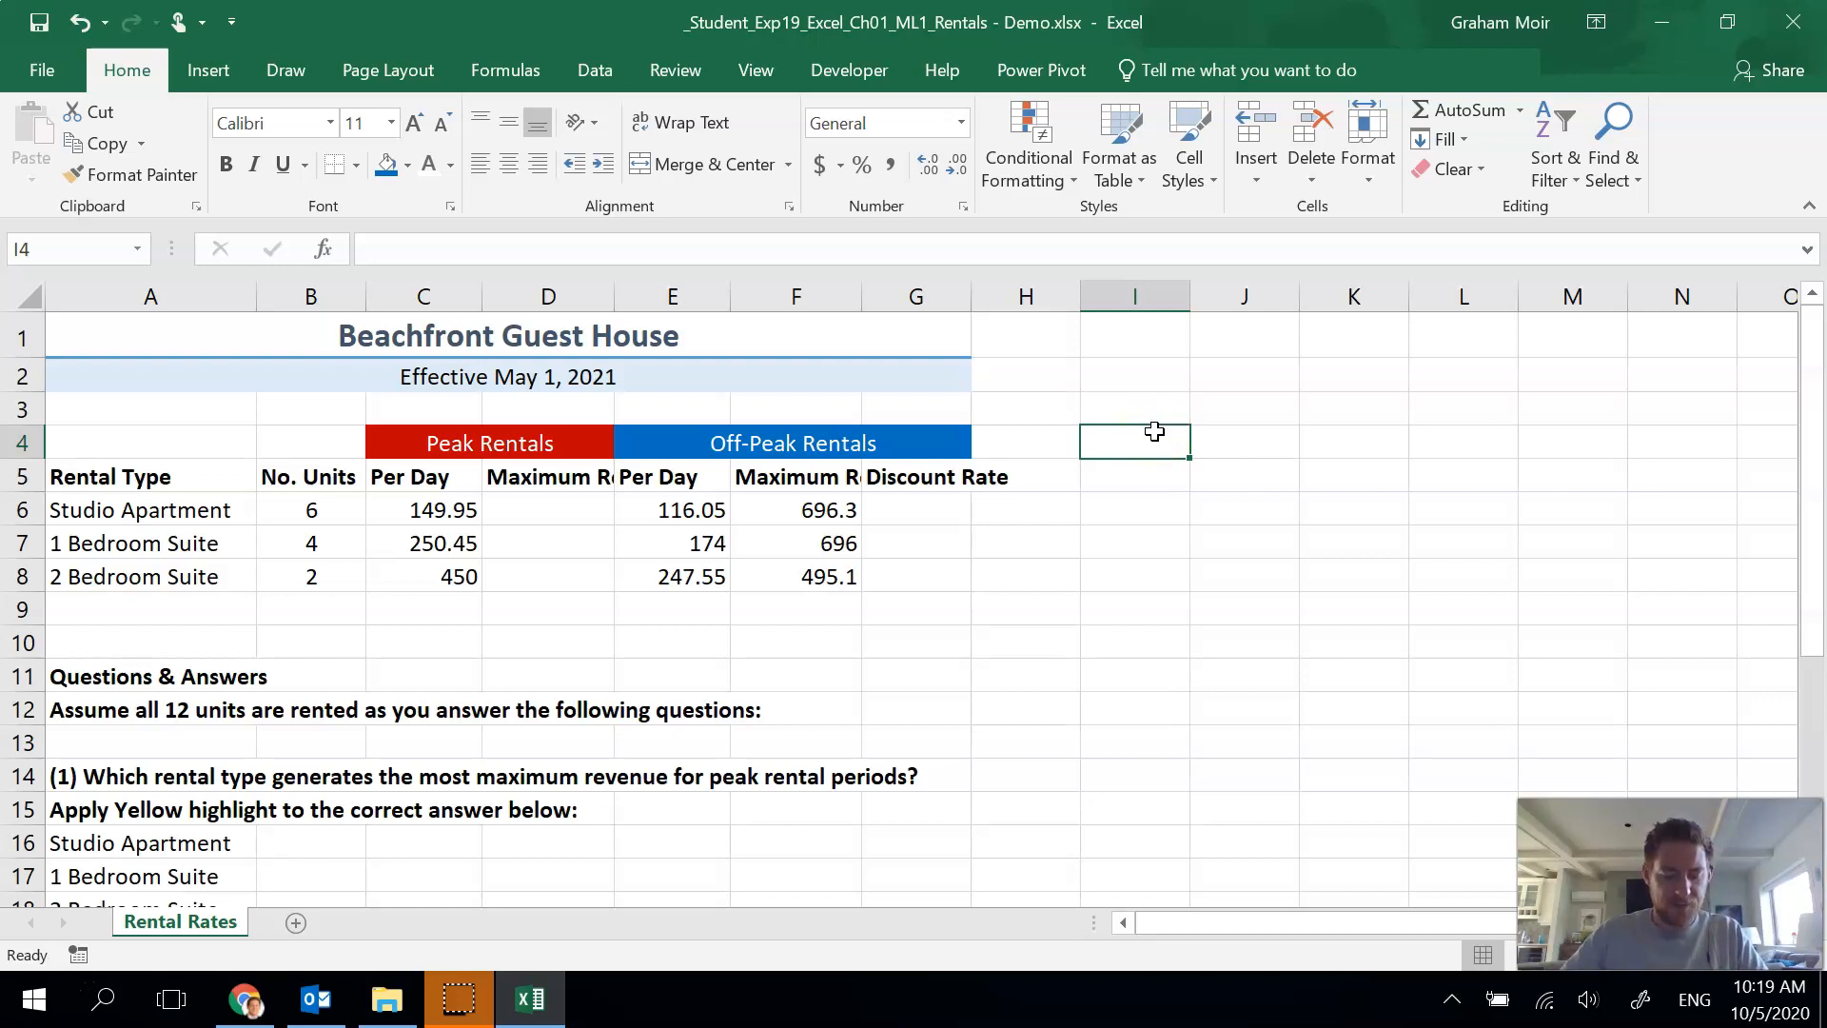
mouse_move(1140, 547)
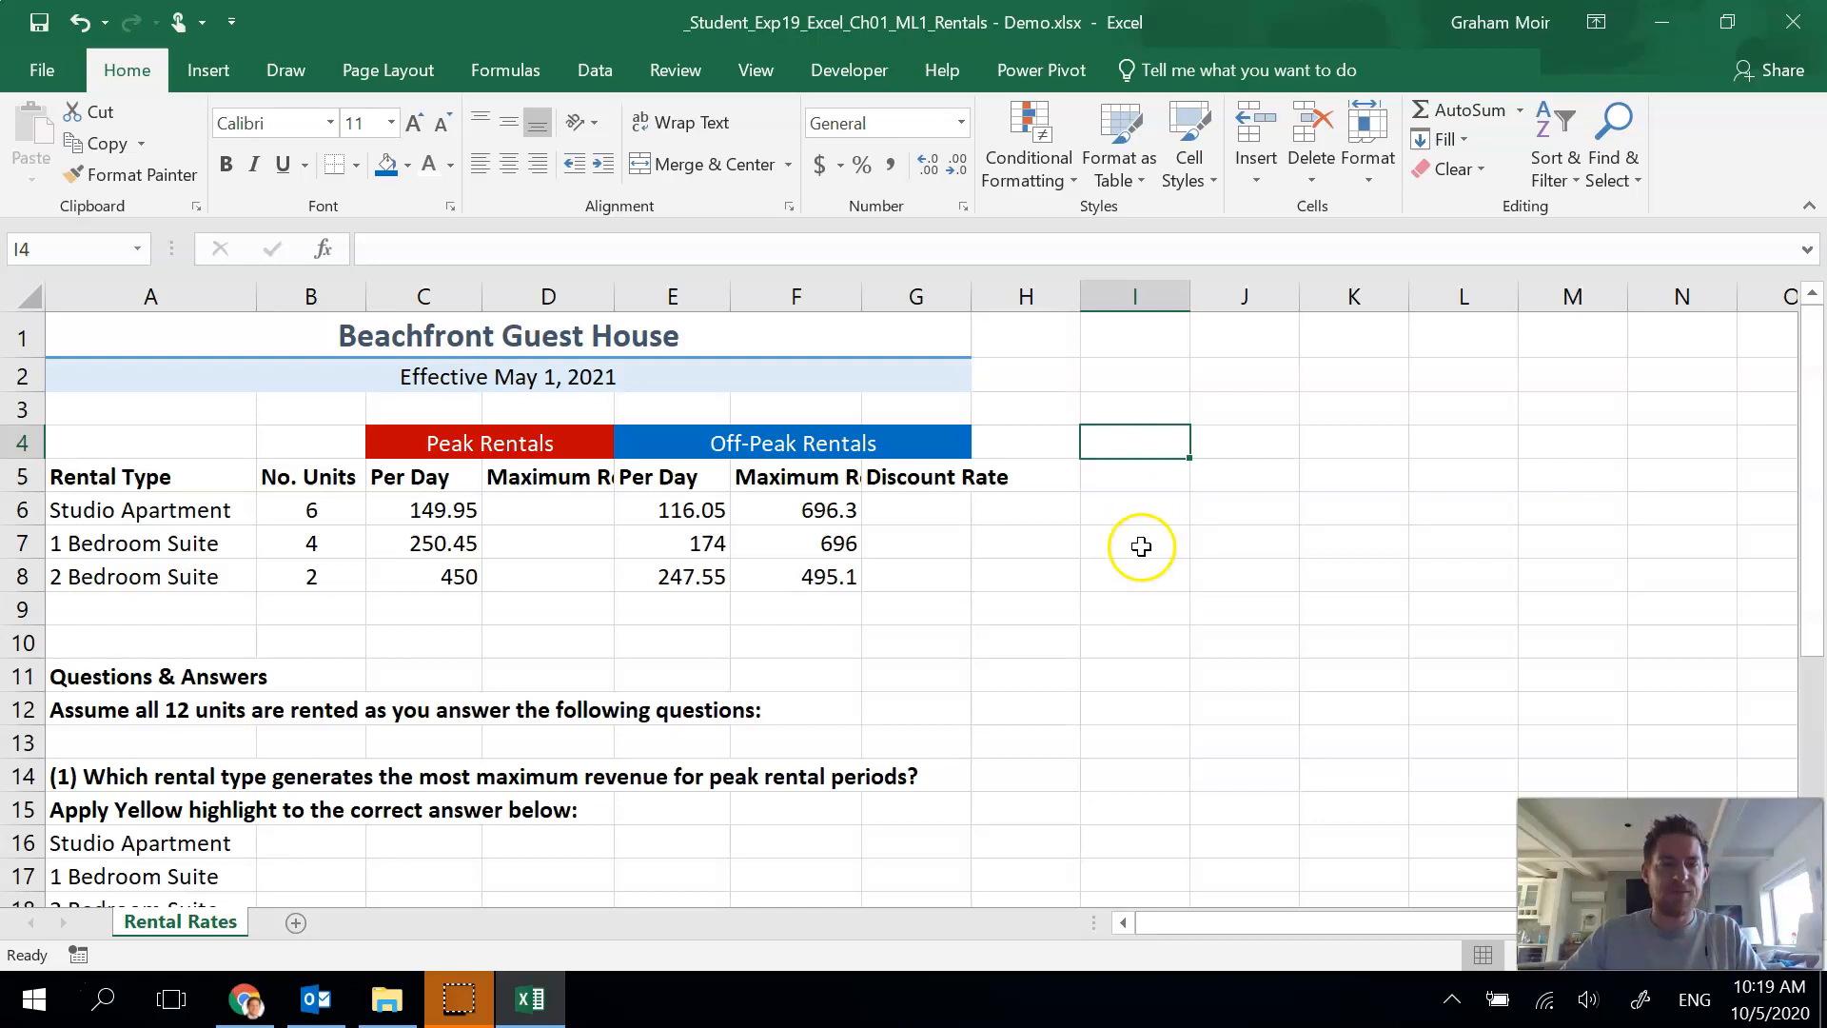
- Centre the row 5 headings A5:G5 and wrap Maximum Revenue and Discount Rate onto two lines
left_click(548, 476)
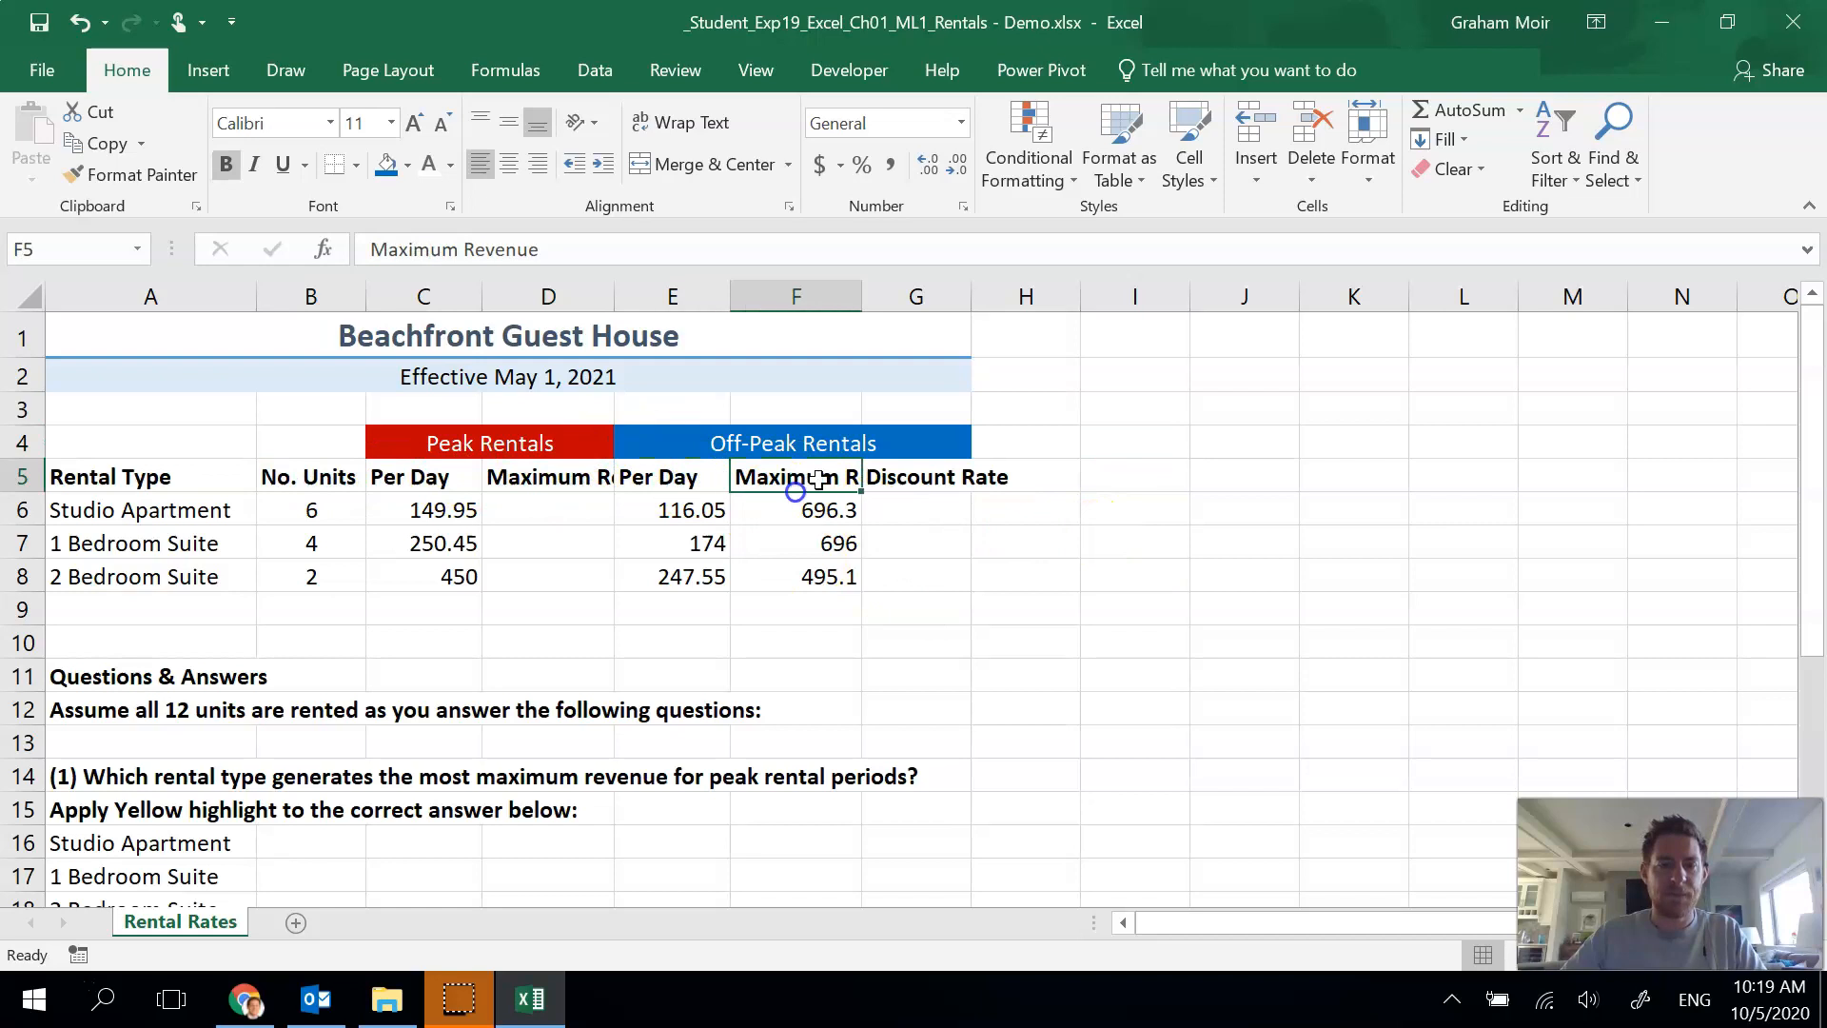
left_click(915, 476)
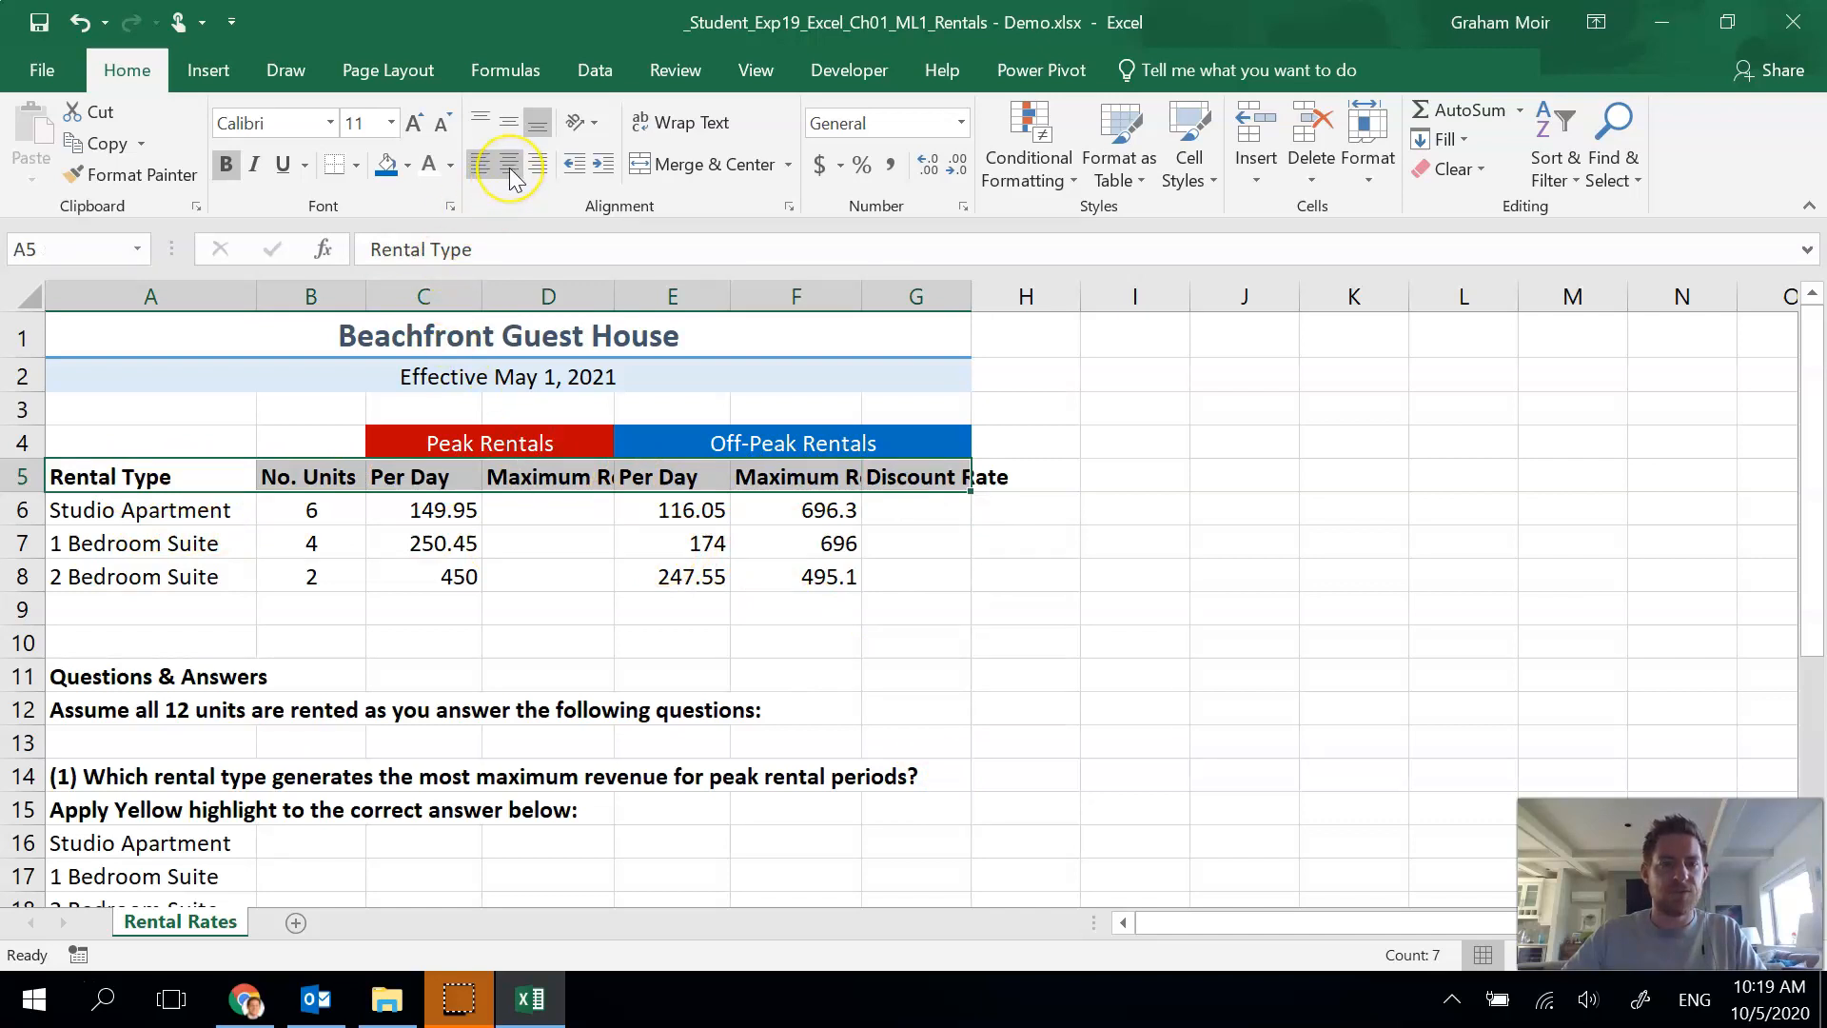
left_click(509, 164)
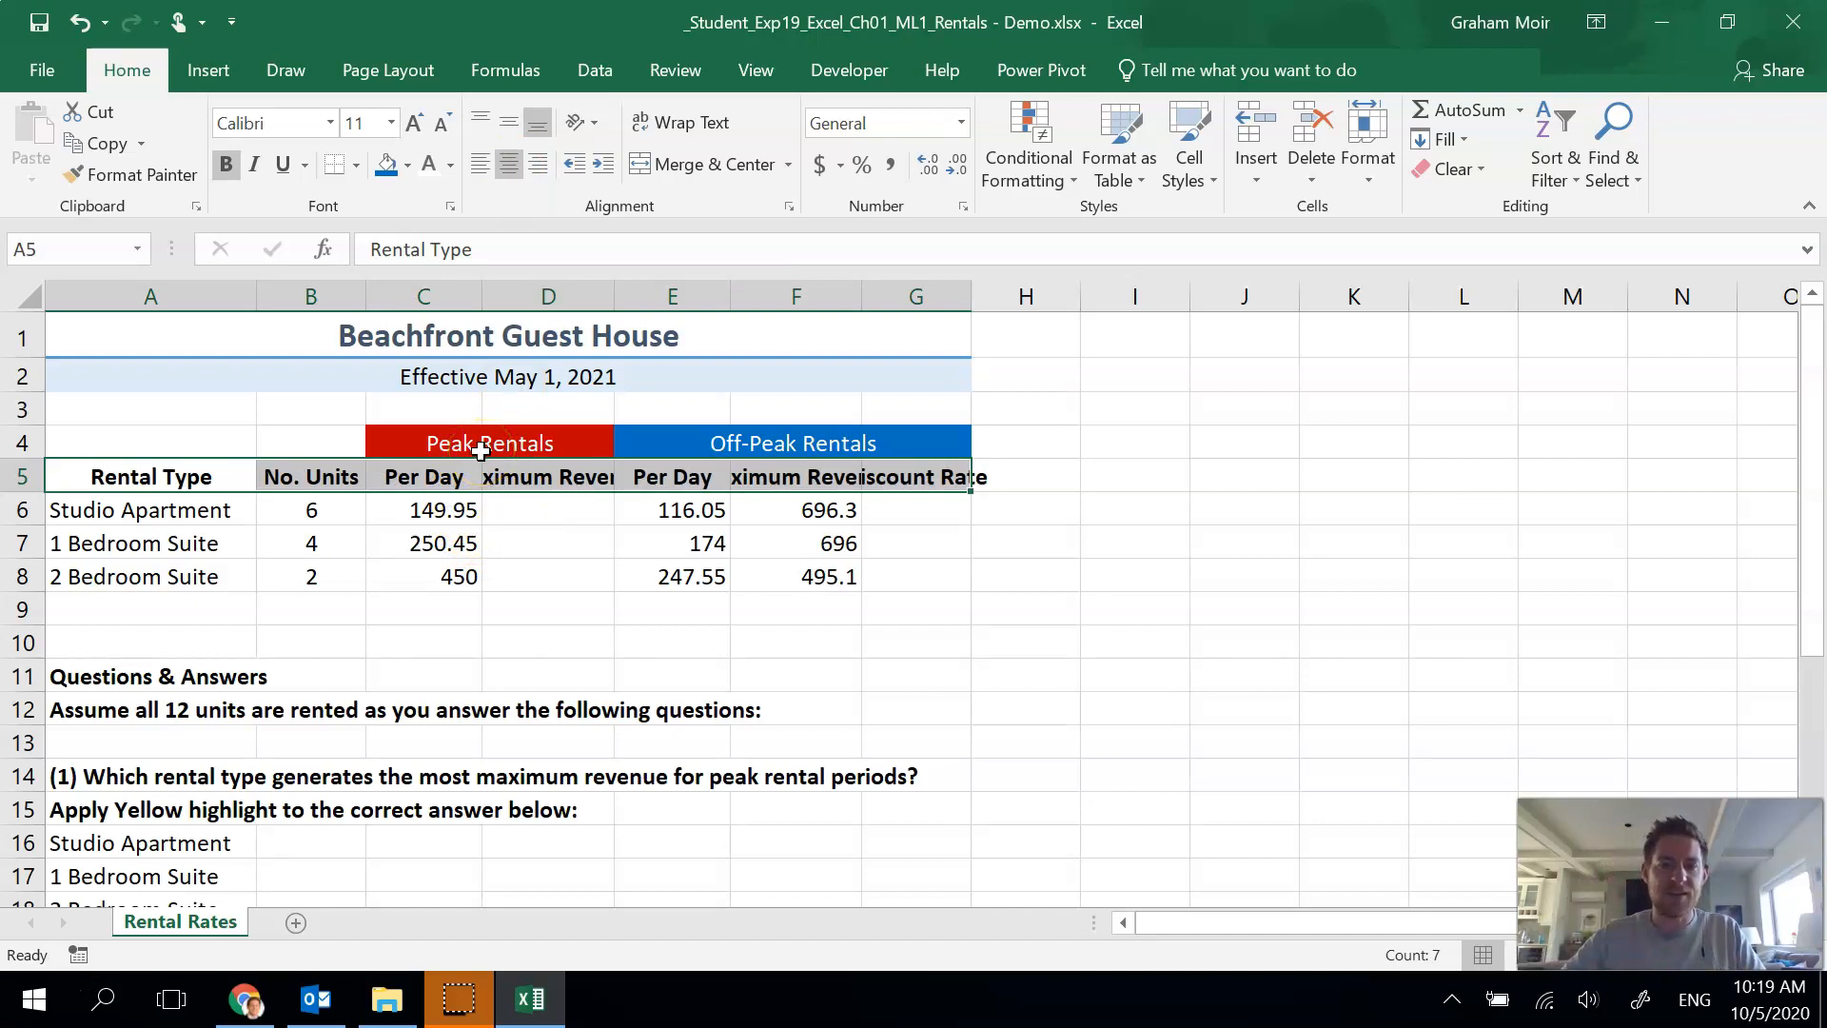
mouse_move(712, 122)
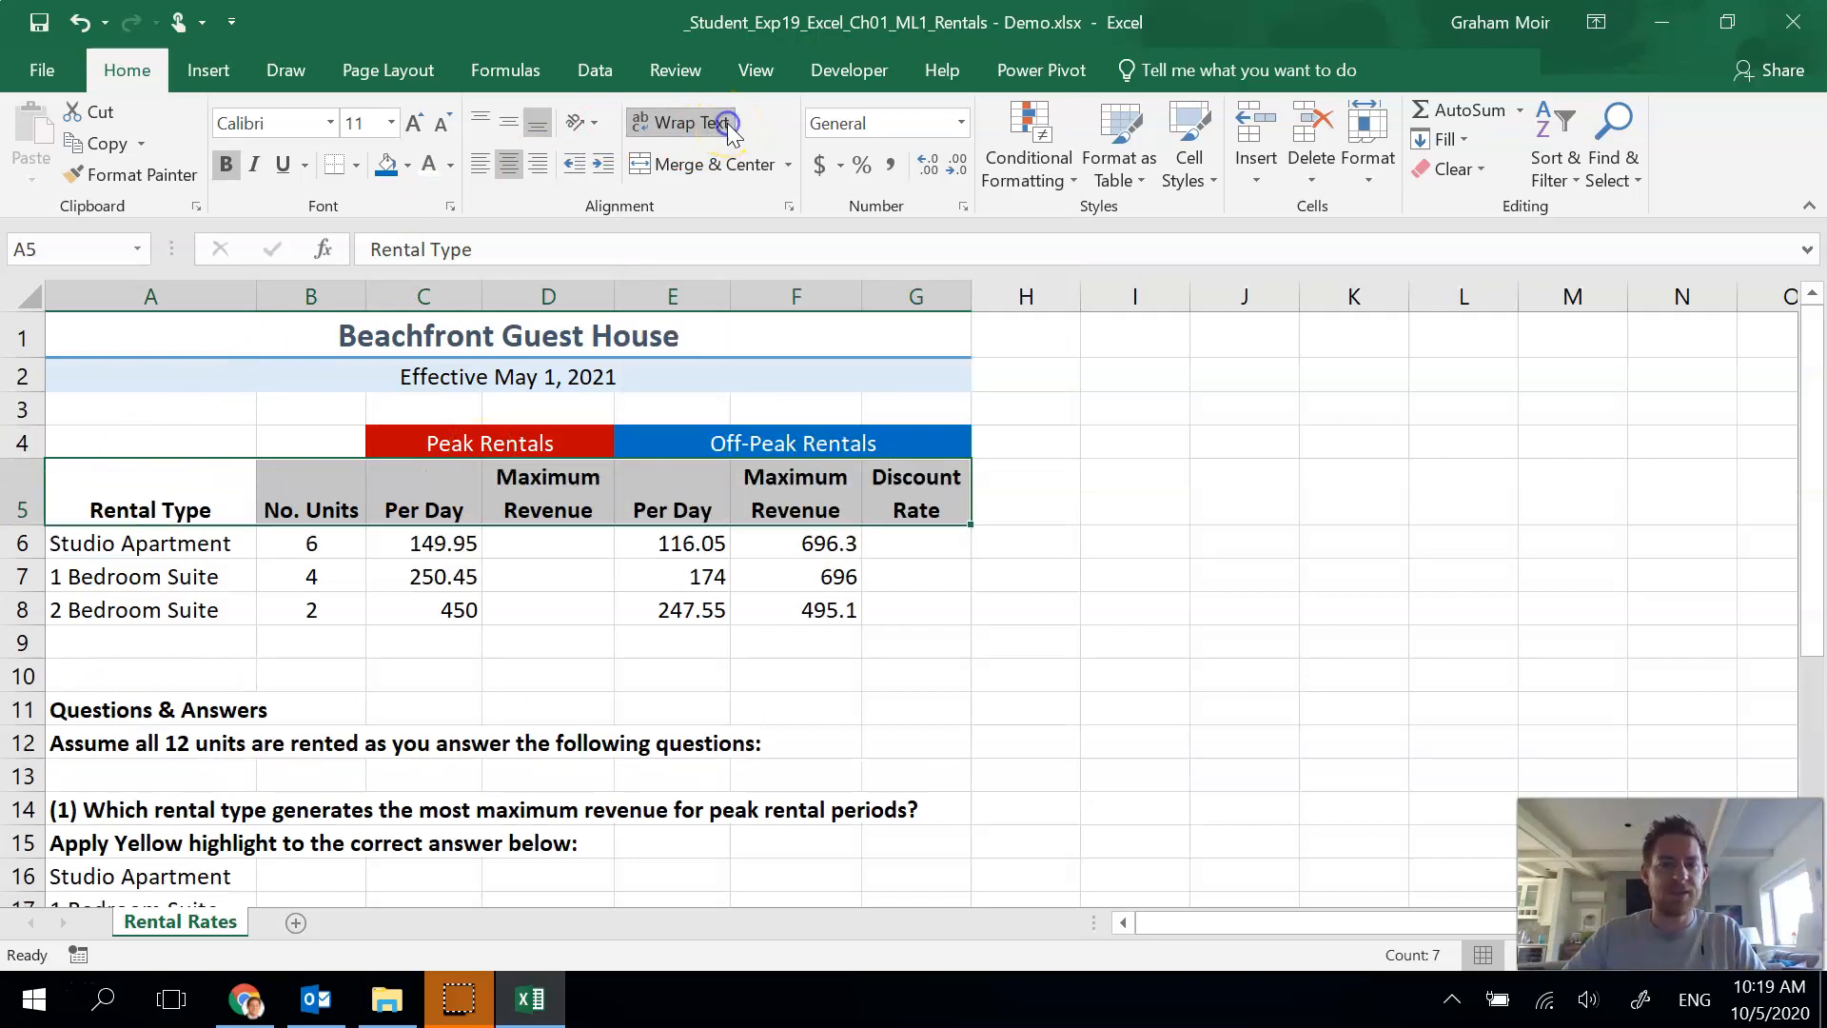
left_click(1132, 491)
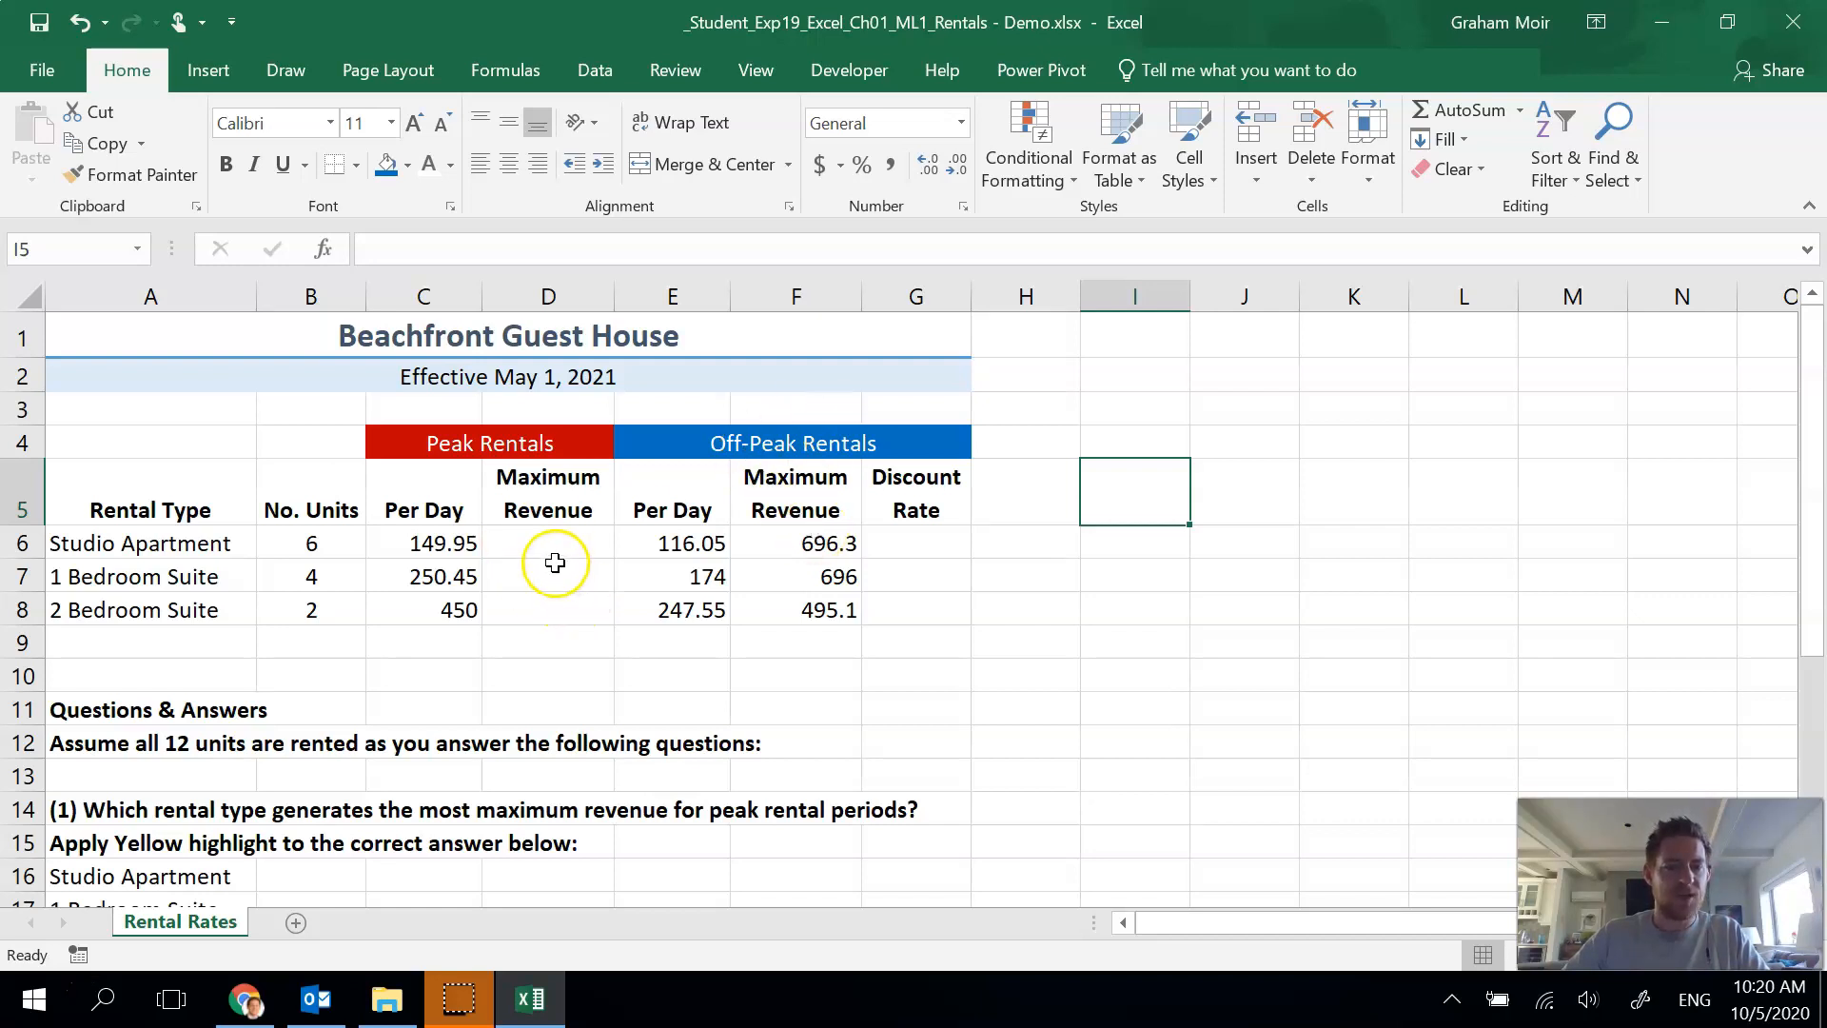
- Enter =B6*C6 in D6 to get the Studio Apartment peak maximum revenue of 899.7
left_click(546, 543)
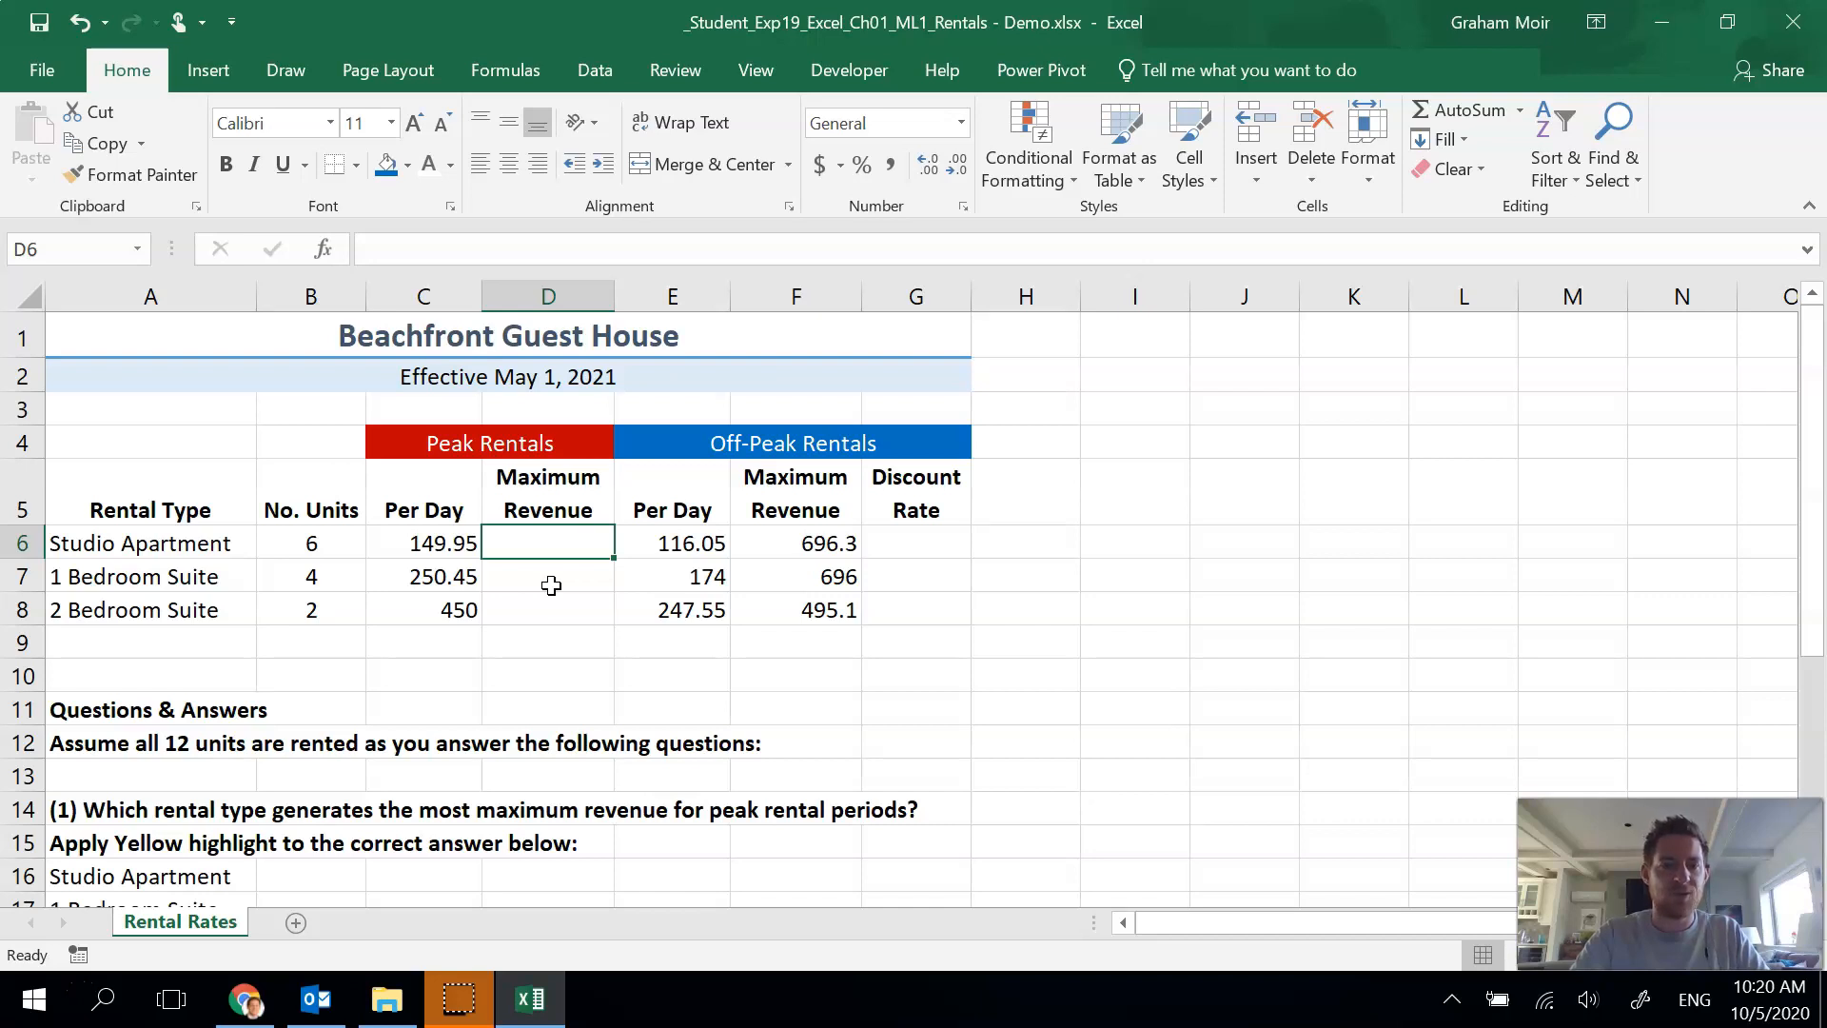
type("=IFERROR")
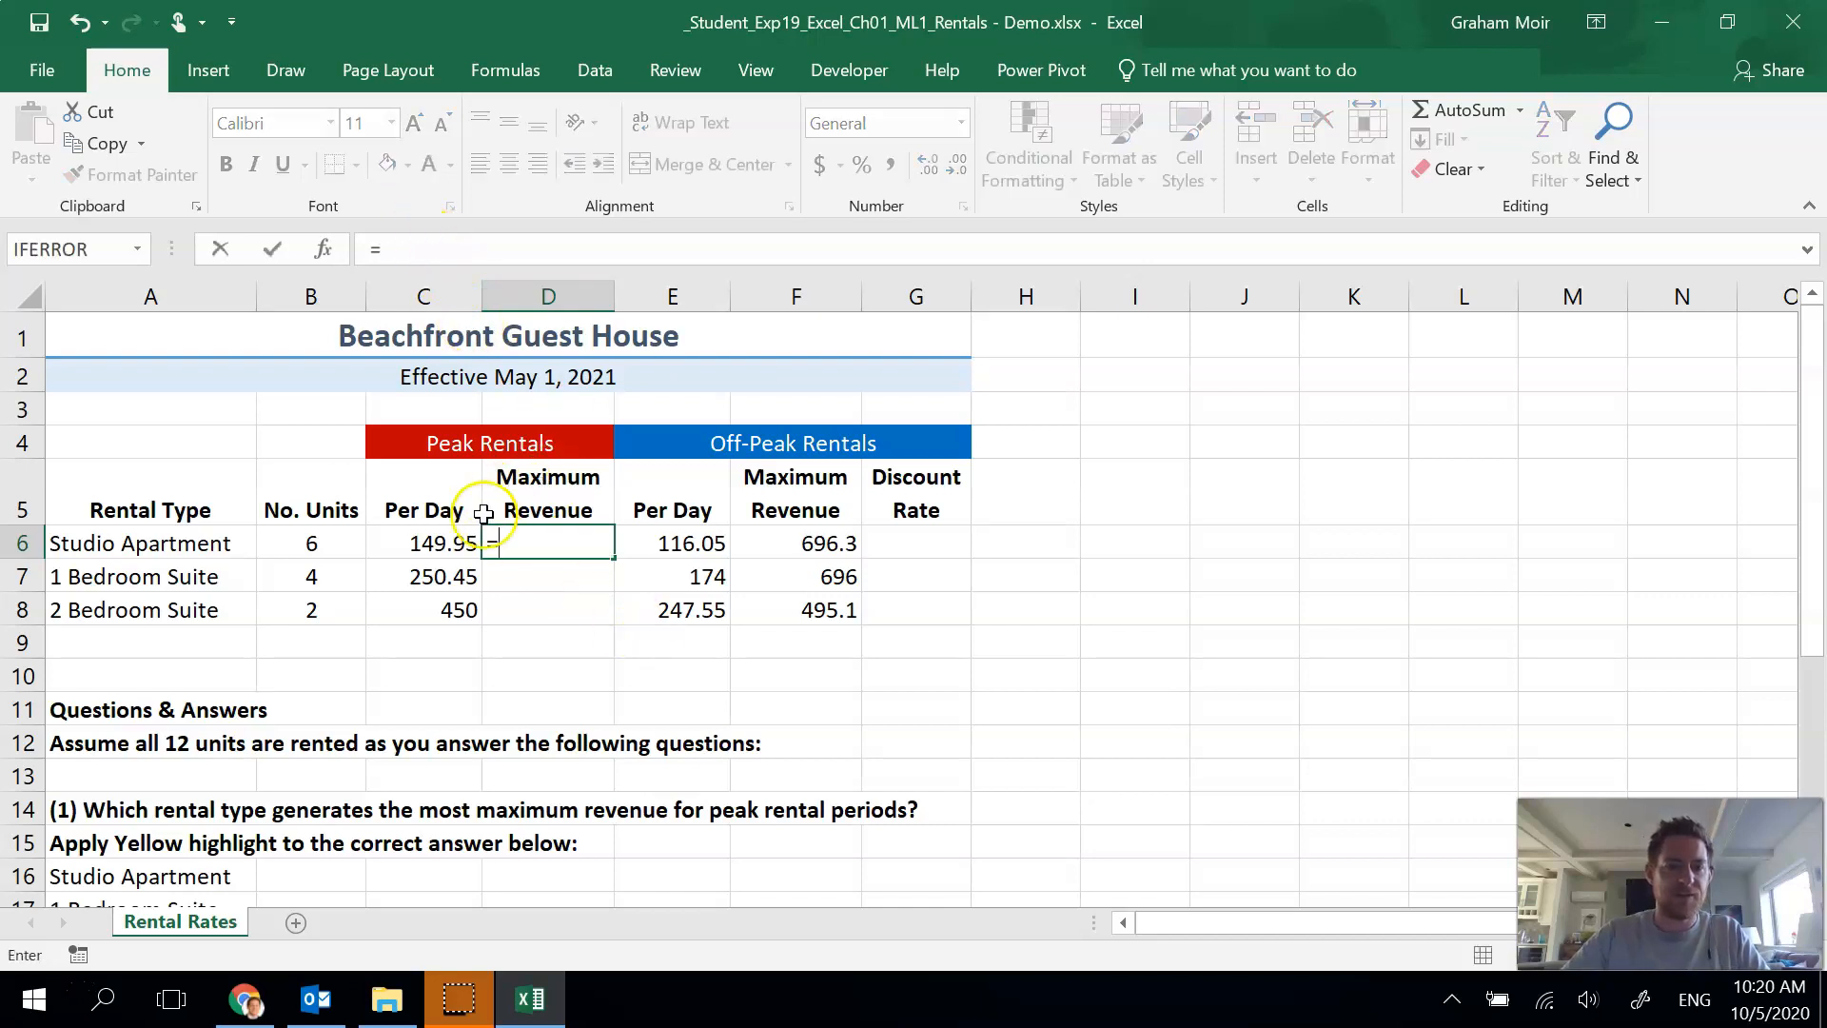
type("=")
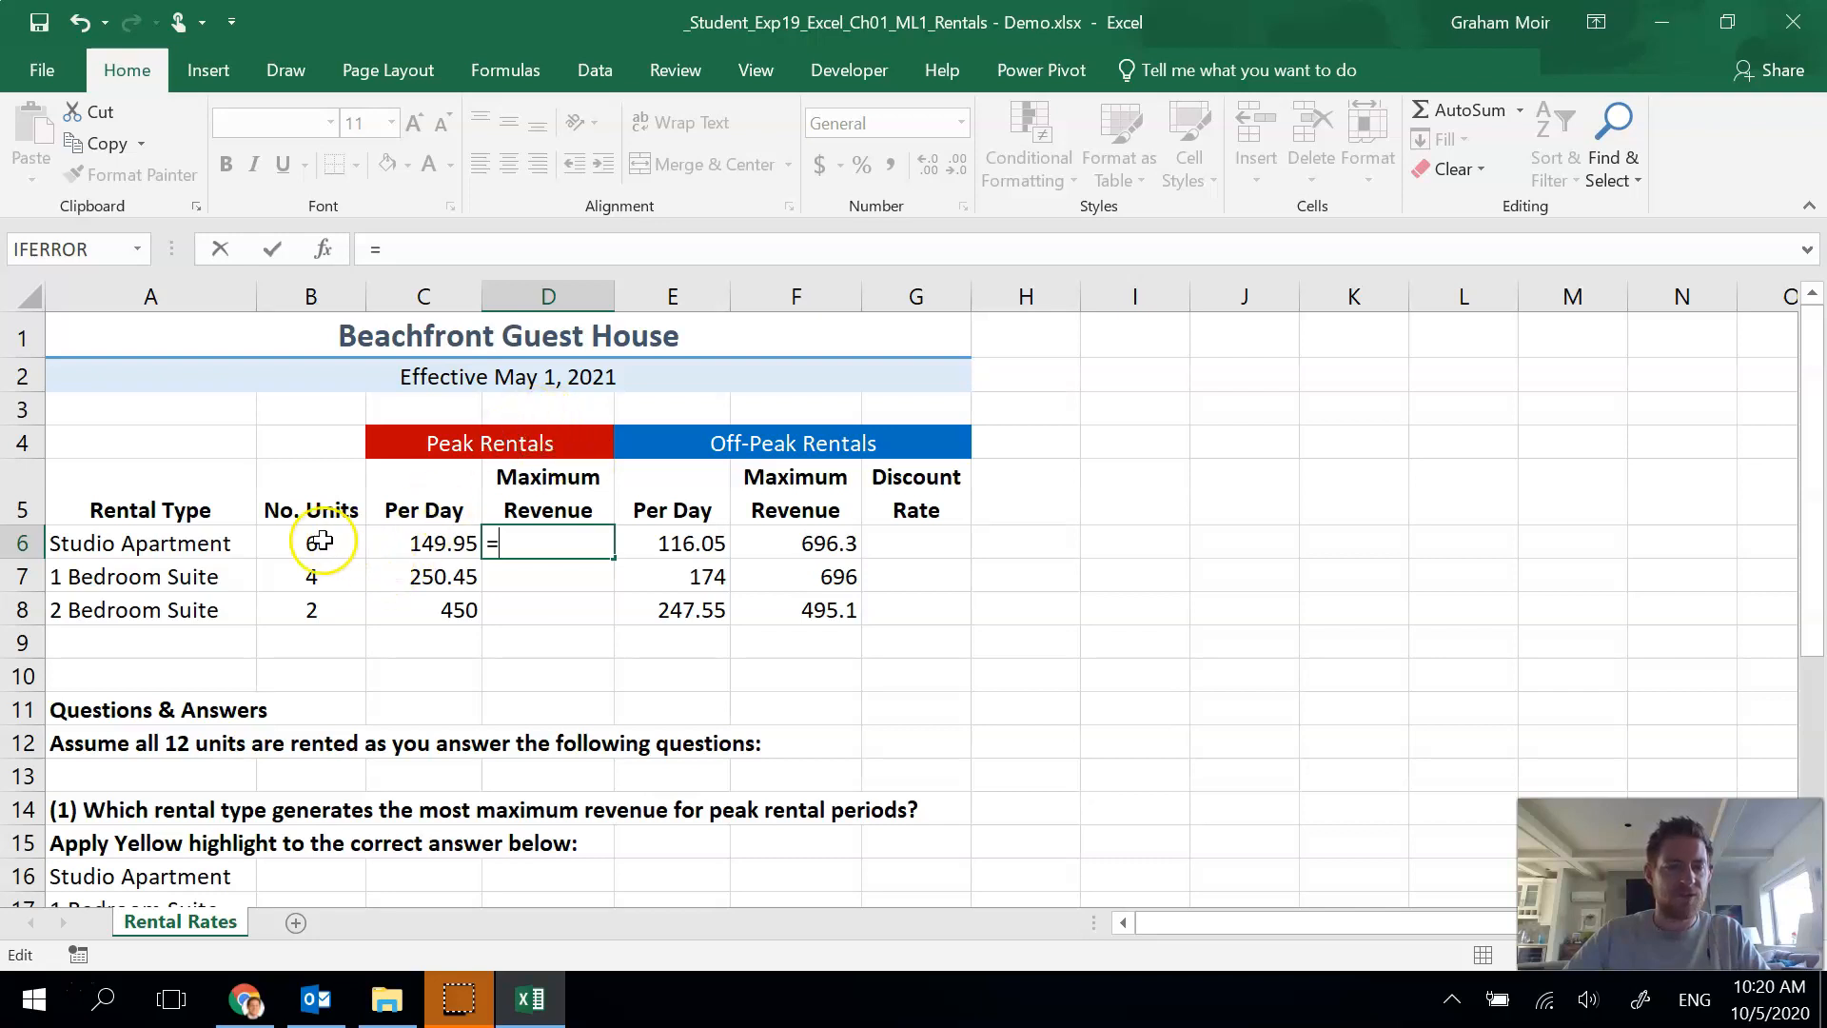
left_click(310, 542)
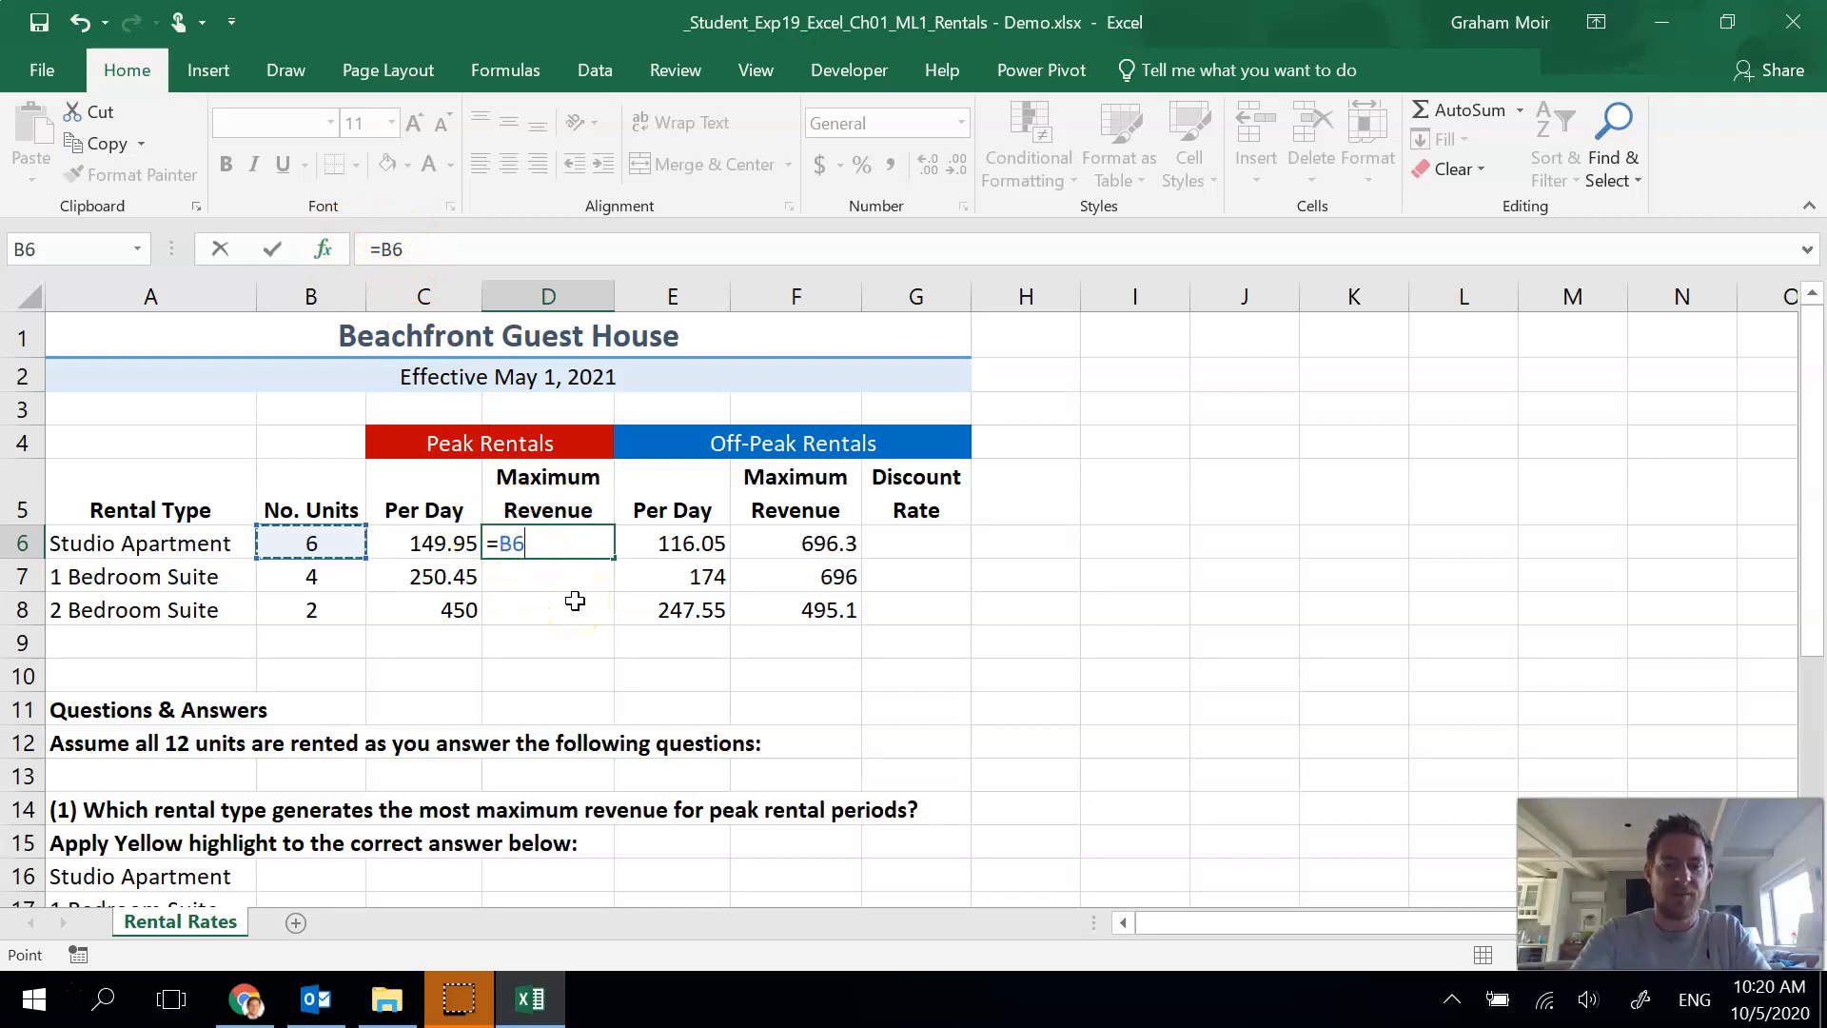
type("*")
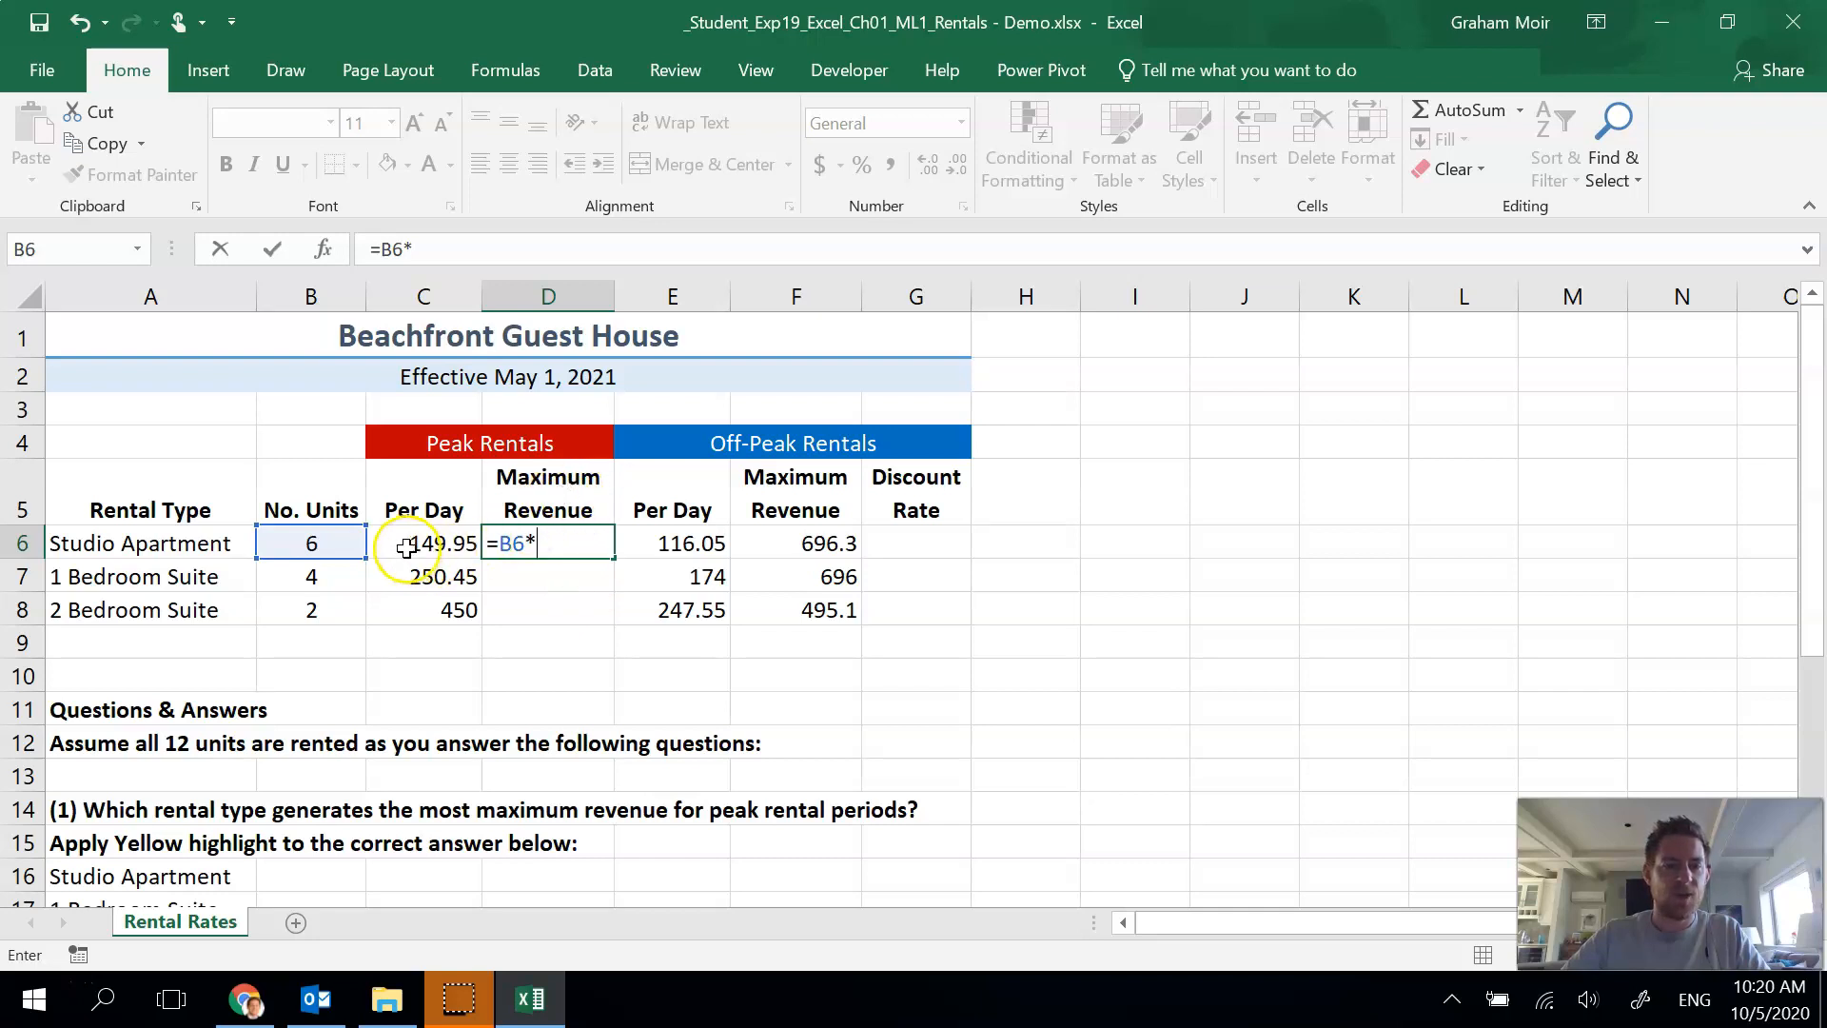
left_click(423, 542)
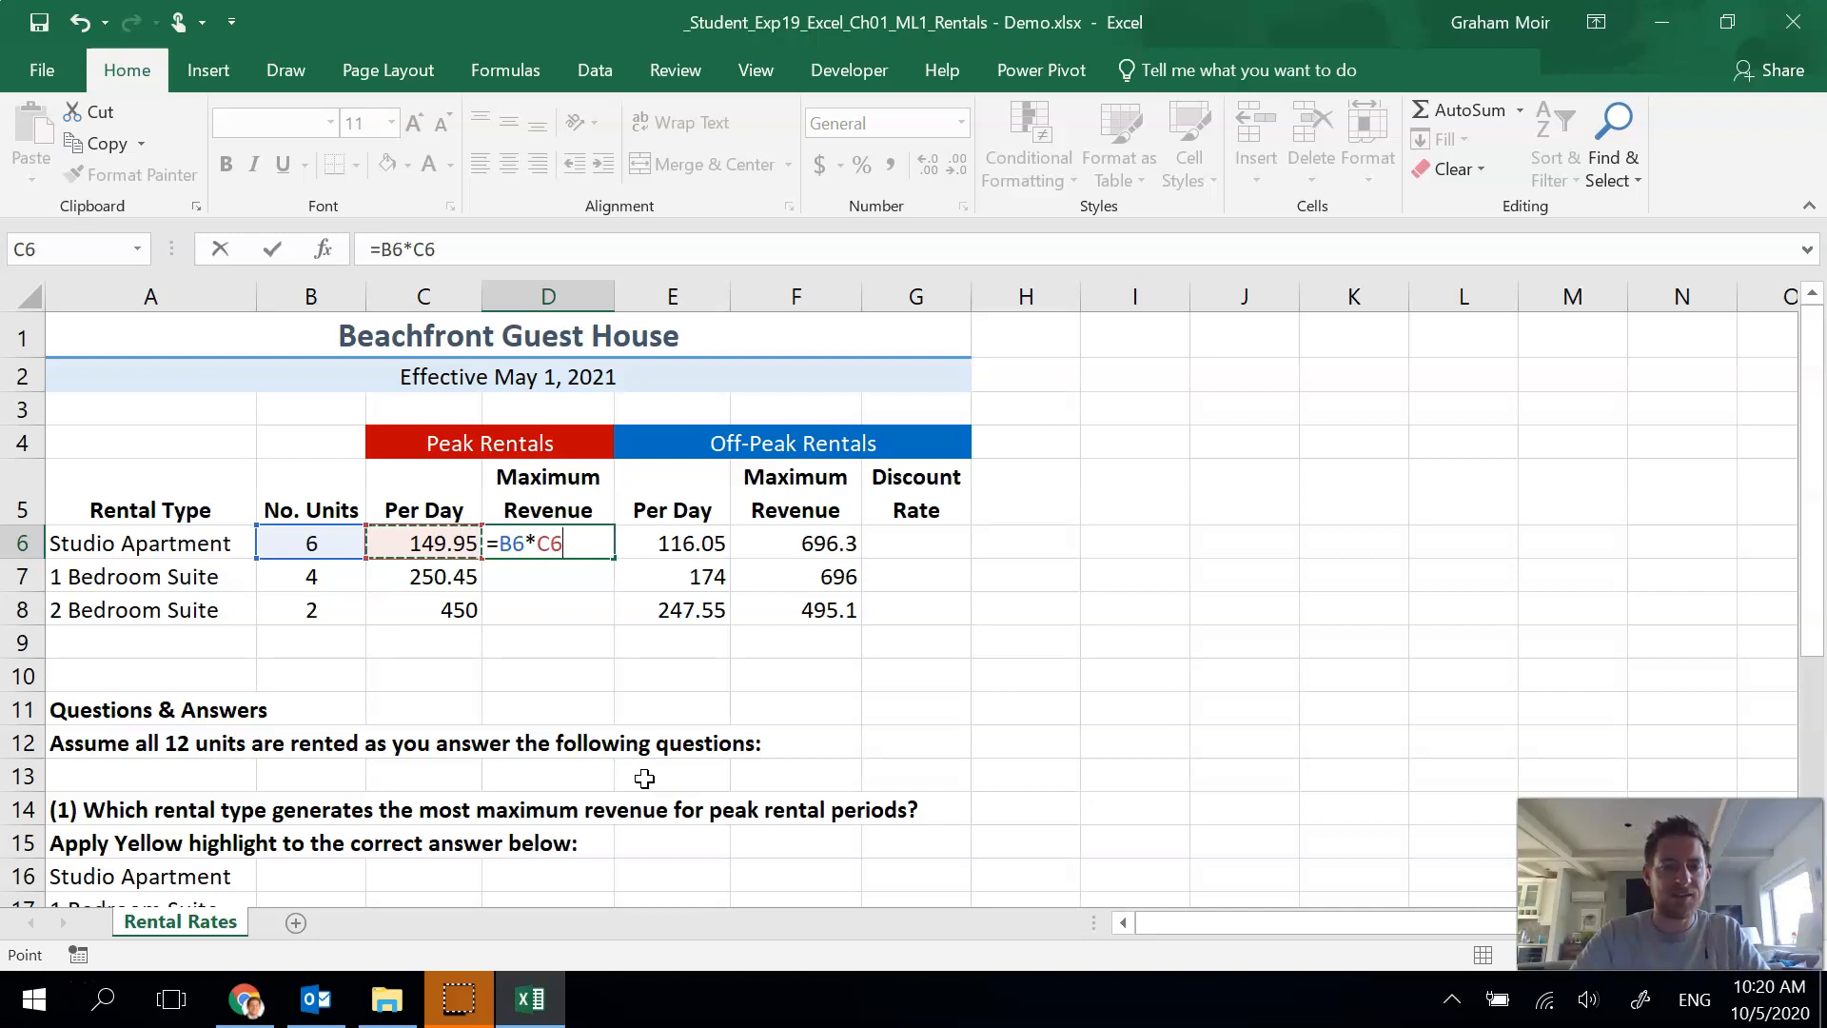
key("enter")
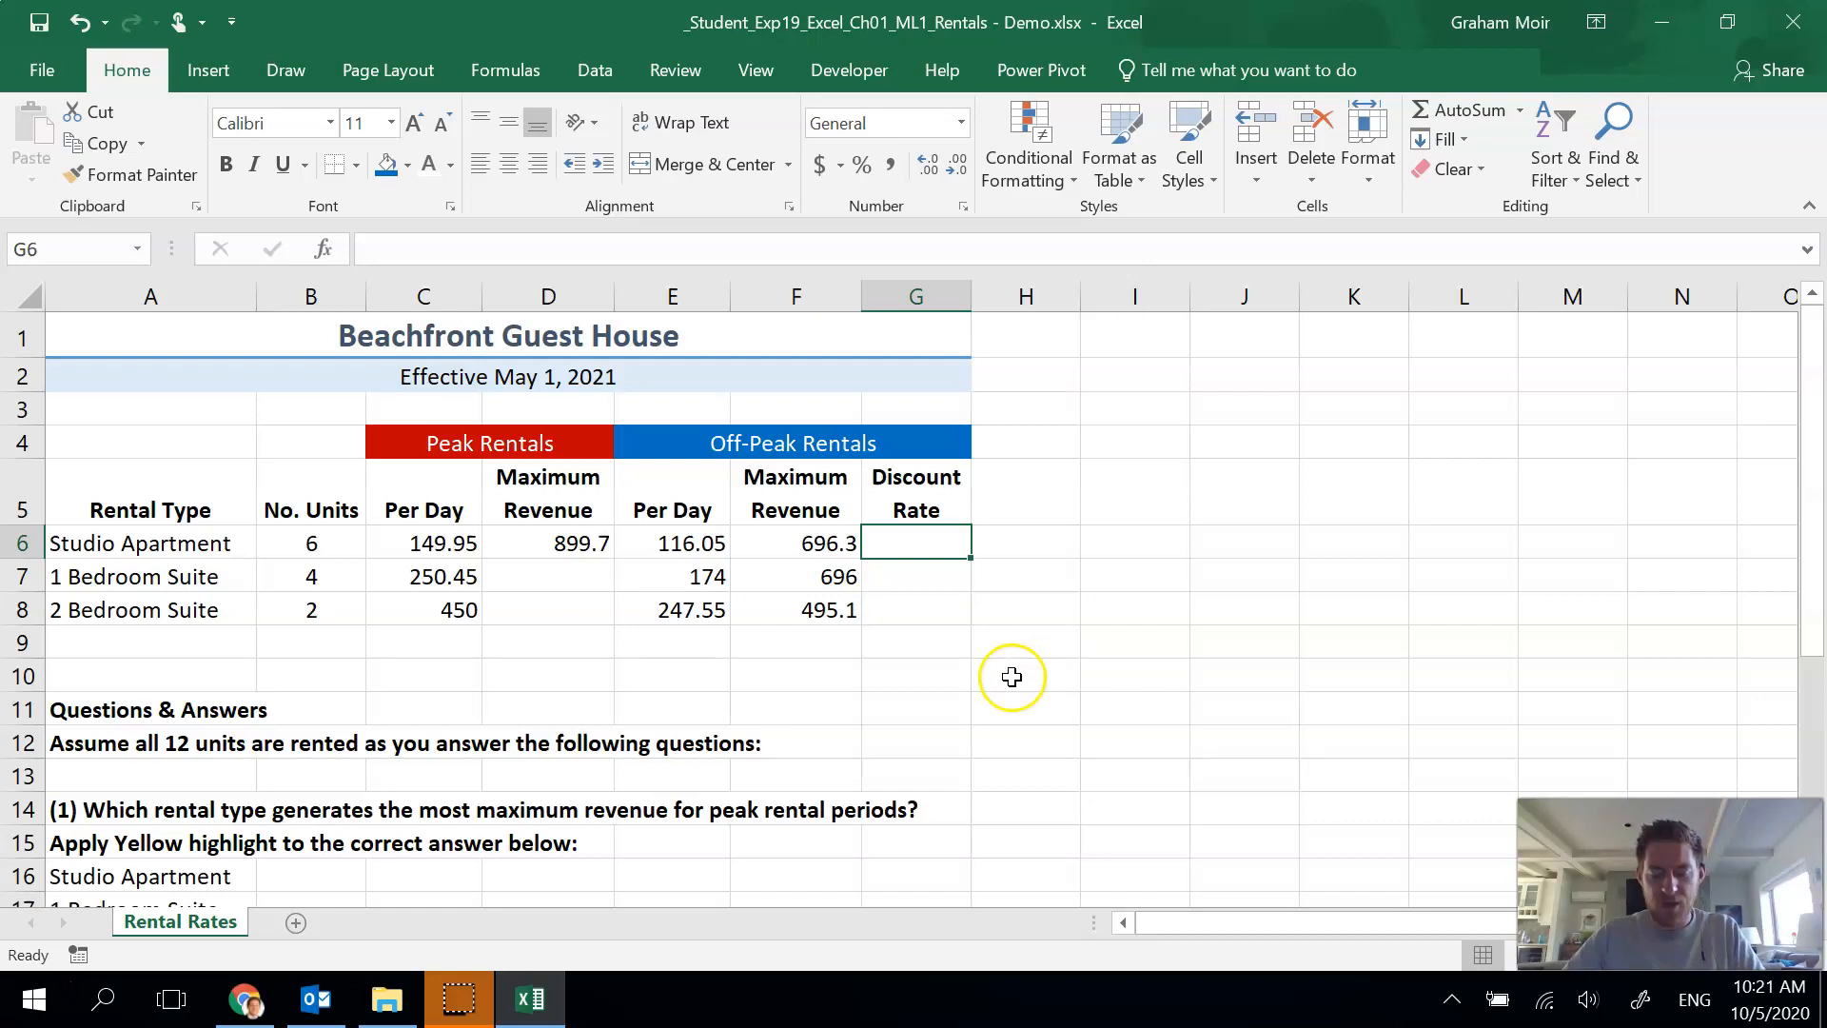
mouse_move(1008, 646)
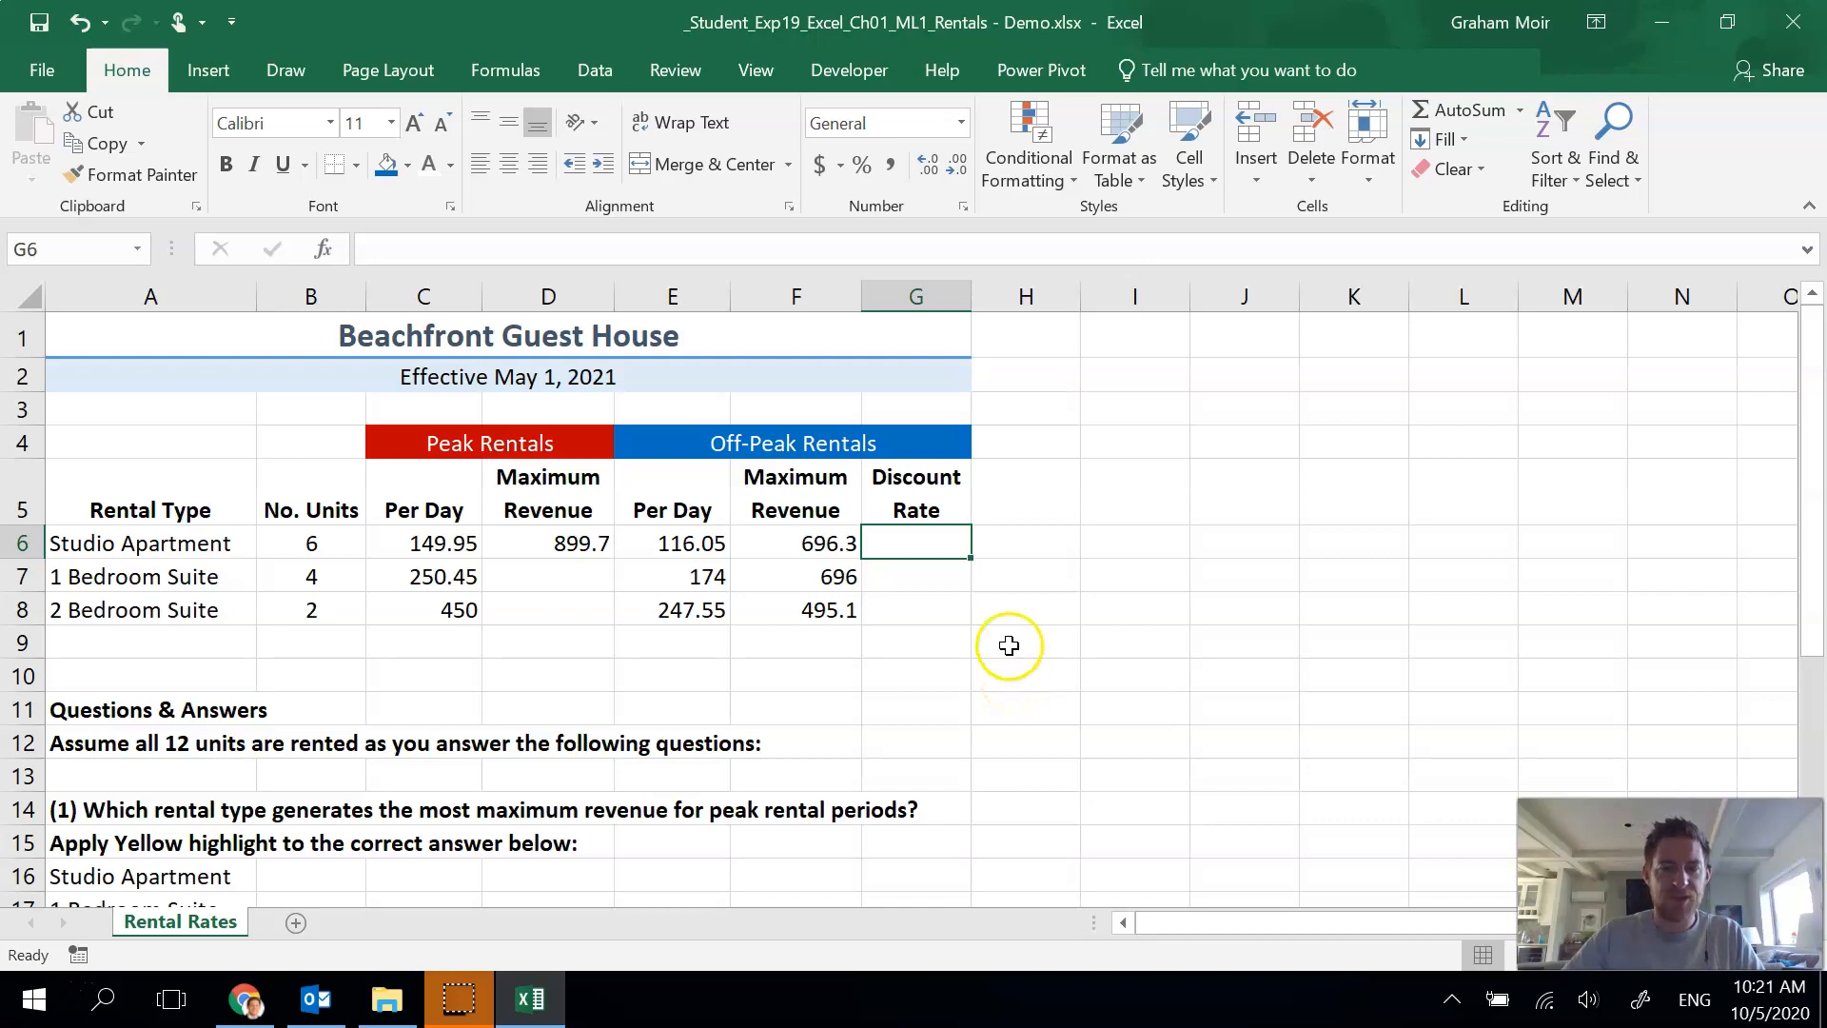
mouse_move(790, 516)
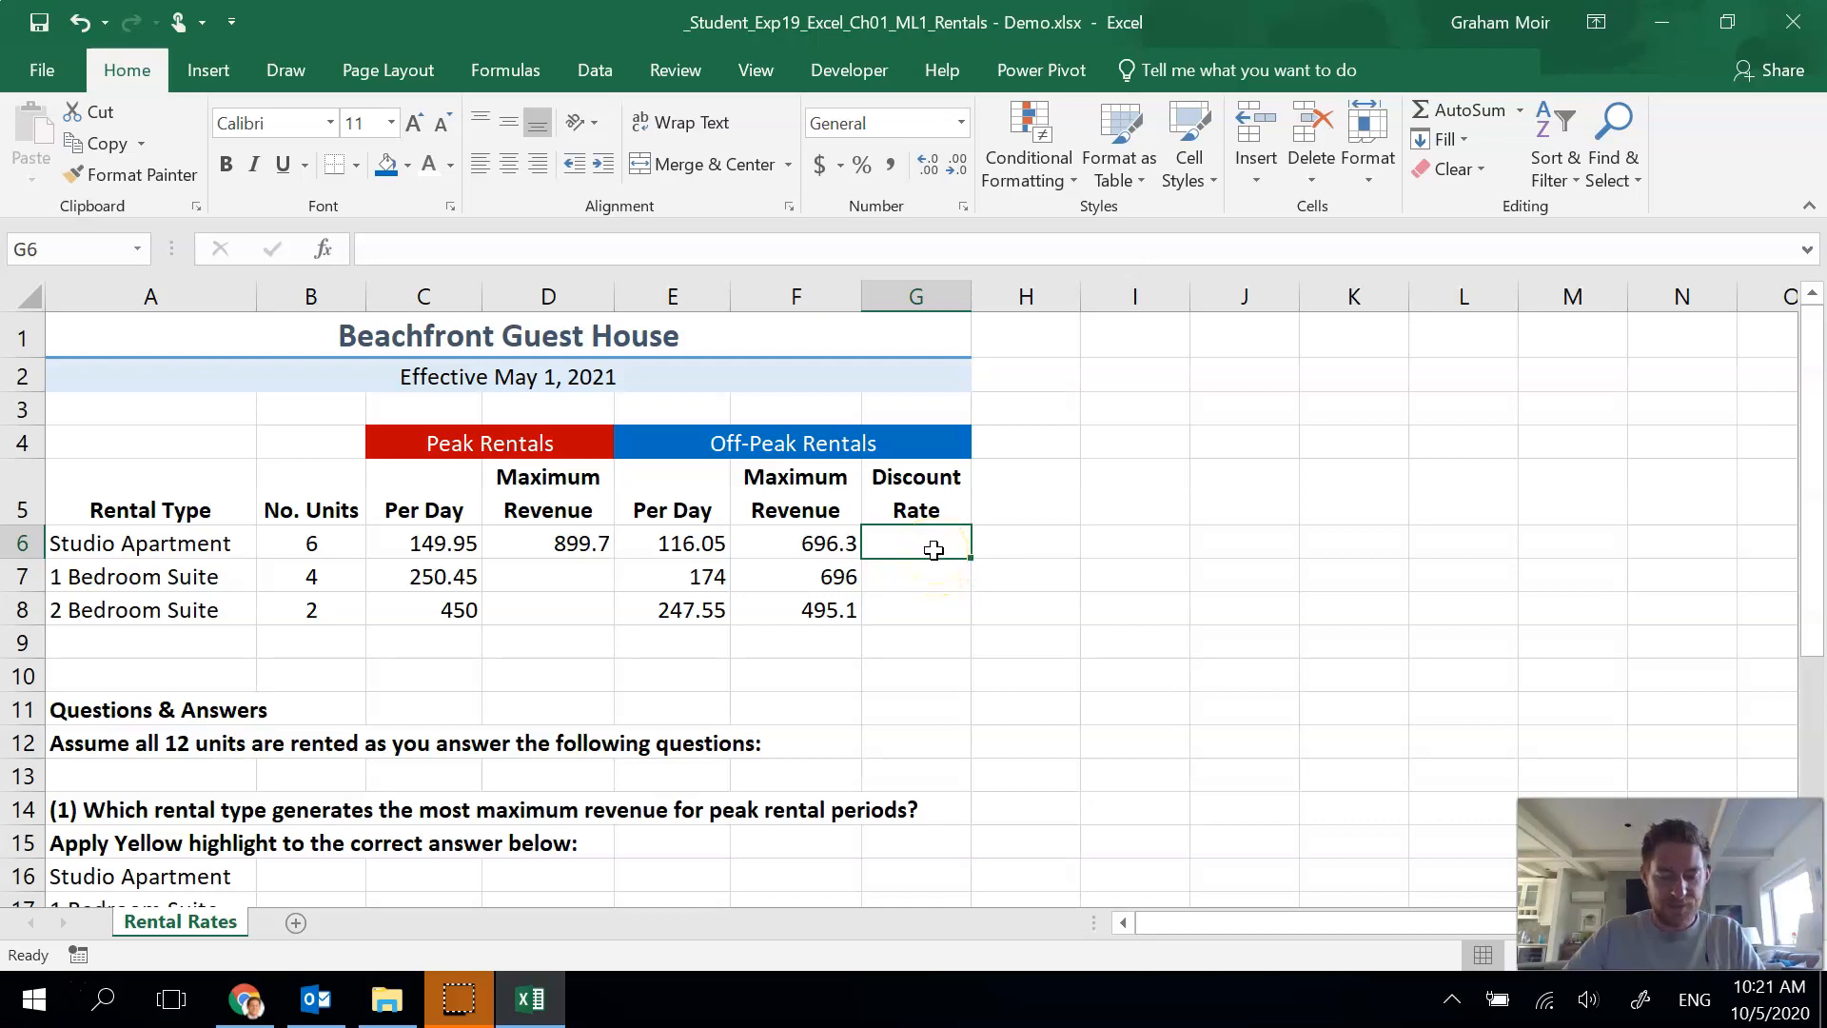
mouse_move(933, 560)
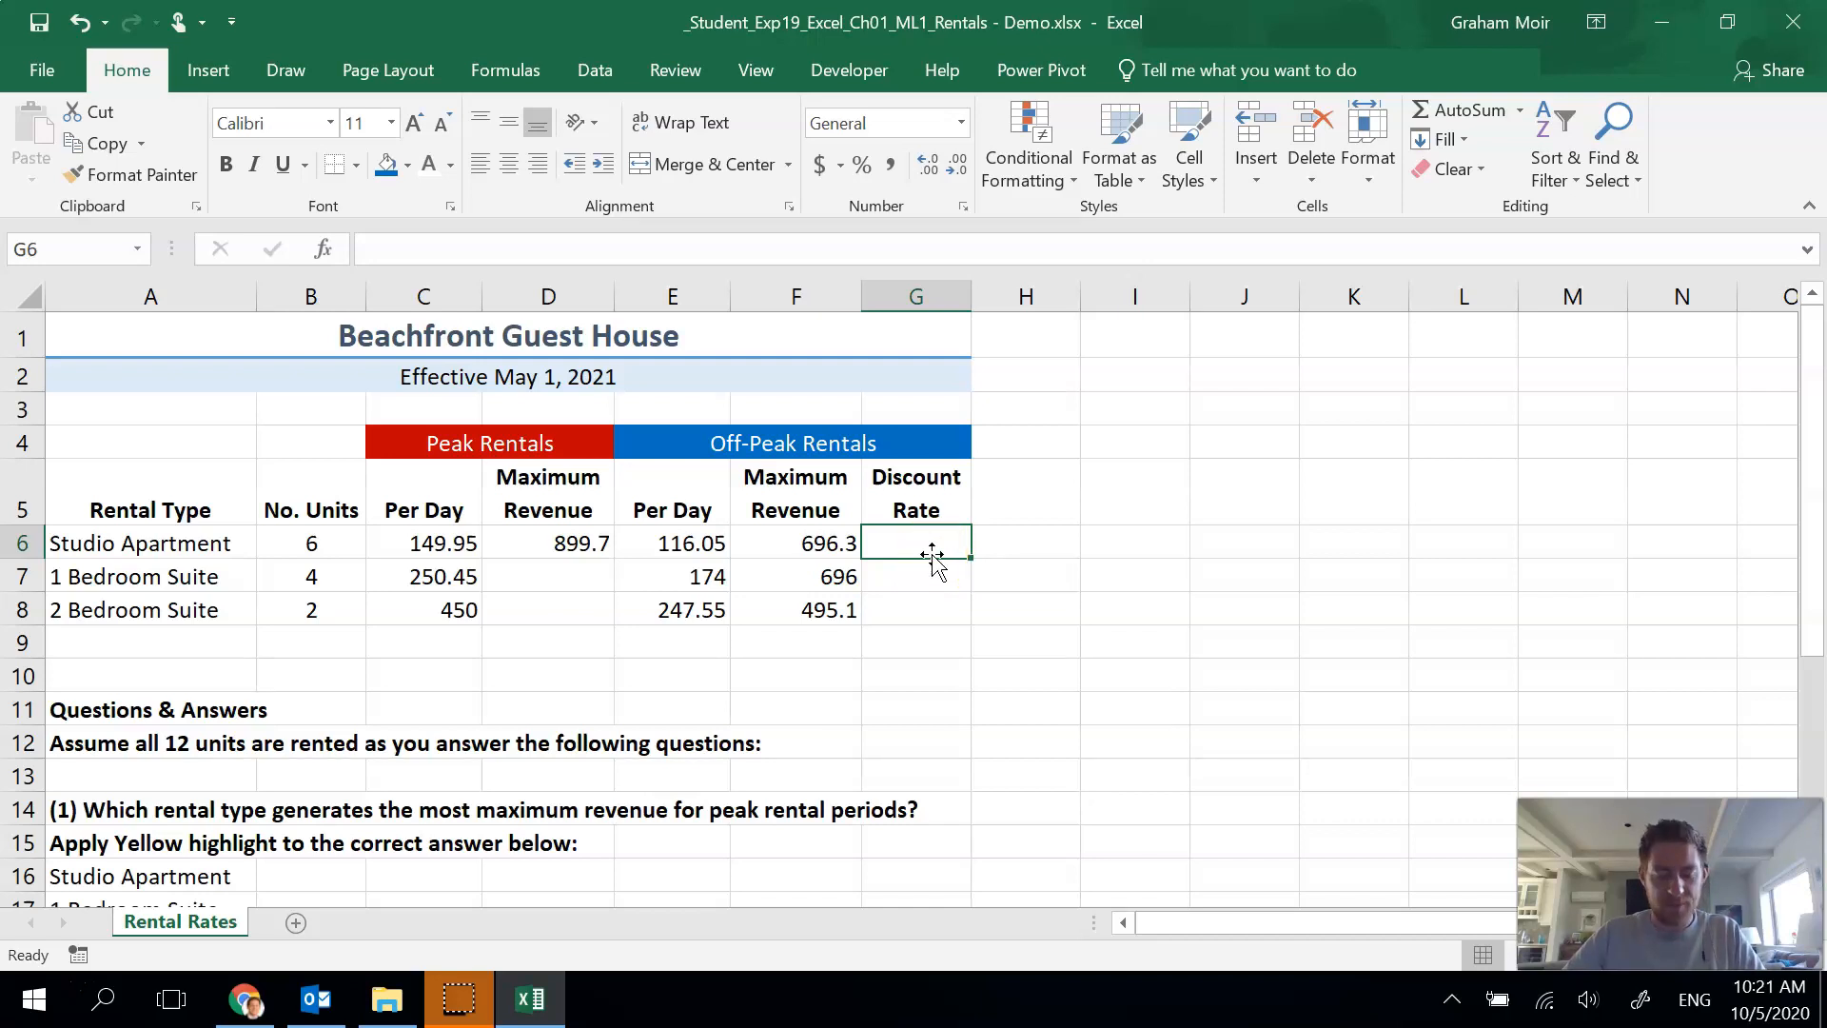
- Enter =1-(F6/C6) in G6 for the Studio Apartment discount rate
type("=")
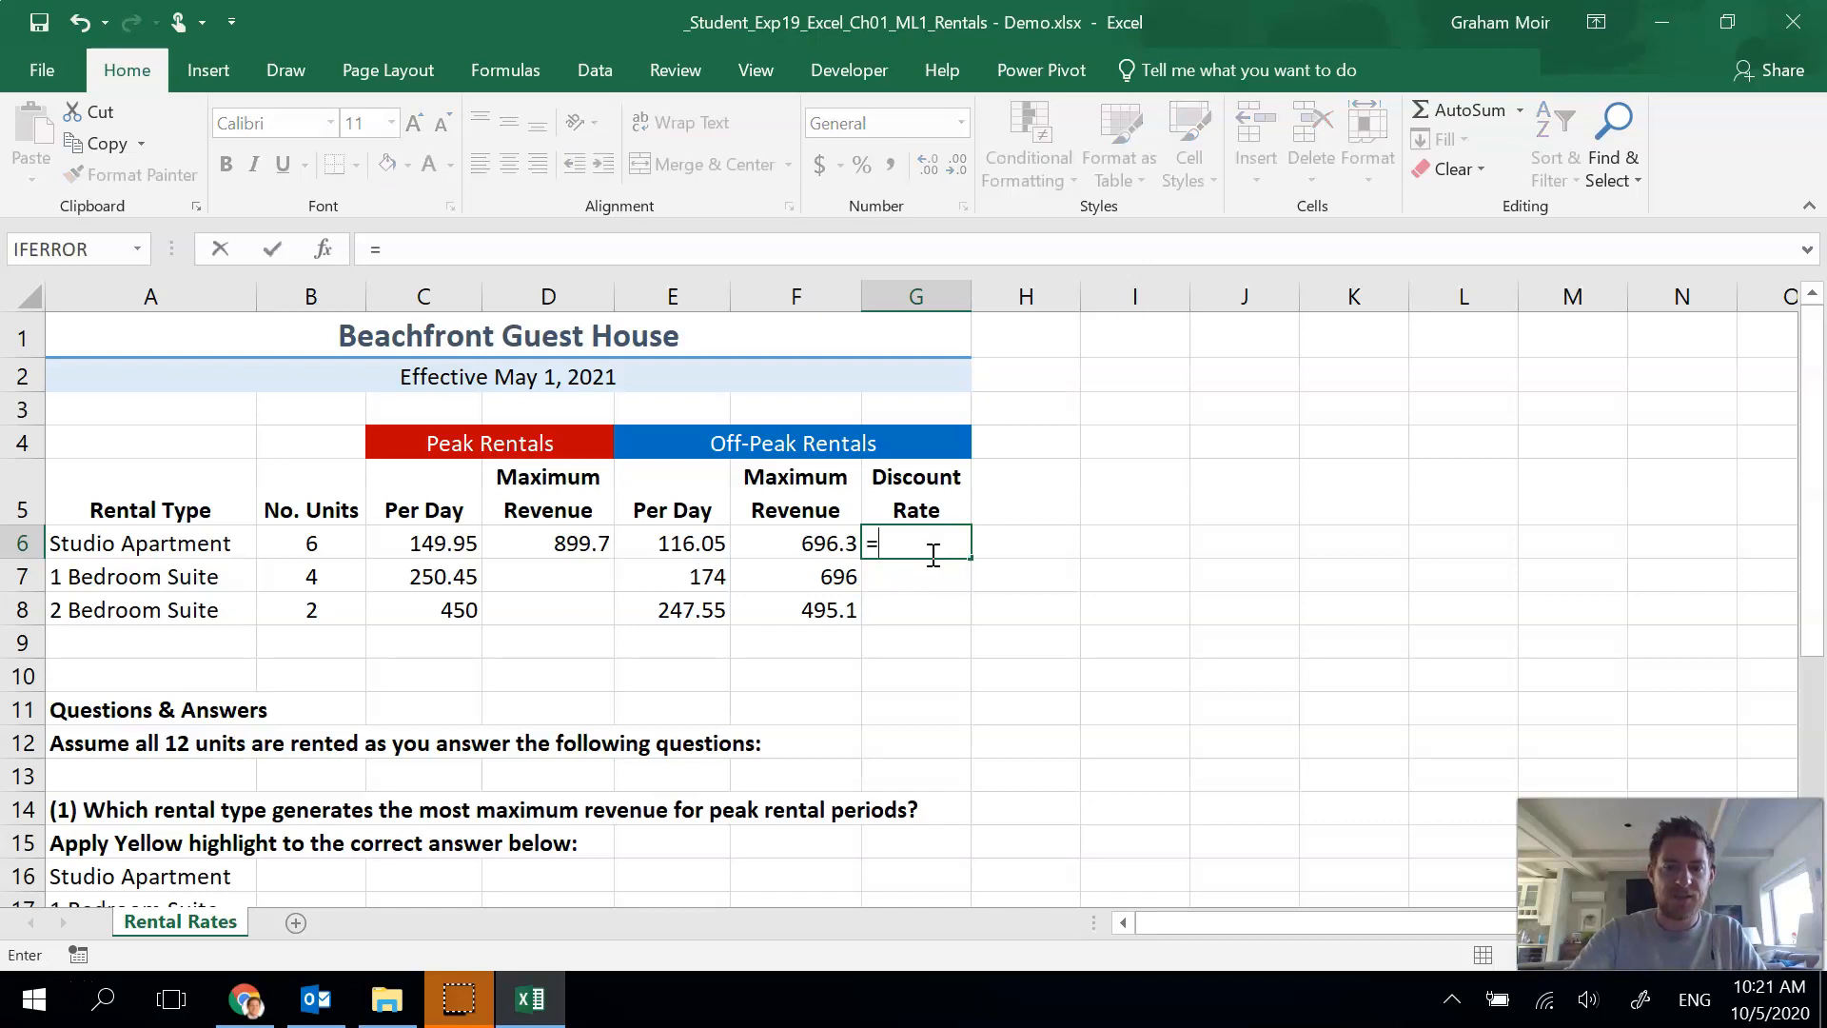
mouse_move(1041, 556)
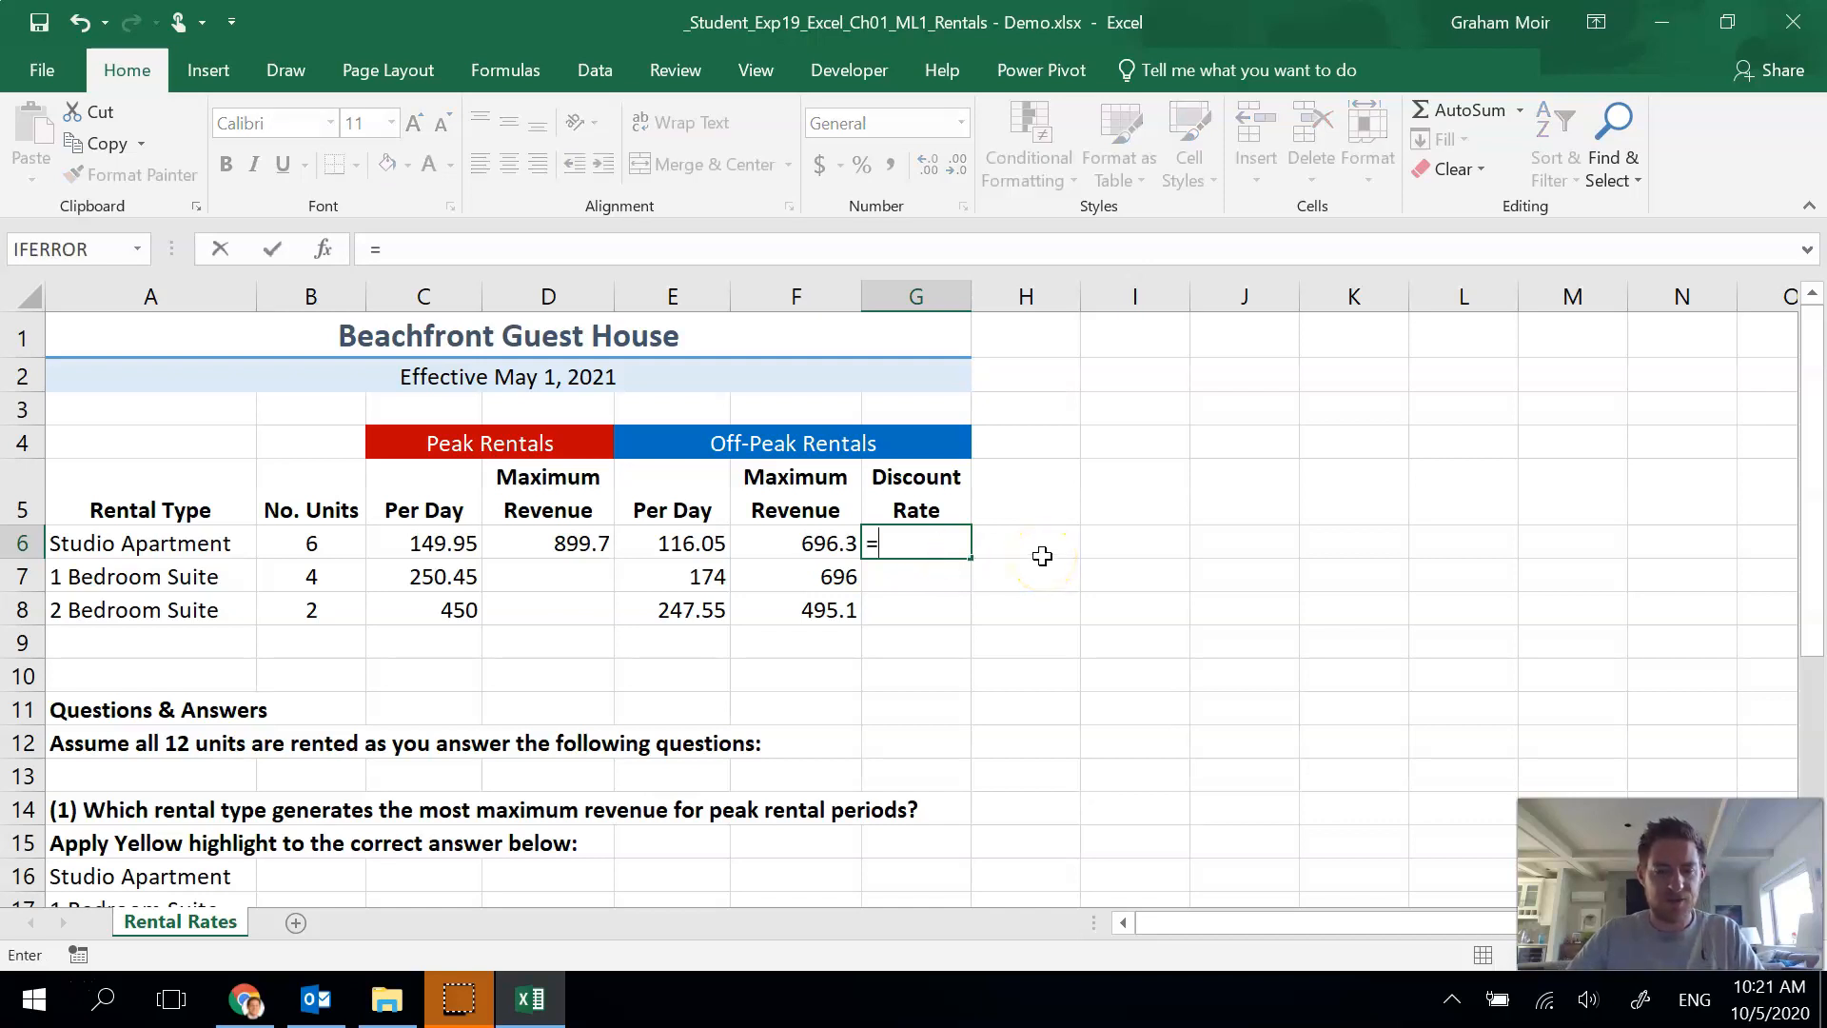
type("1-")
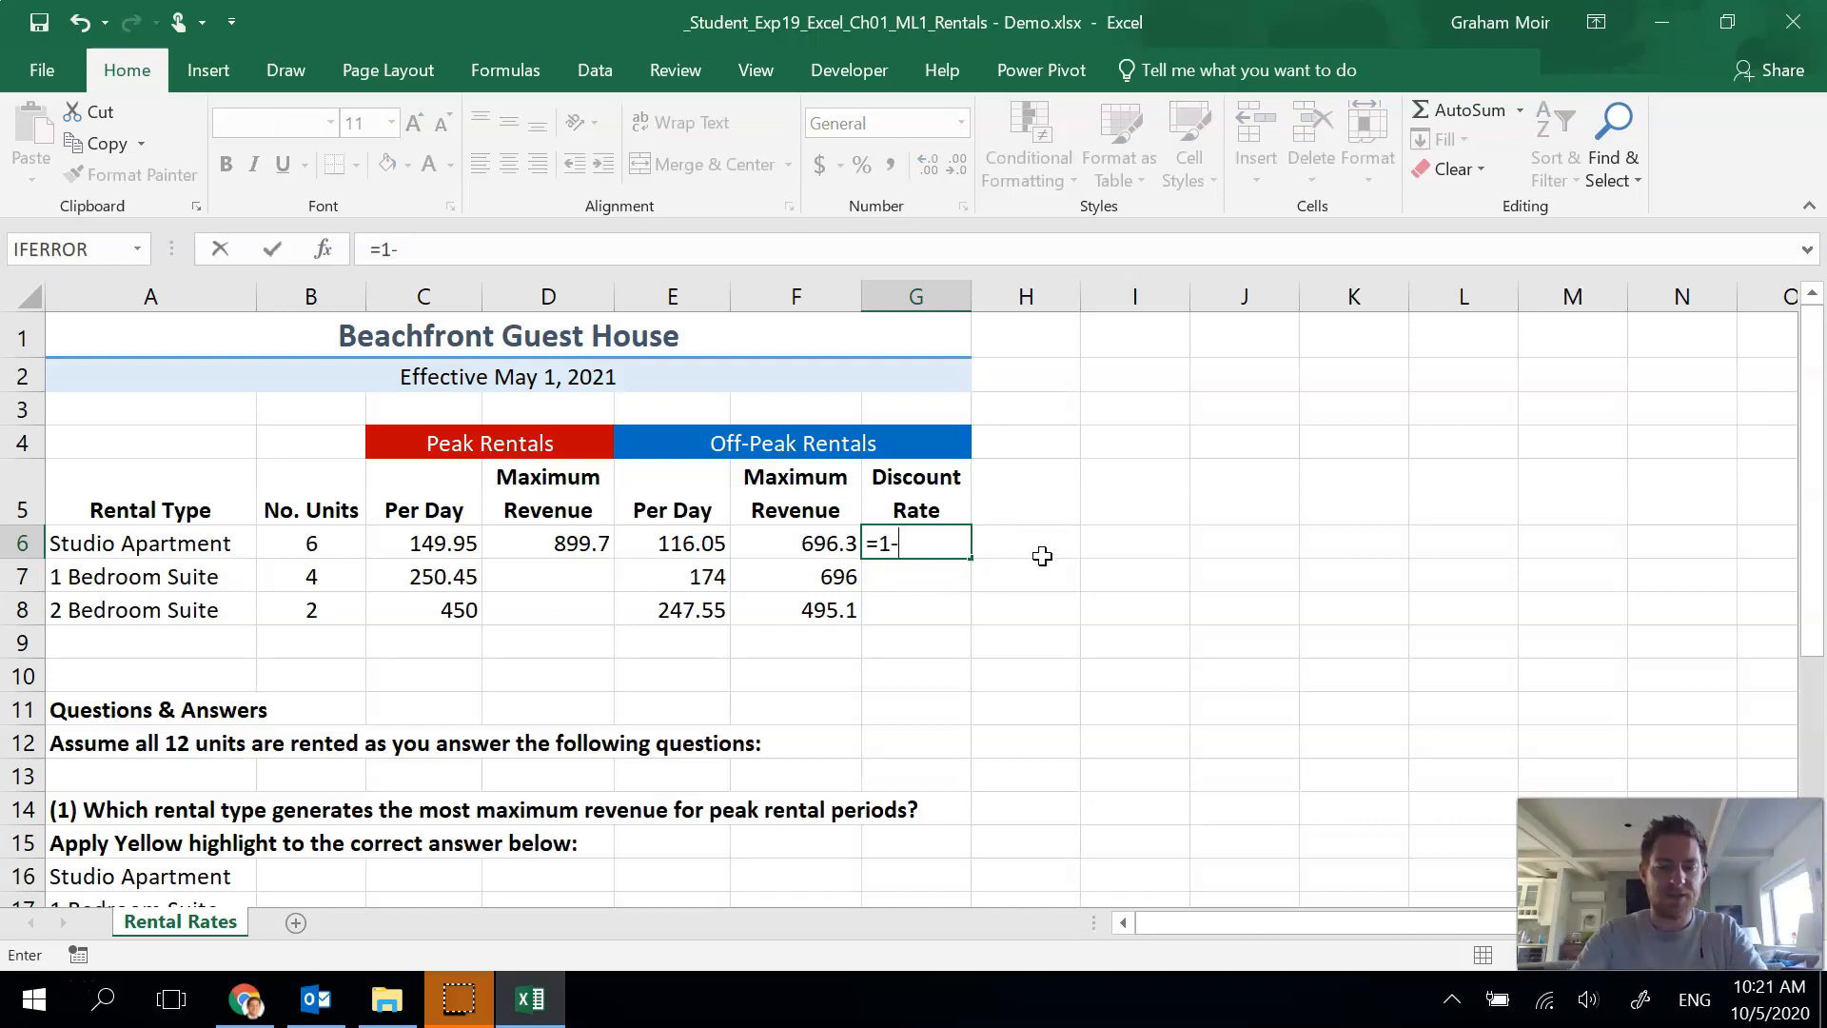
type("(")
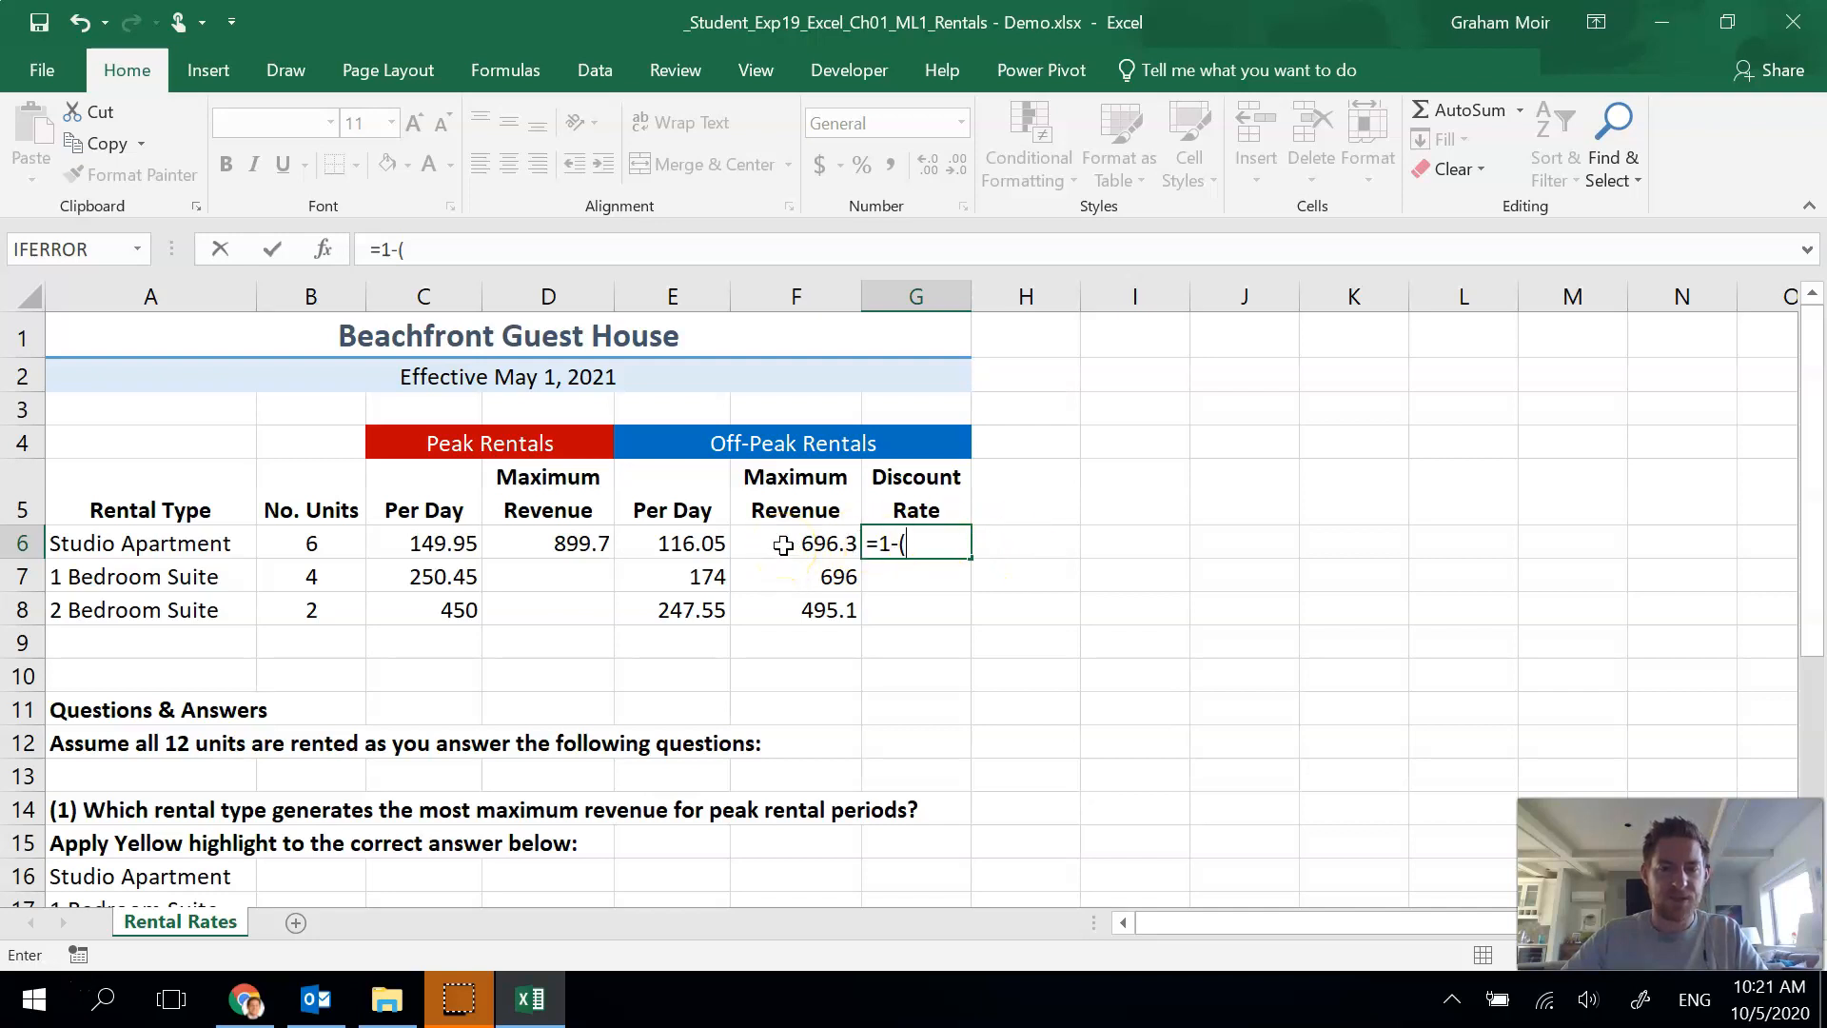
left_click(796, 542)
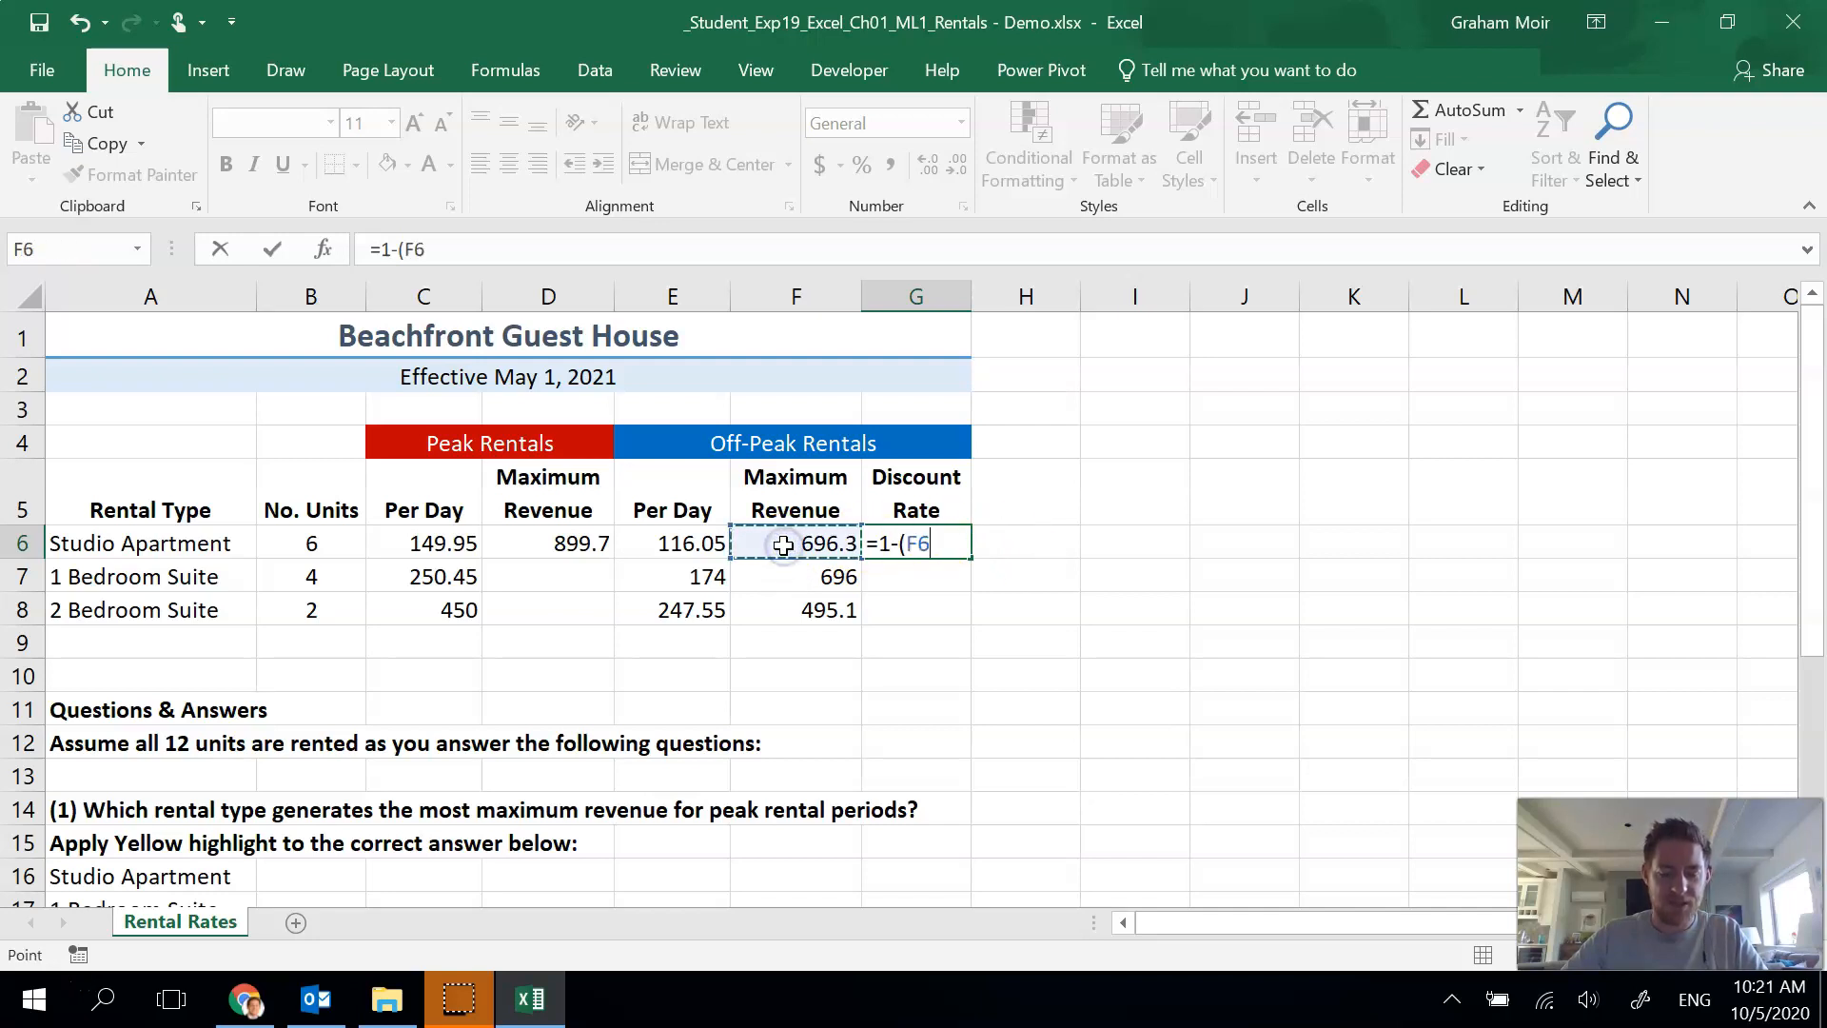
type("/")
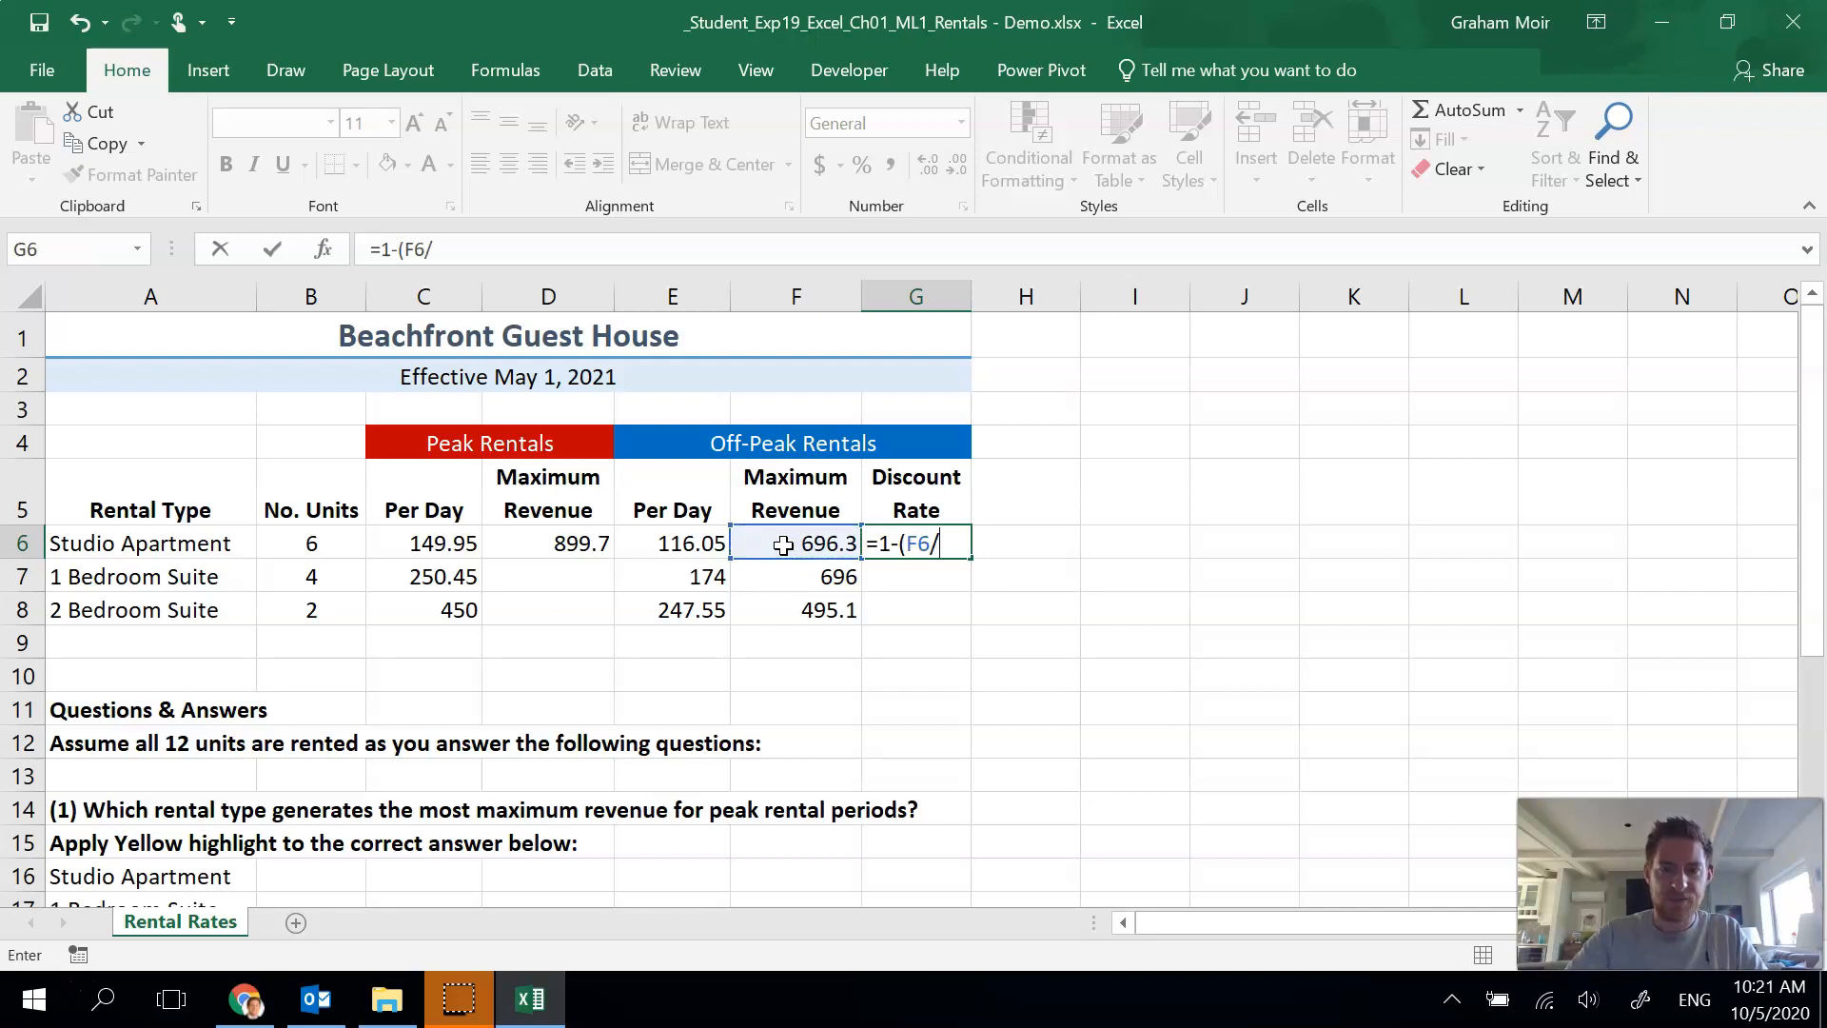
mouse_move(770, 543)
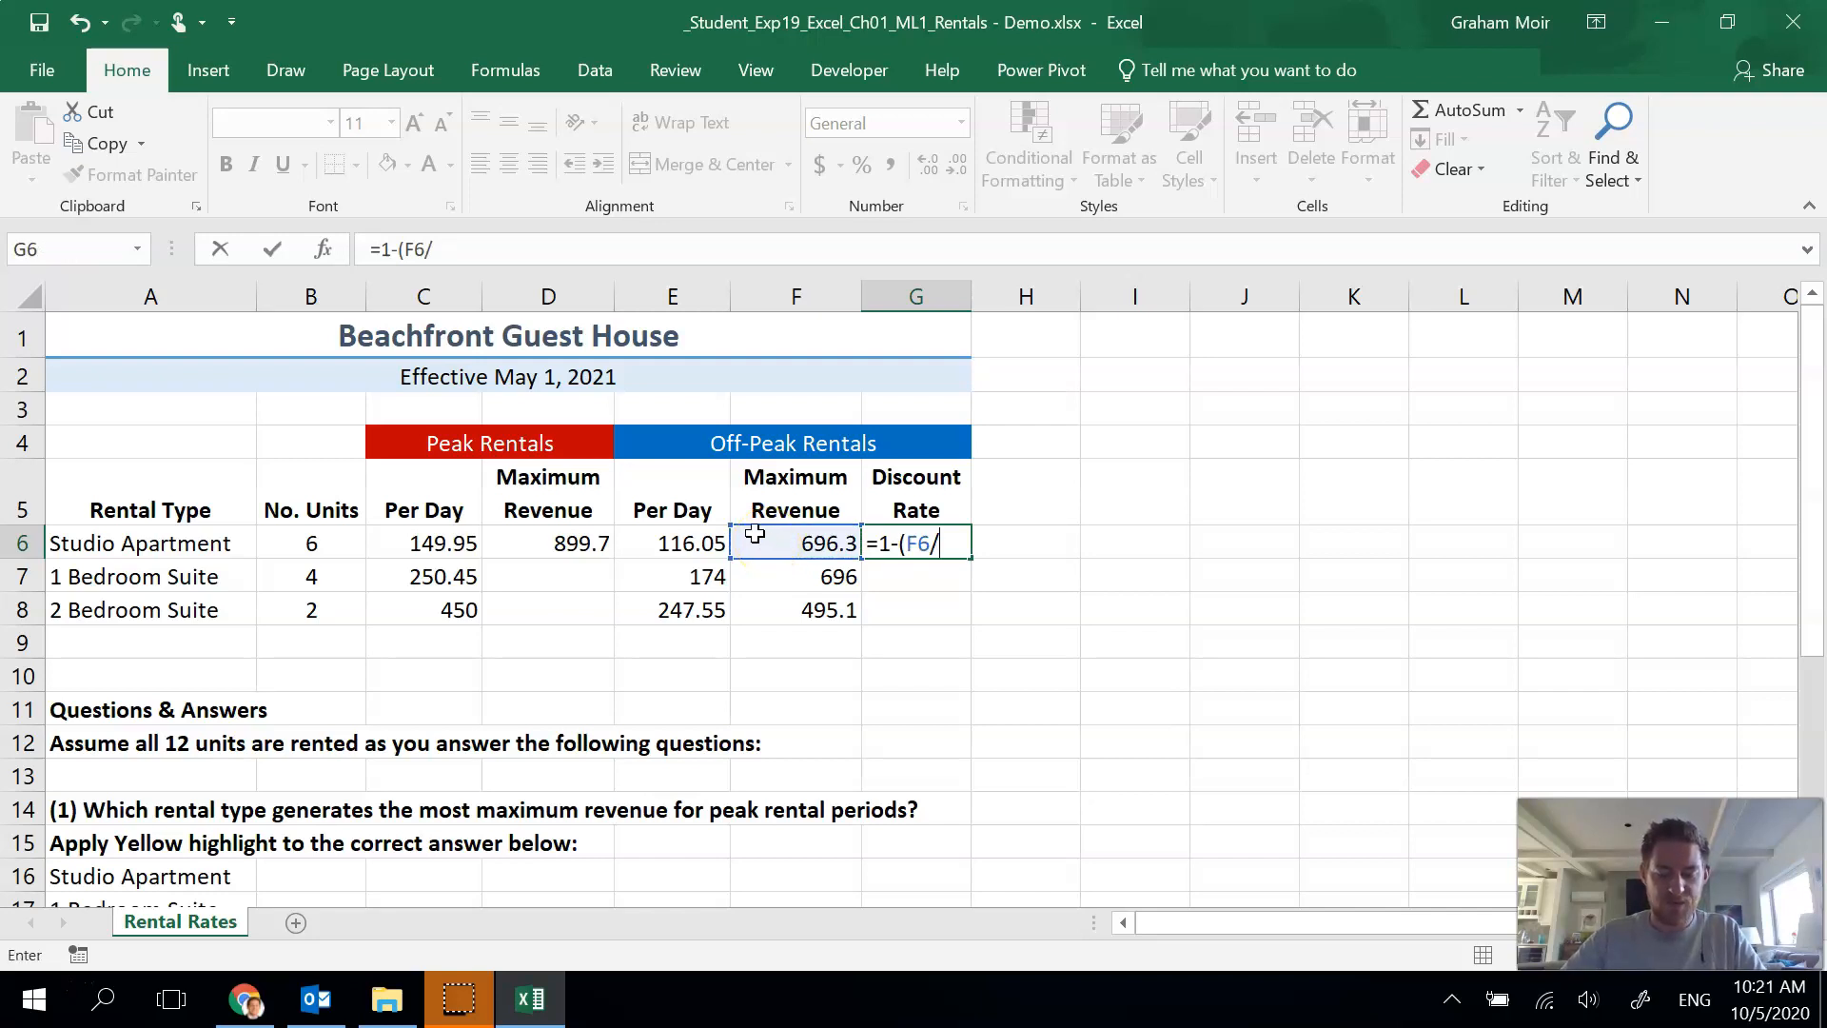
left_click(422, 543)
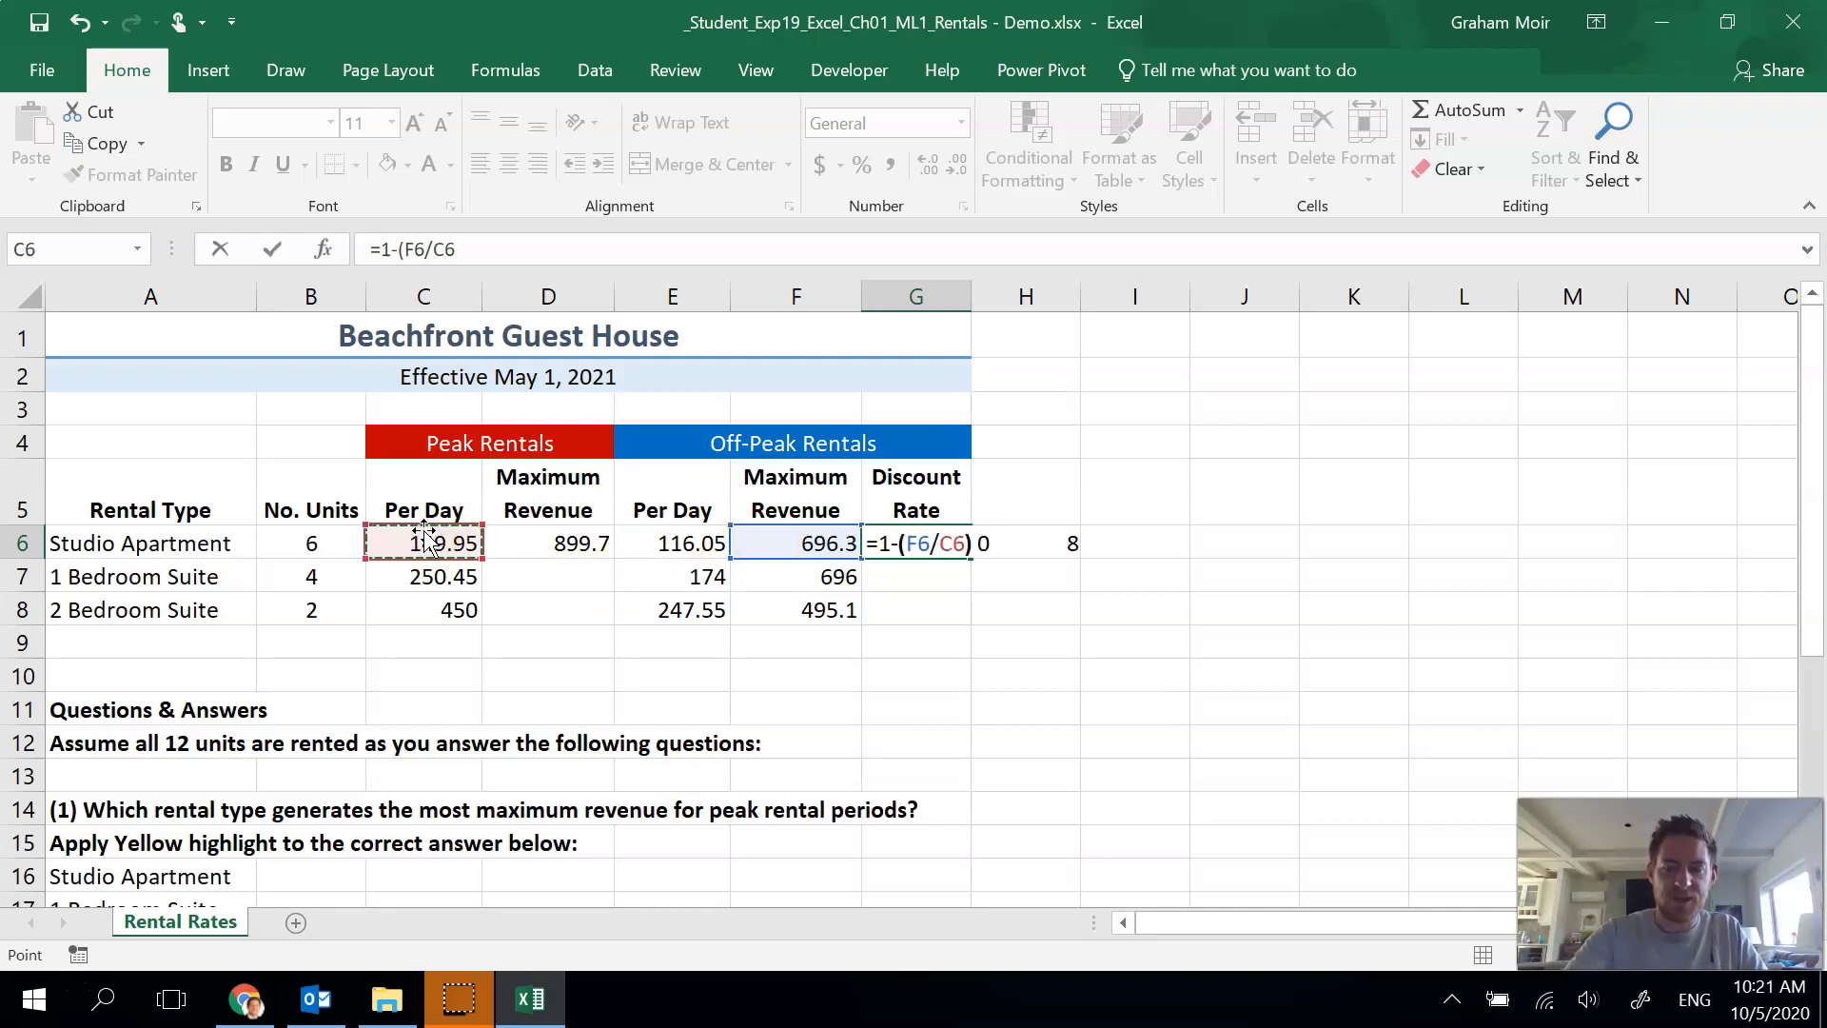
key("enter")
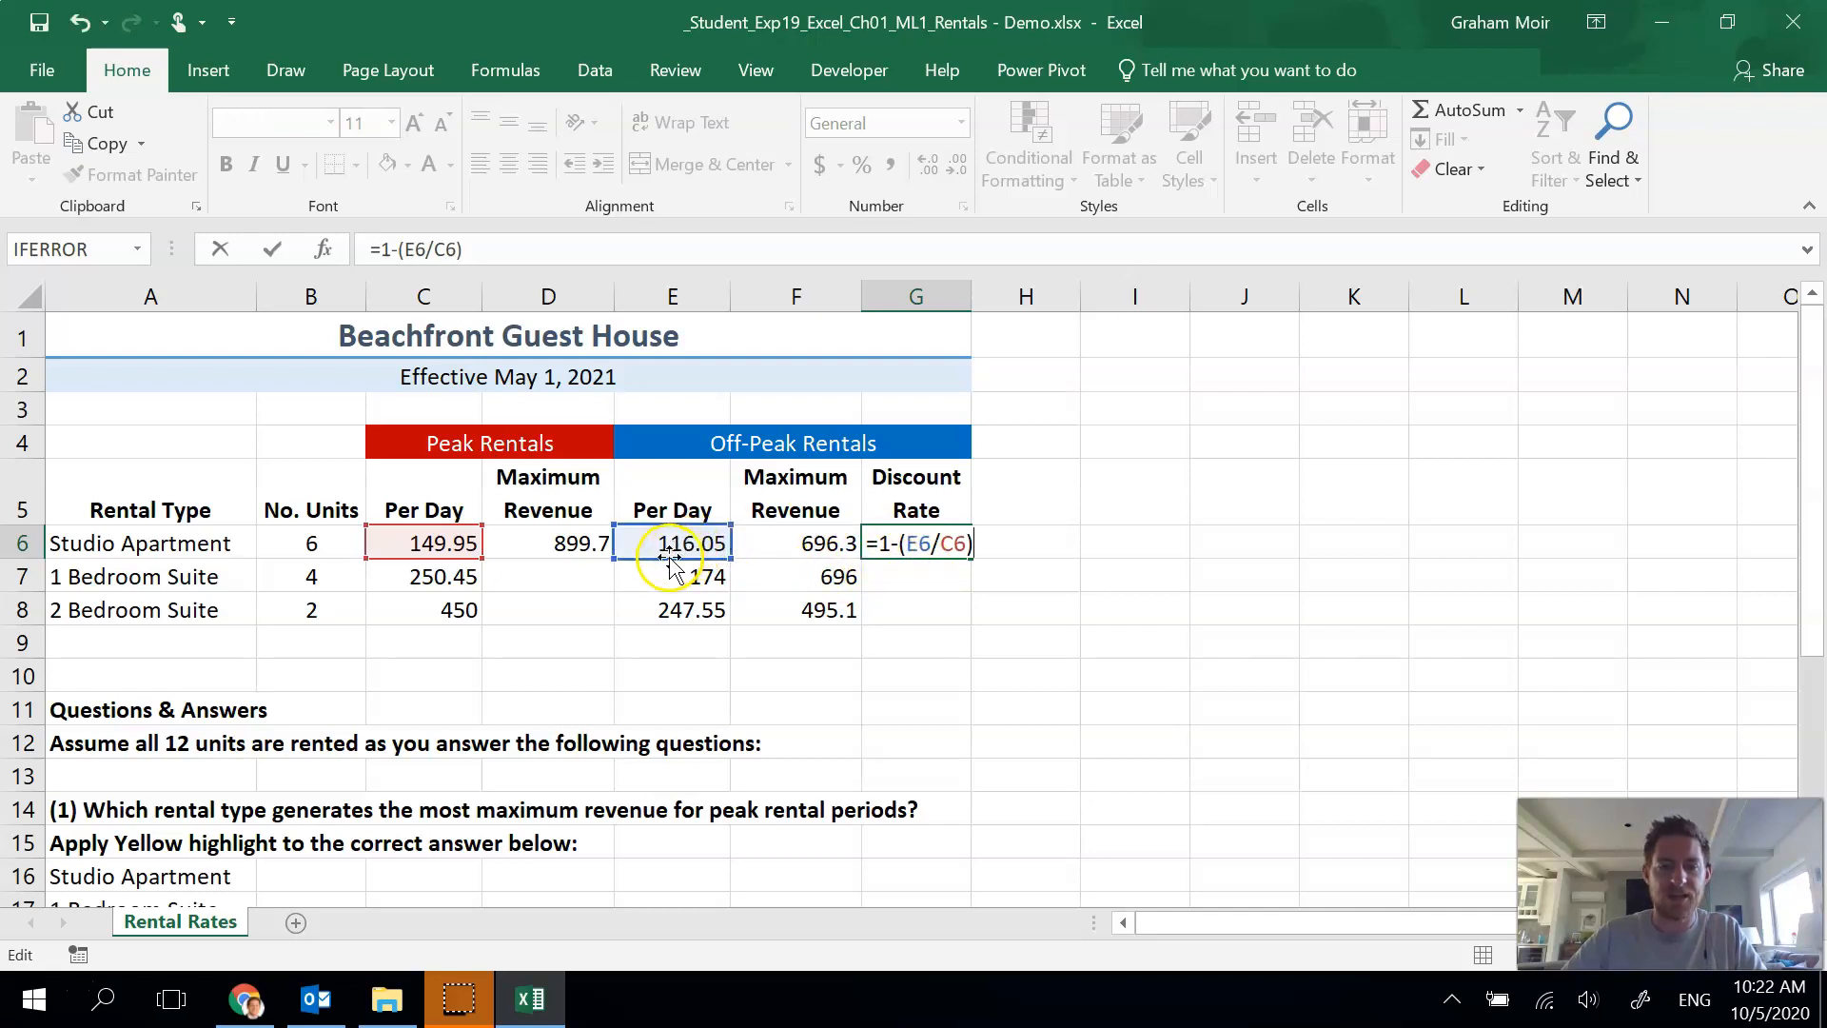
- Correct the formula to =1-(E6/C6), using the off-peak per-day rate, giving 0.226075
left_click(796, 542)
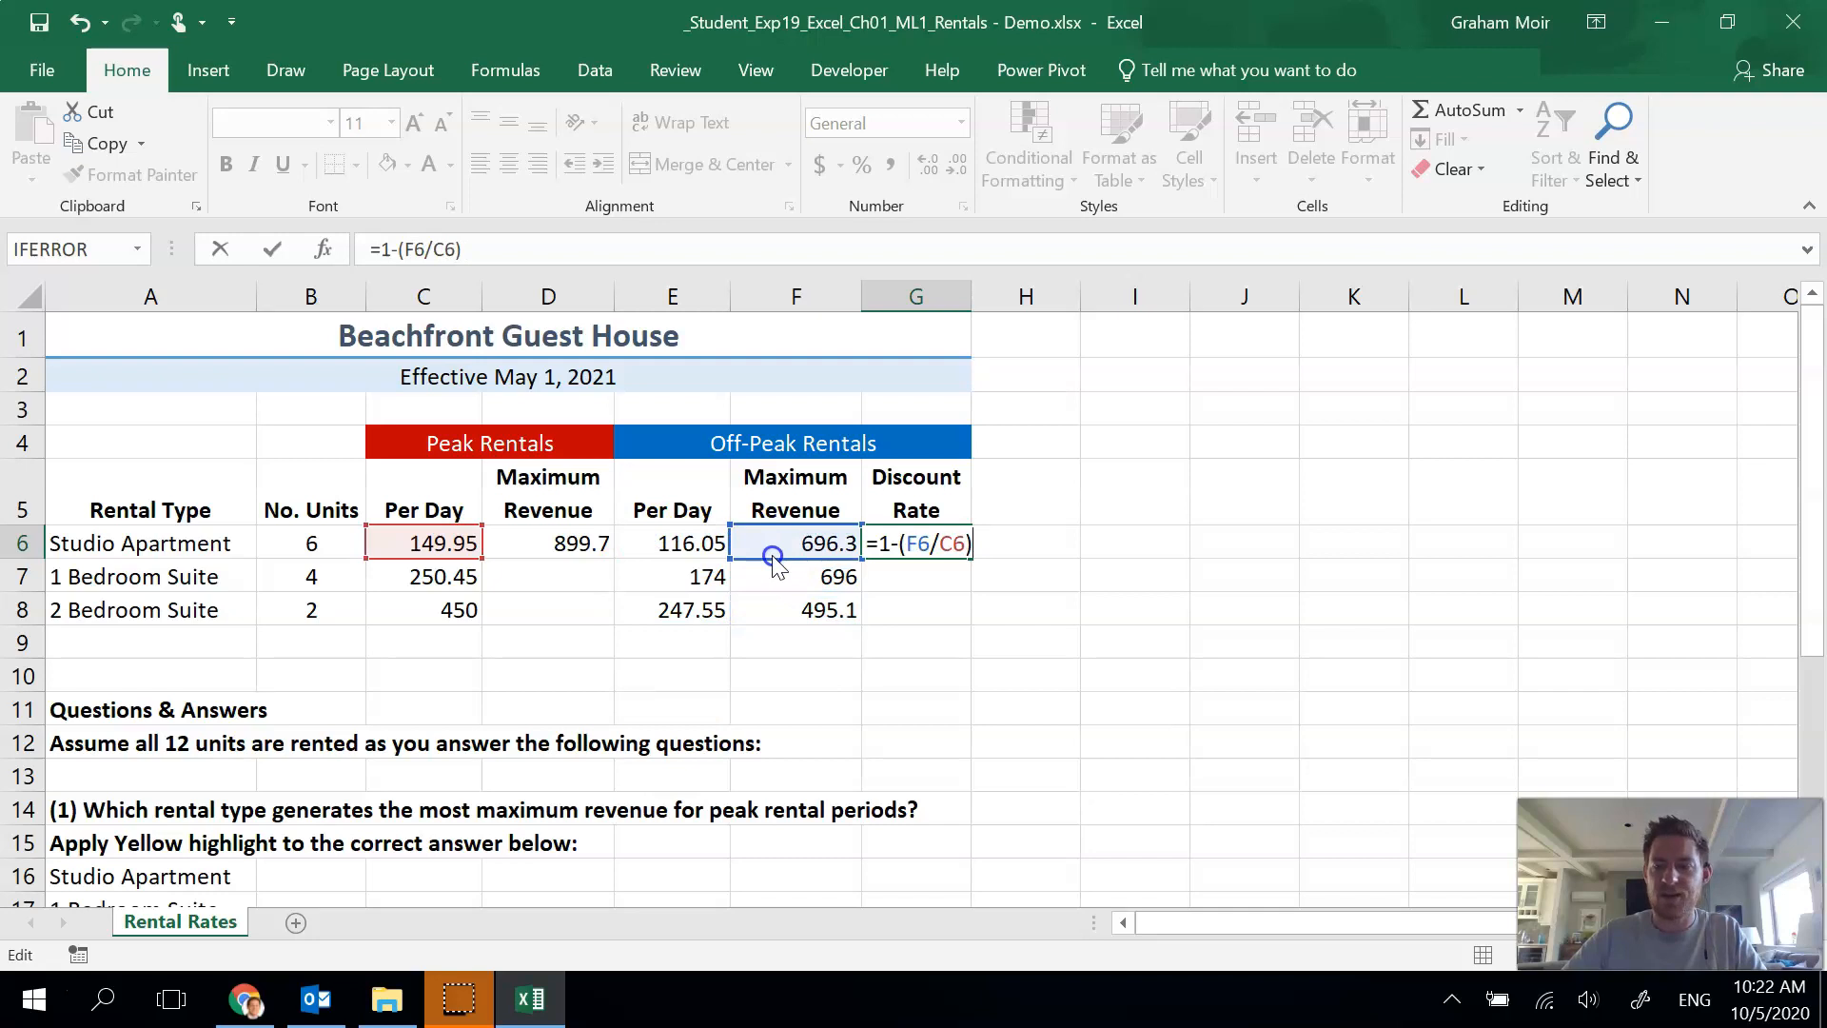
left_click(672, 543)
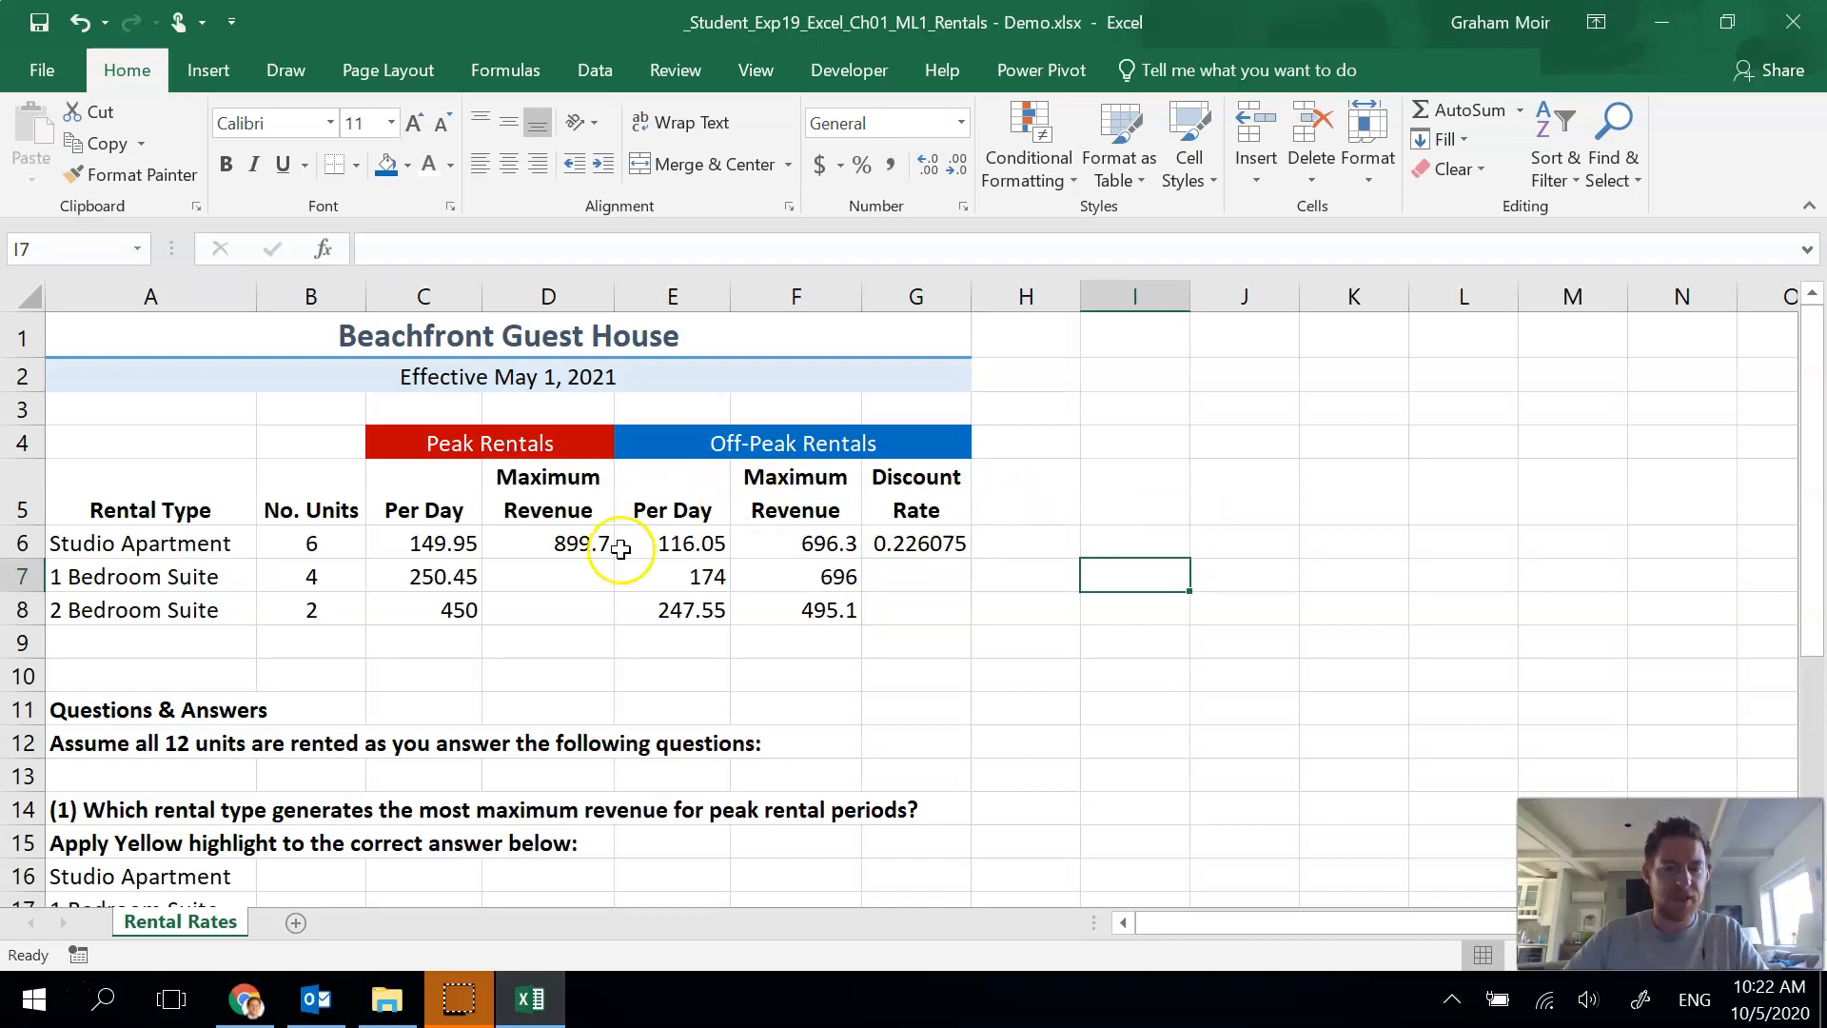
- Fill the D6 revenue and G6 discount formulas down to rows 7 and 8
left_click(547, 542)
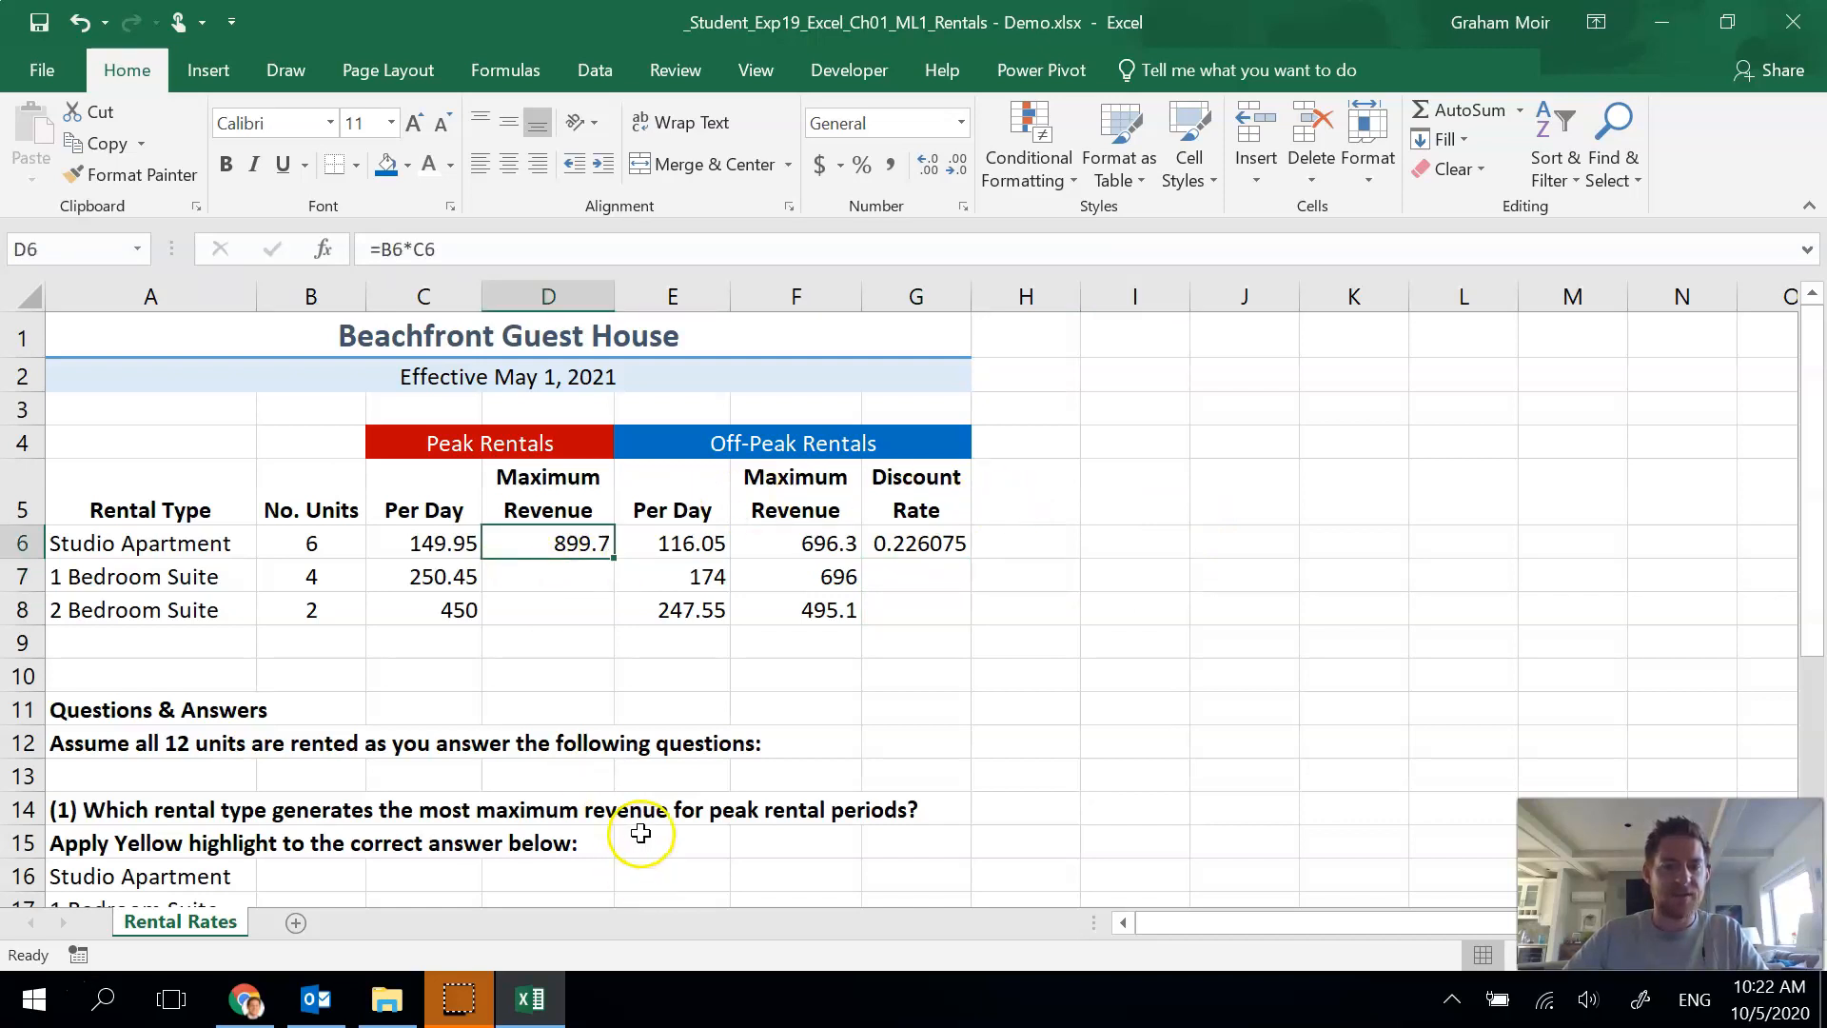
mouse_move(621, 575)
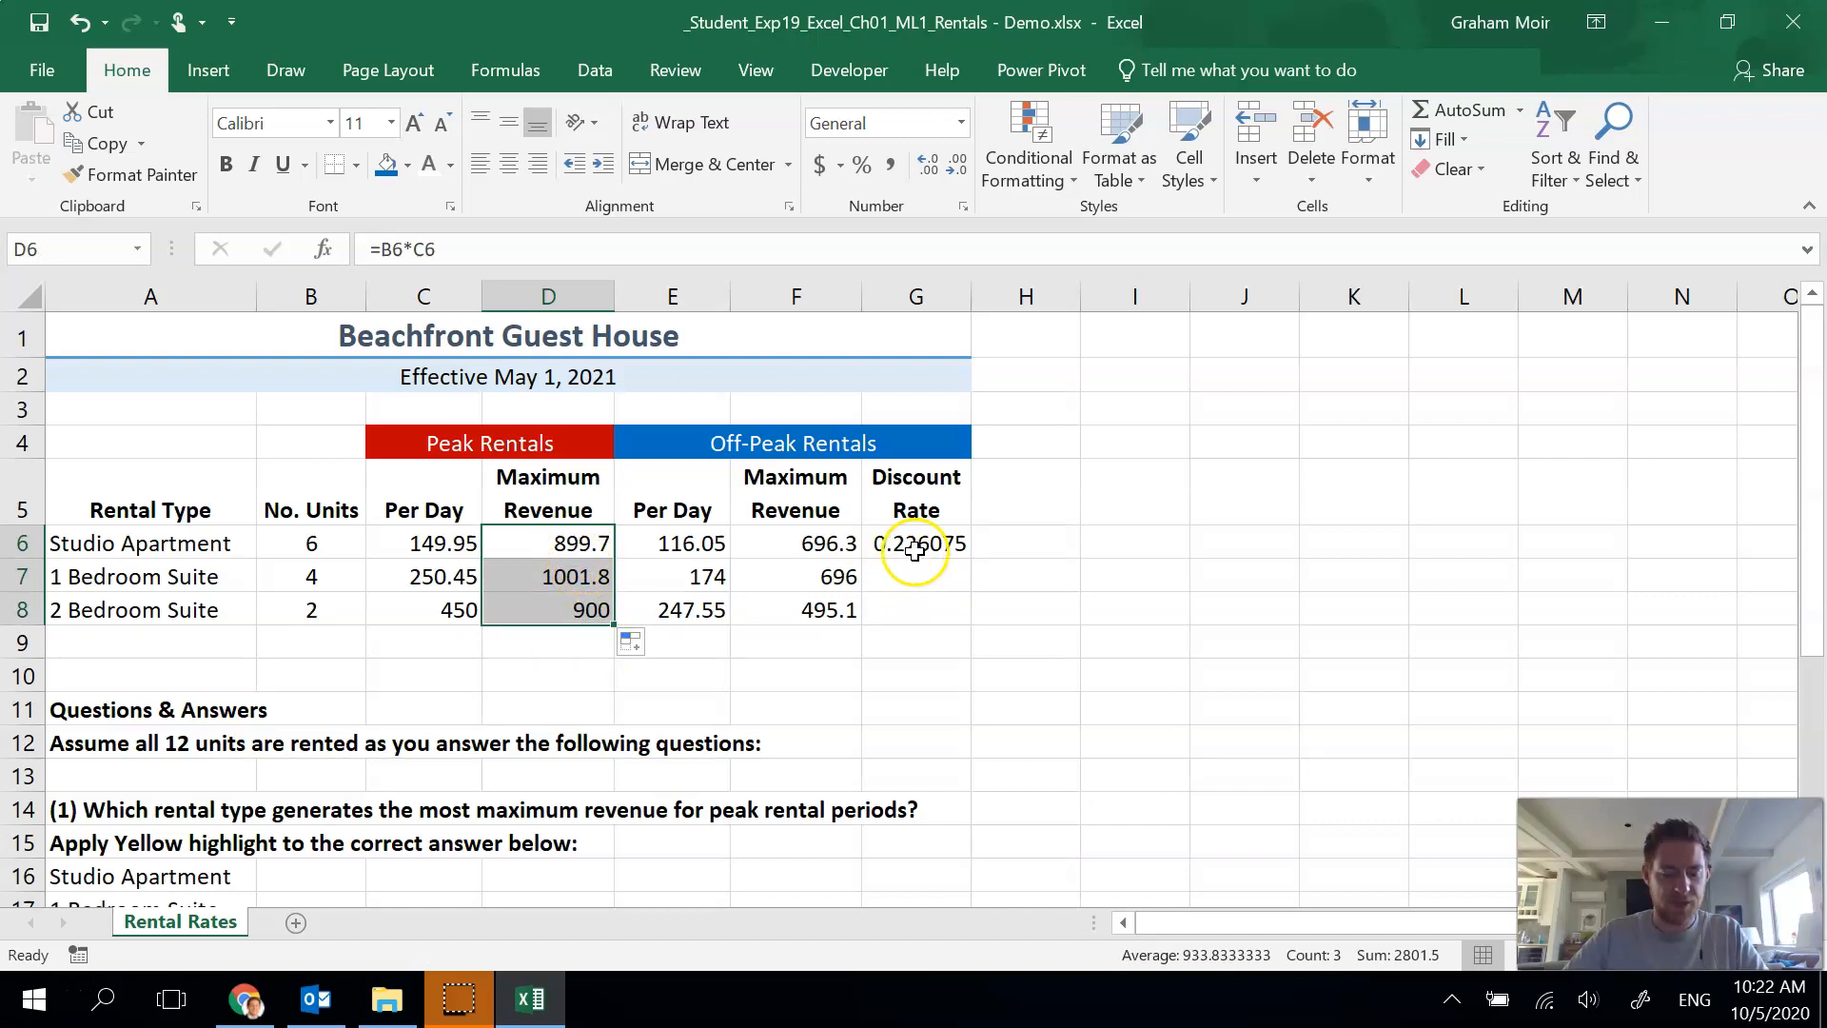
left_click(916, 542)
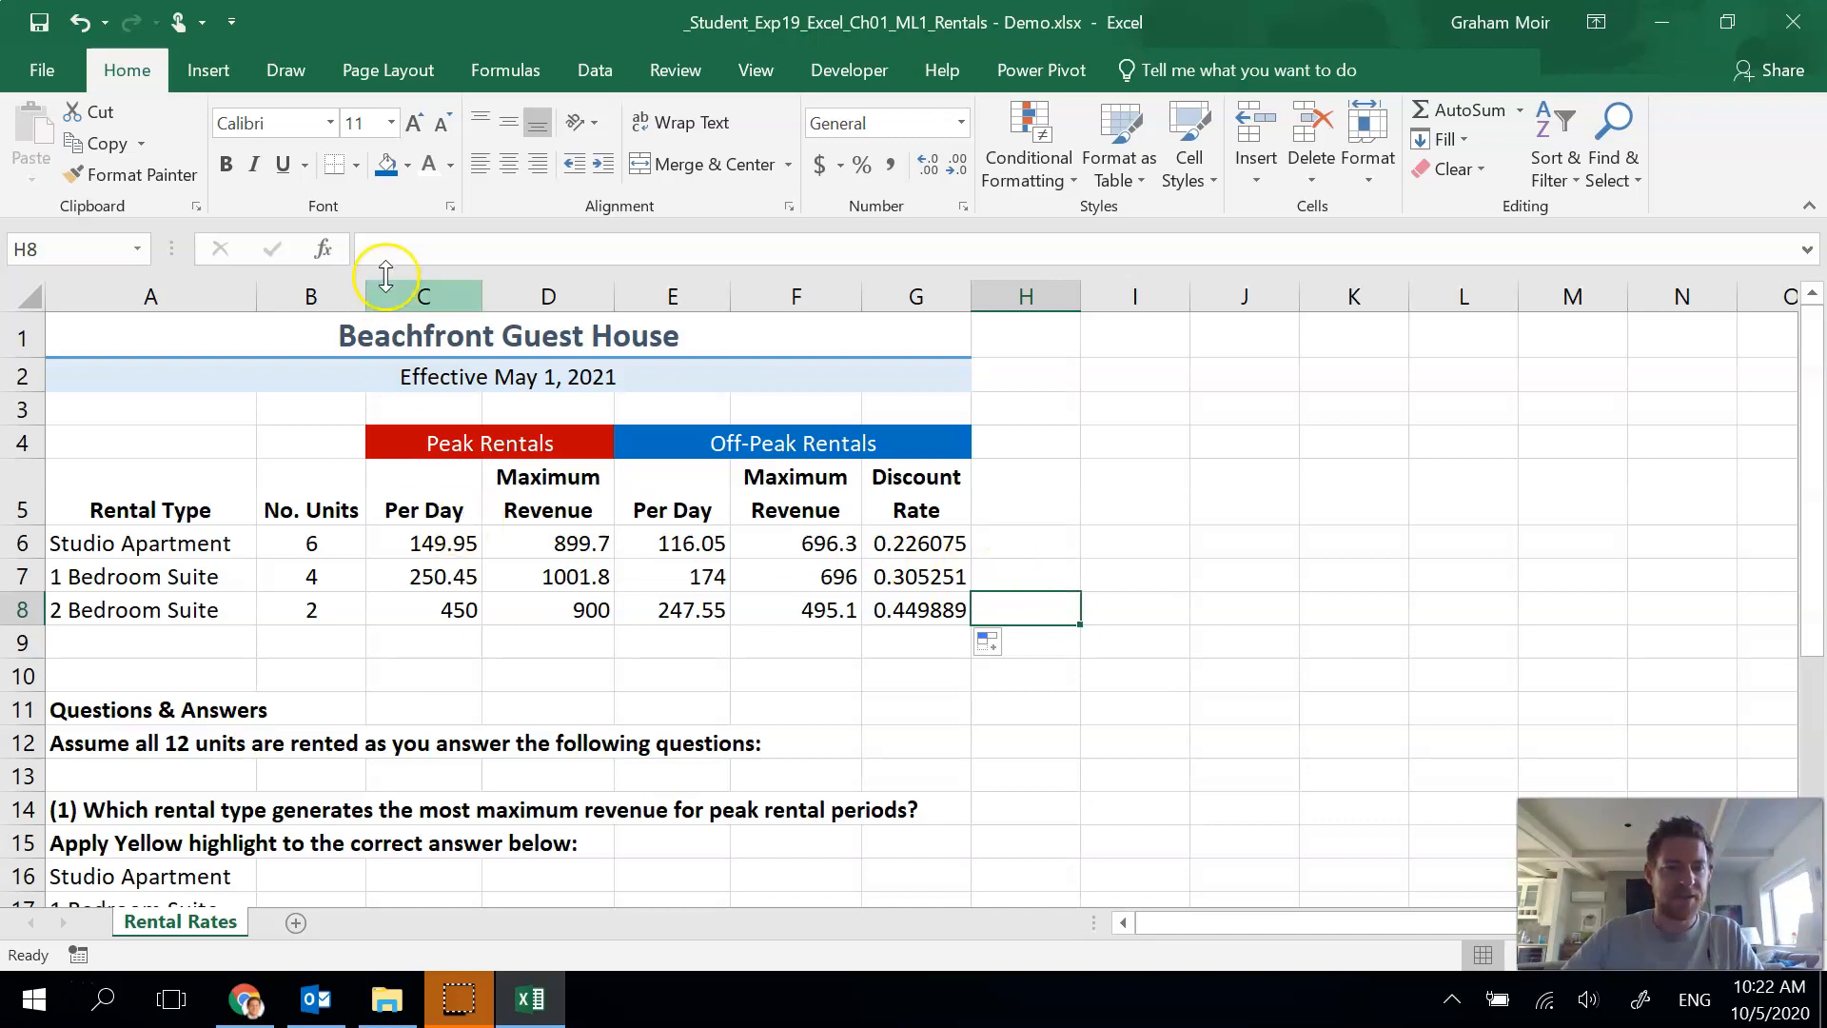
- Format C6:F8 as Accounting dollar amounts with two decimals
left_click(422, 542)
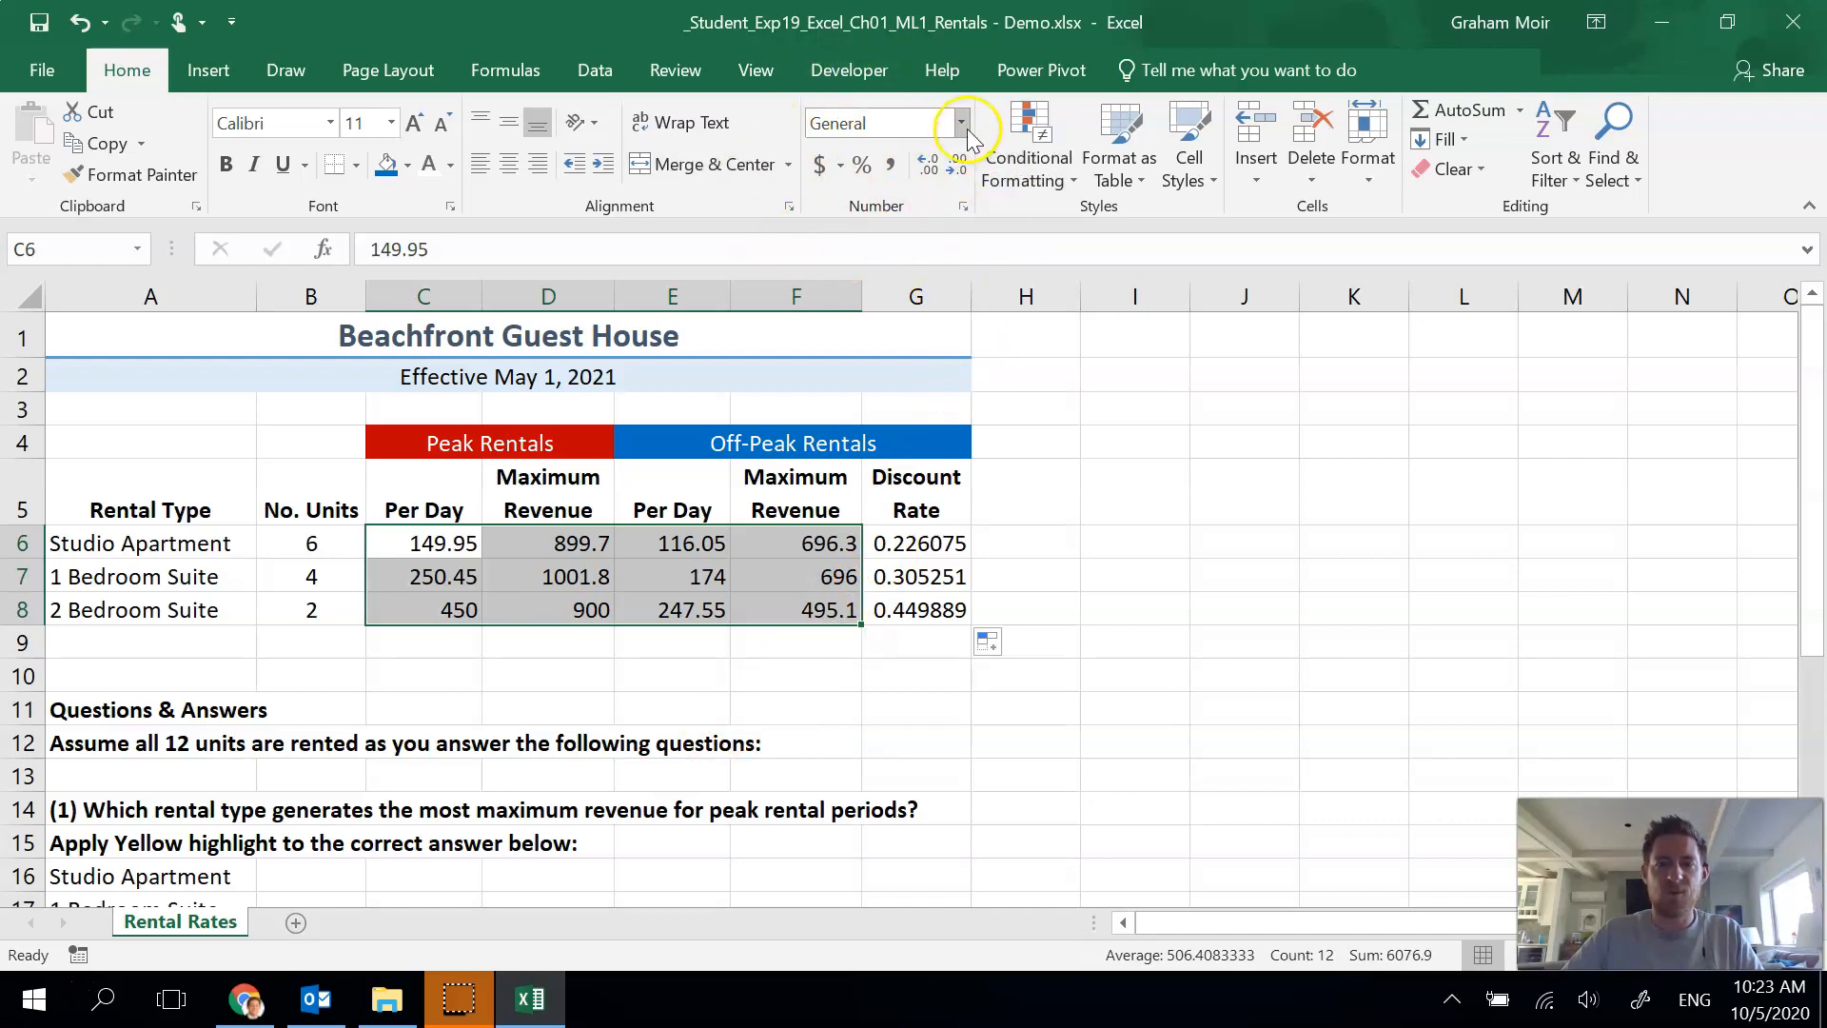
left_click(963, 121)
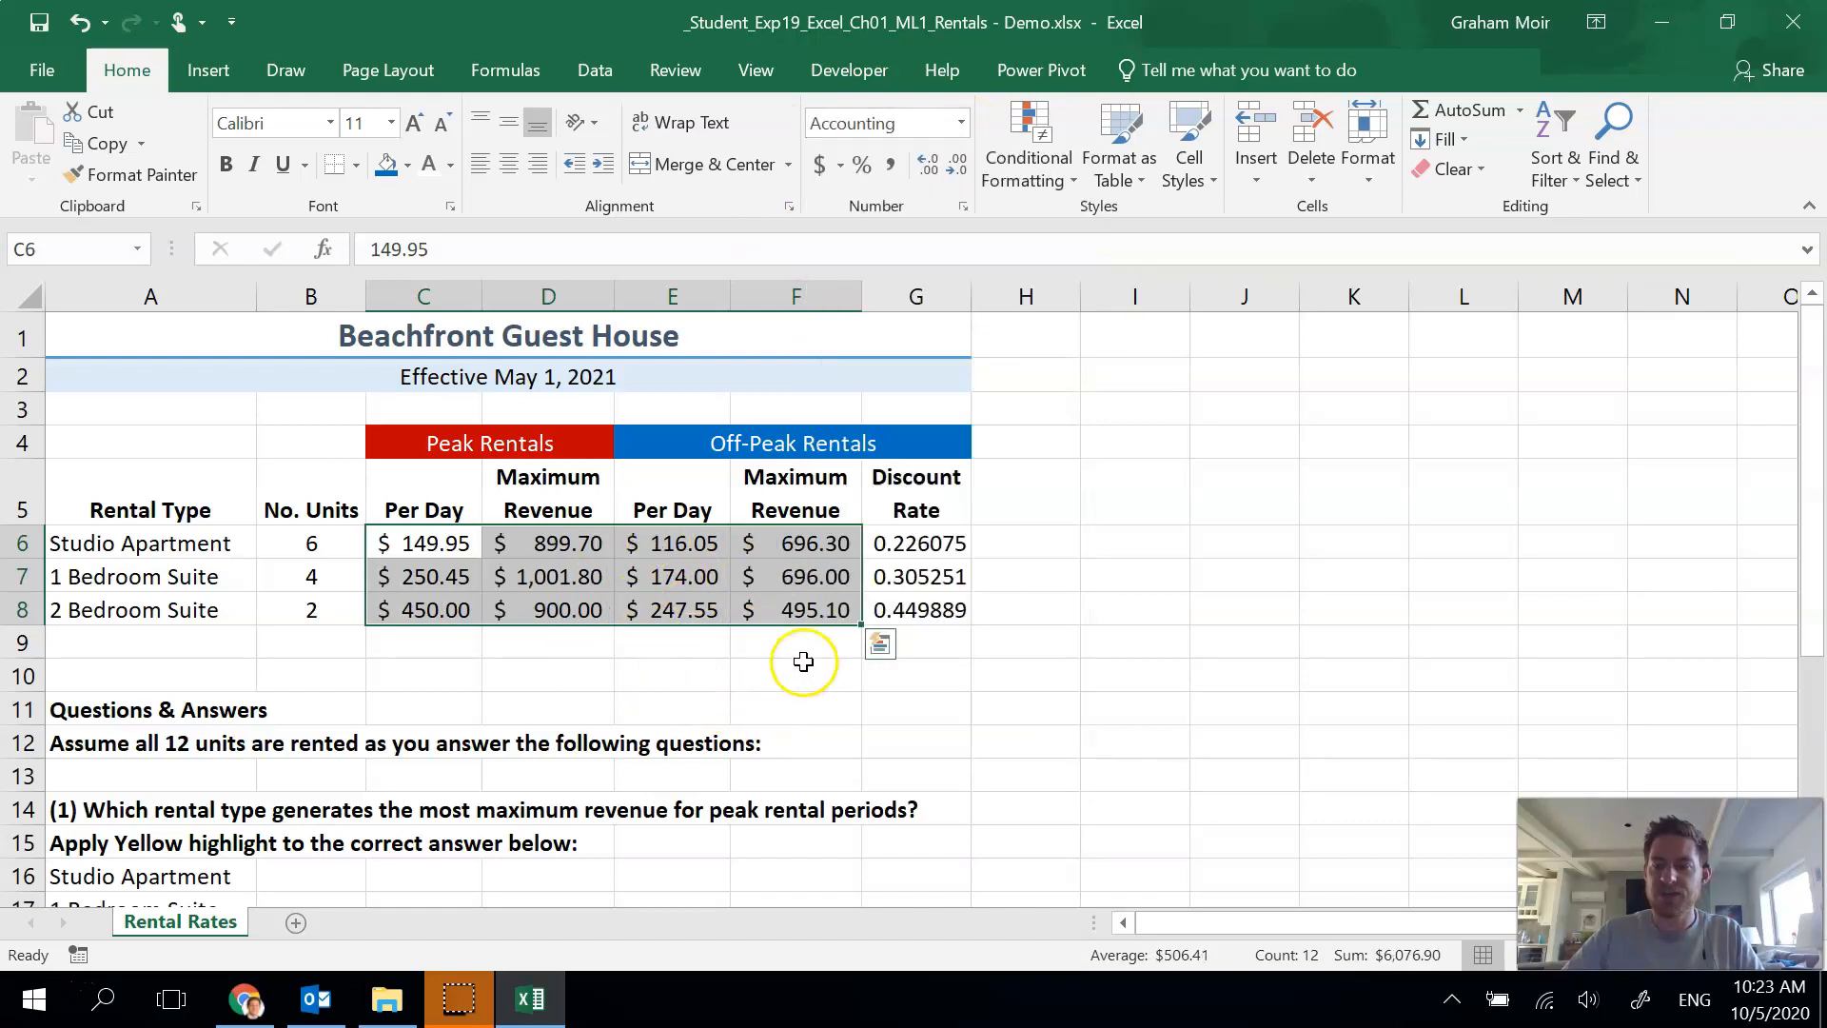
left_click(1026, 609)
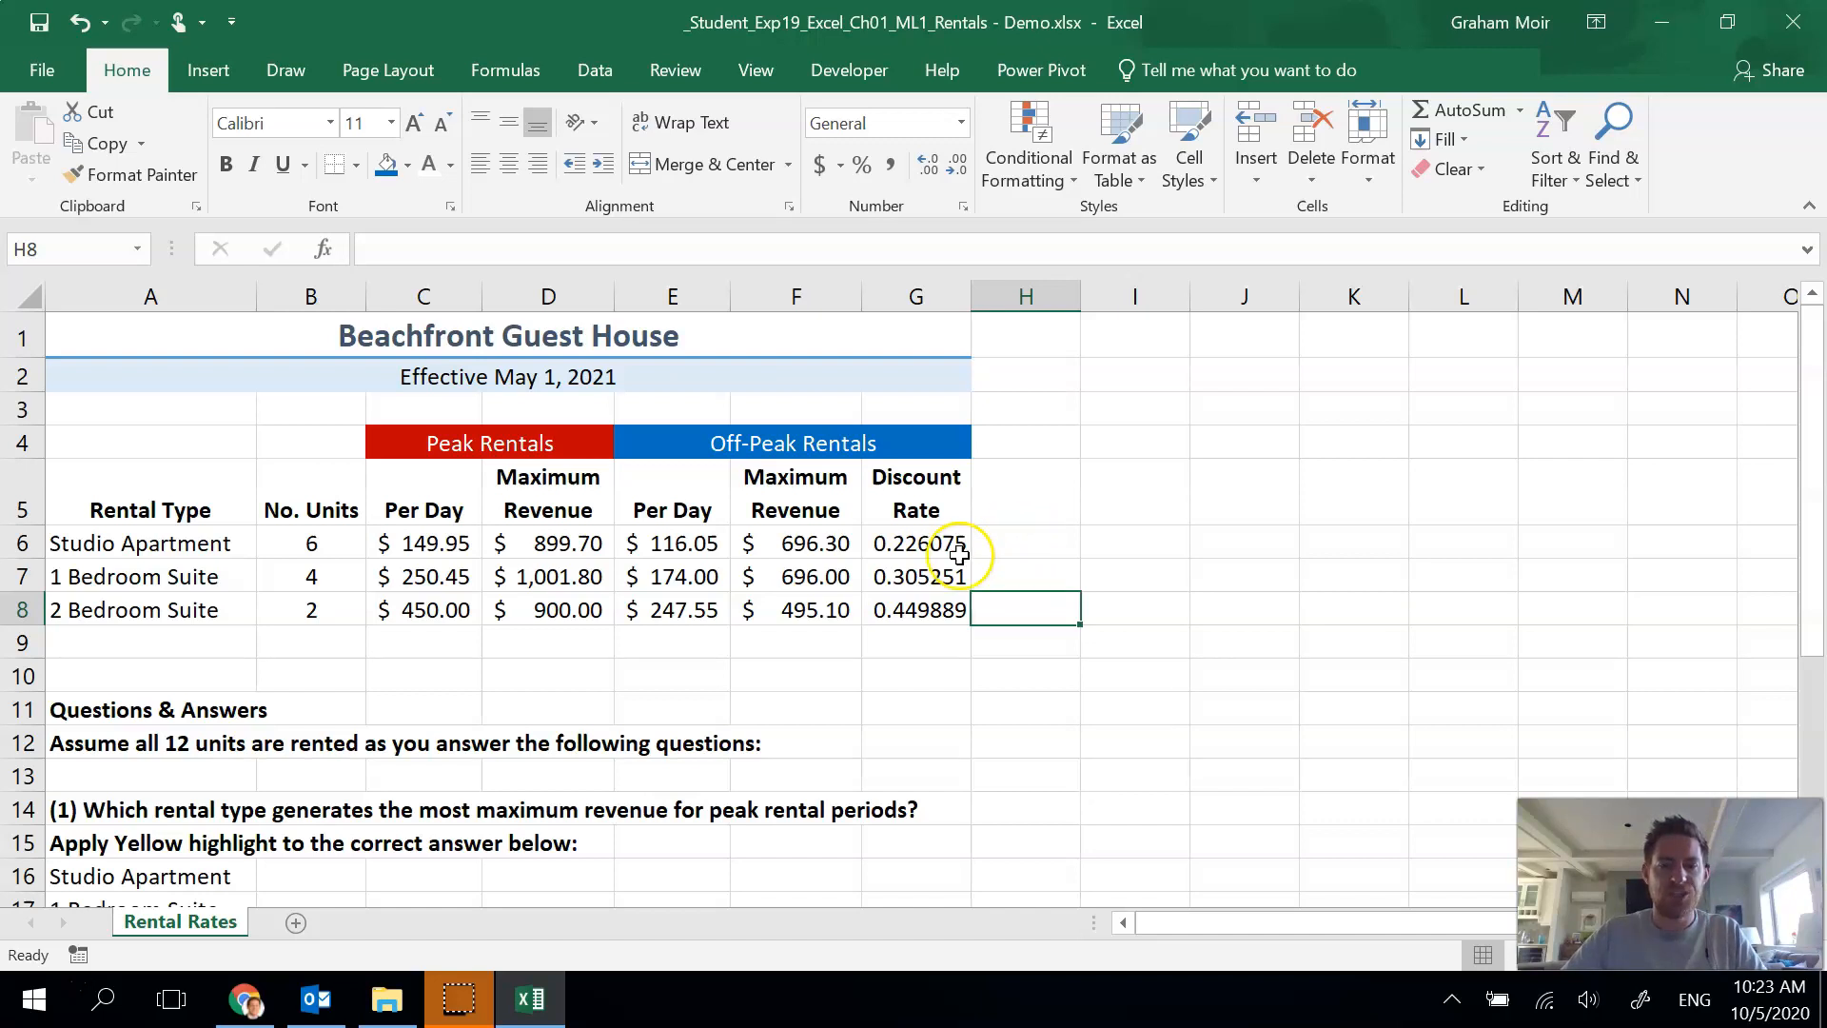
left_click_drag(915, 543, 916, 609)
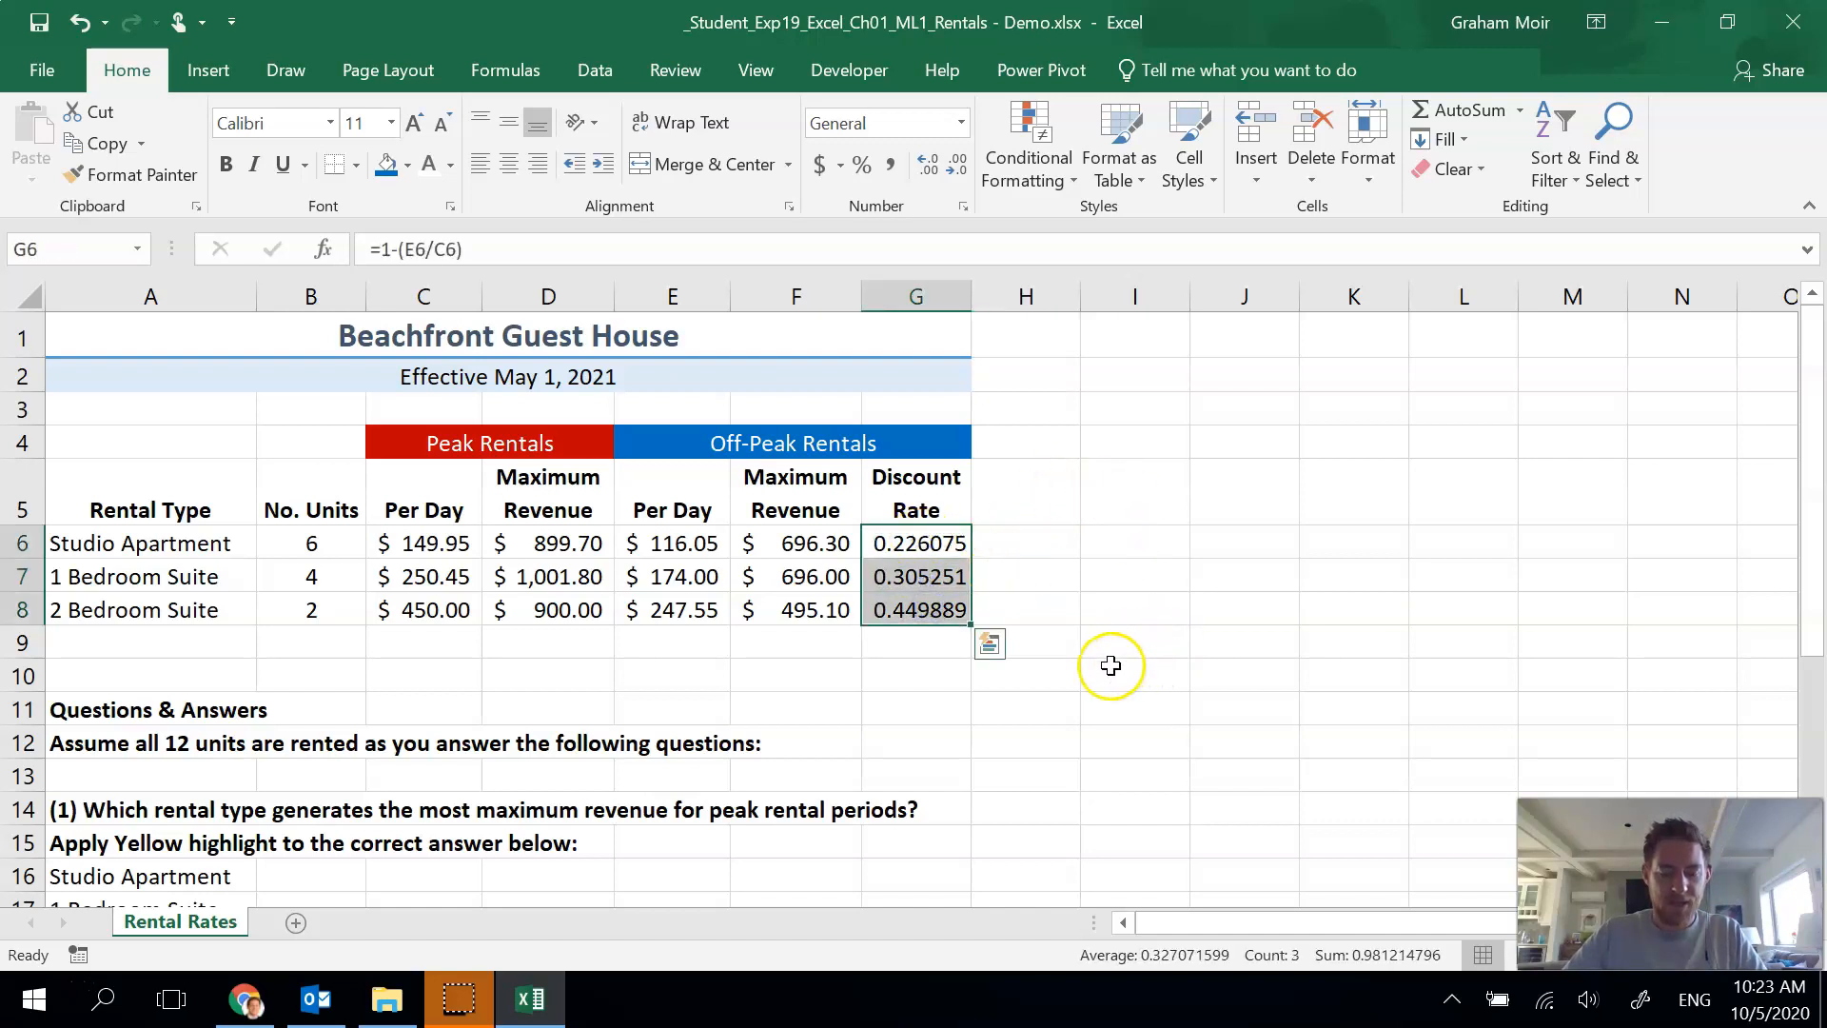
mouse_move(1108, 614)
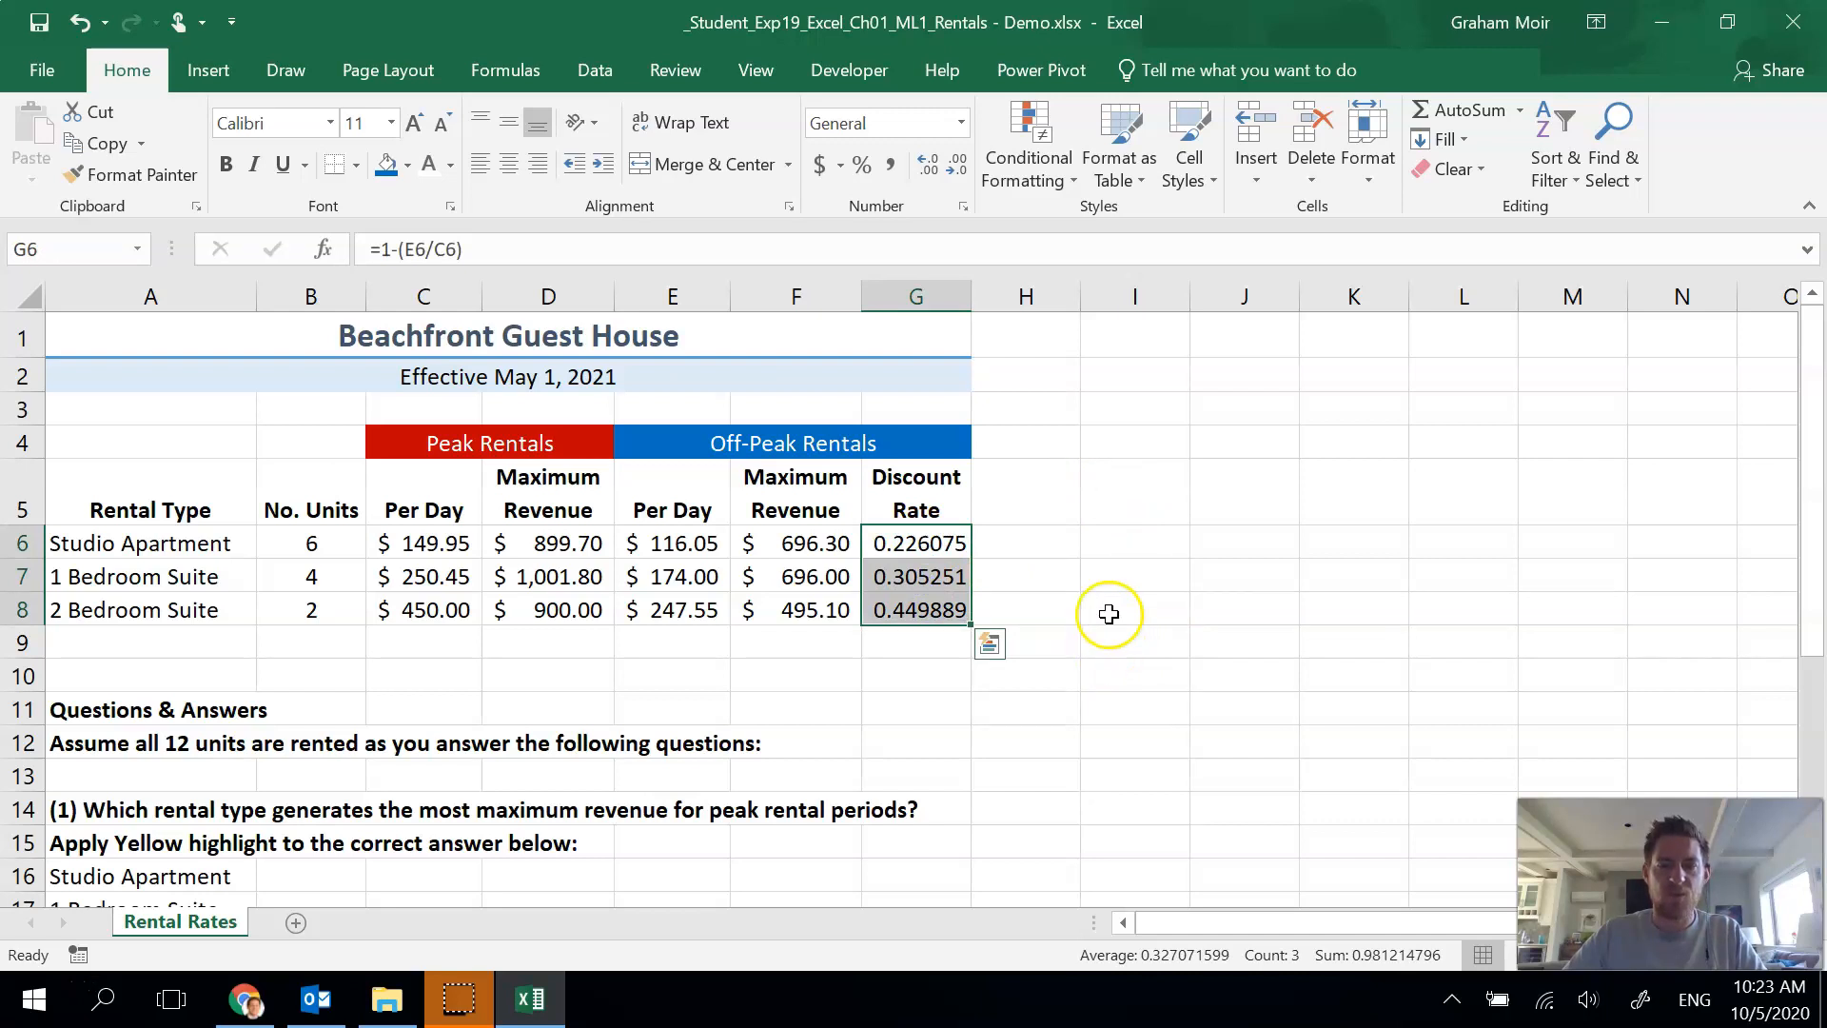
mouse_move(1020, 227)
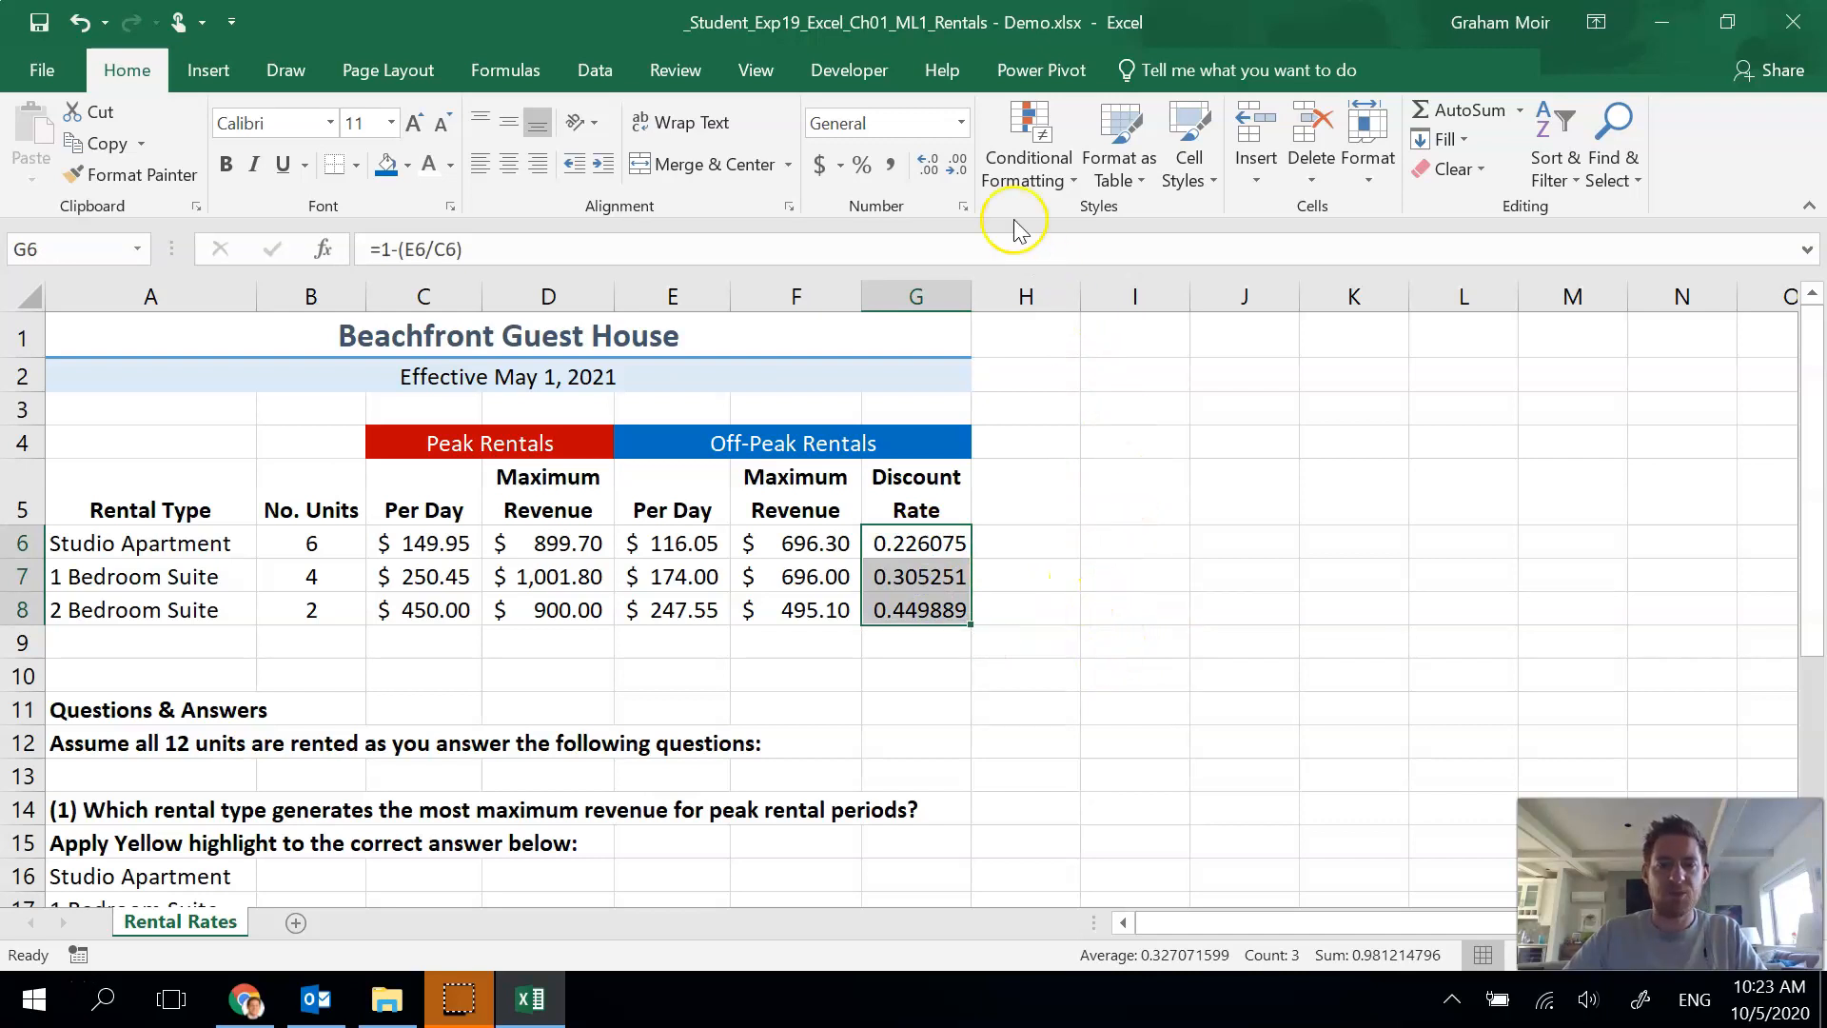
left_click(954, 122)
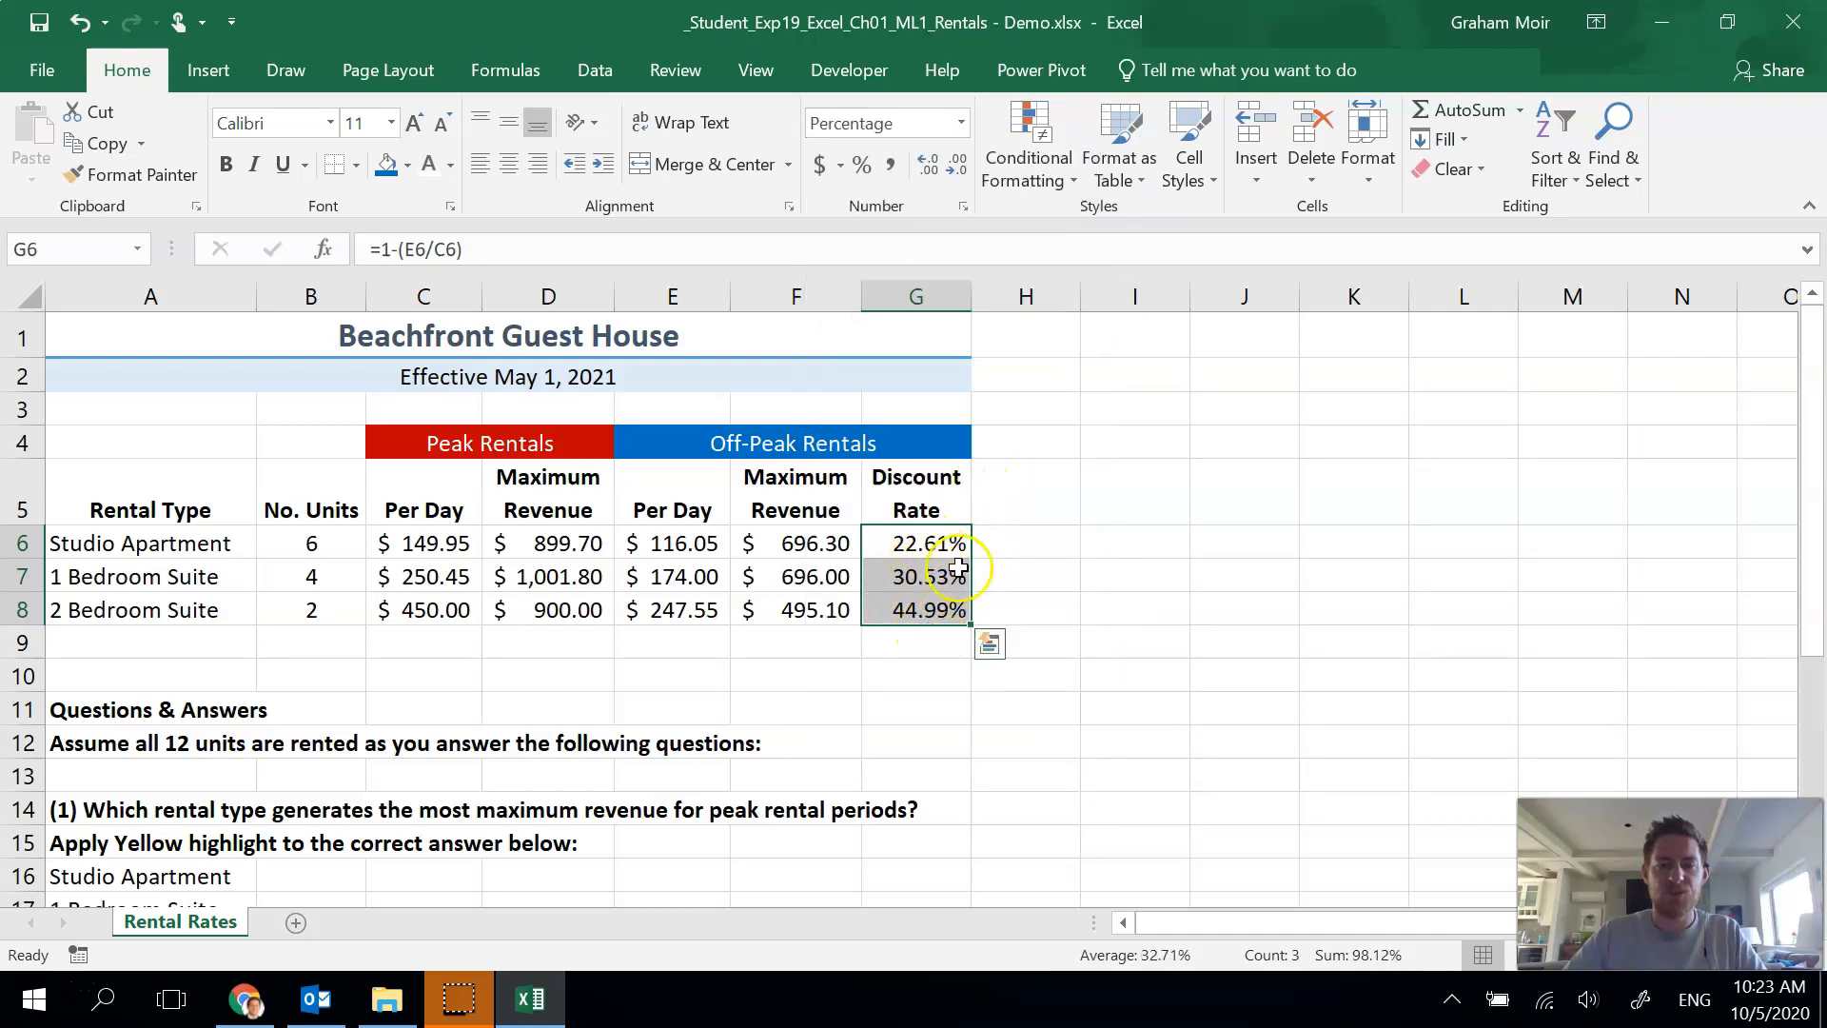
left_click(930, 164)
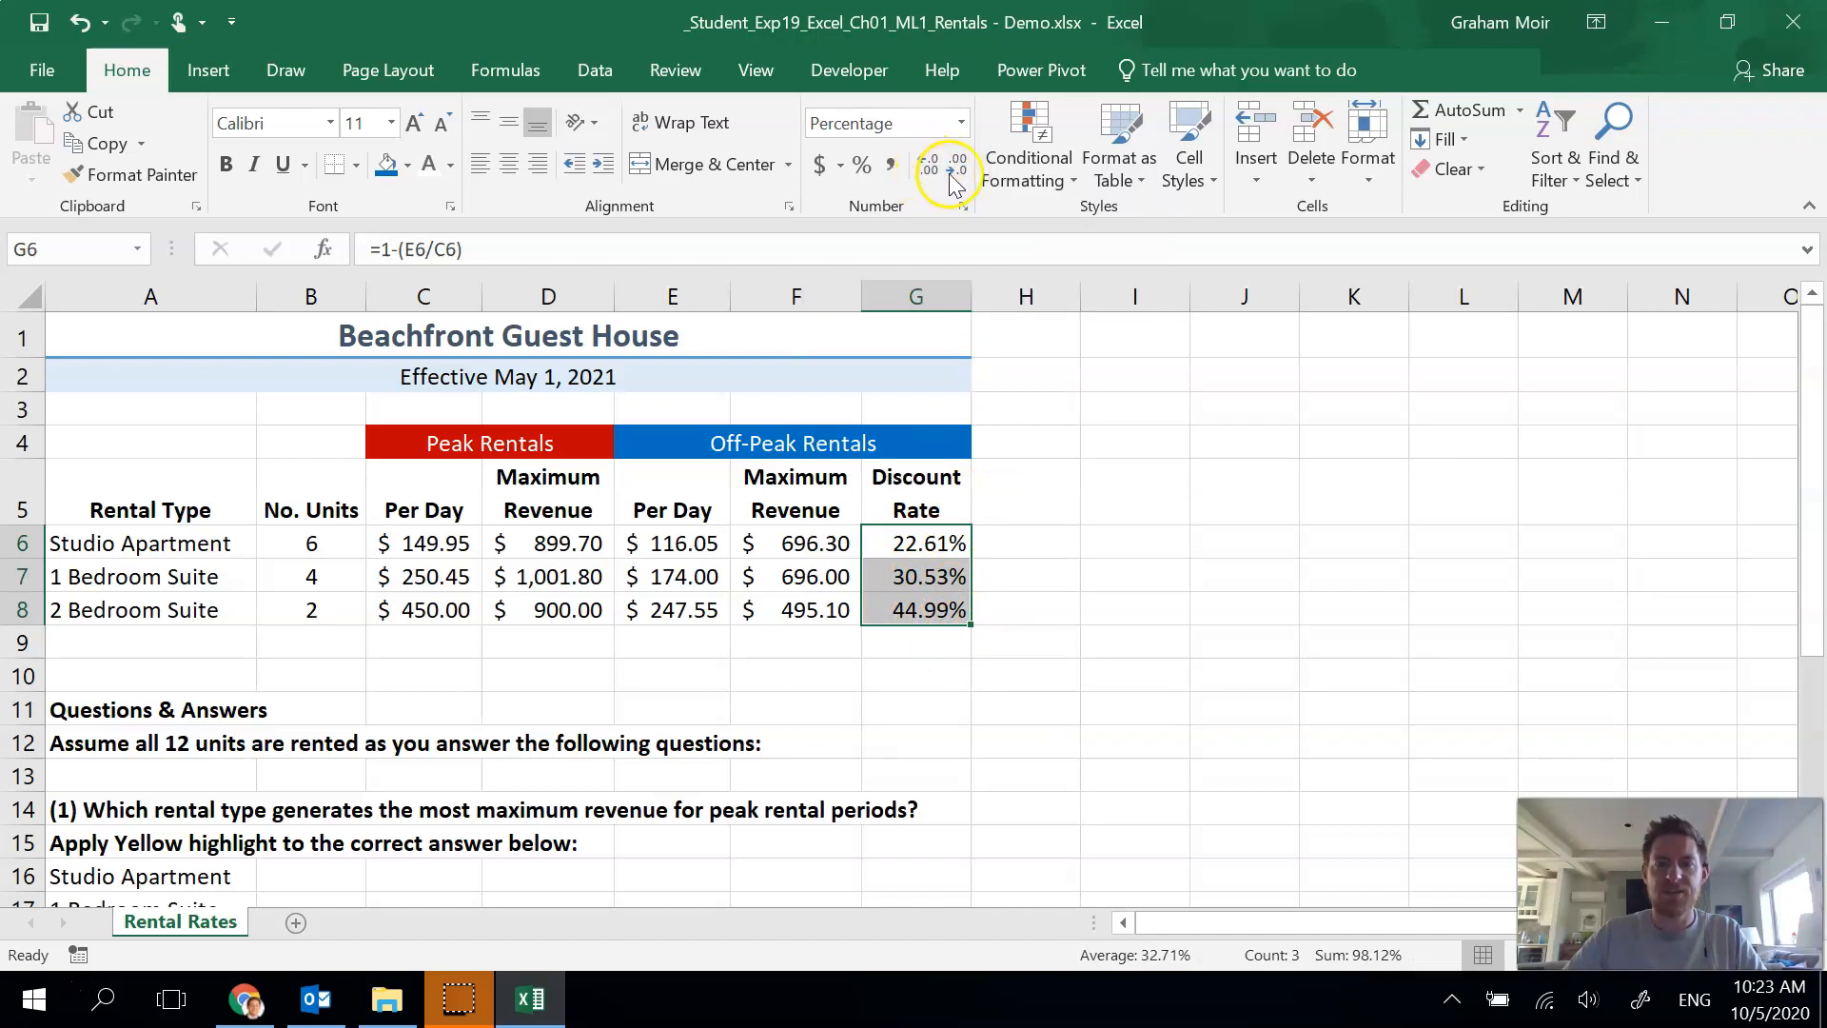
mouse_move(930, 167)
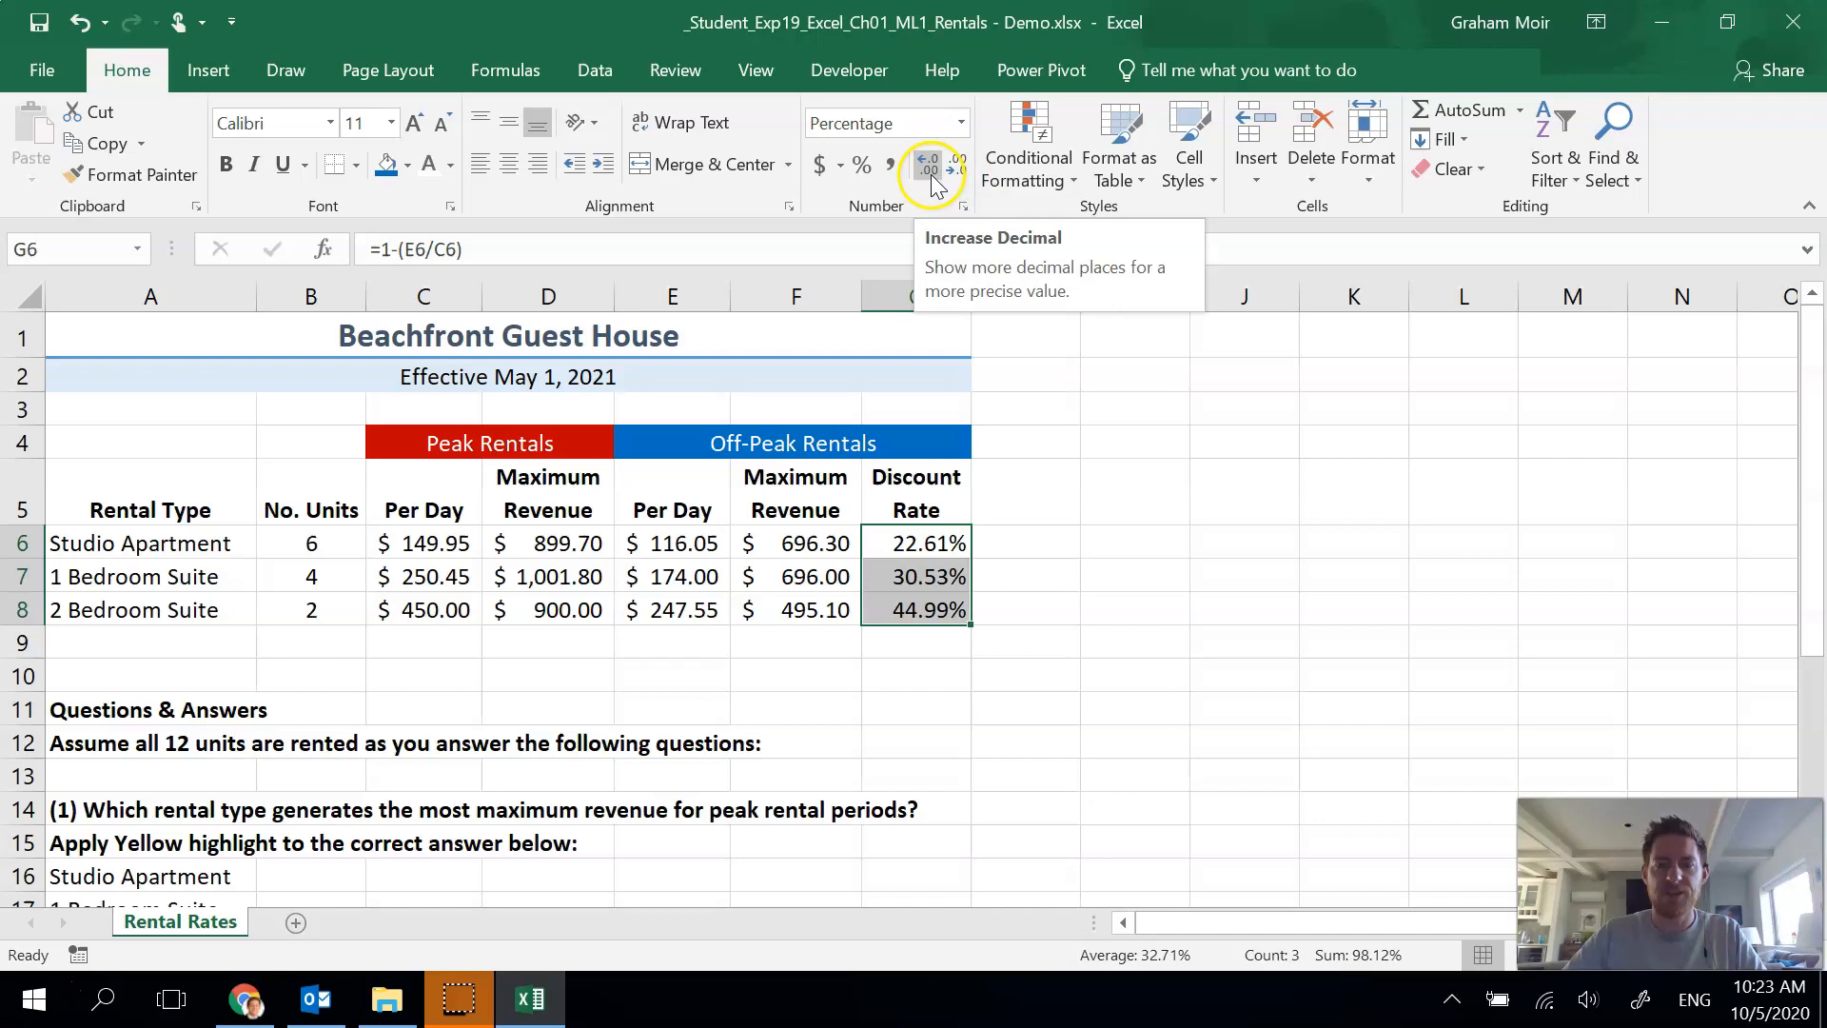
mouse_move(957, 163)
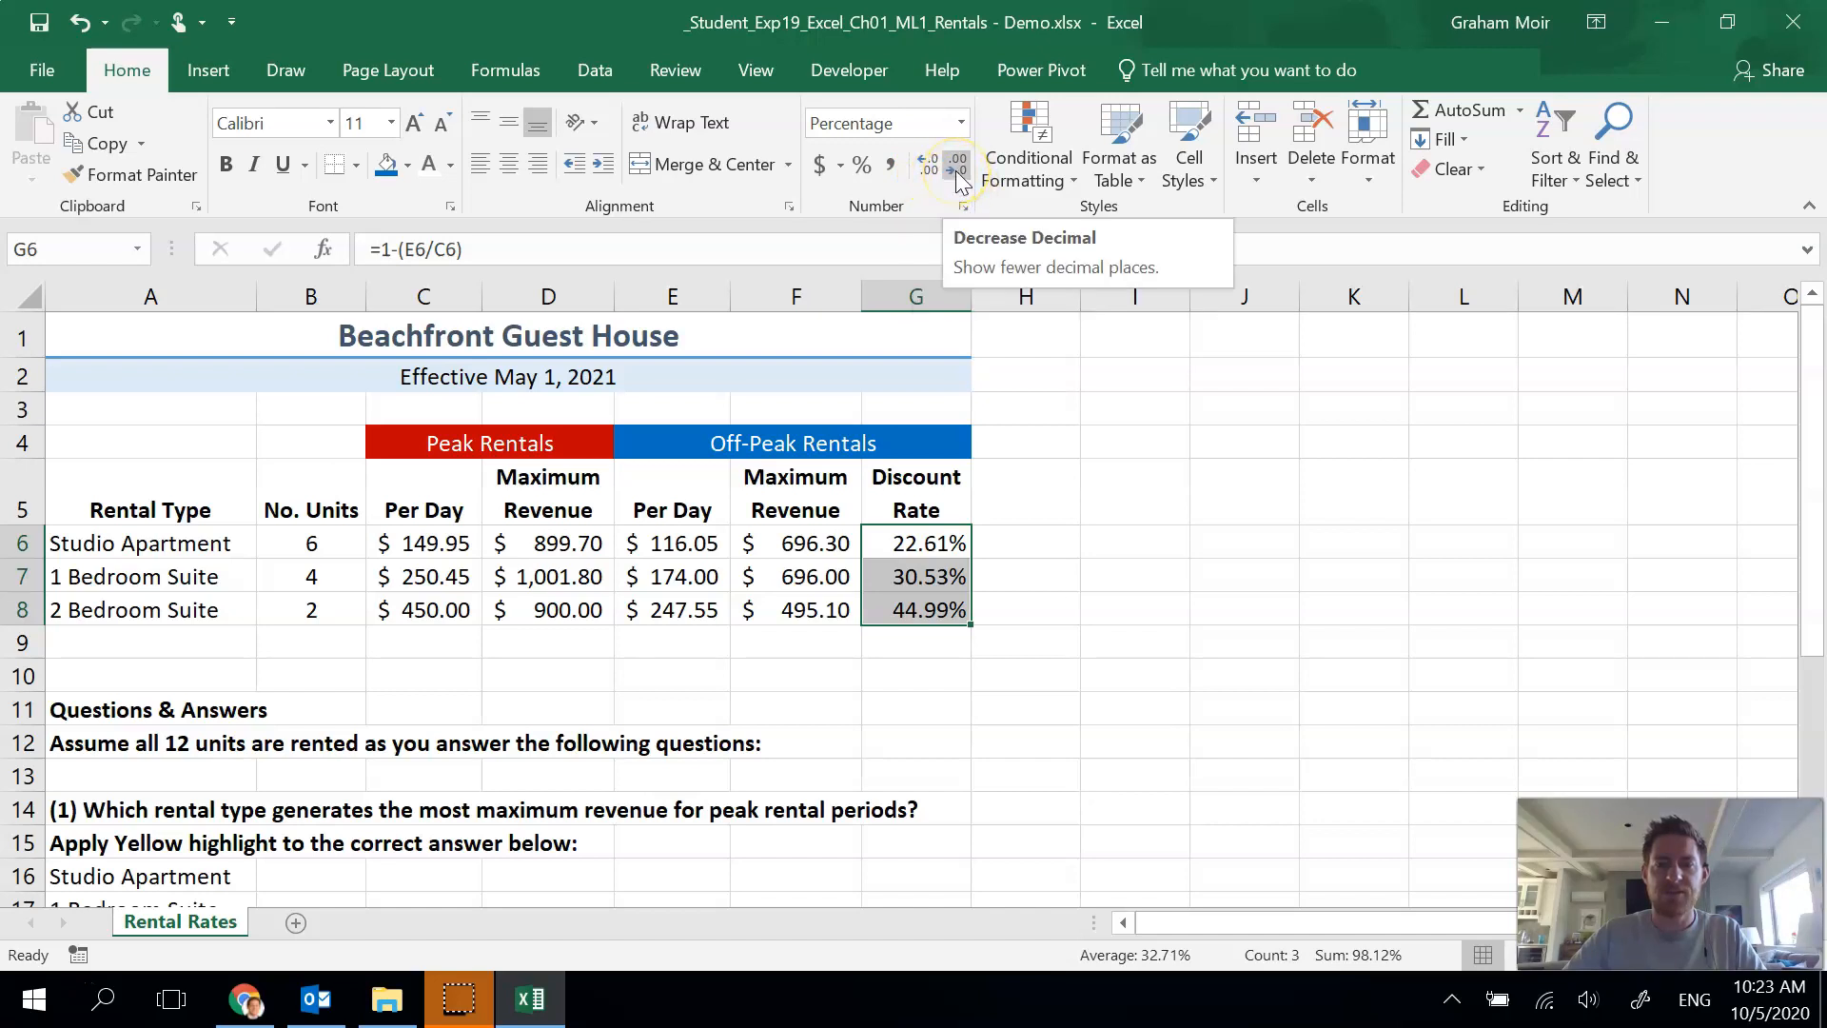
left_click(958, 164)
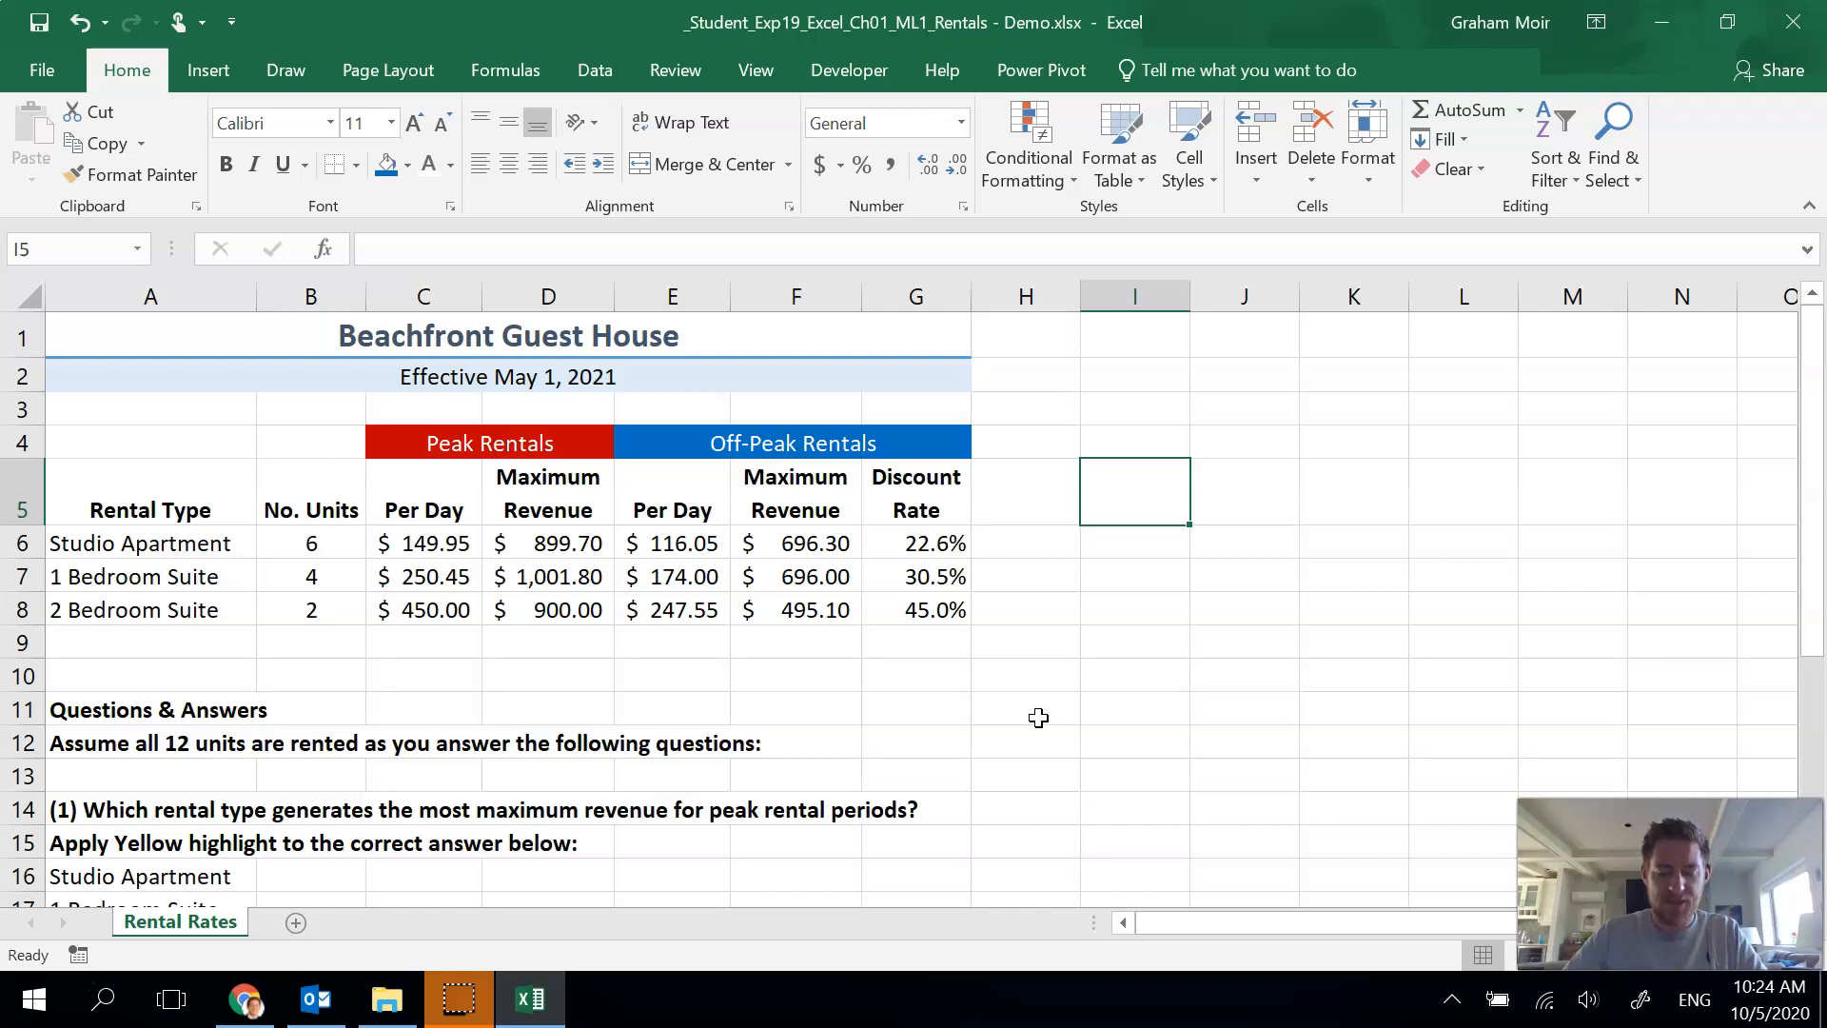
- Fill the off-peak headings and values E5:G8 with light blue
left_click(310, 491)
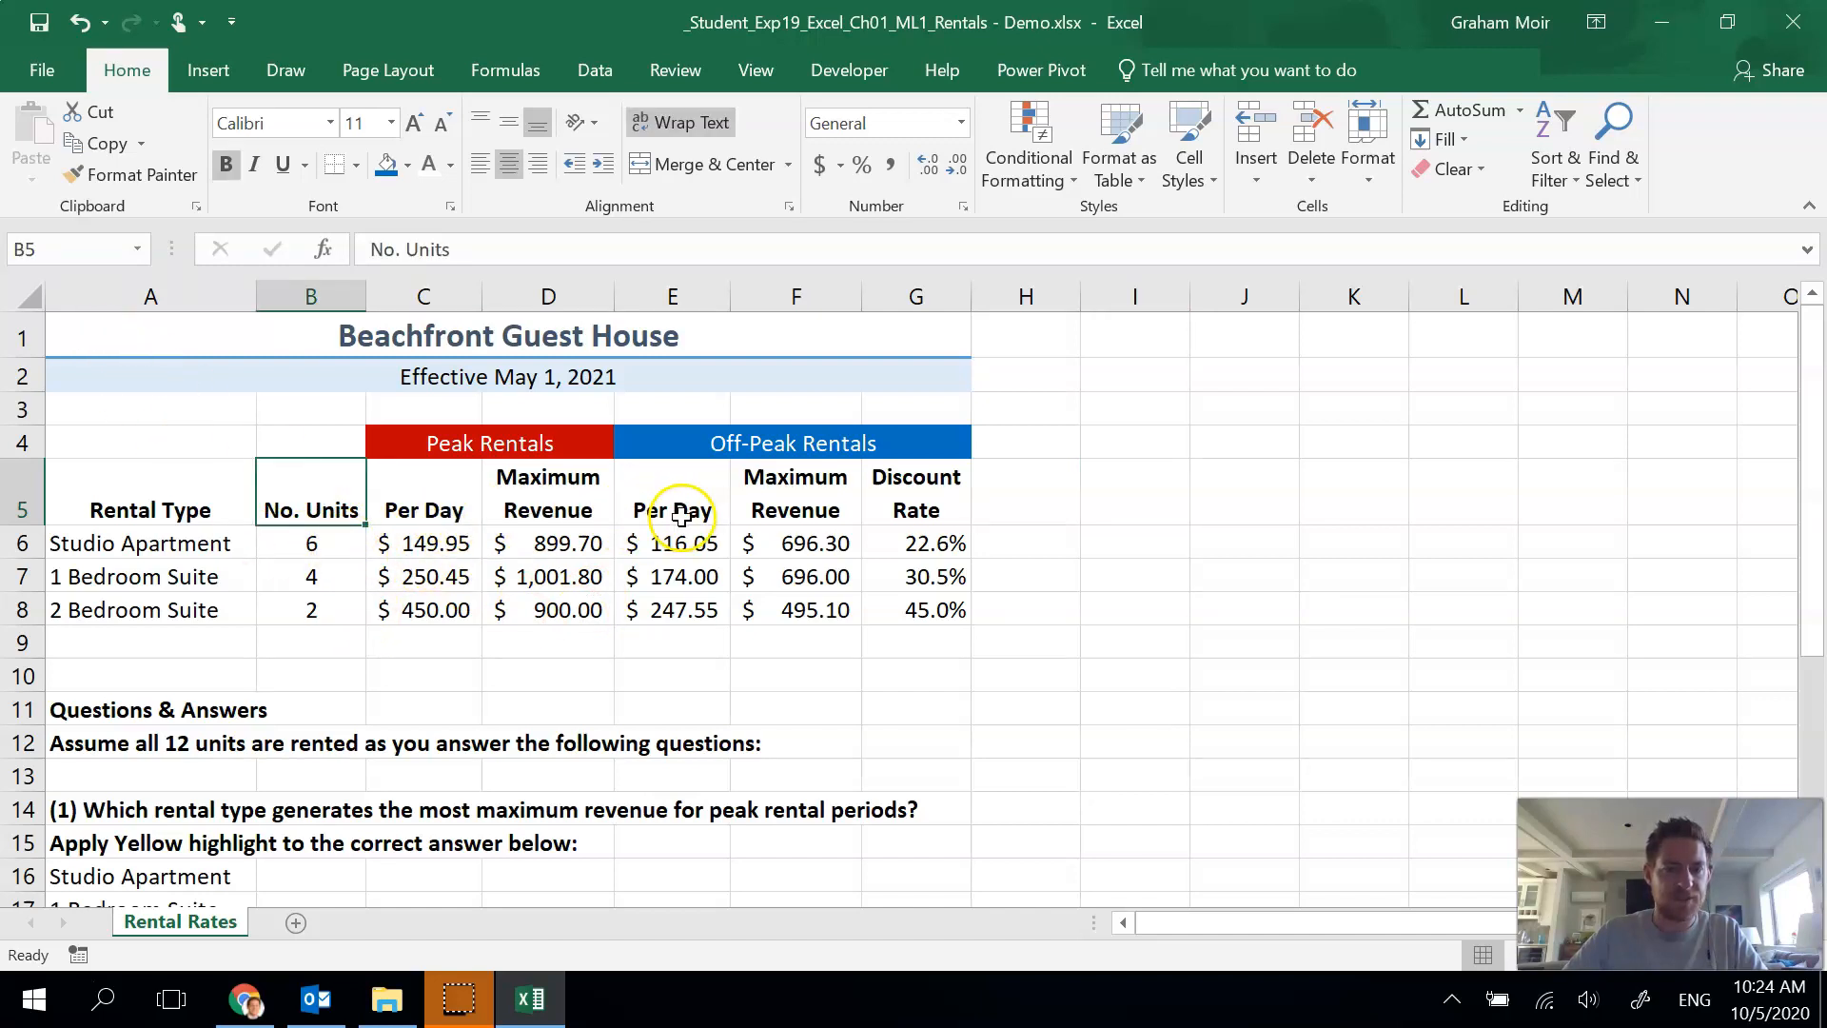
left_click_drag(672, 510, 796, 542)
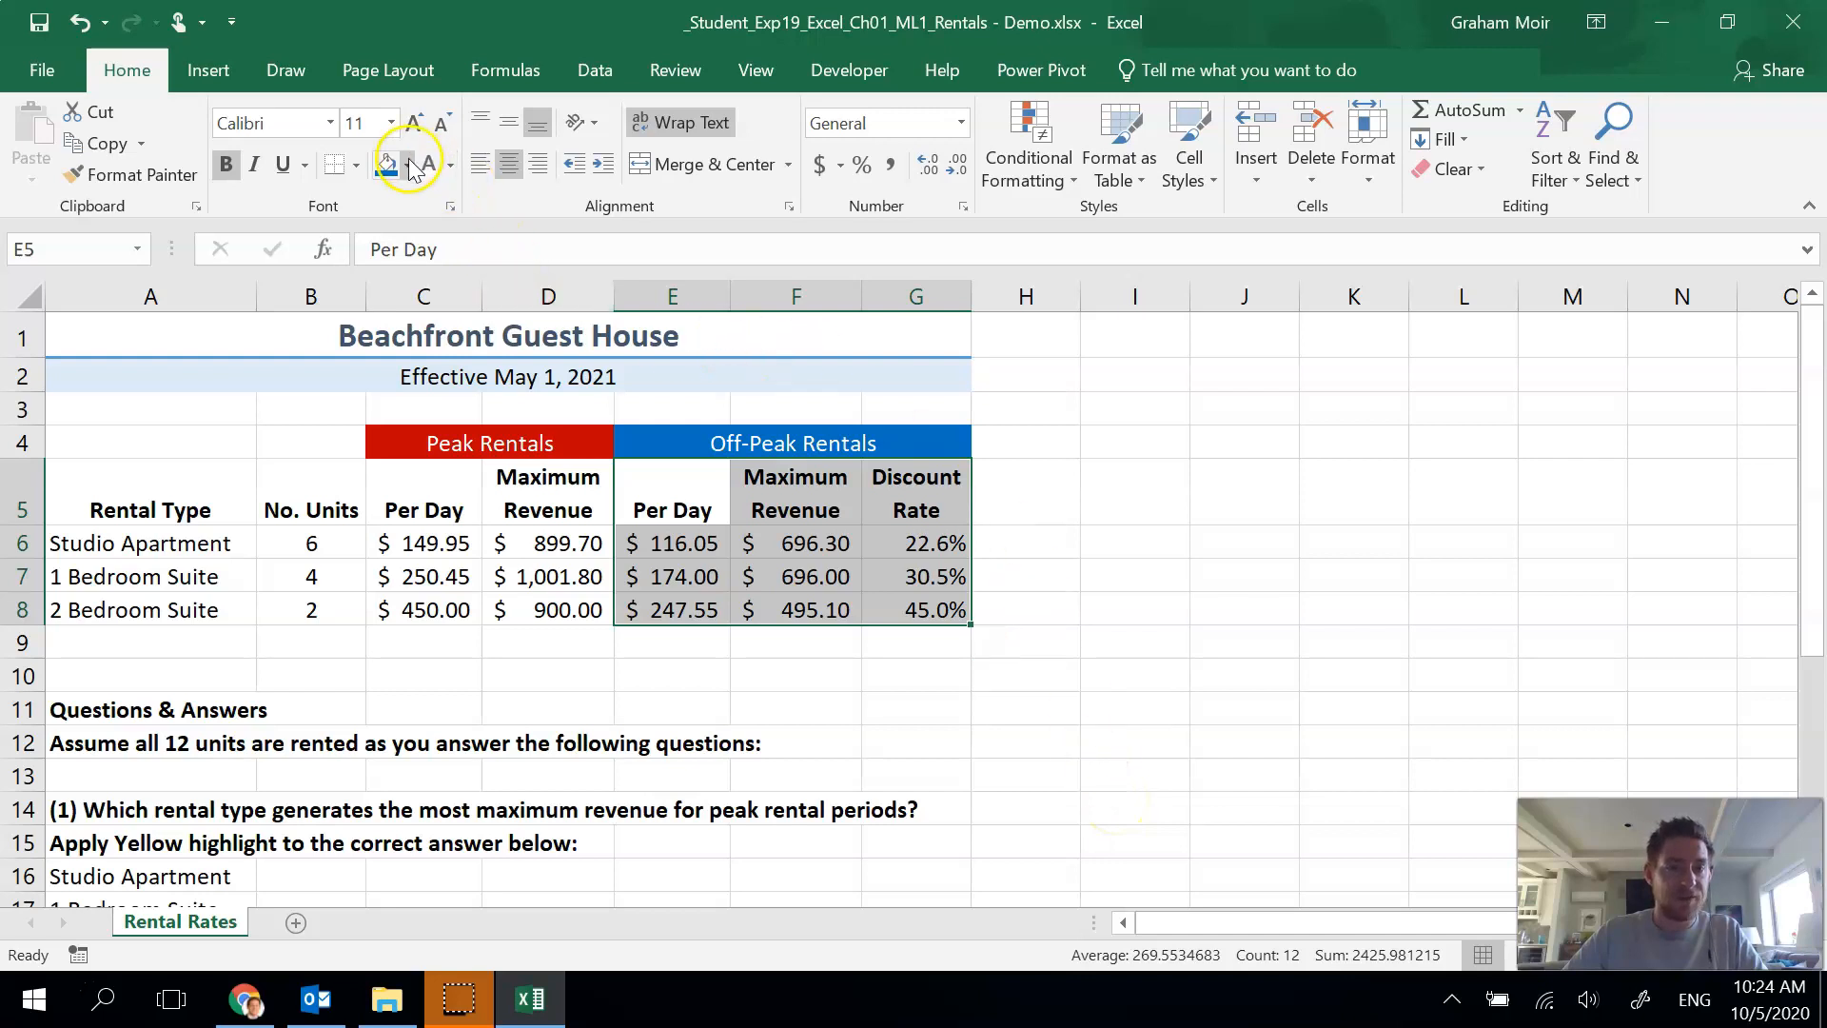
left_click(409, 164)
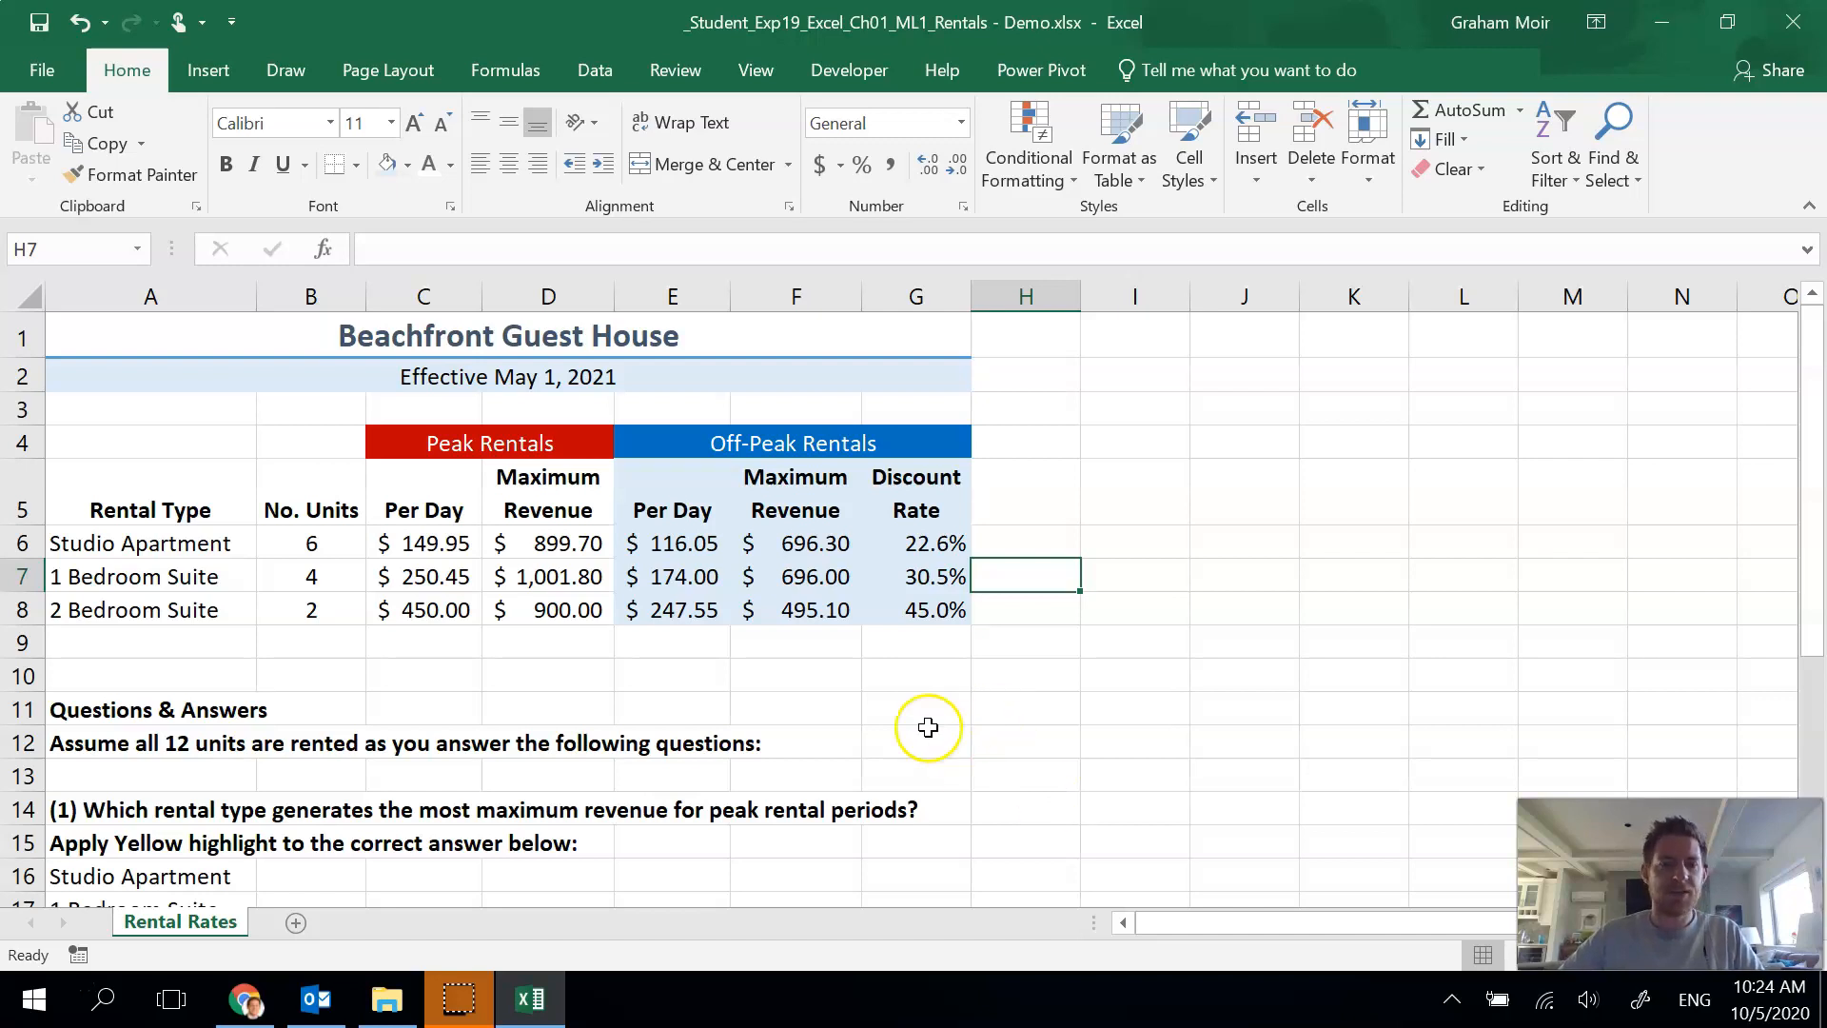
mouse_move(704, 617)
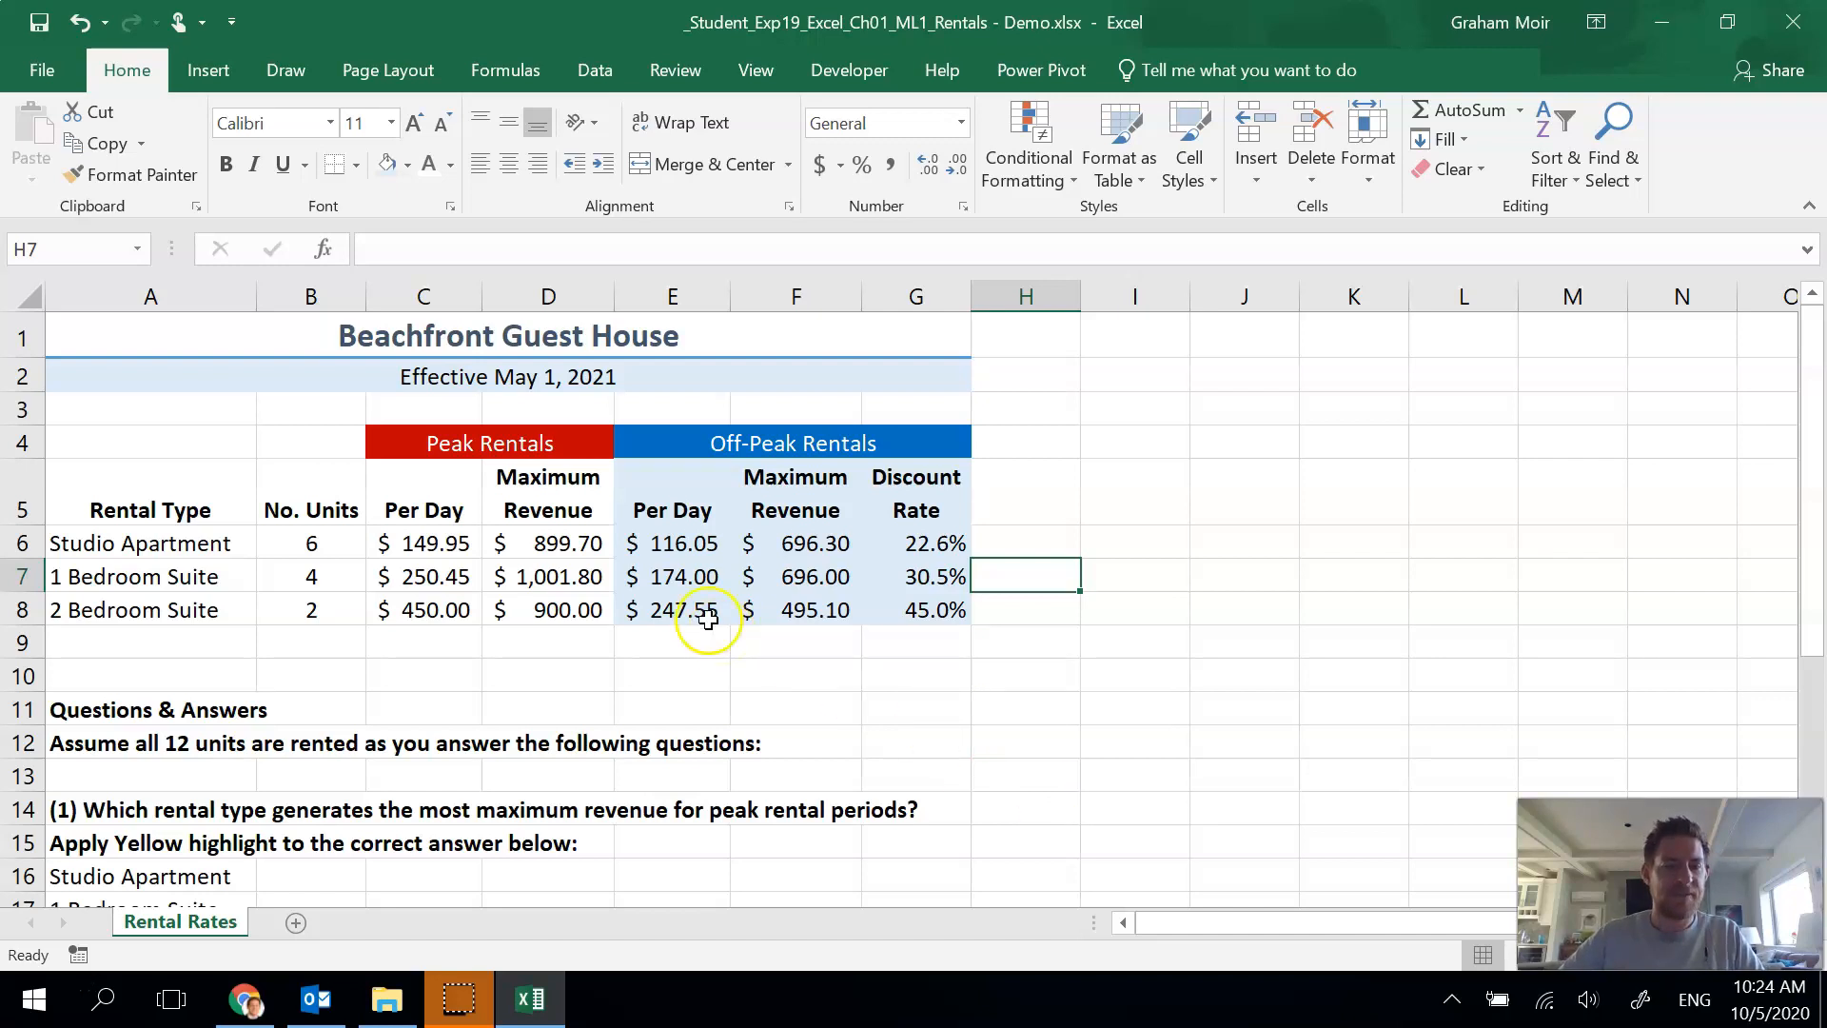
left_click(423, 511)
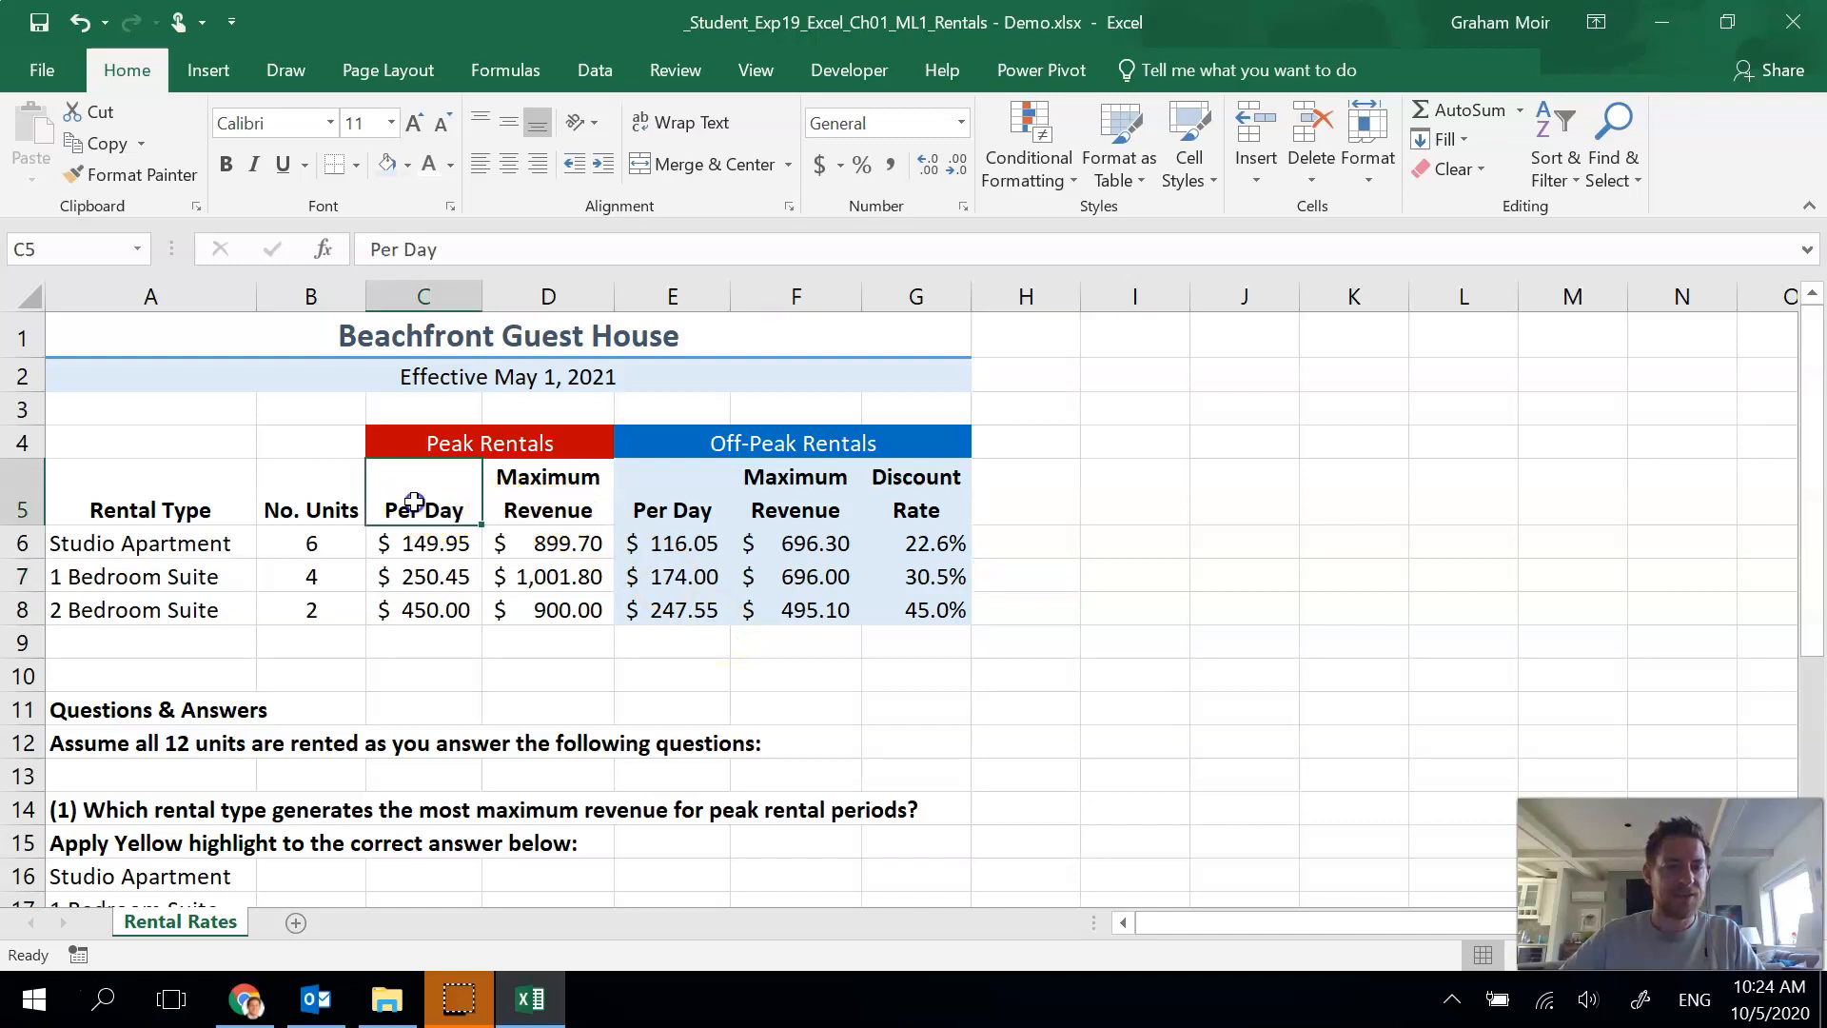
- Fill the peak block C5:D8 with a custom light red entered by RGB value 255 via More Colors
left_click_drag(423, 501, 548, 609)
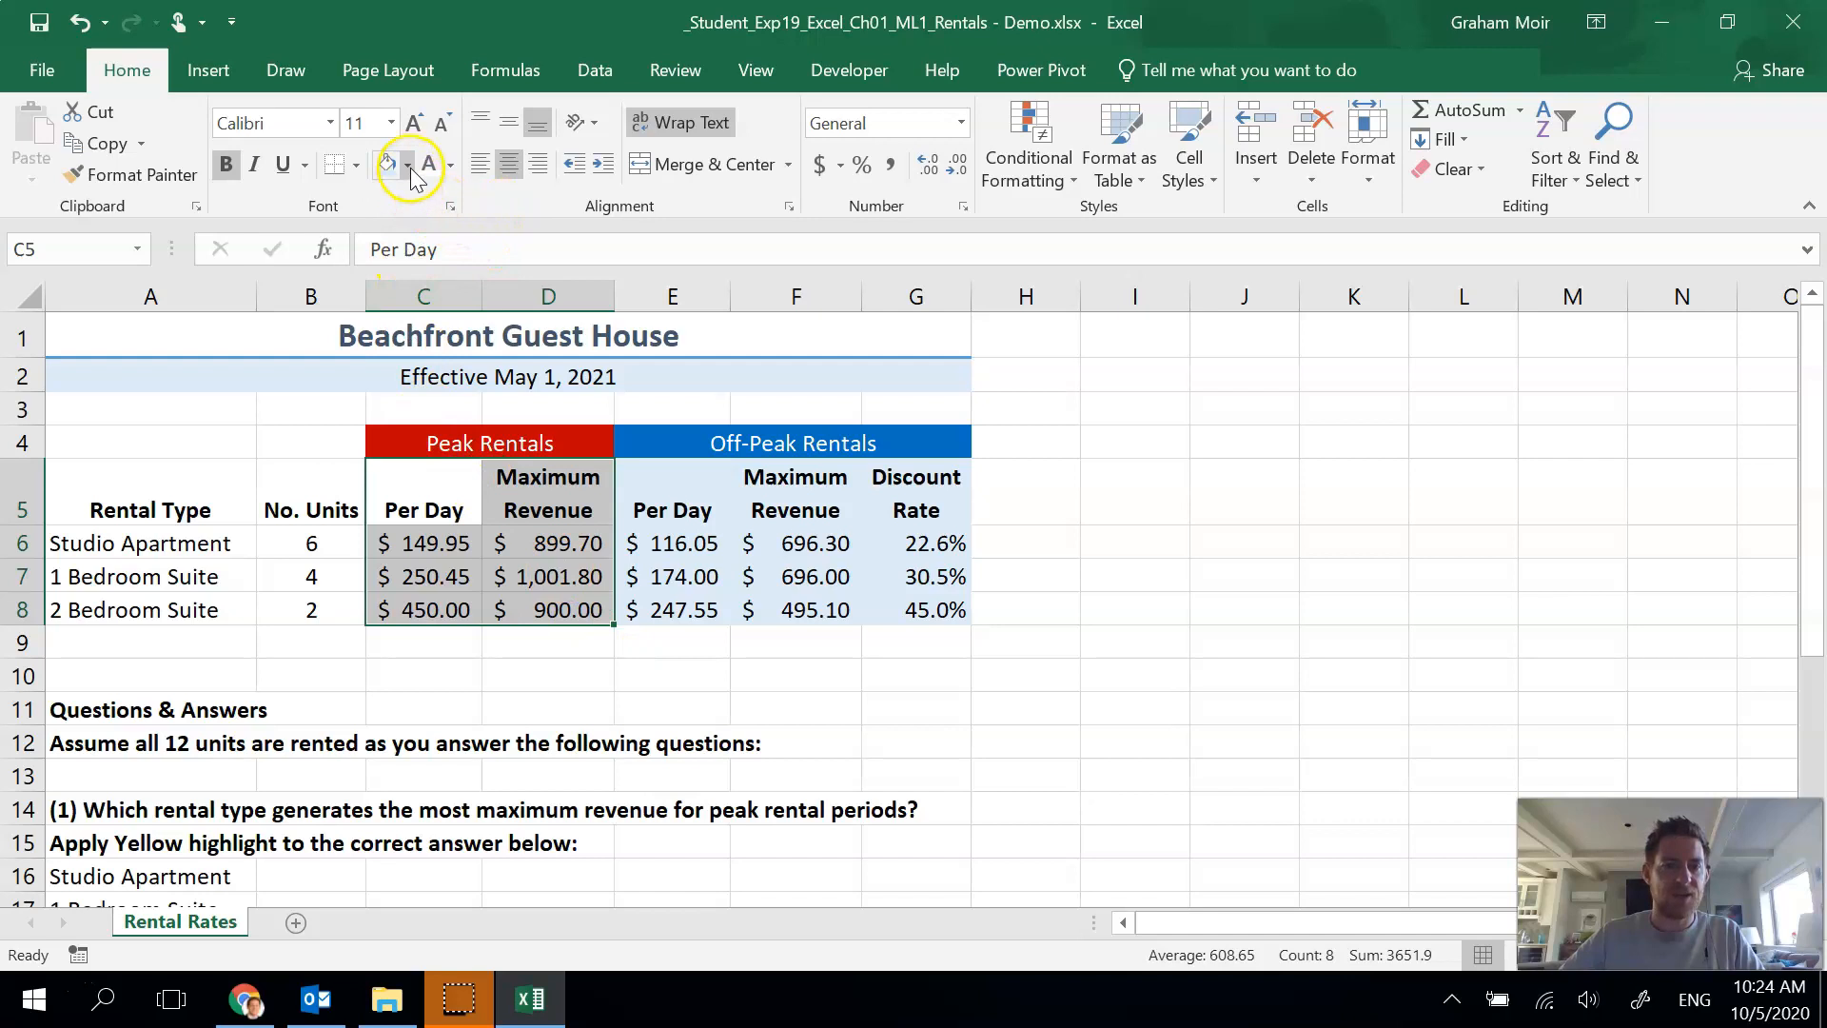
left_click(411, 163)
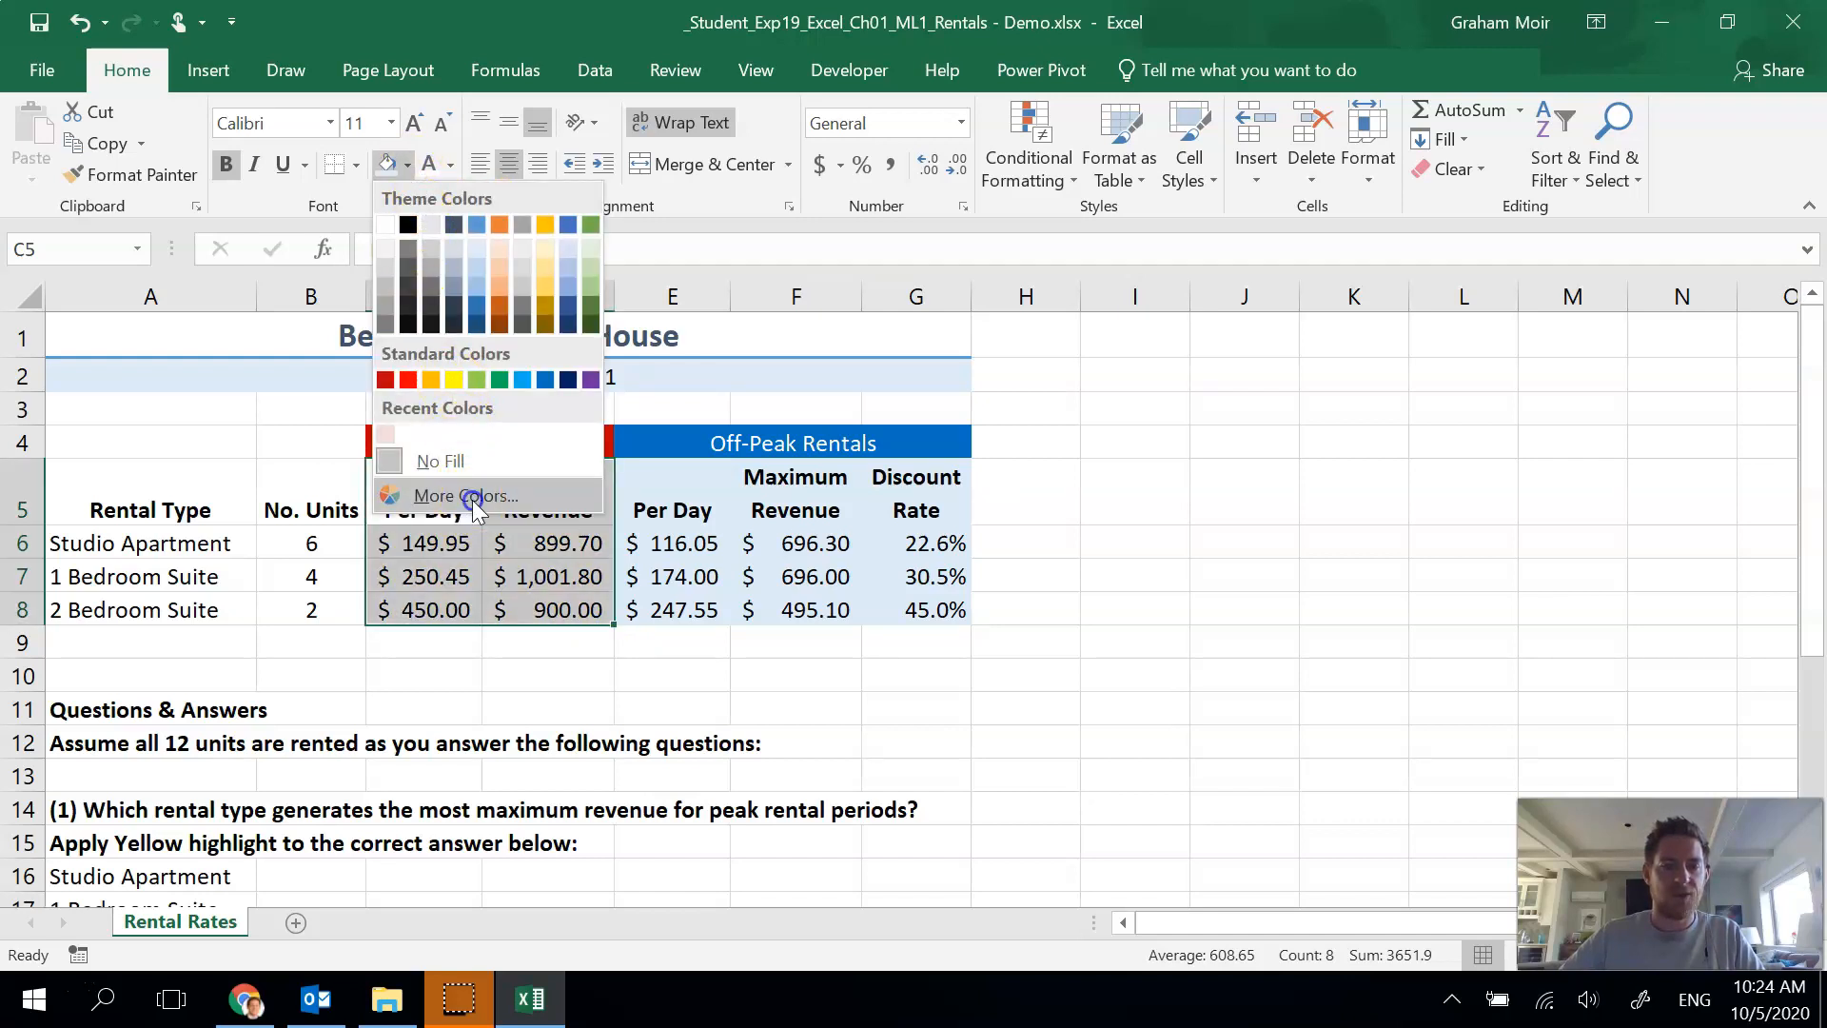
left_click(470, 495)
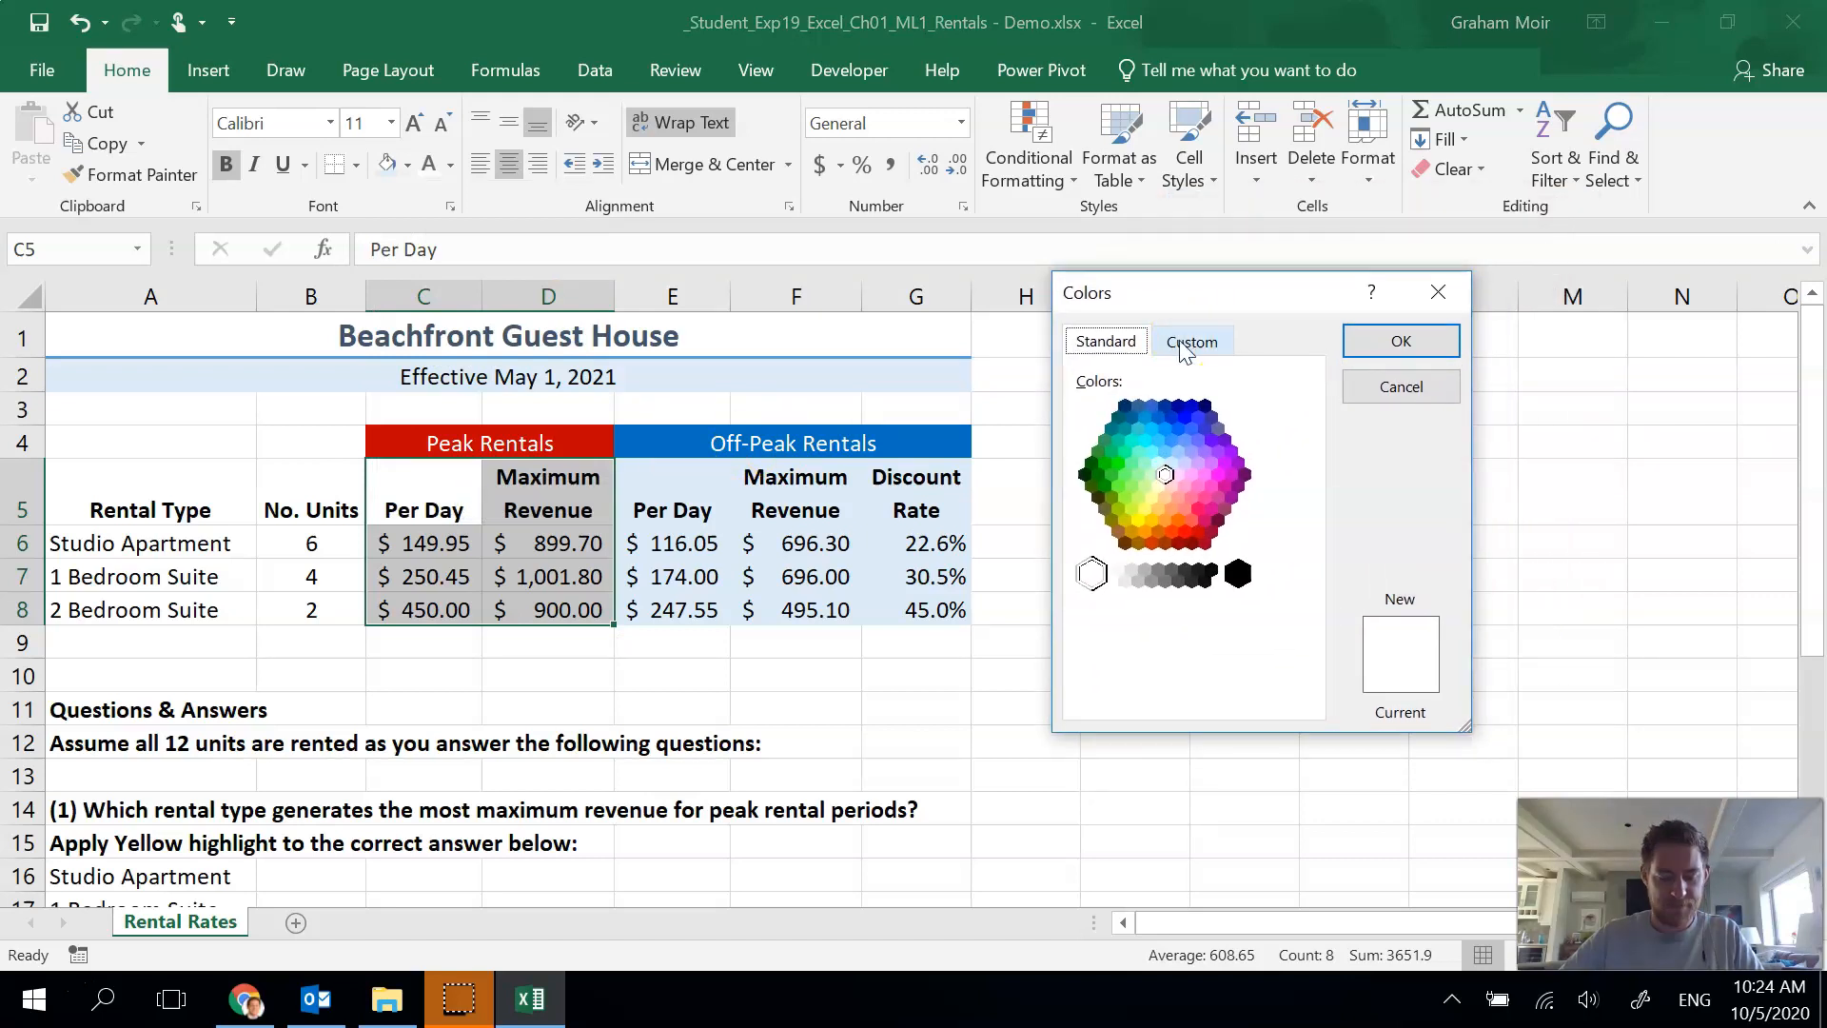
left_click(1192, 340)
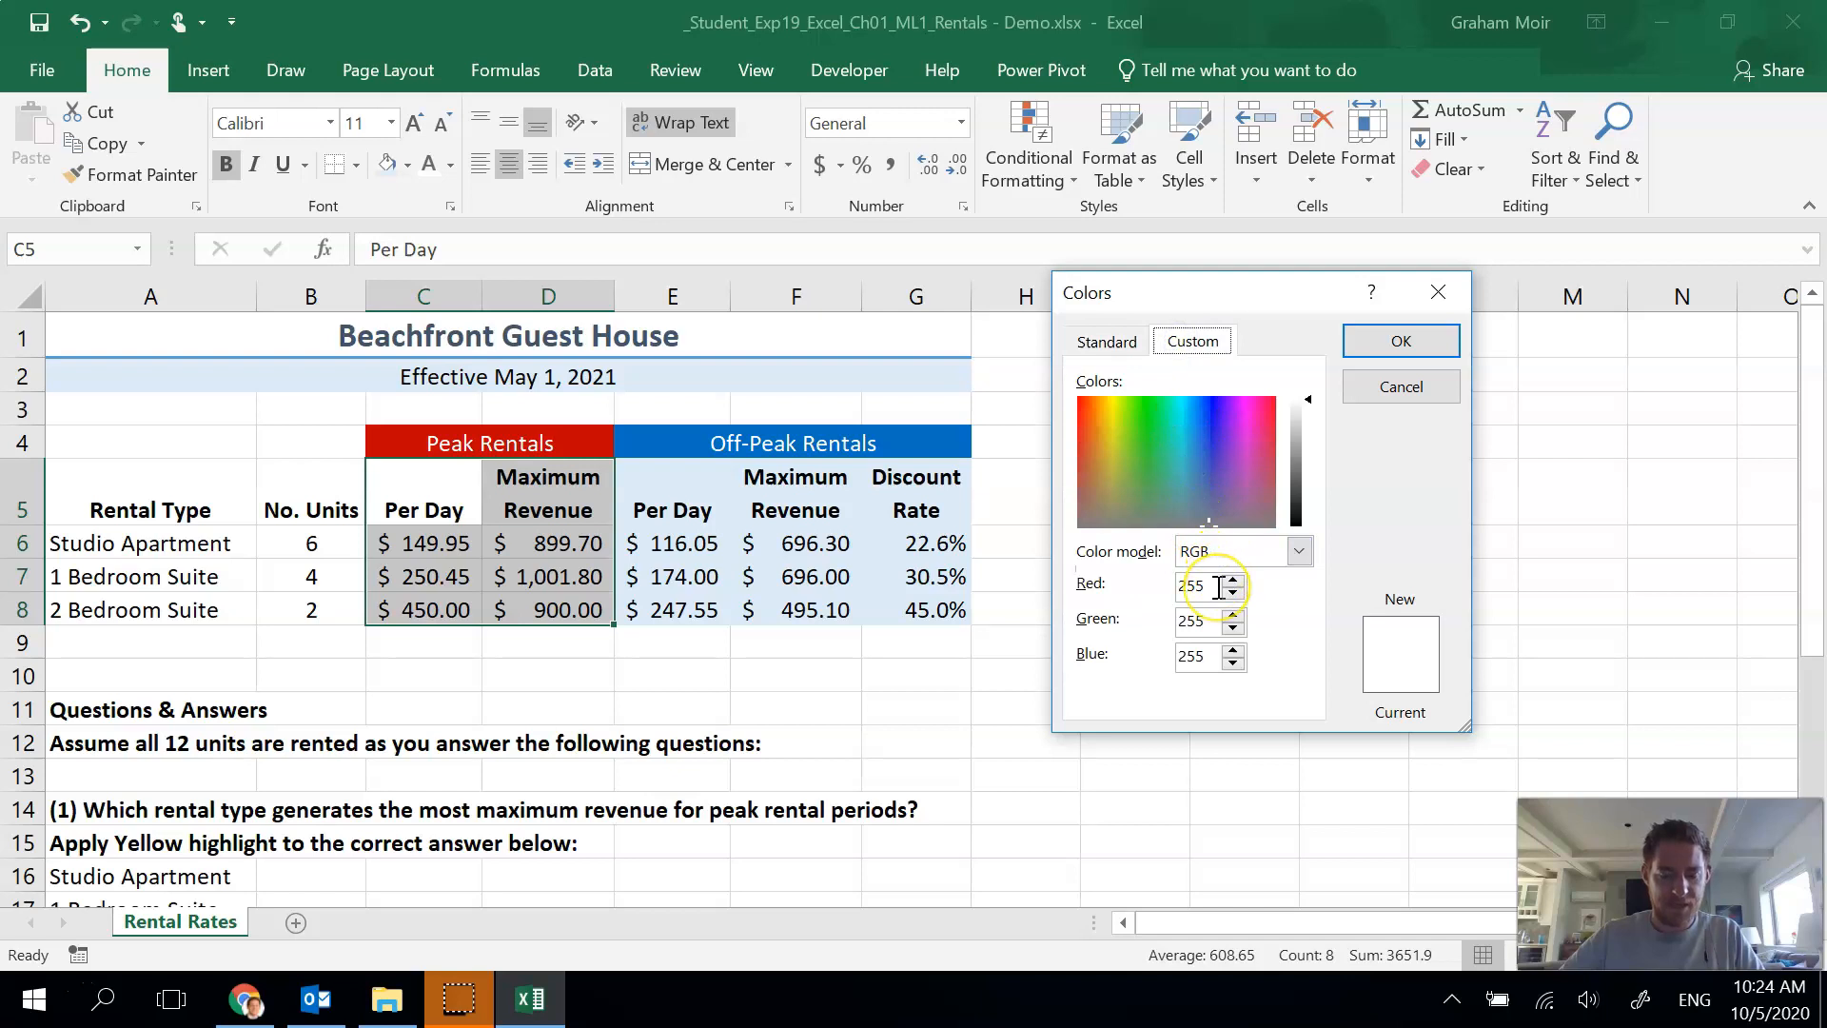
type("255")
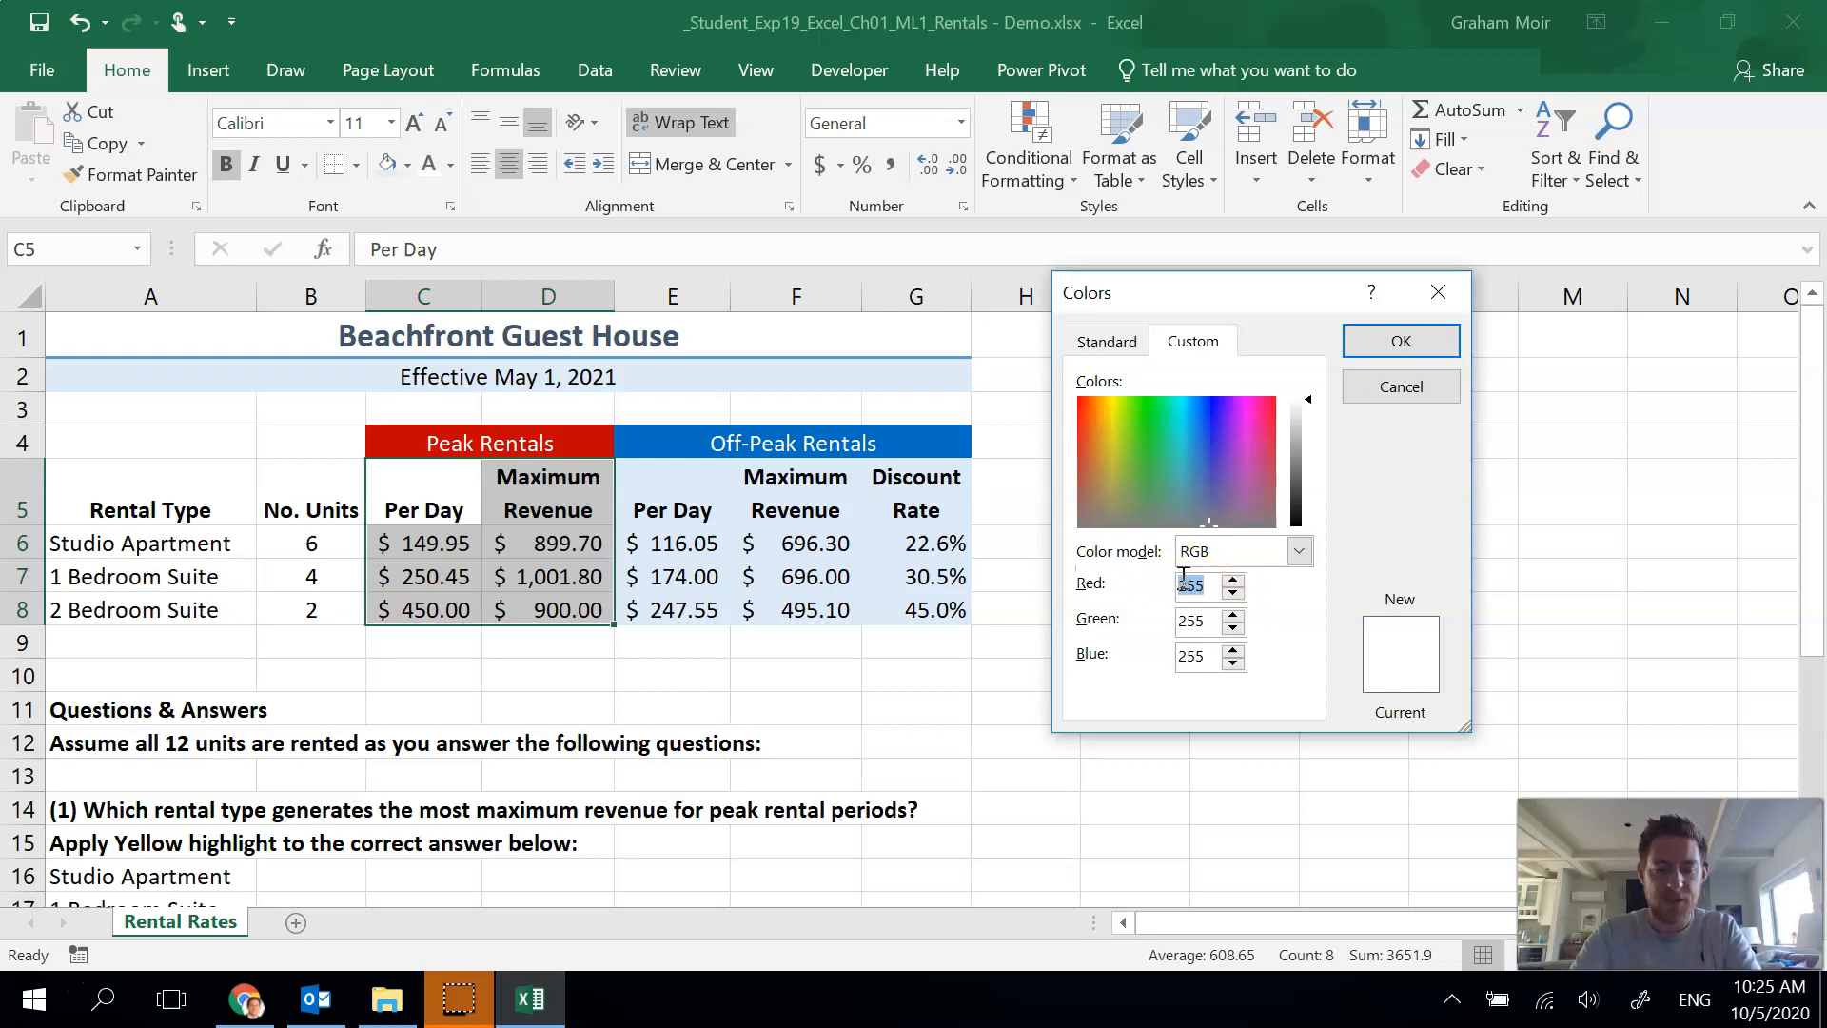
left_click(1227, 400)
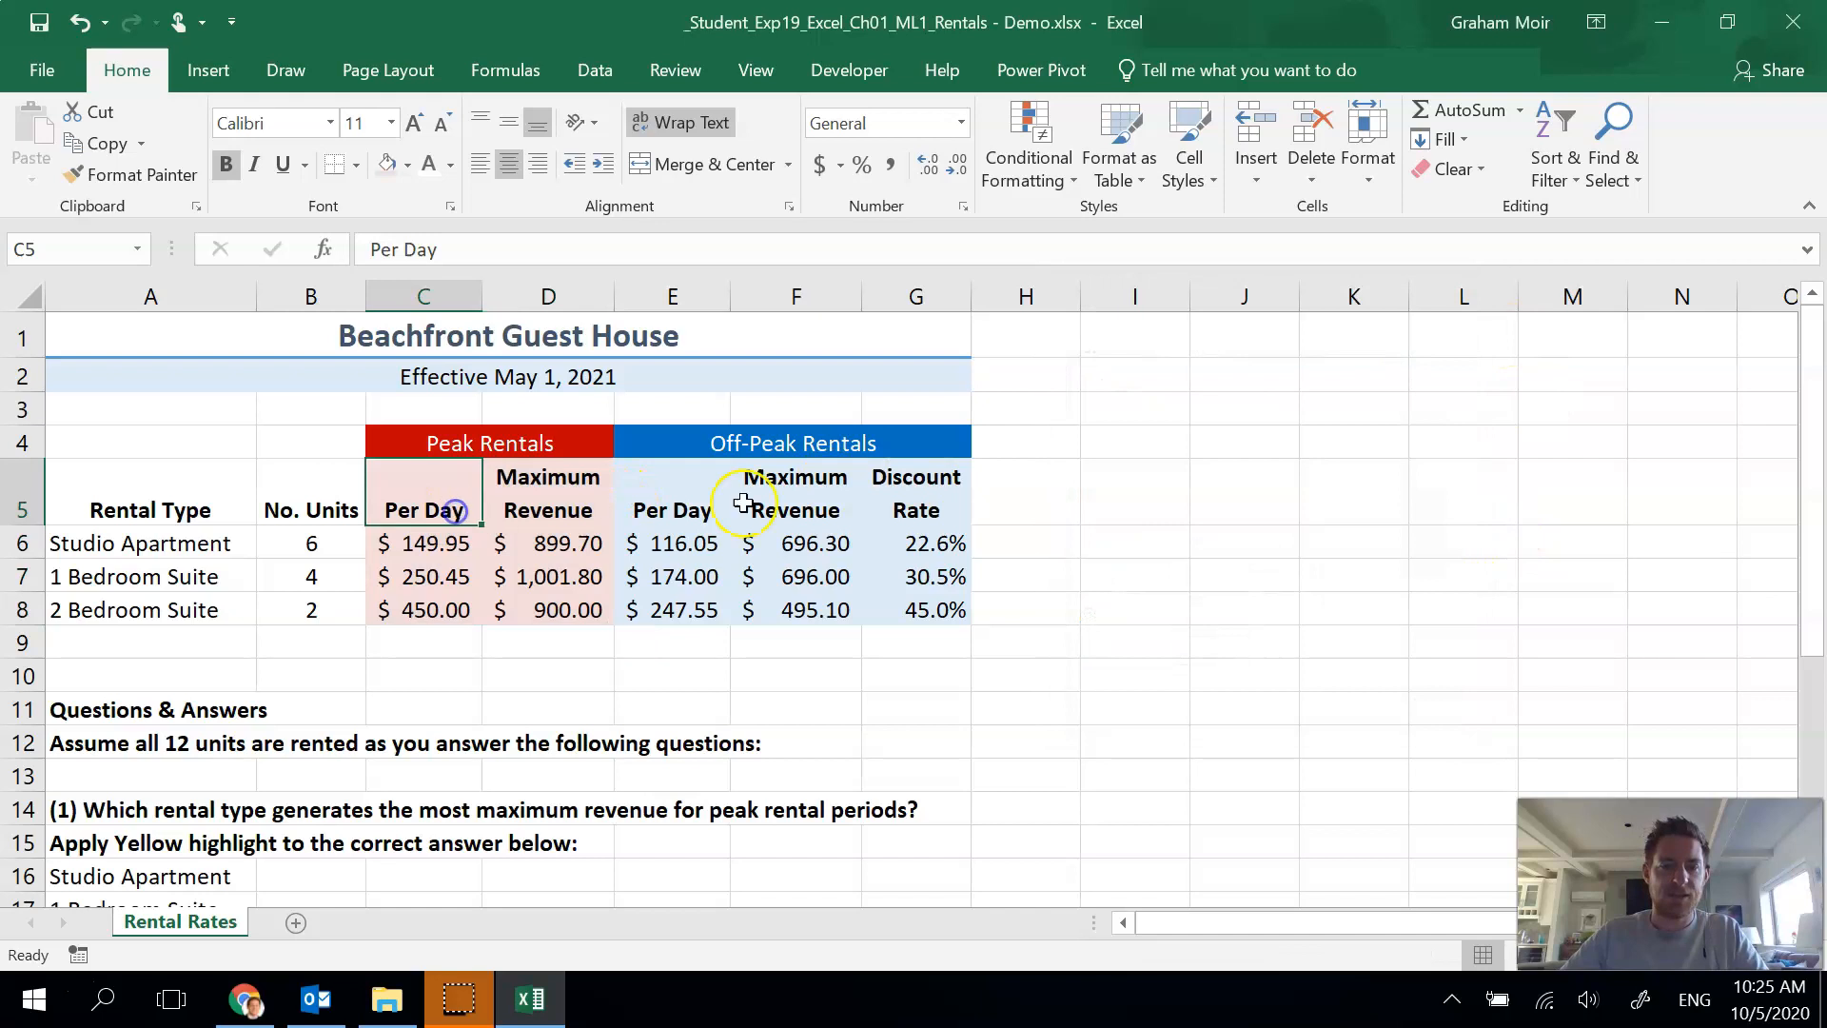
mouse_move(1253, 548)
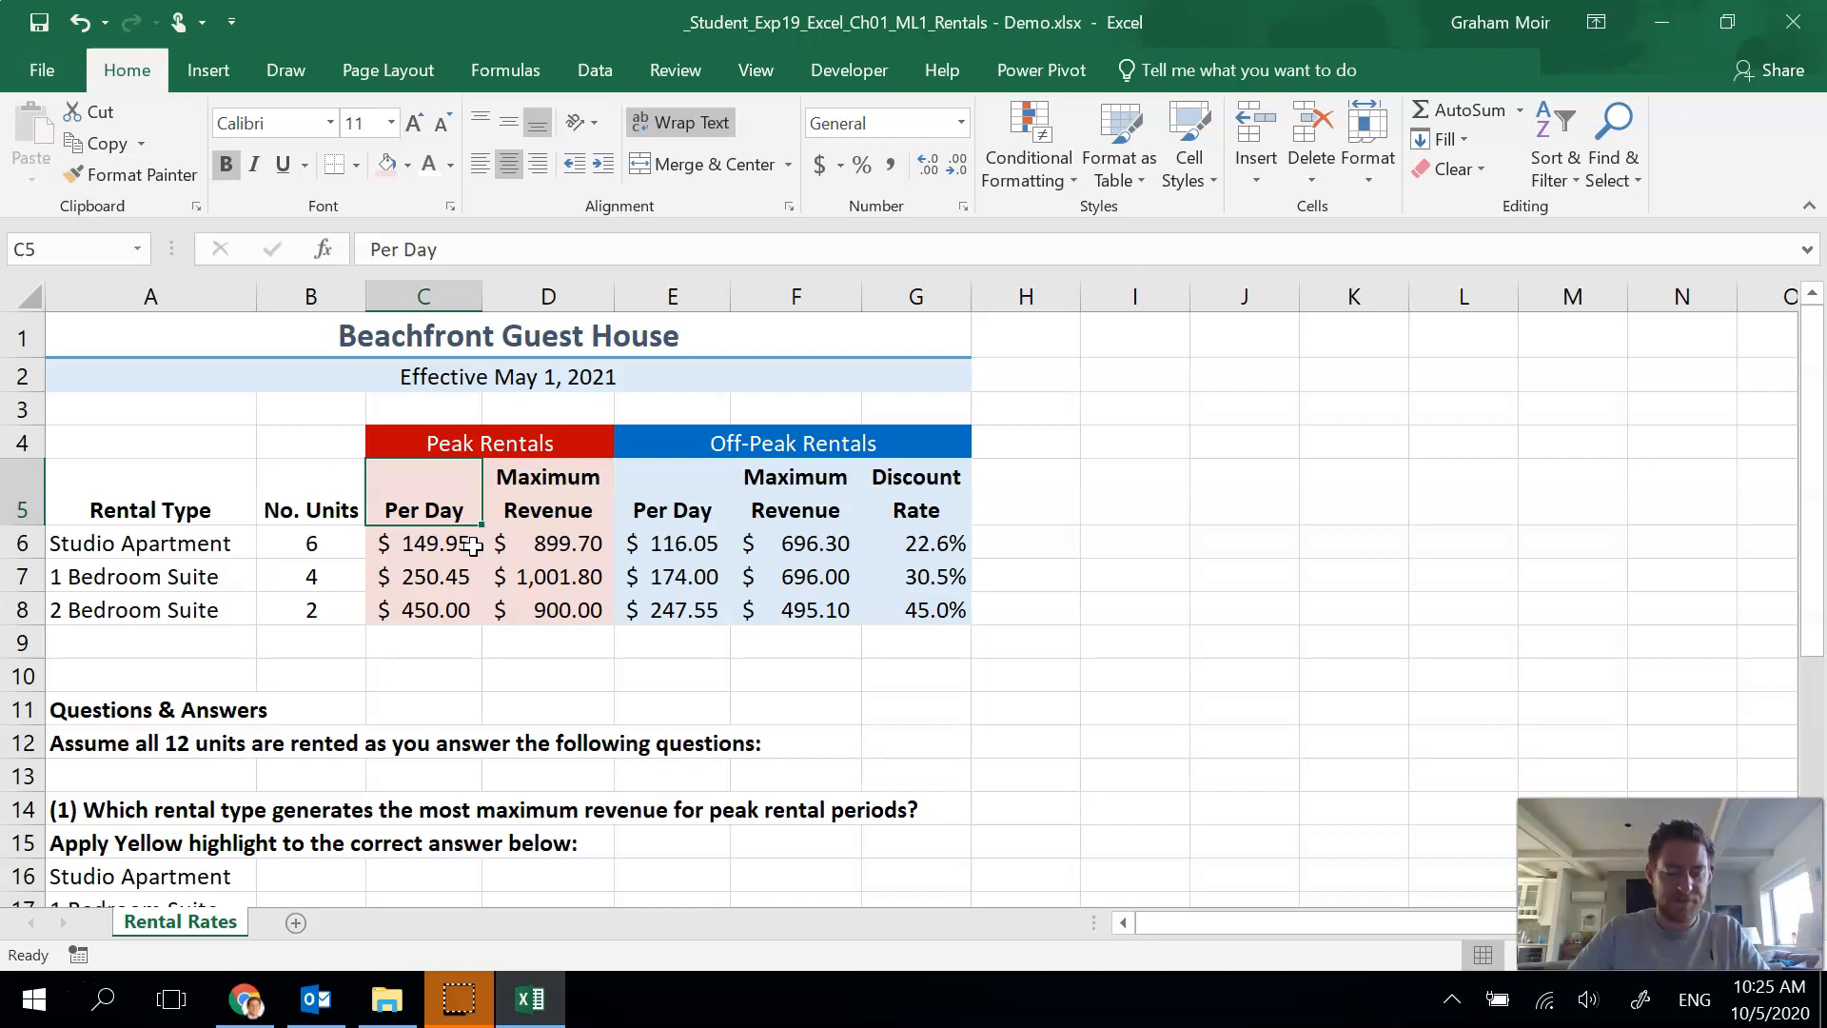
mouse_move(750, 906)
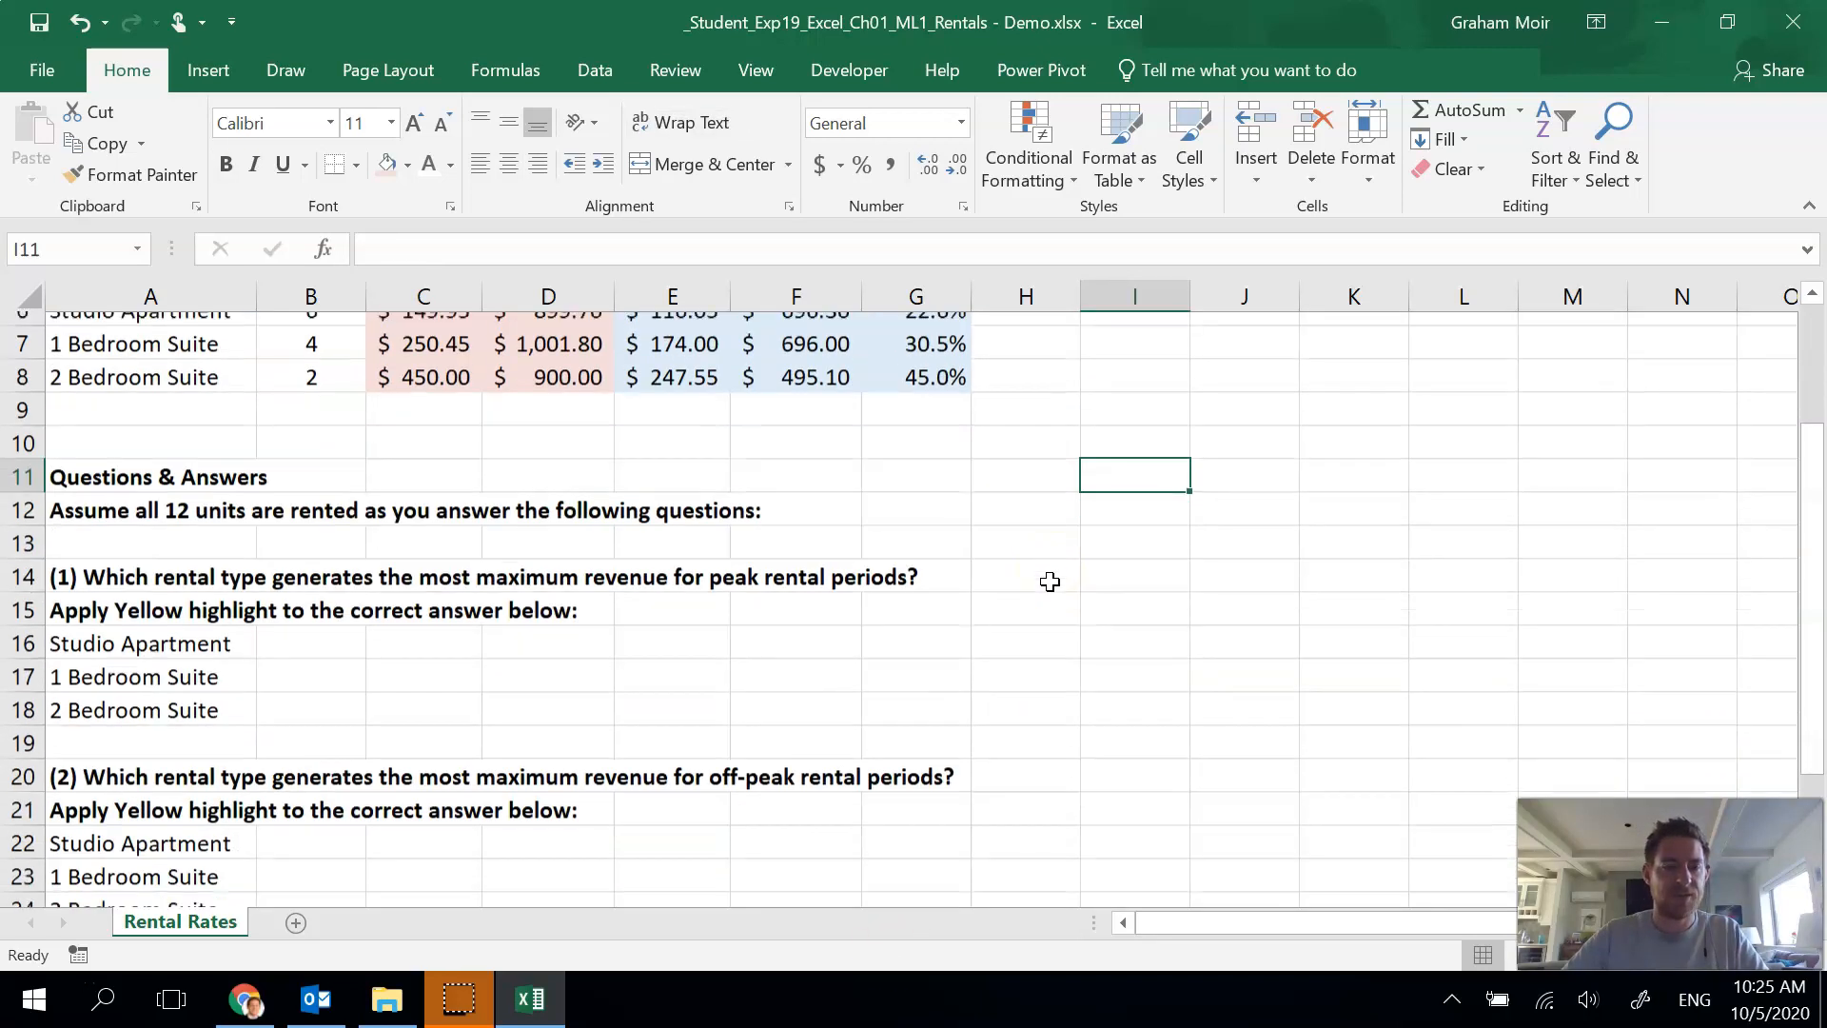
- Highlight the 1 Bedroom Suite answer for question 1 with a yellow fill
scroll("down", 3)
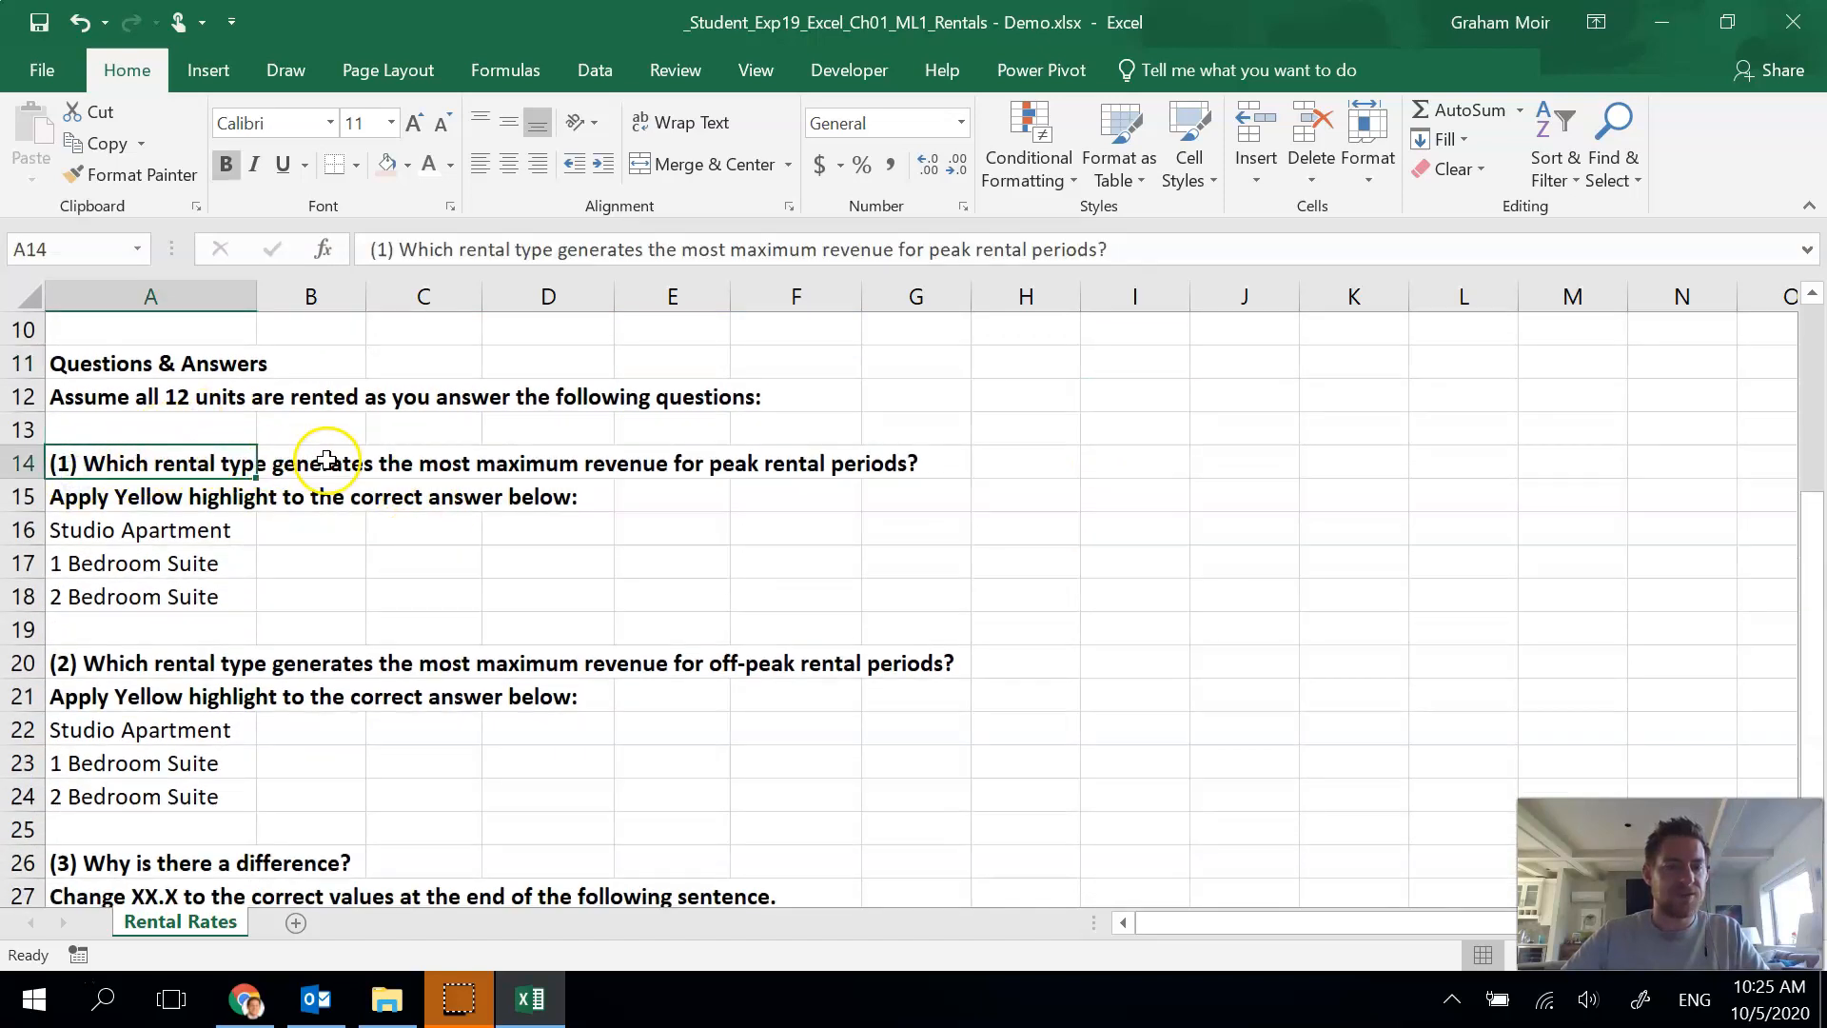
mouse_move(938, 479)
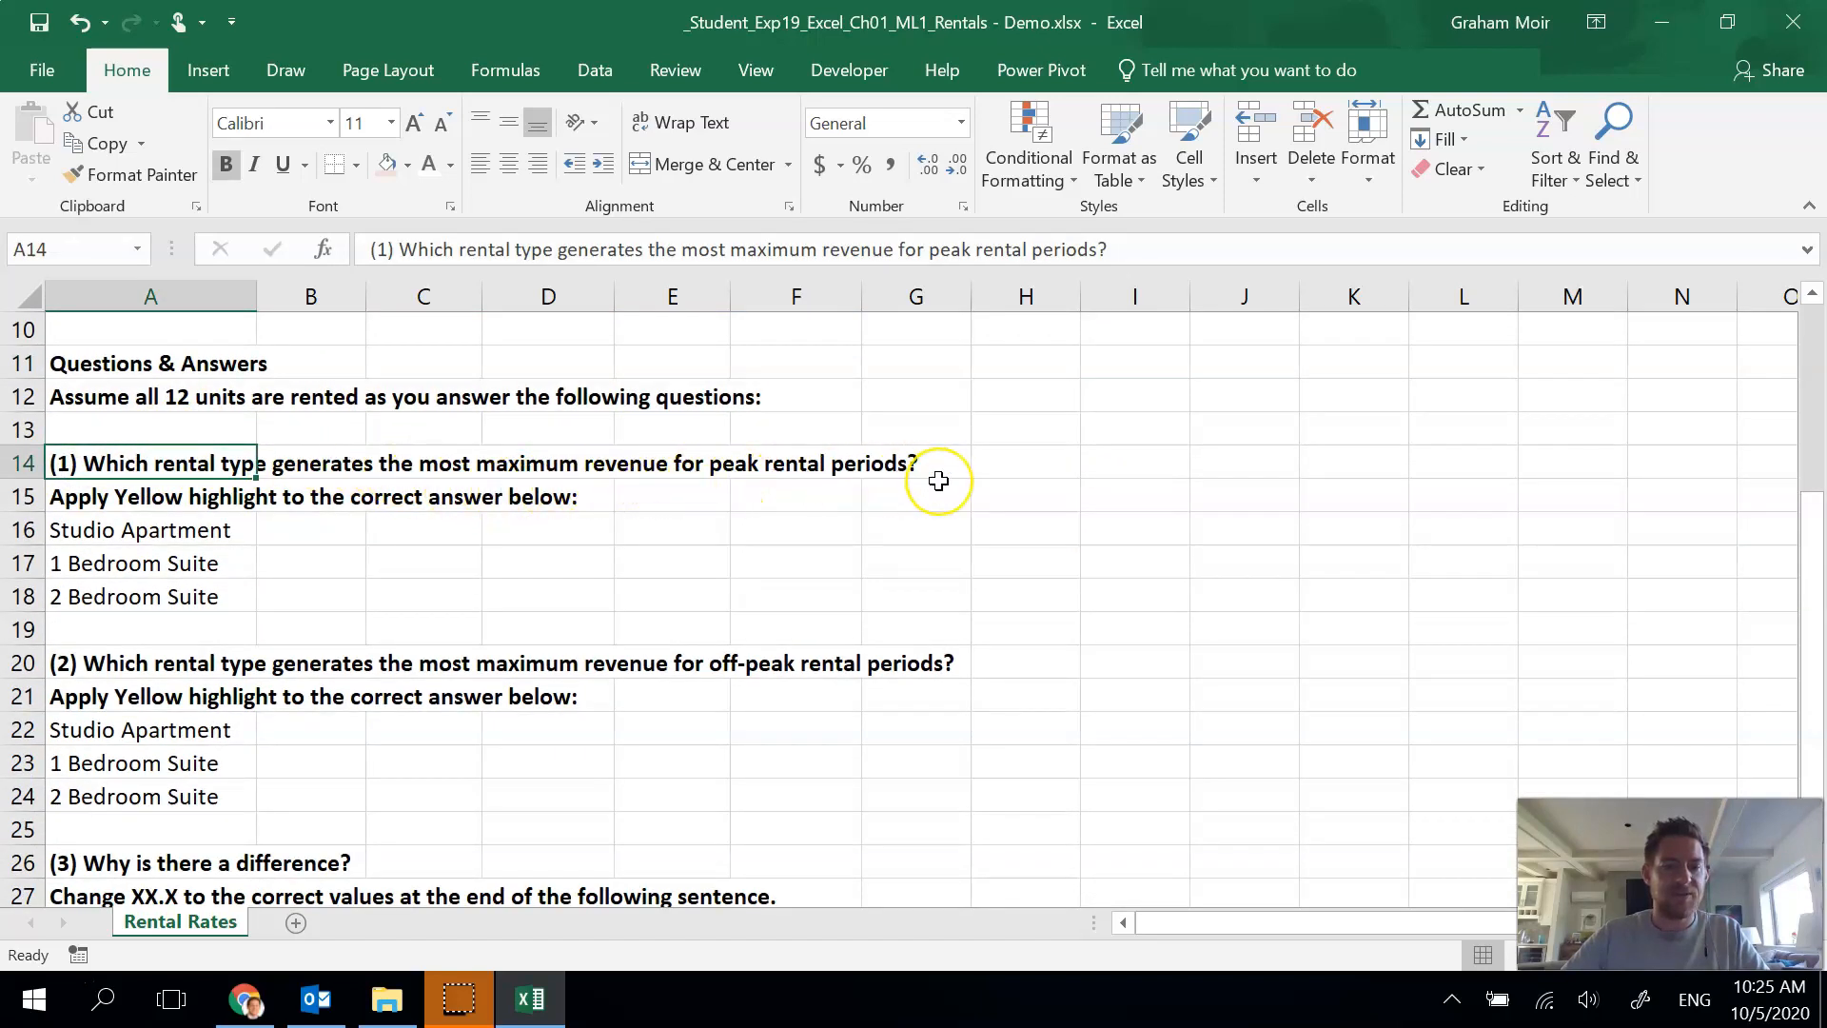
mouse_move(988, 455)
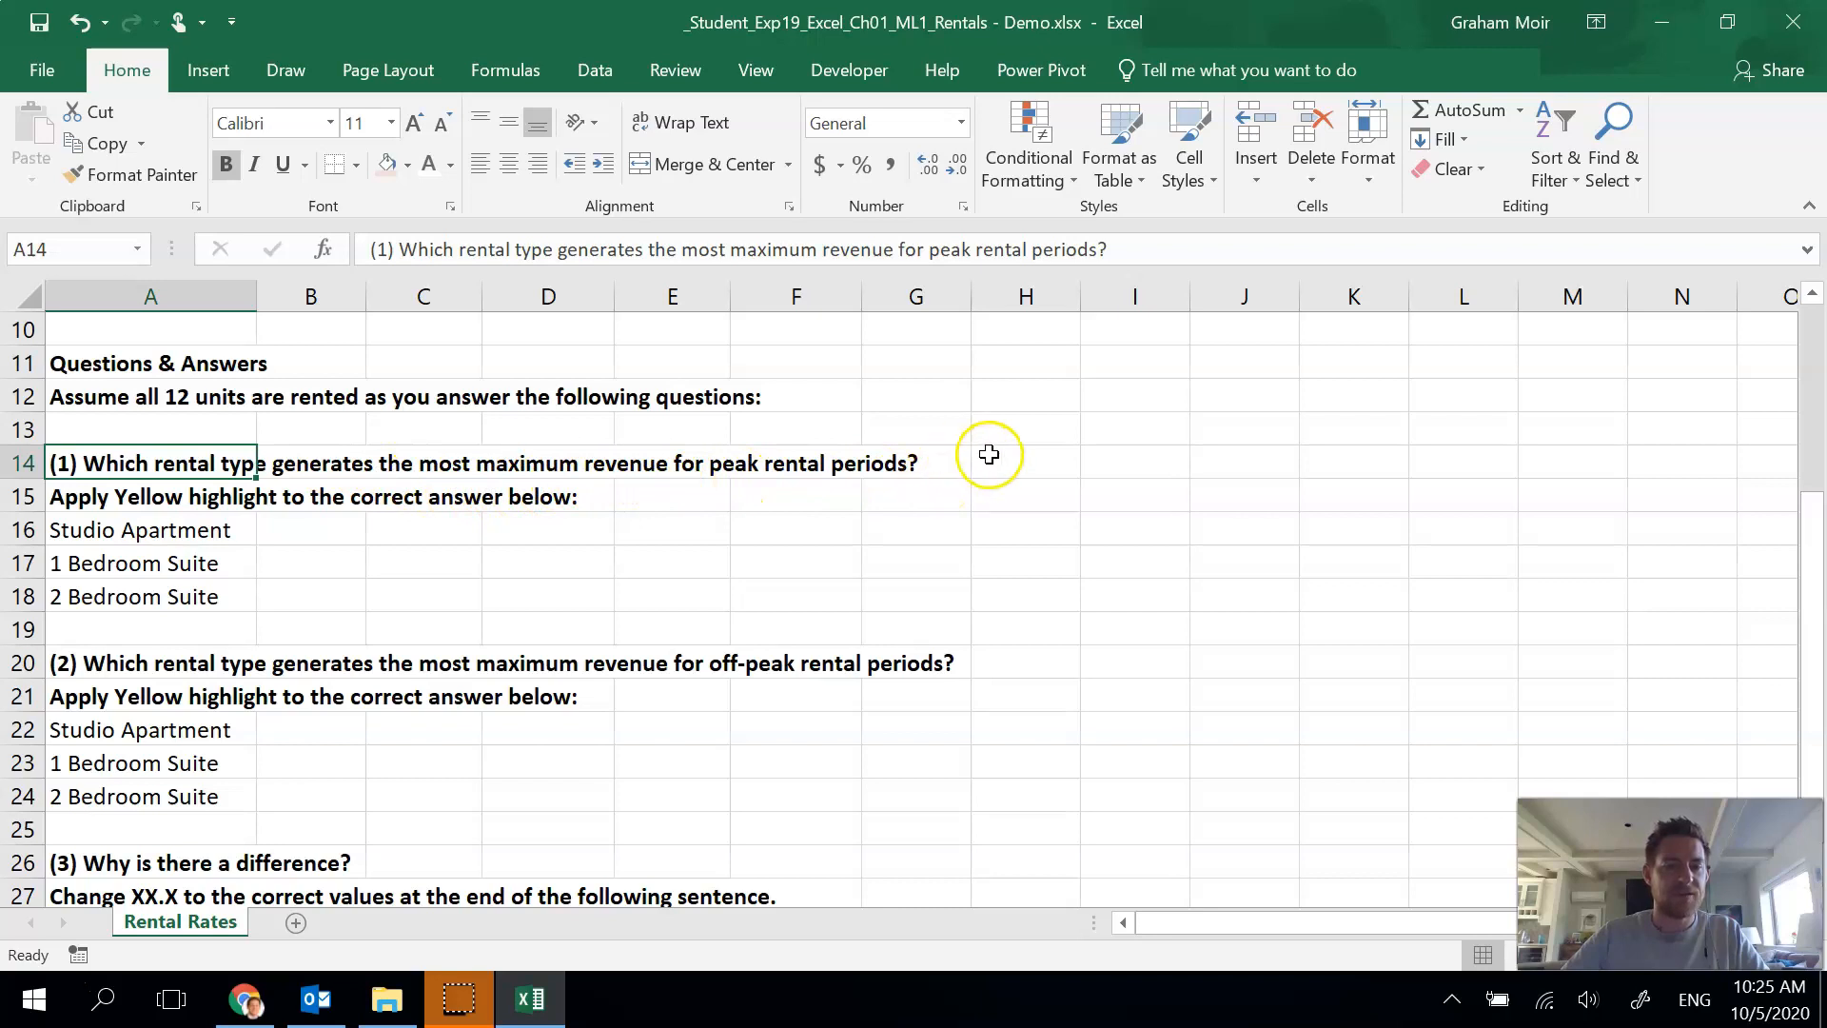
left_click(1024, 462)
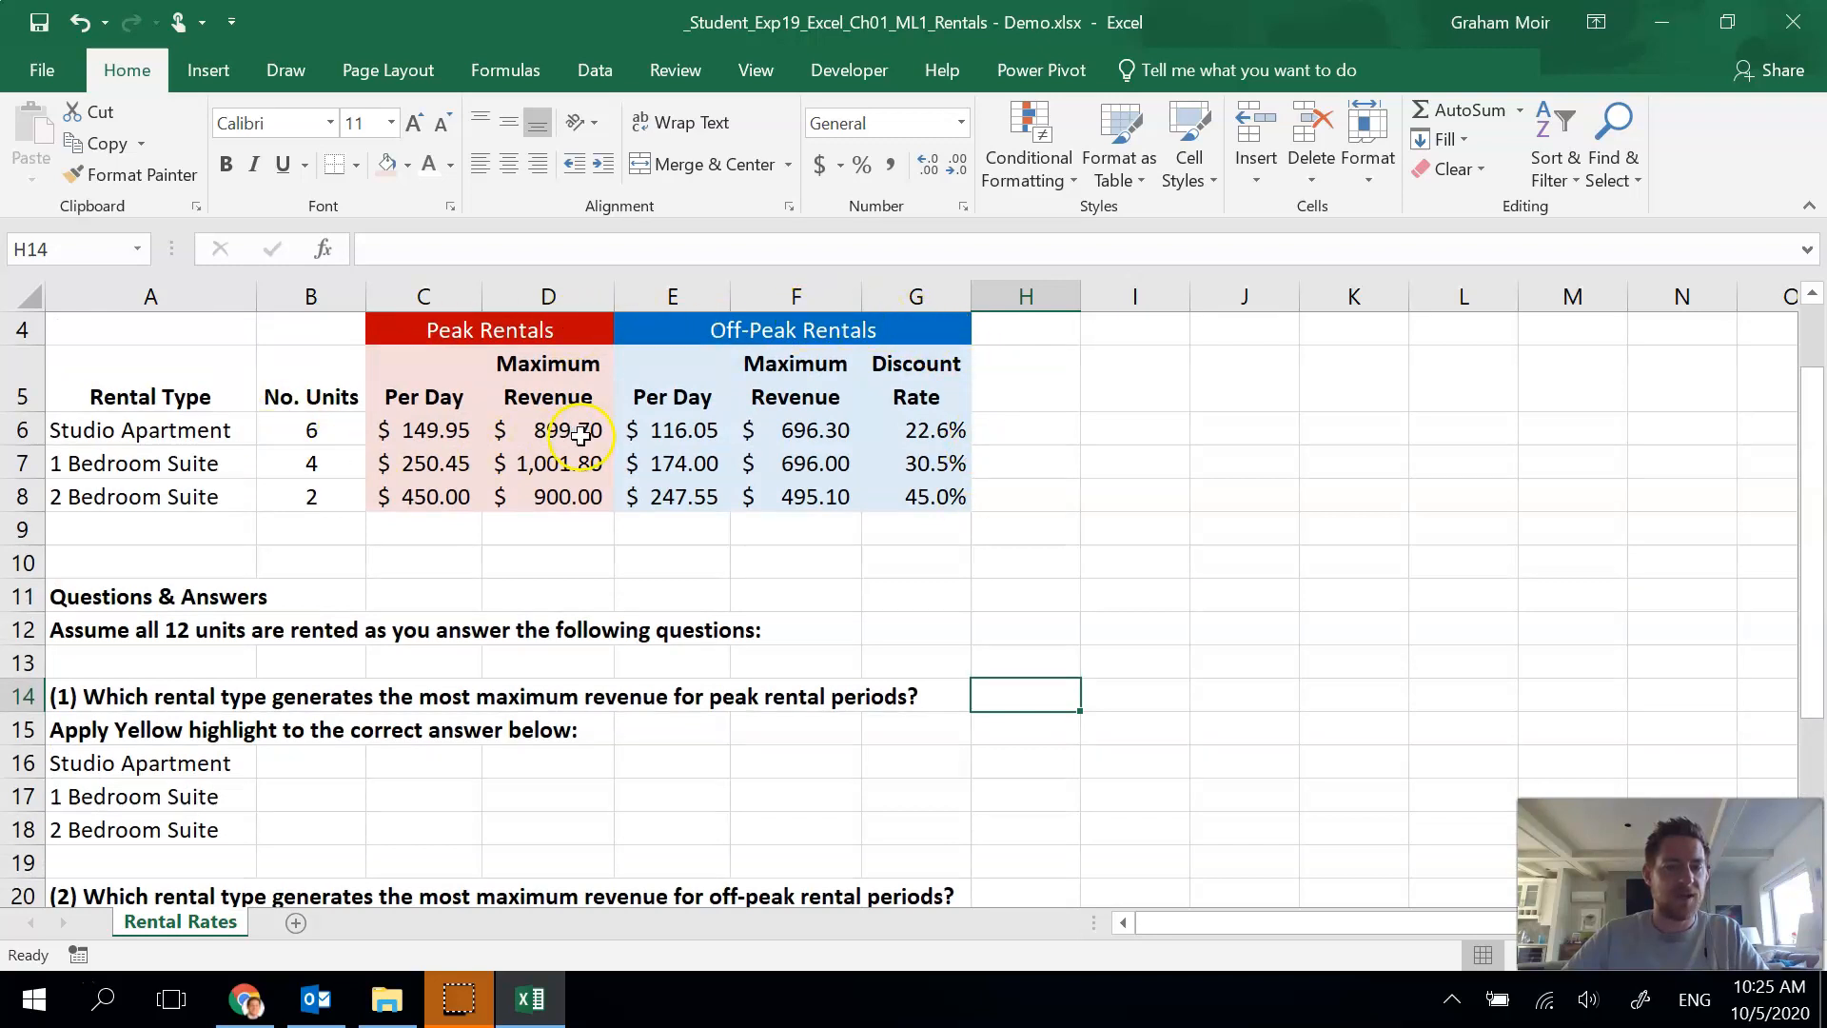
left_click(548, 462)
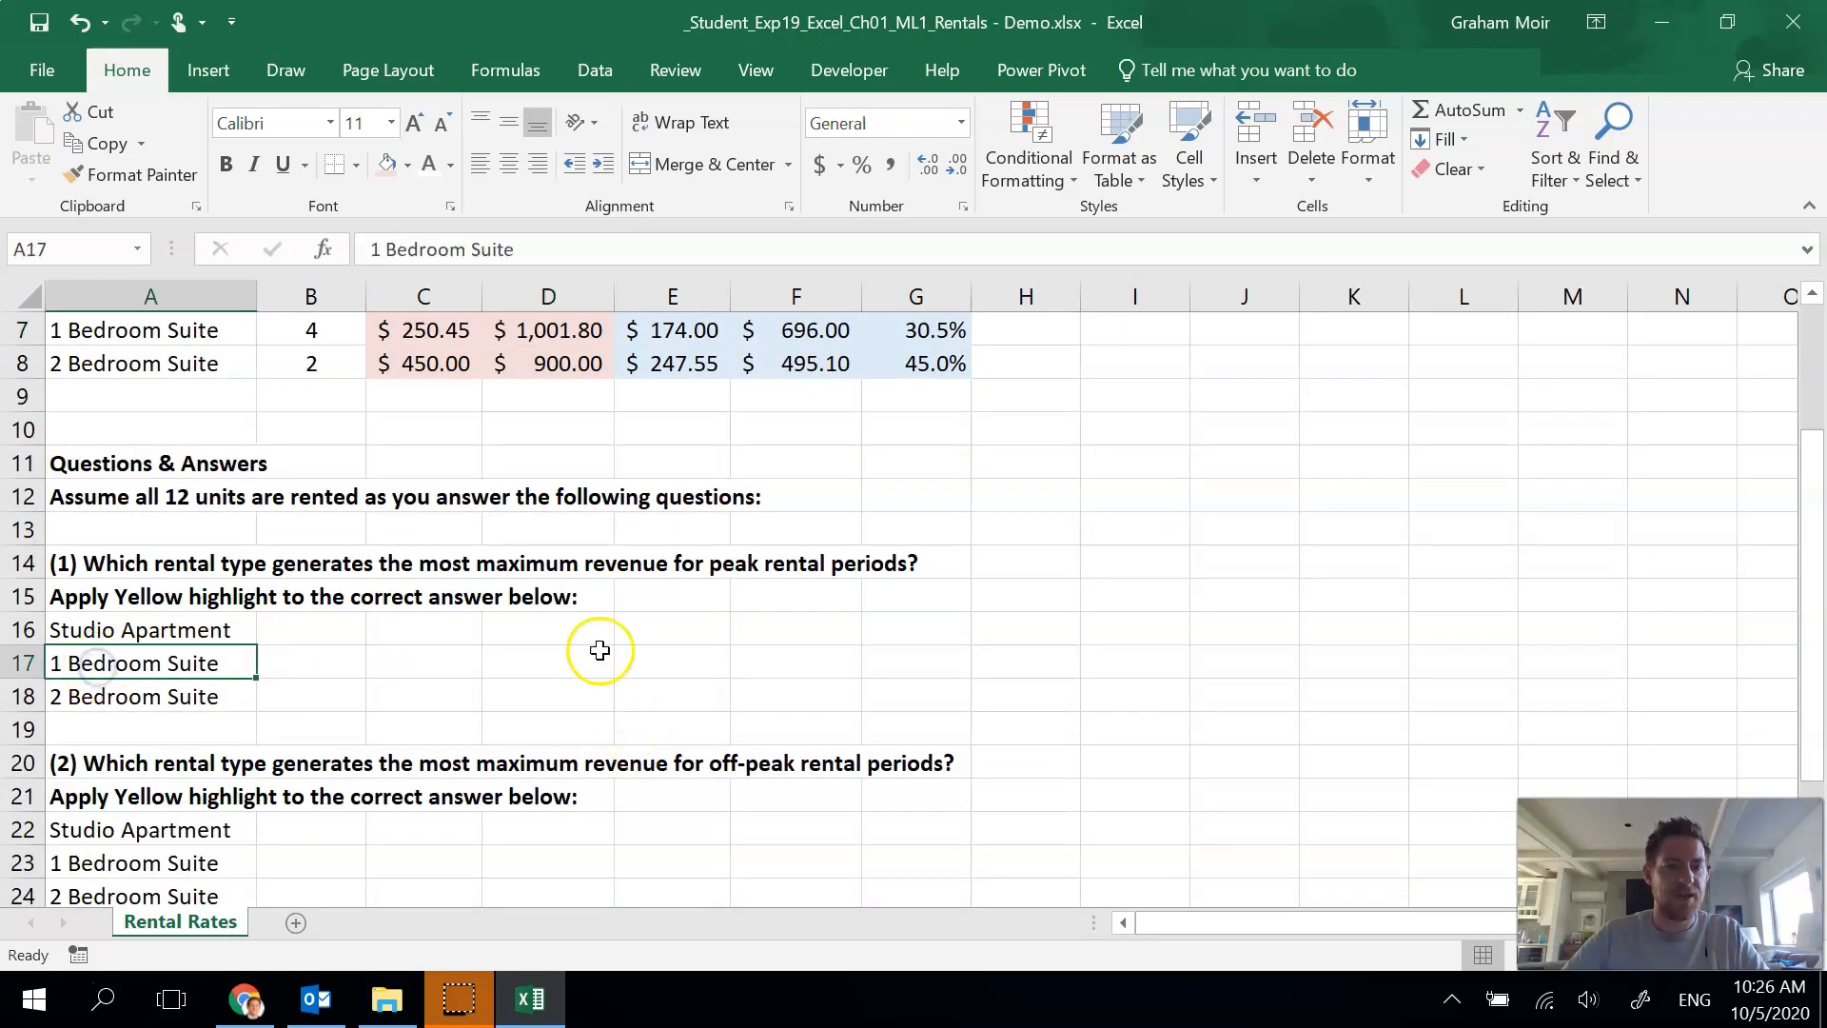
left_click(408, 163)
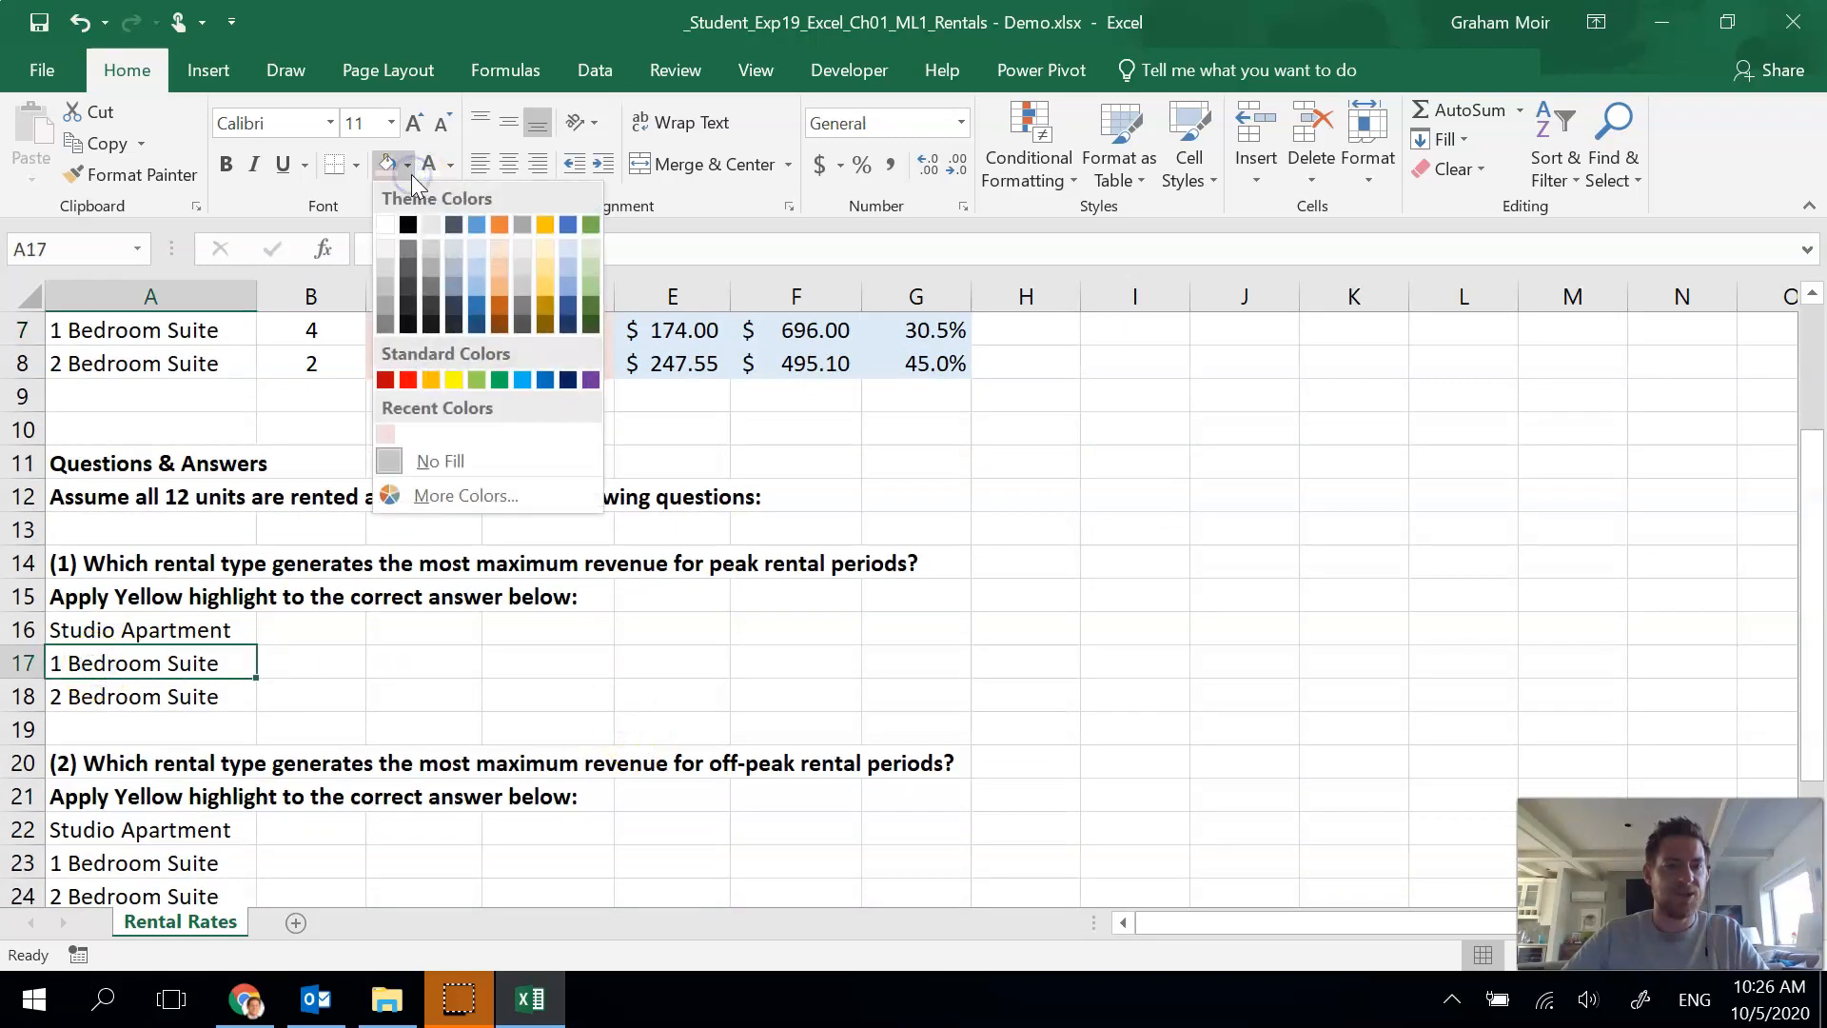
left_click(453, 381)
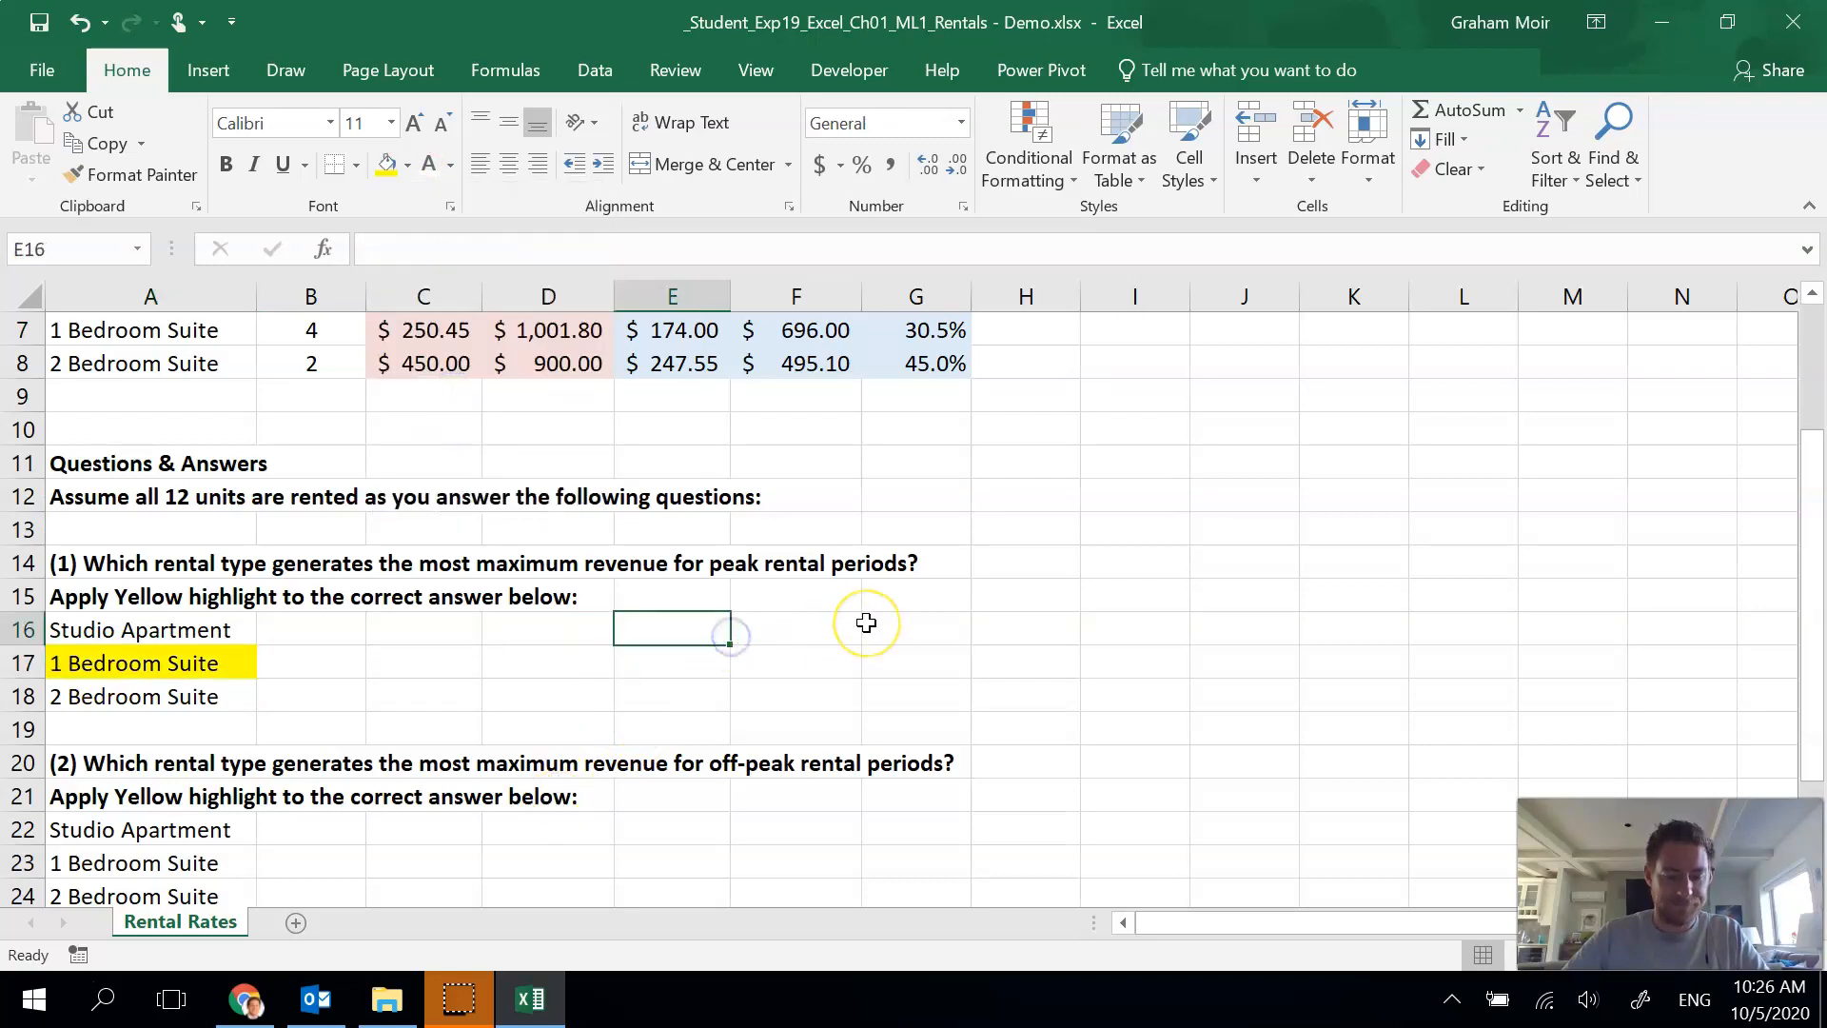
- Highlight the Studio Apartment answer for question 2 with a yellow fill
scroll("down", 3)
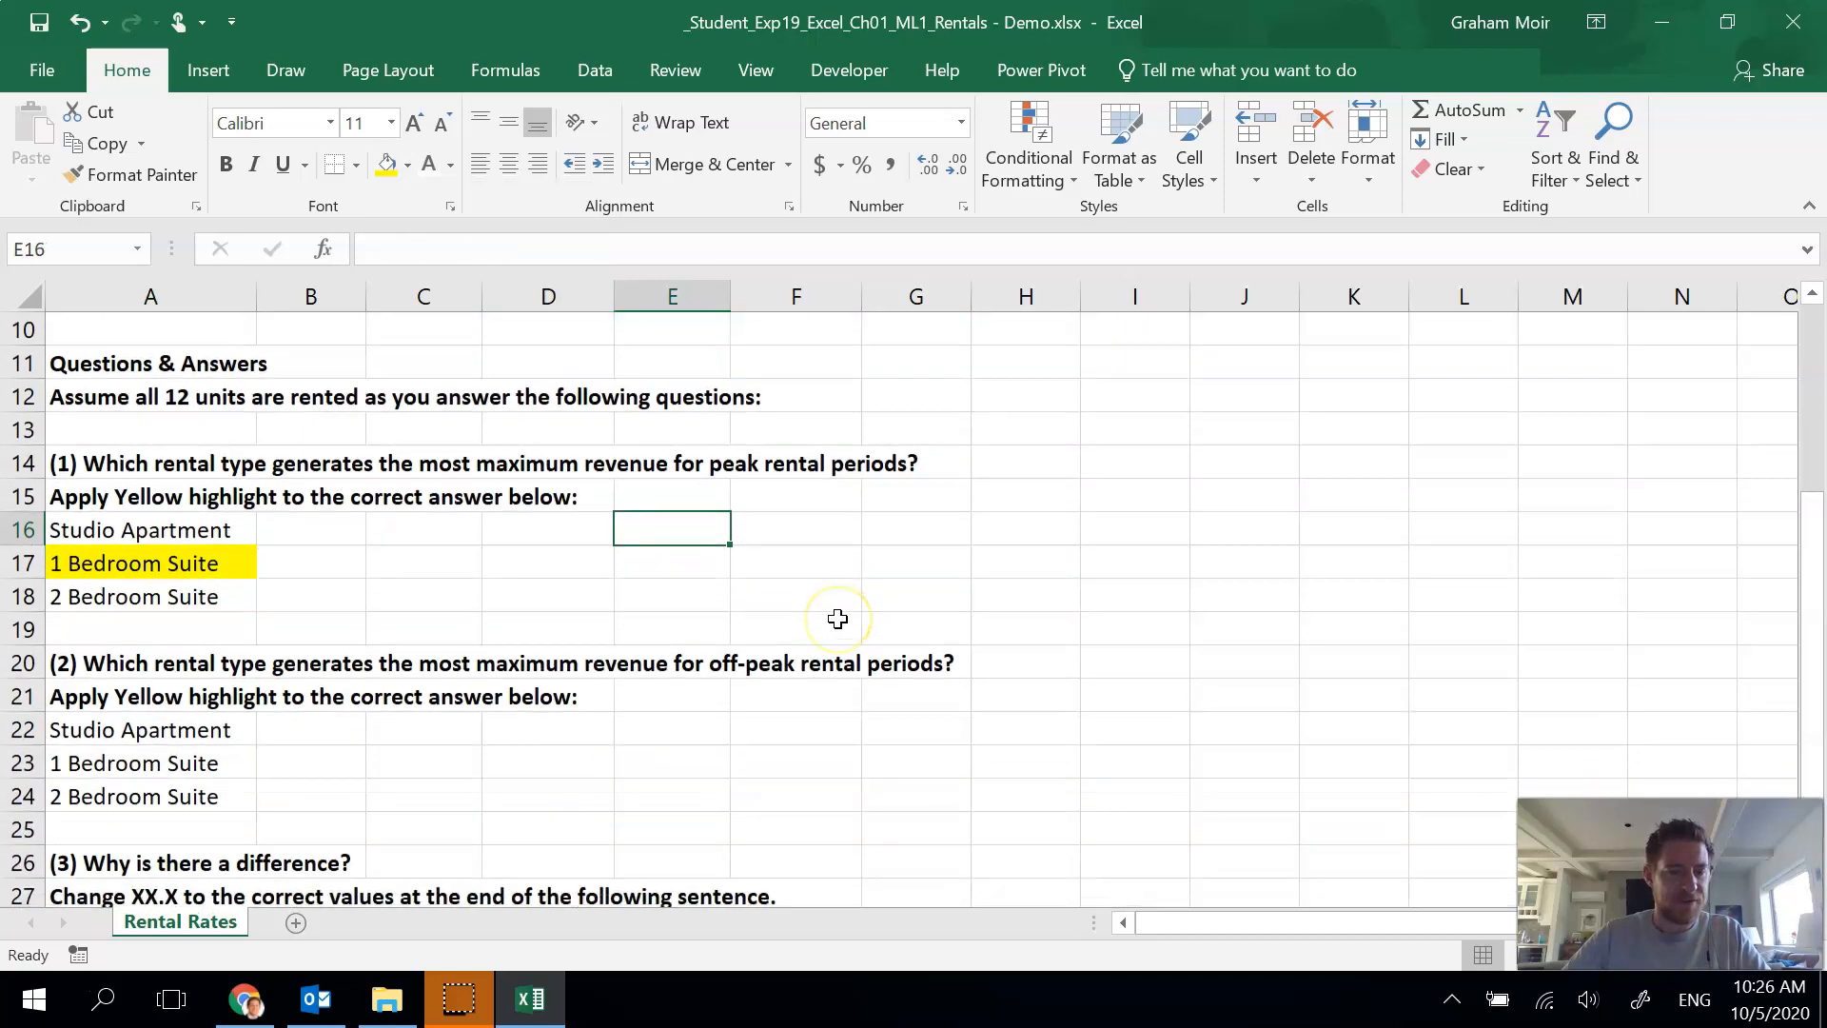
scroll("down", 3)
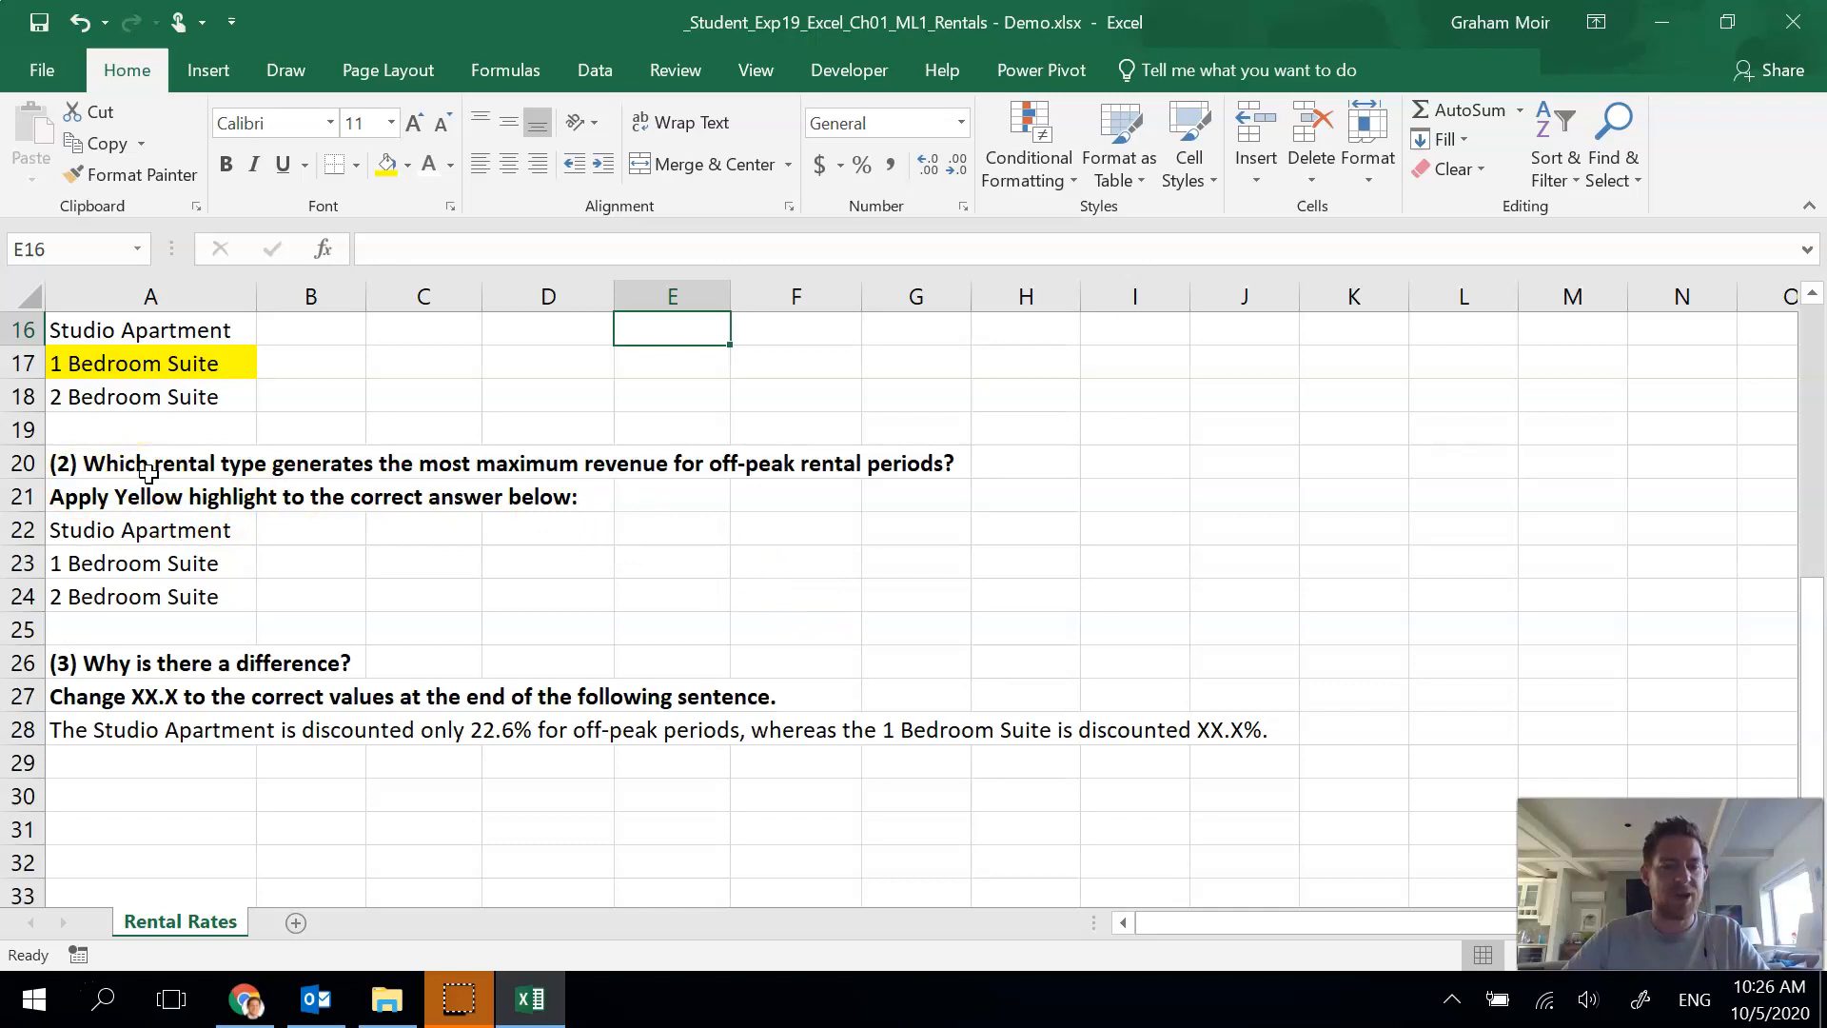
left_click(796, 529)
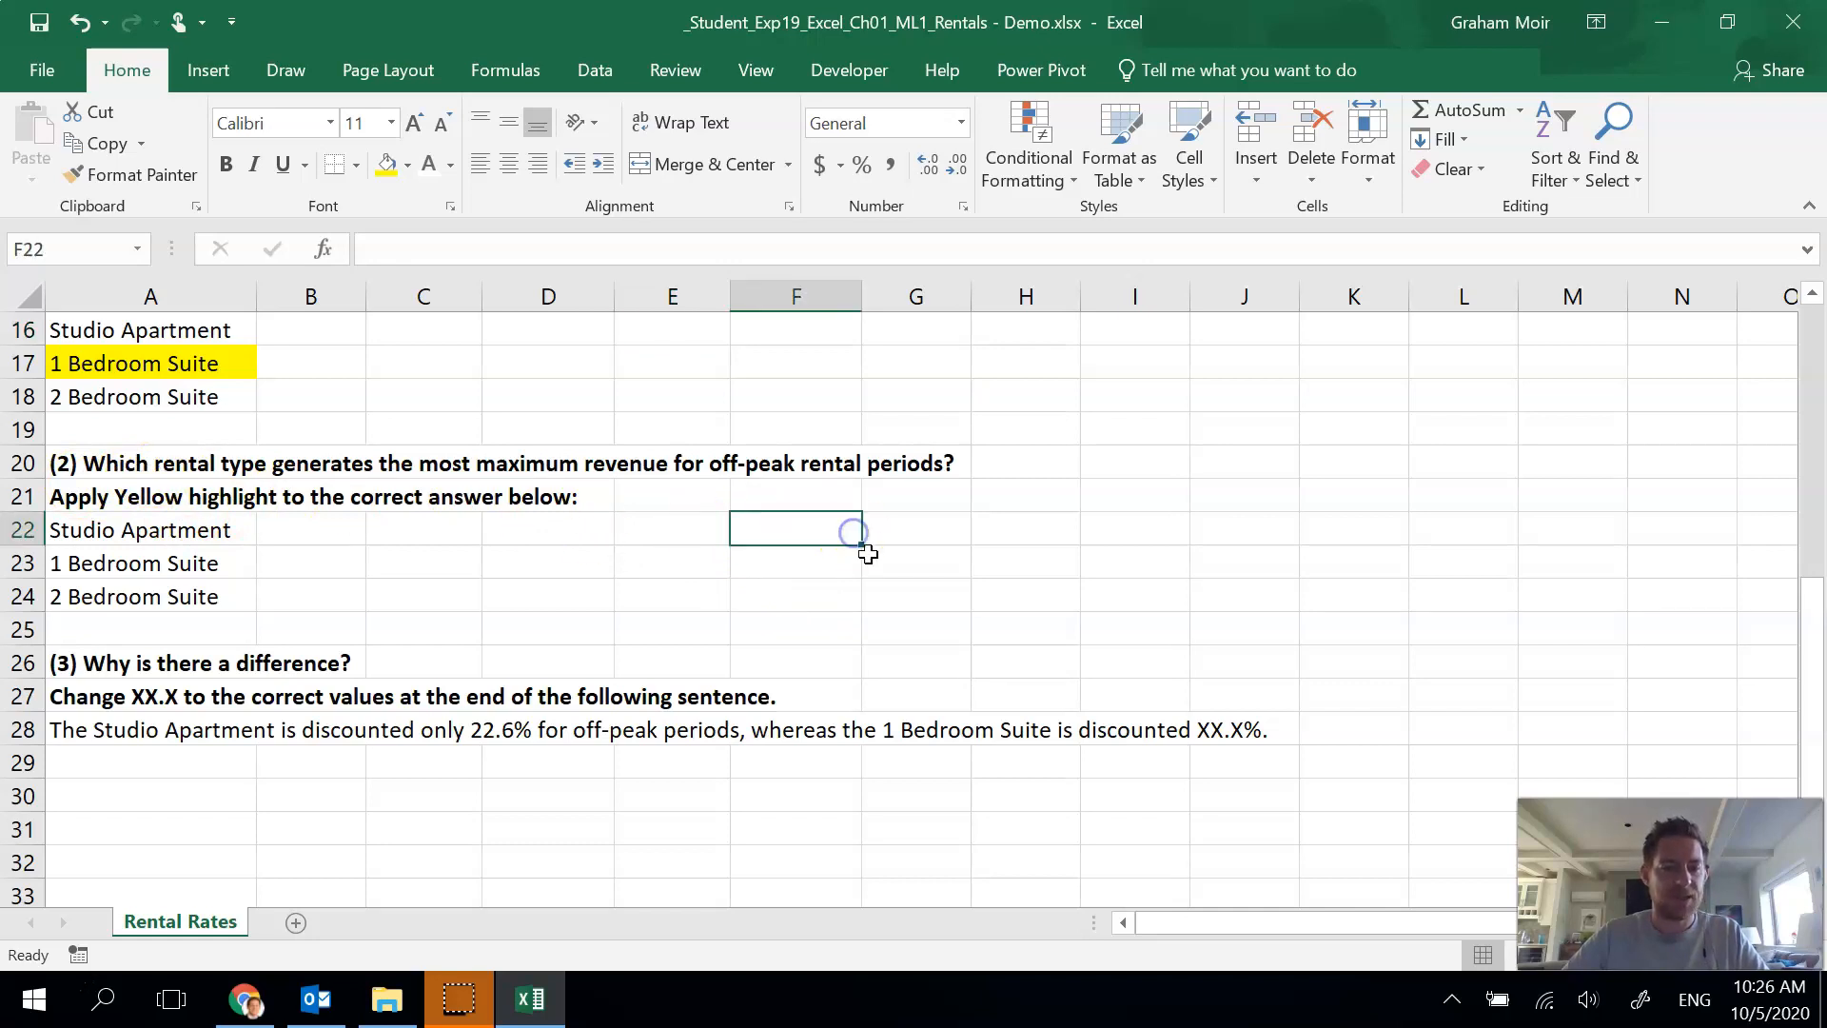
scroll("up", 3)
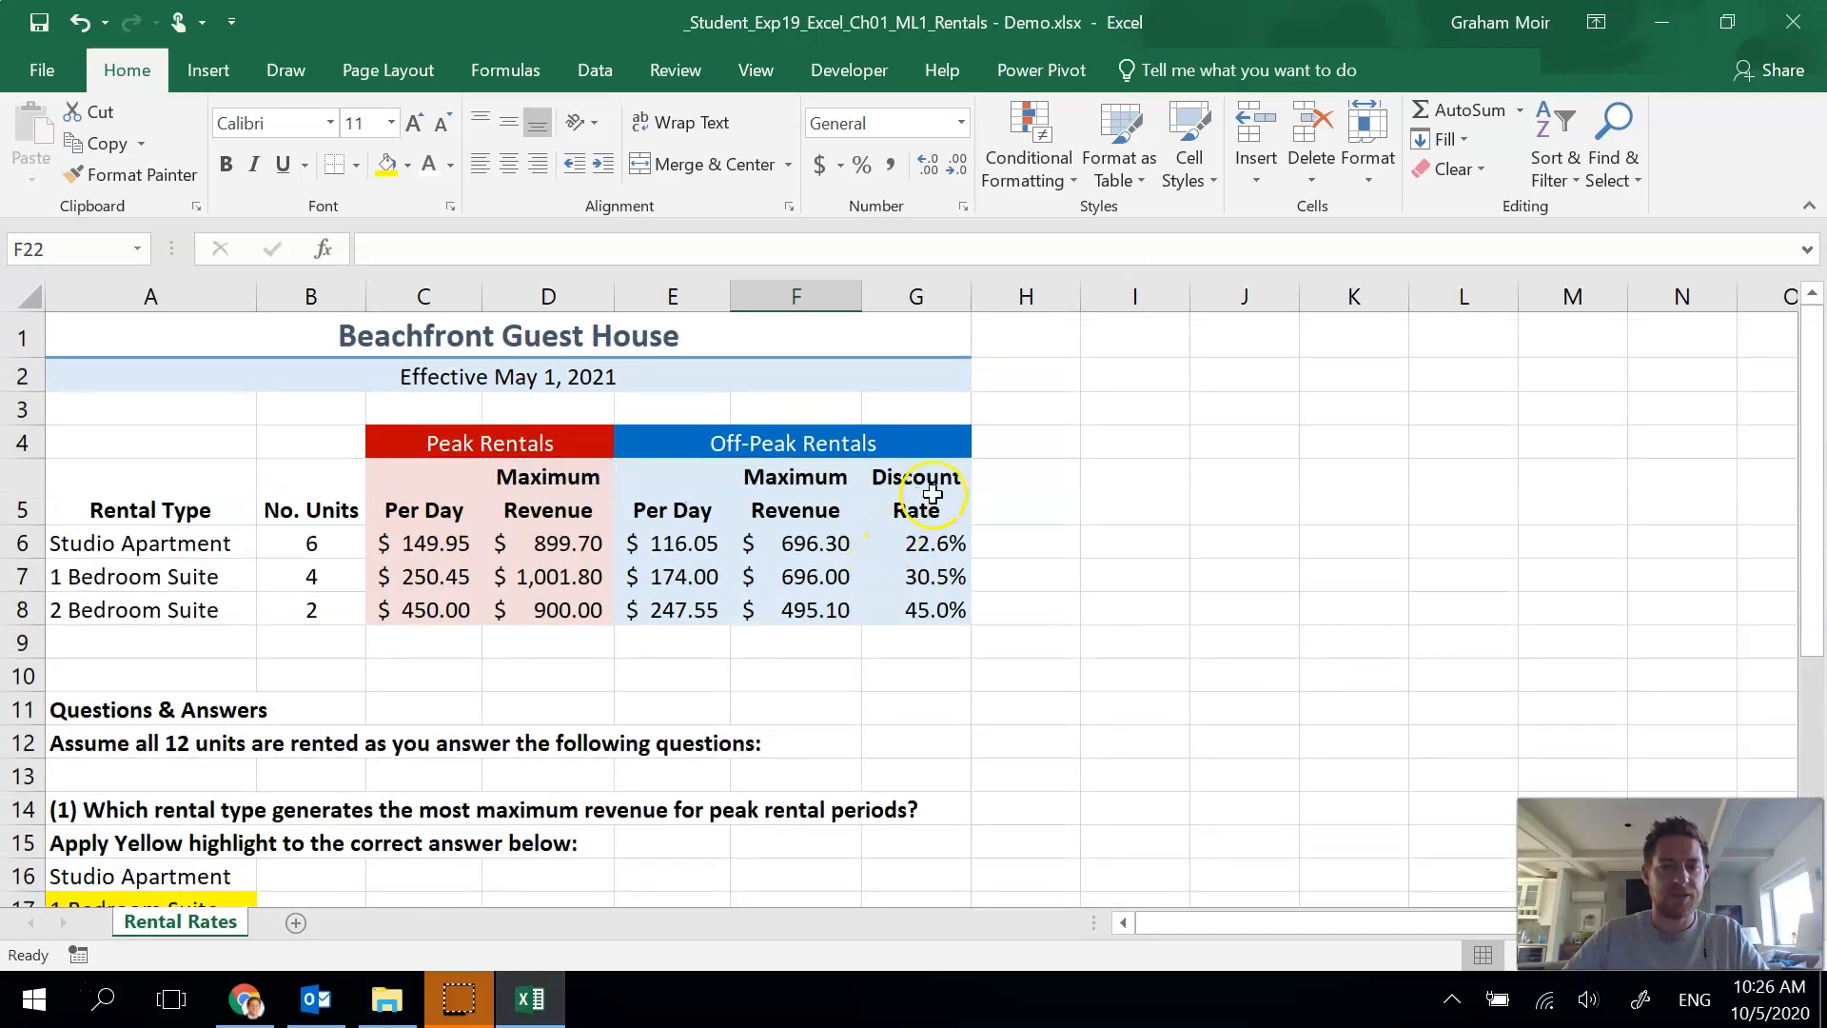
mouse_move(836, 539)
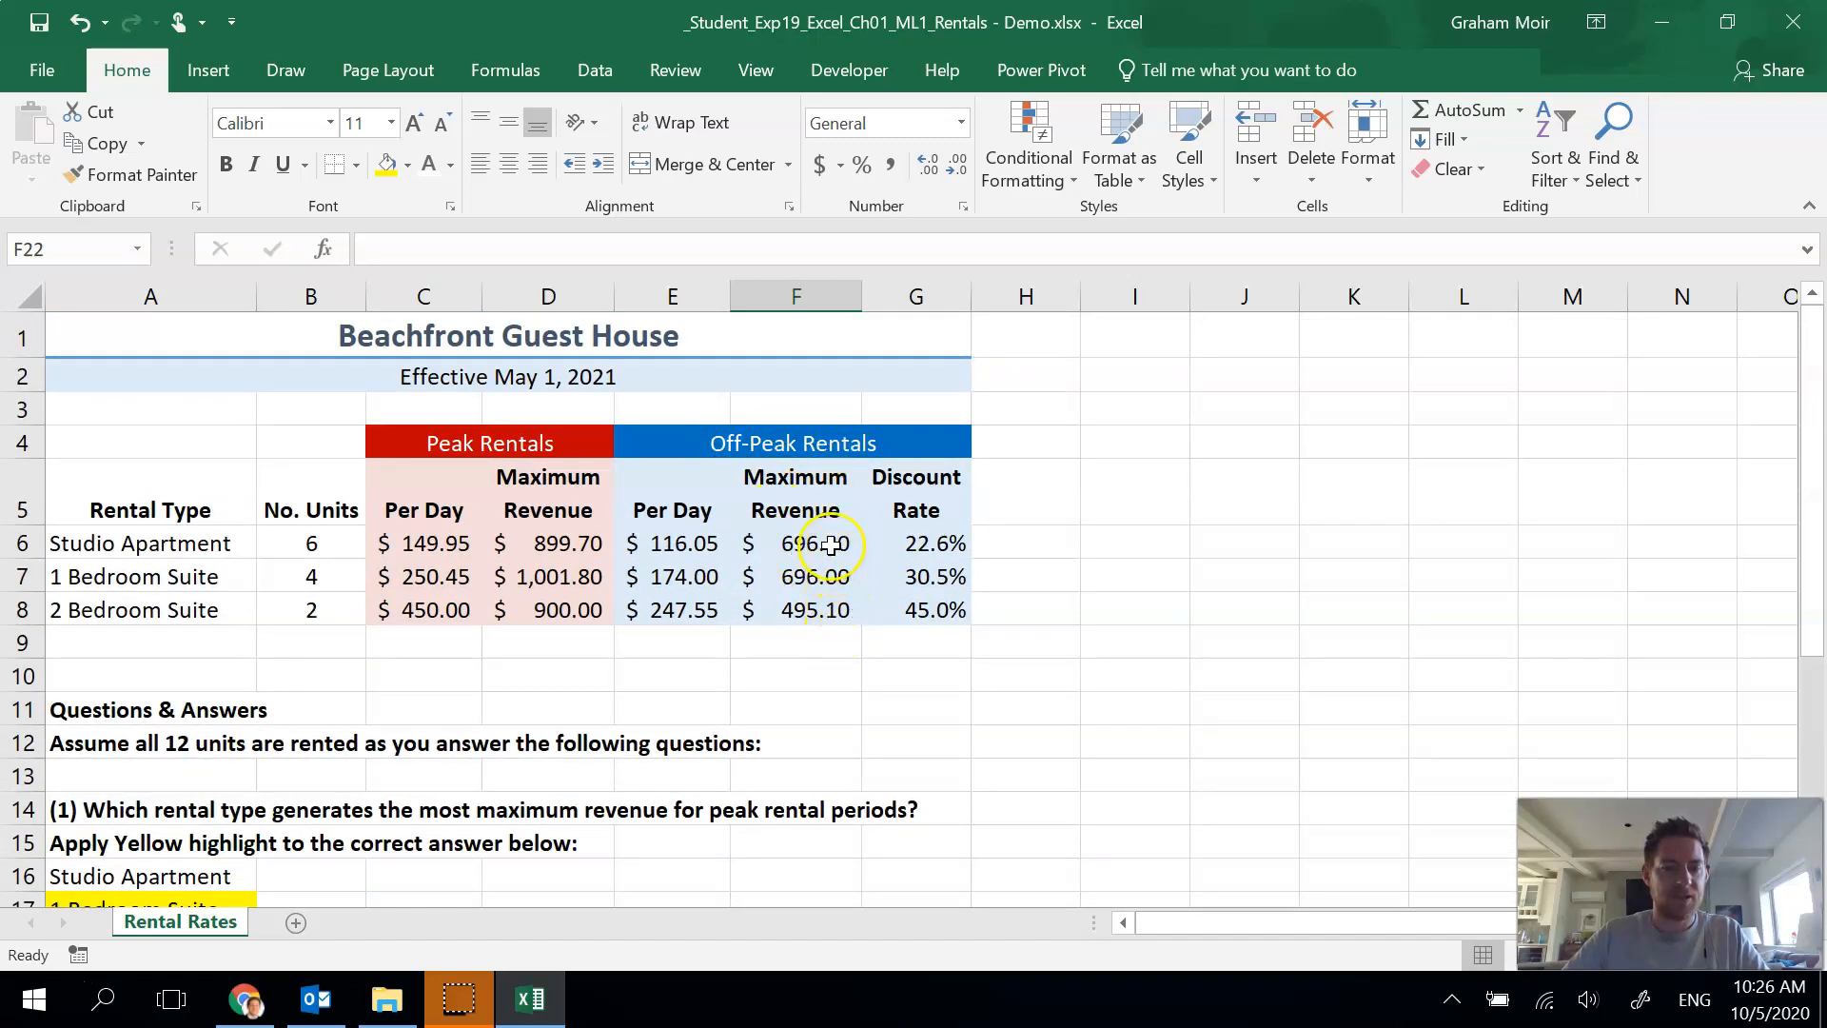
left_click(795, 542)
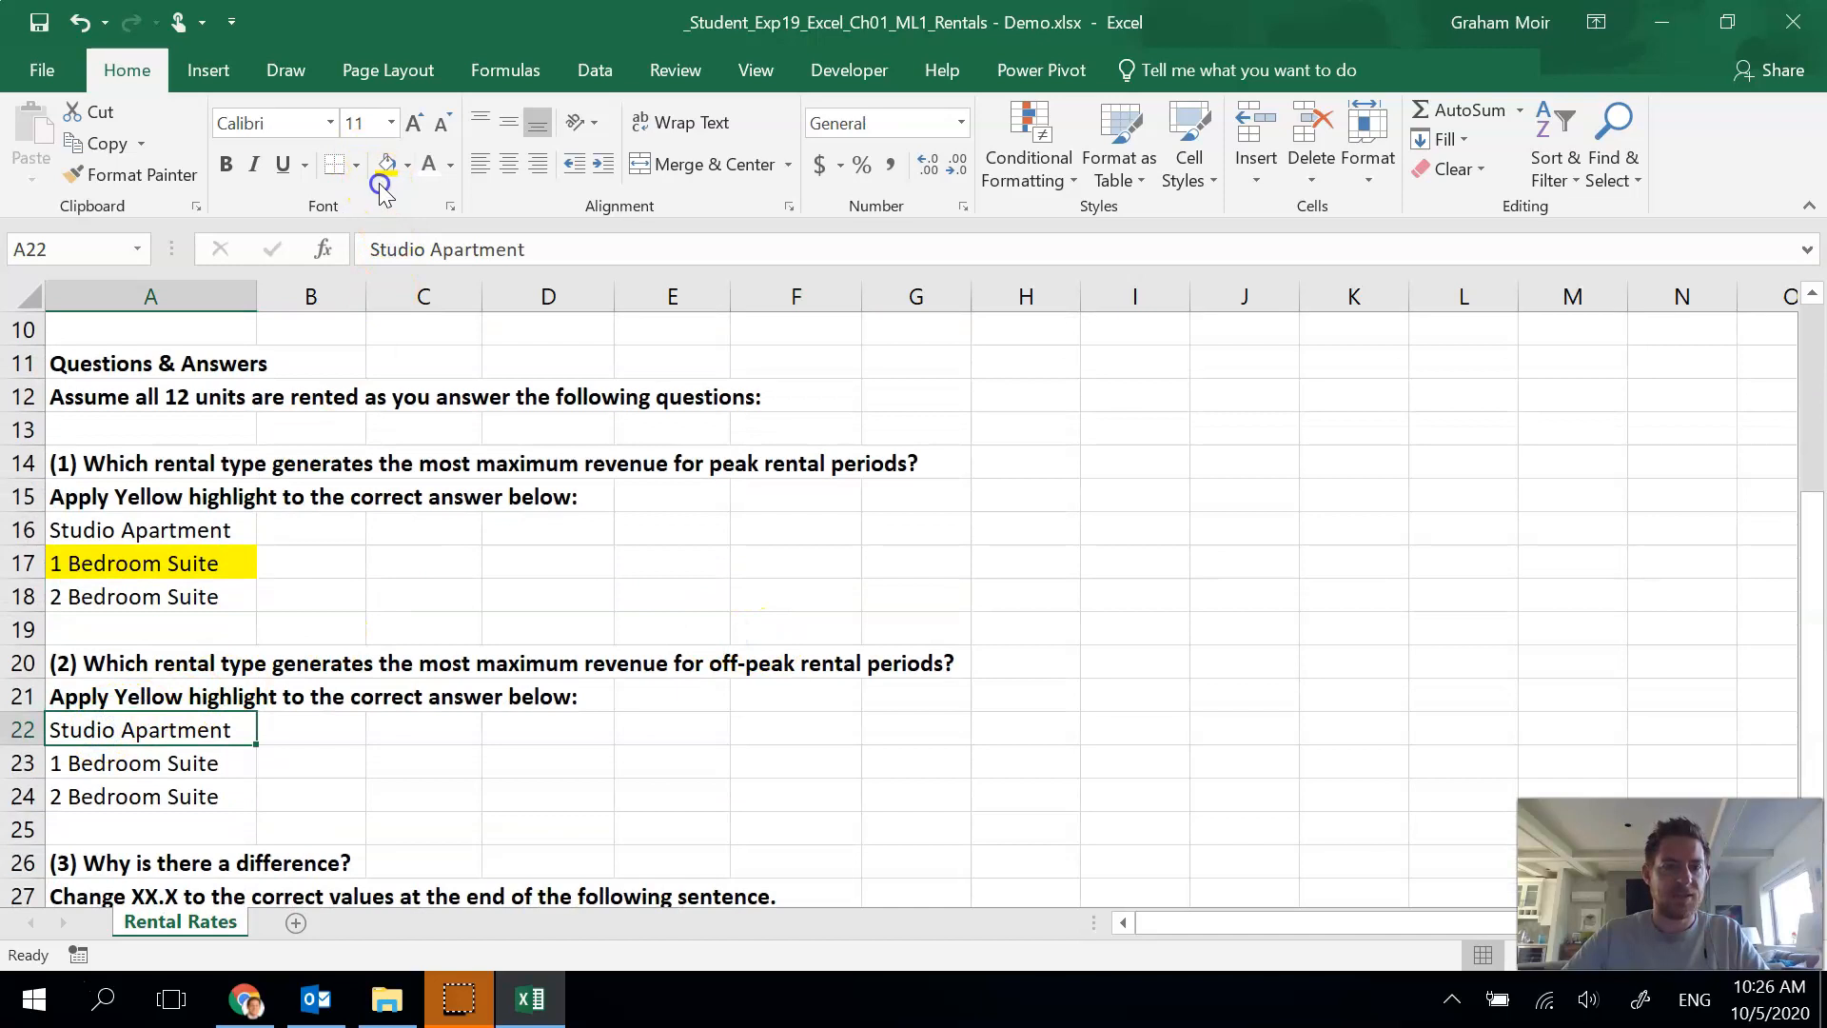
left_click(387, 164)
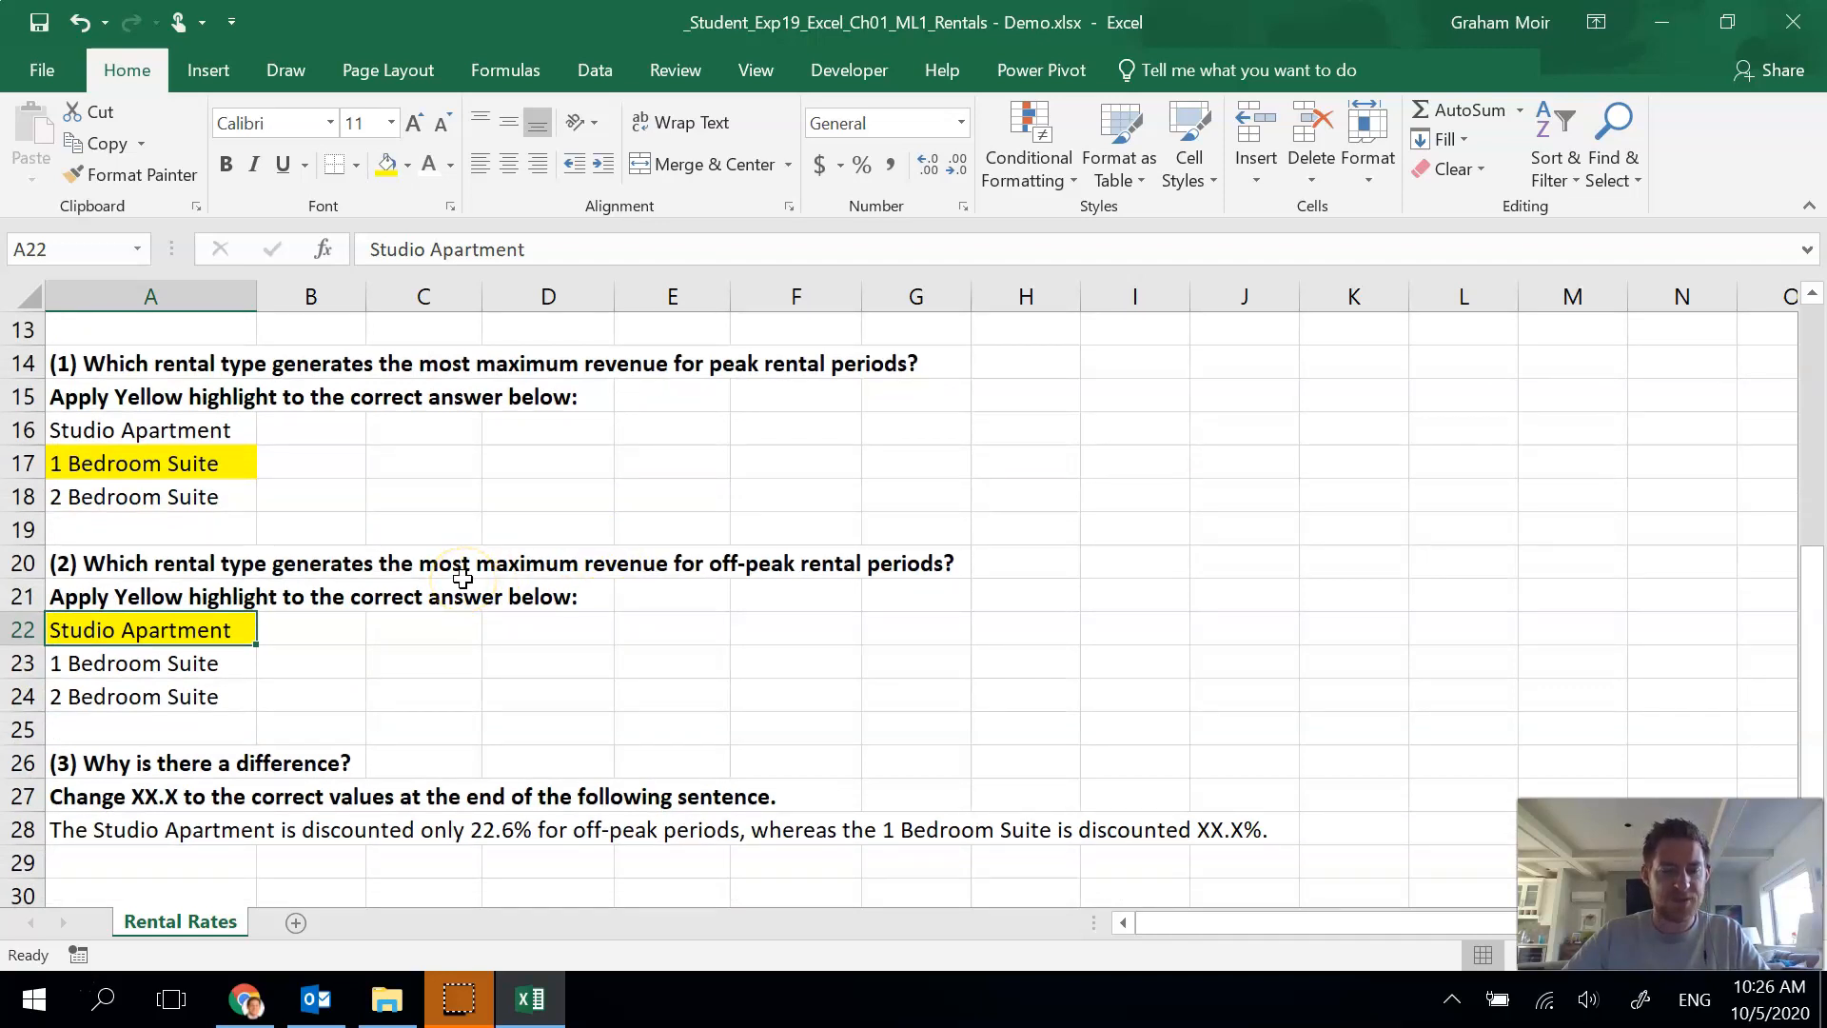
- Replace the XX.X placeholder in the row 28 answer sentence with the 1 Bedroom Suite discount
scroll("down", 3)
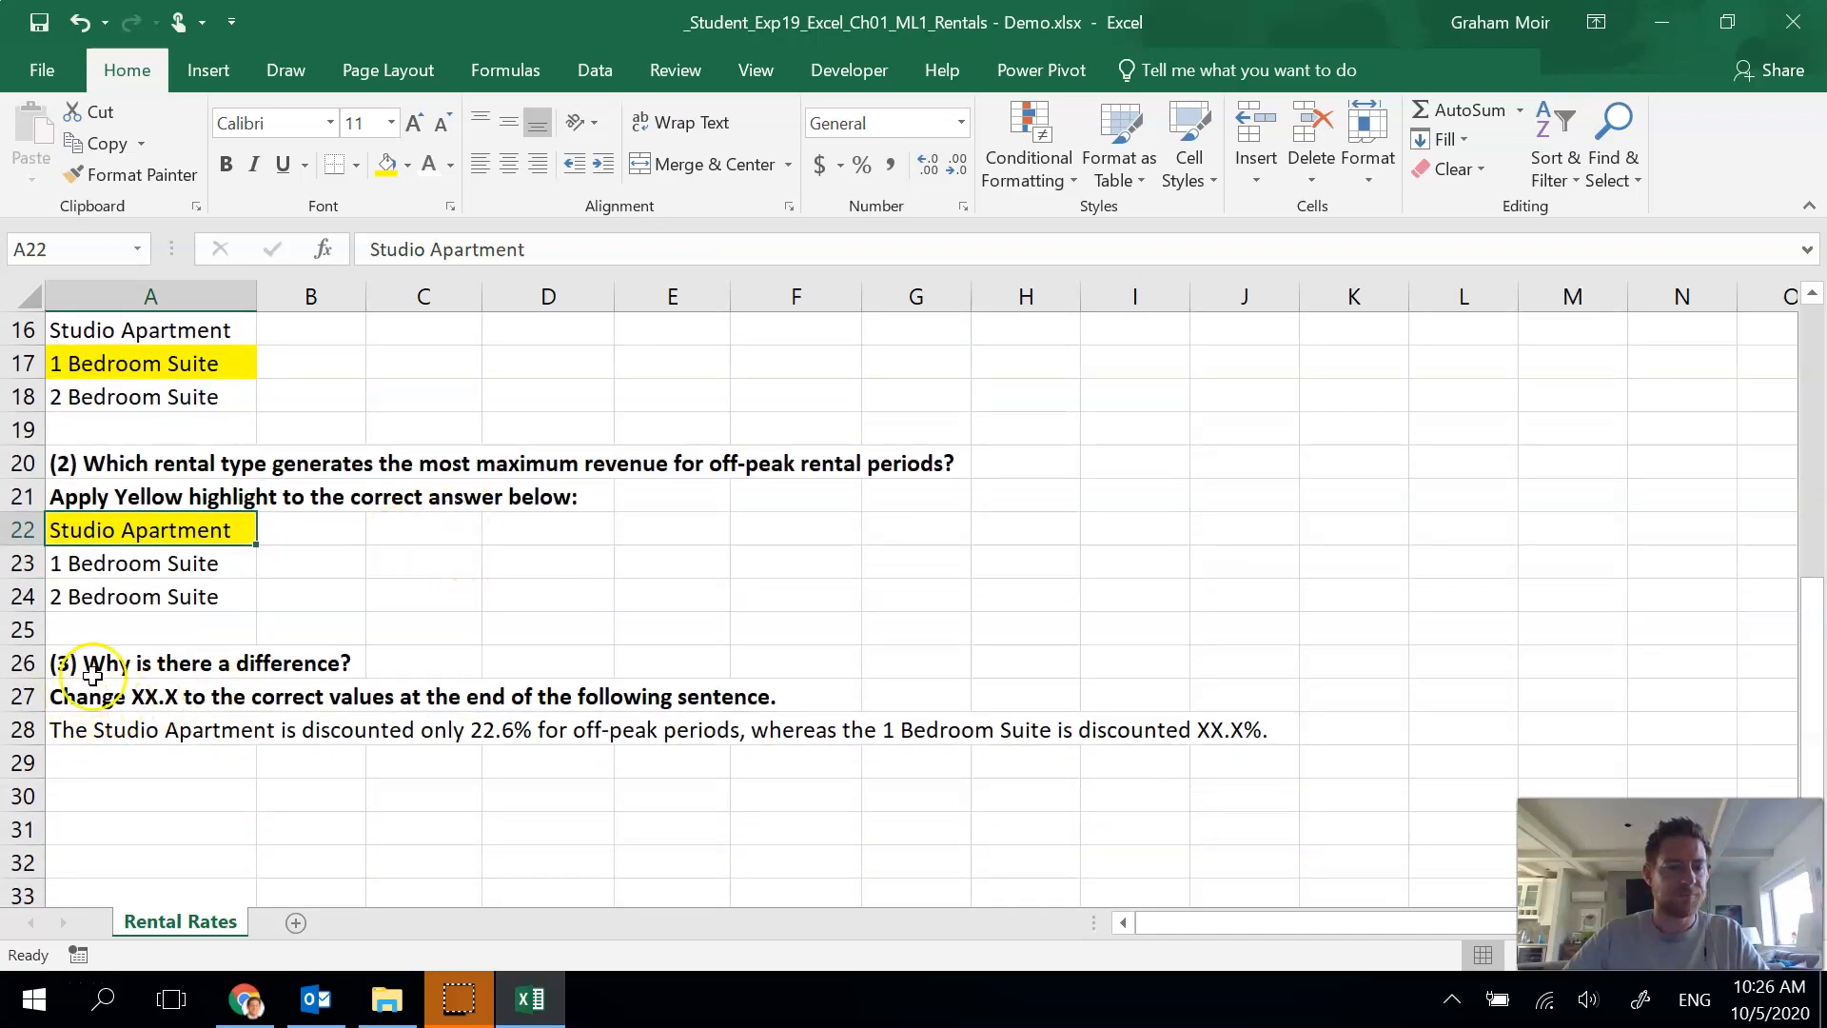
mouse_move(240, 676)
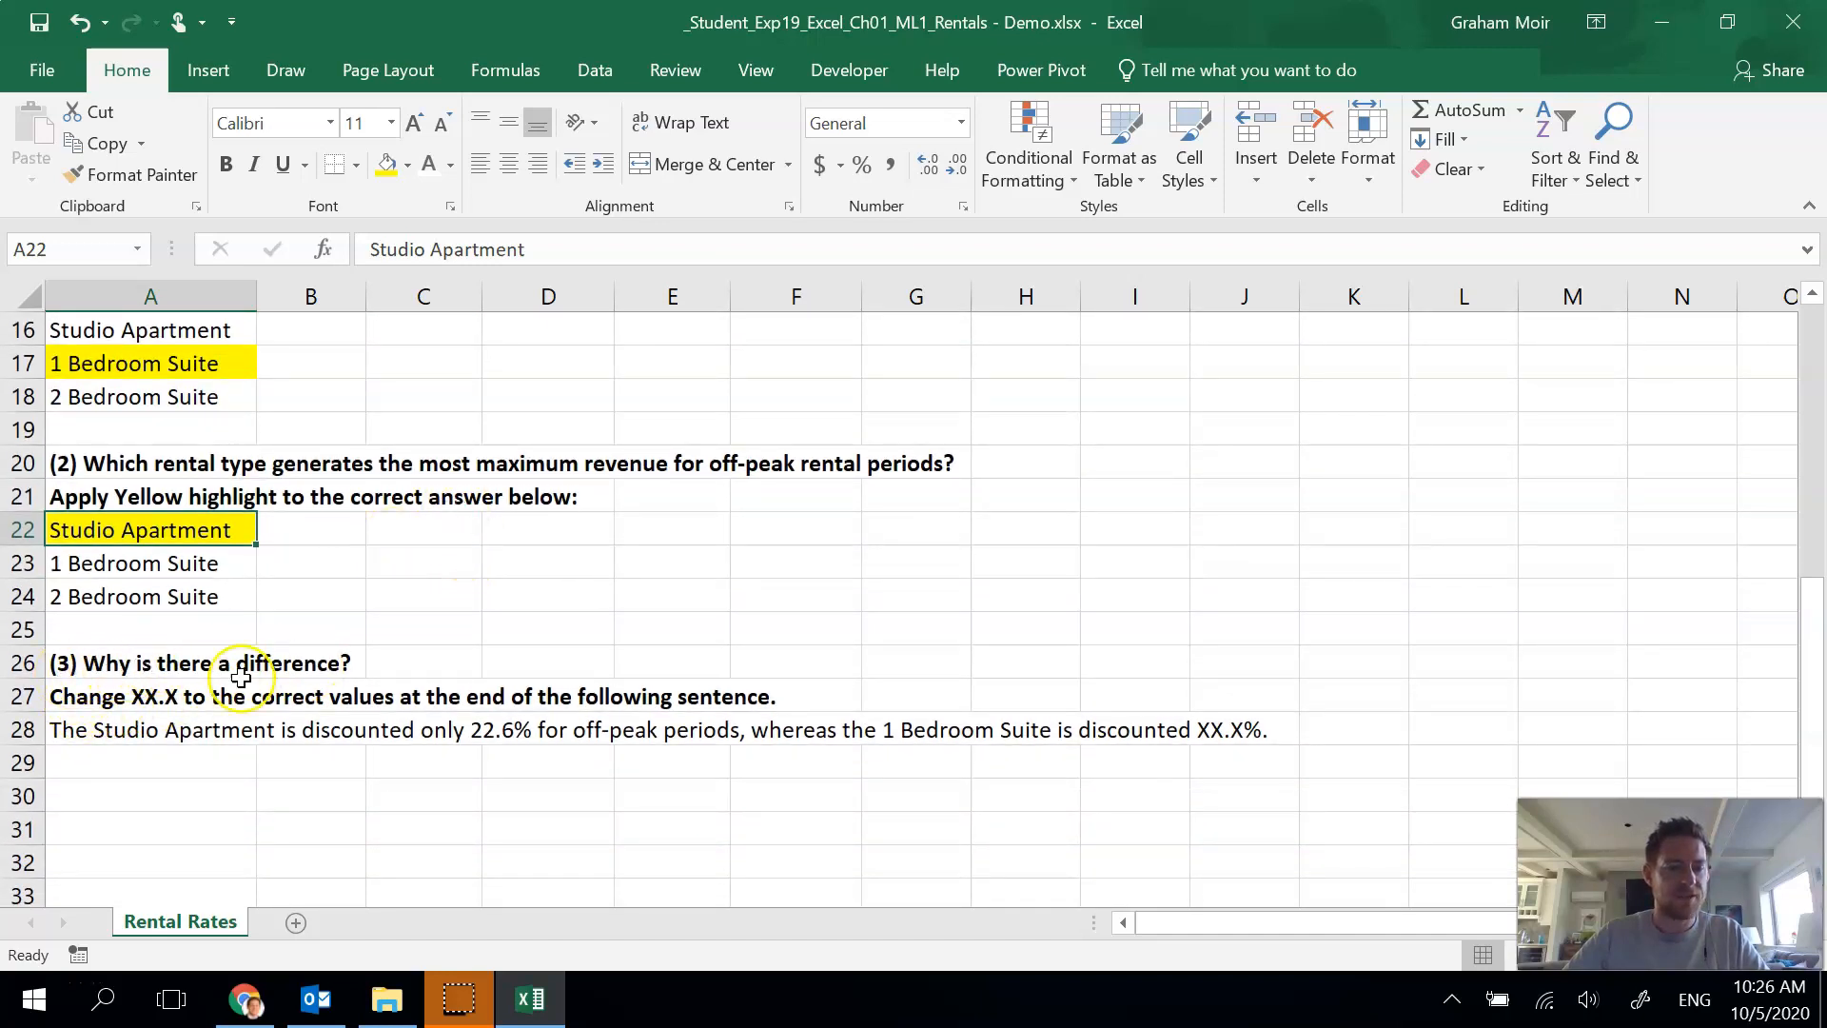
mouse_move(482, 742)
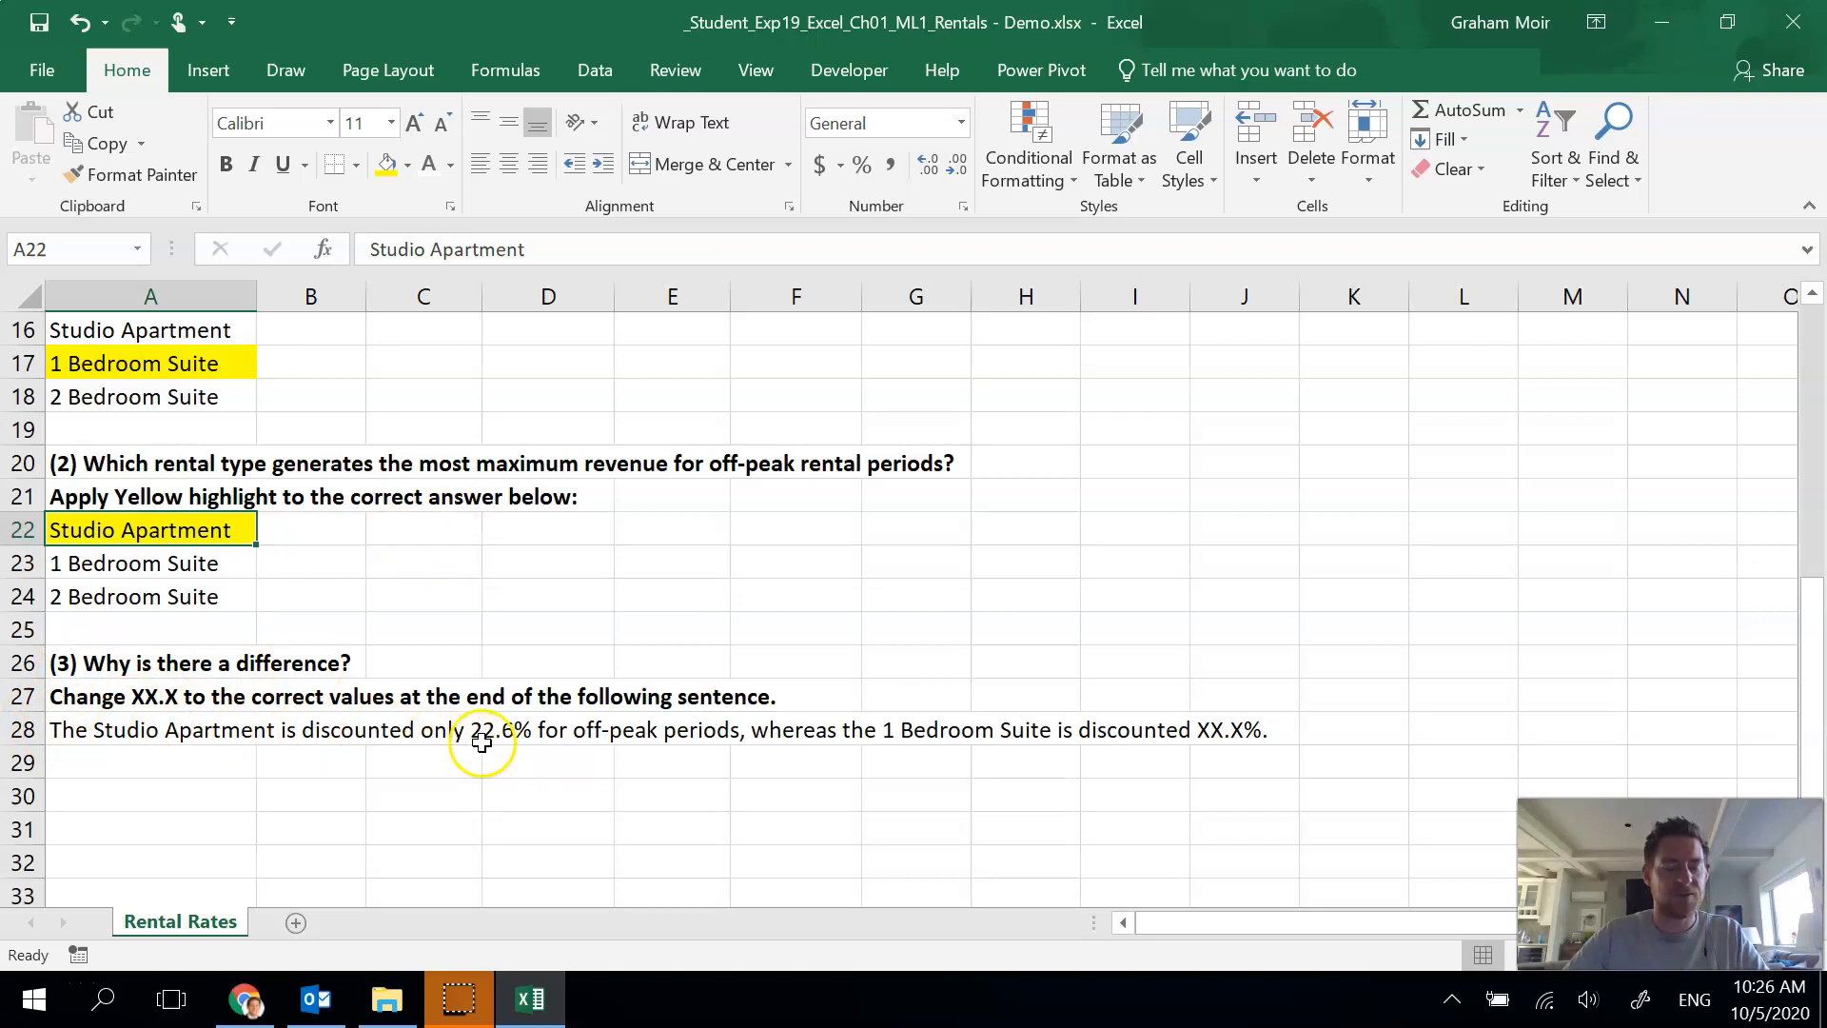
mouse_move(1003, 736)
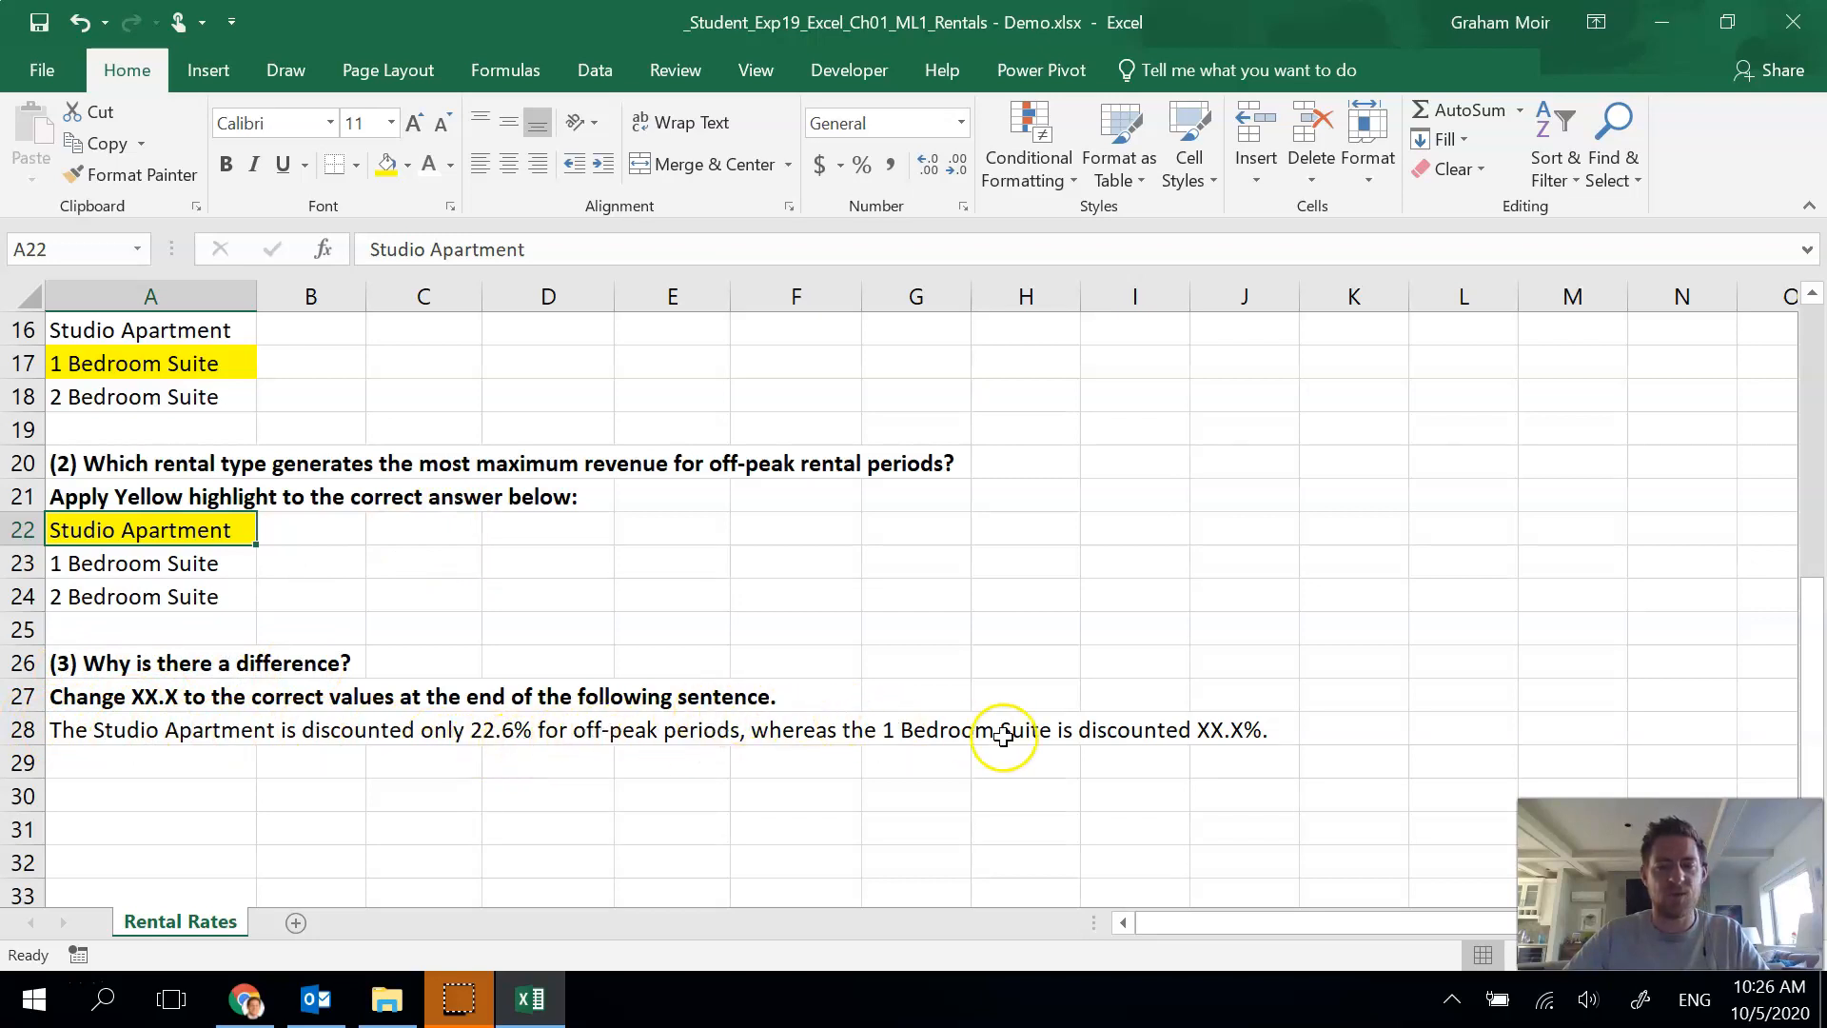
mouse_move(1243, 698)
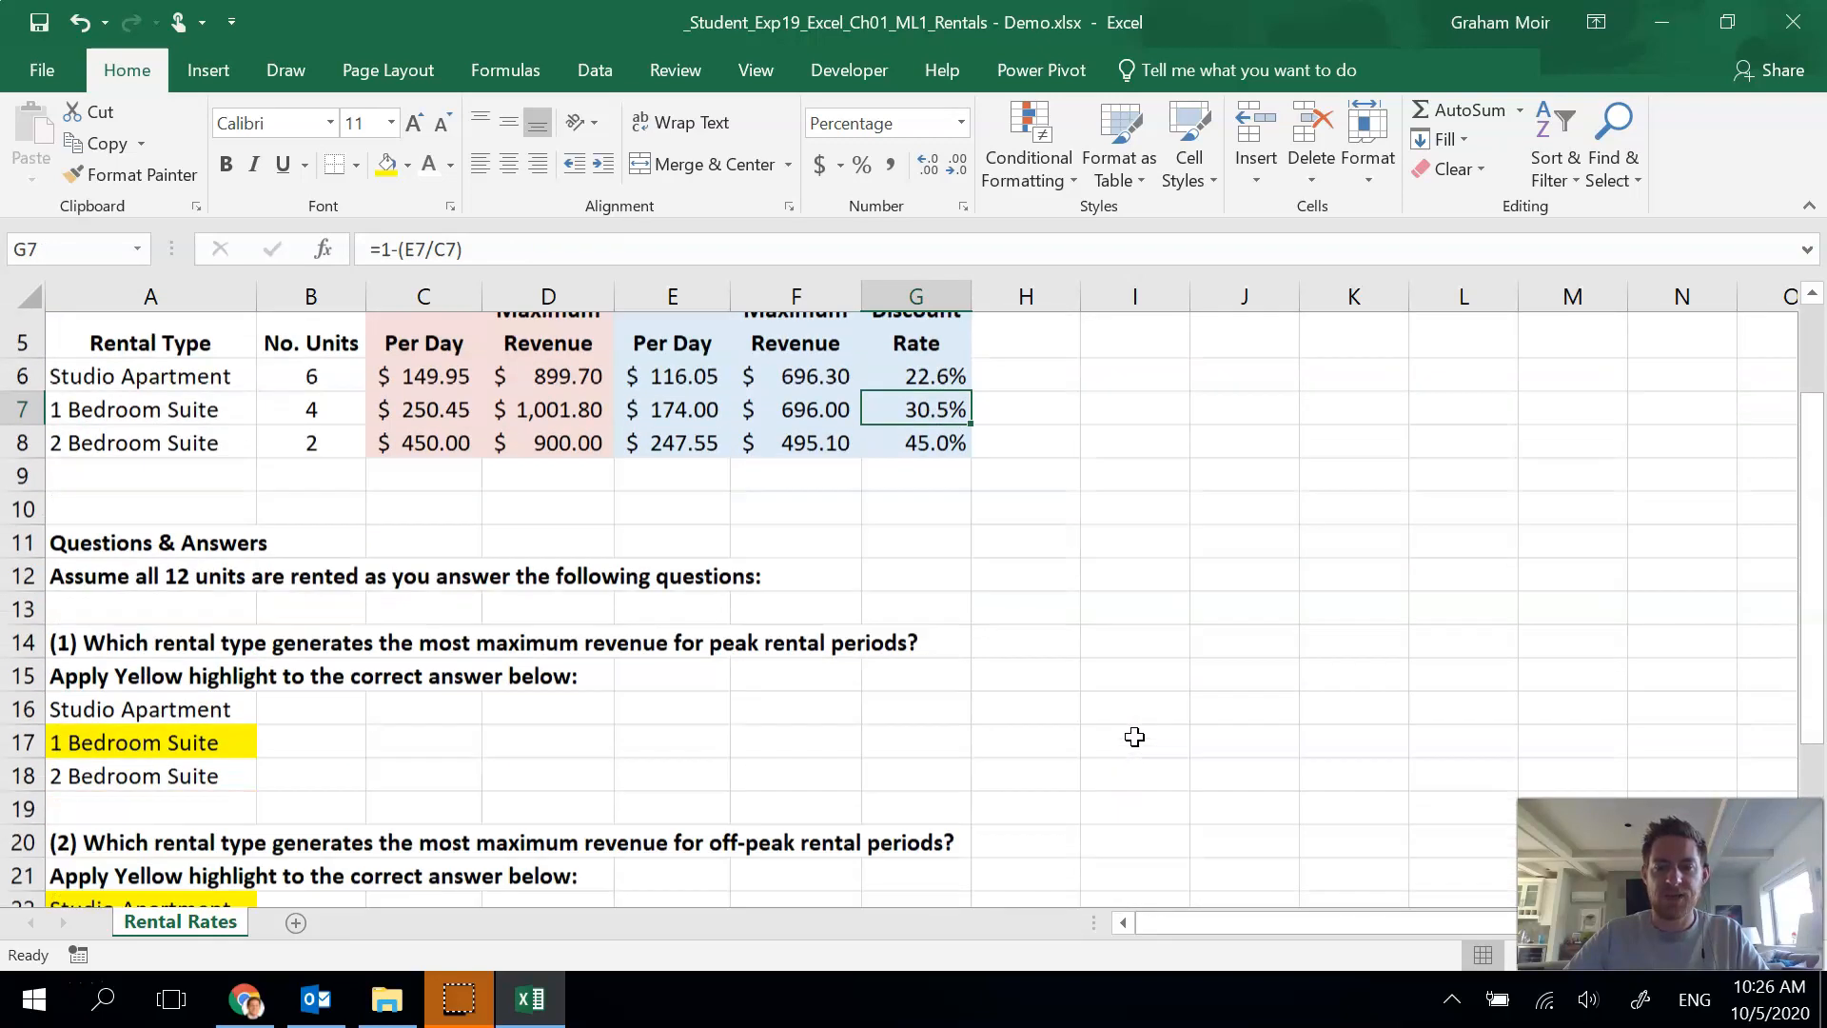
scroll("down", 3)
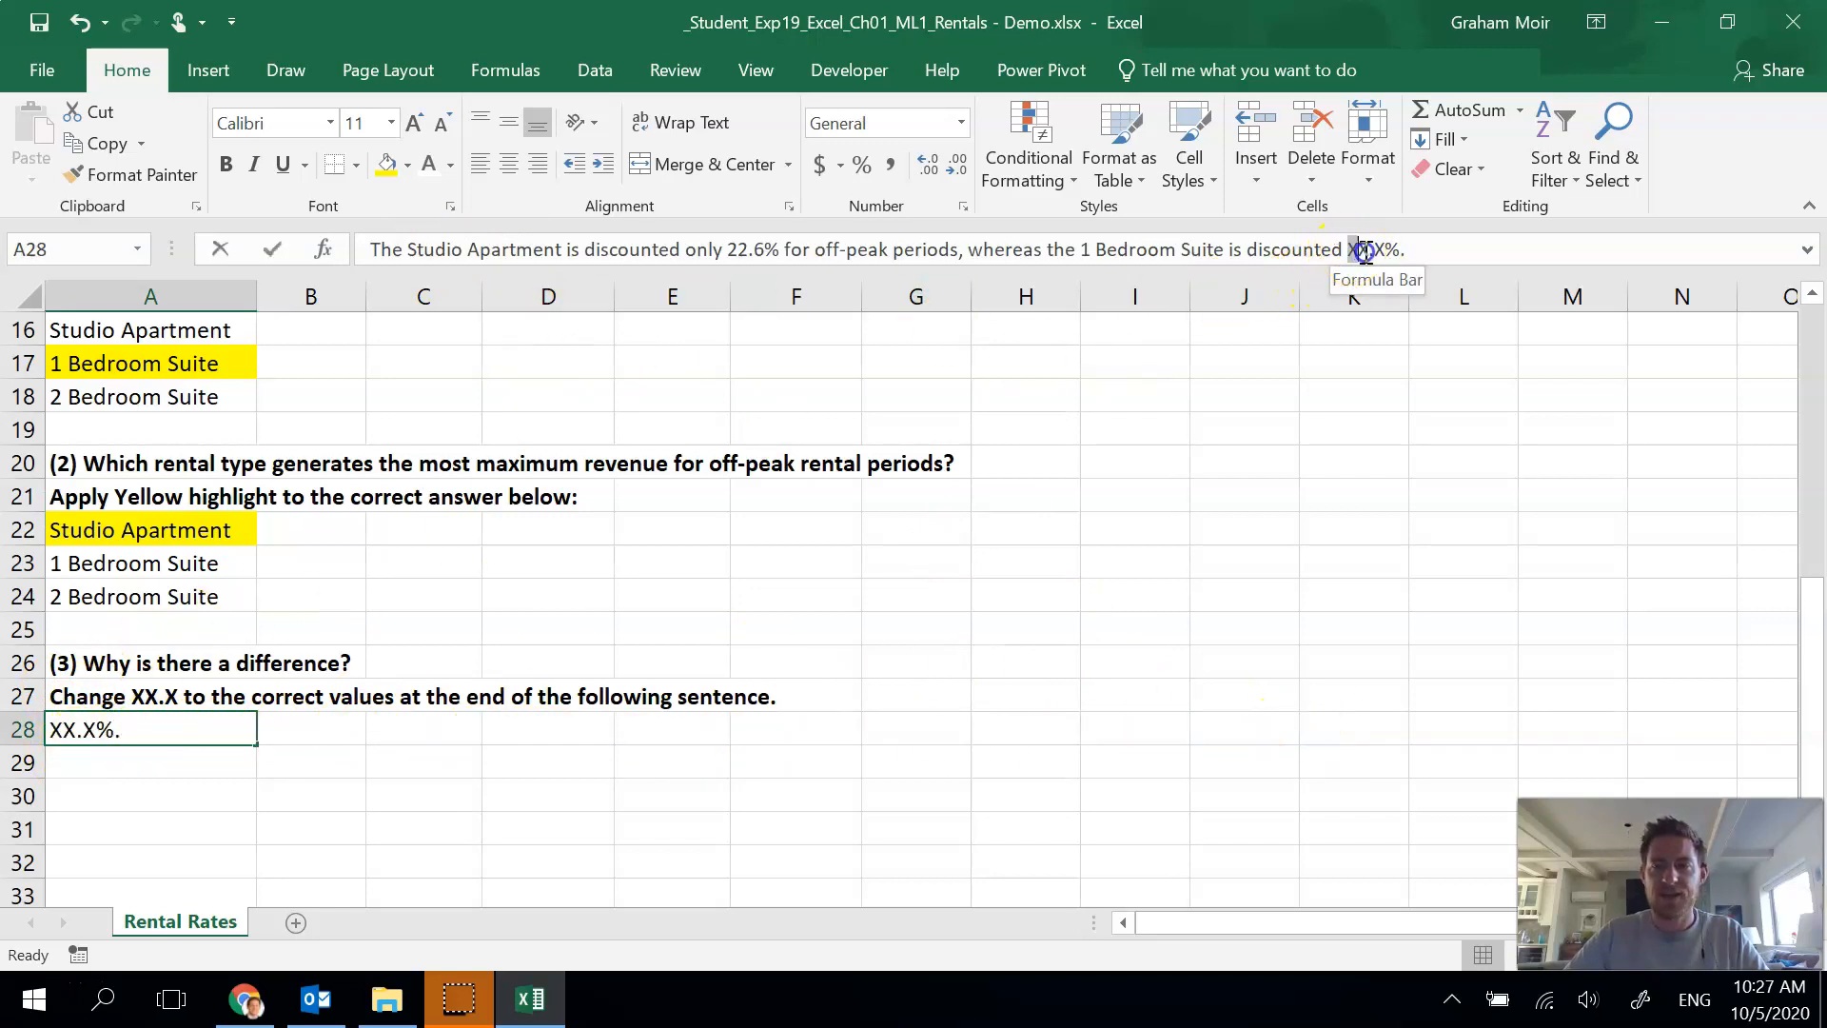
type("30%")
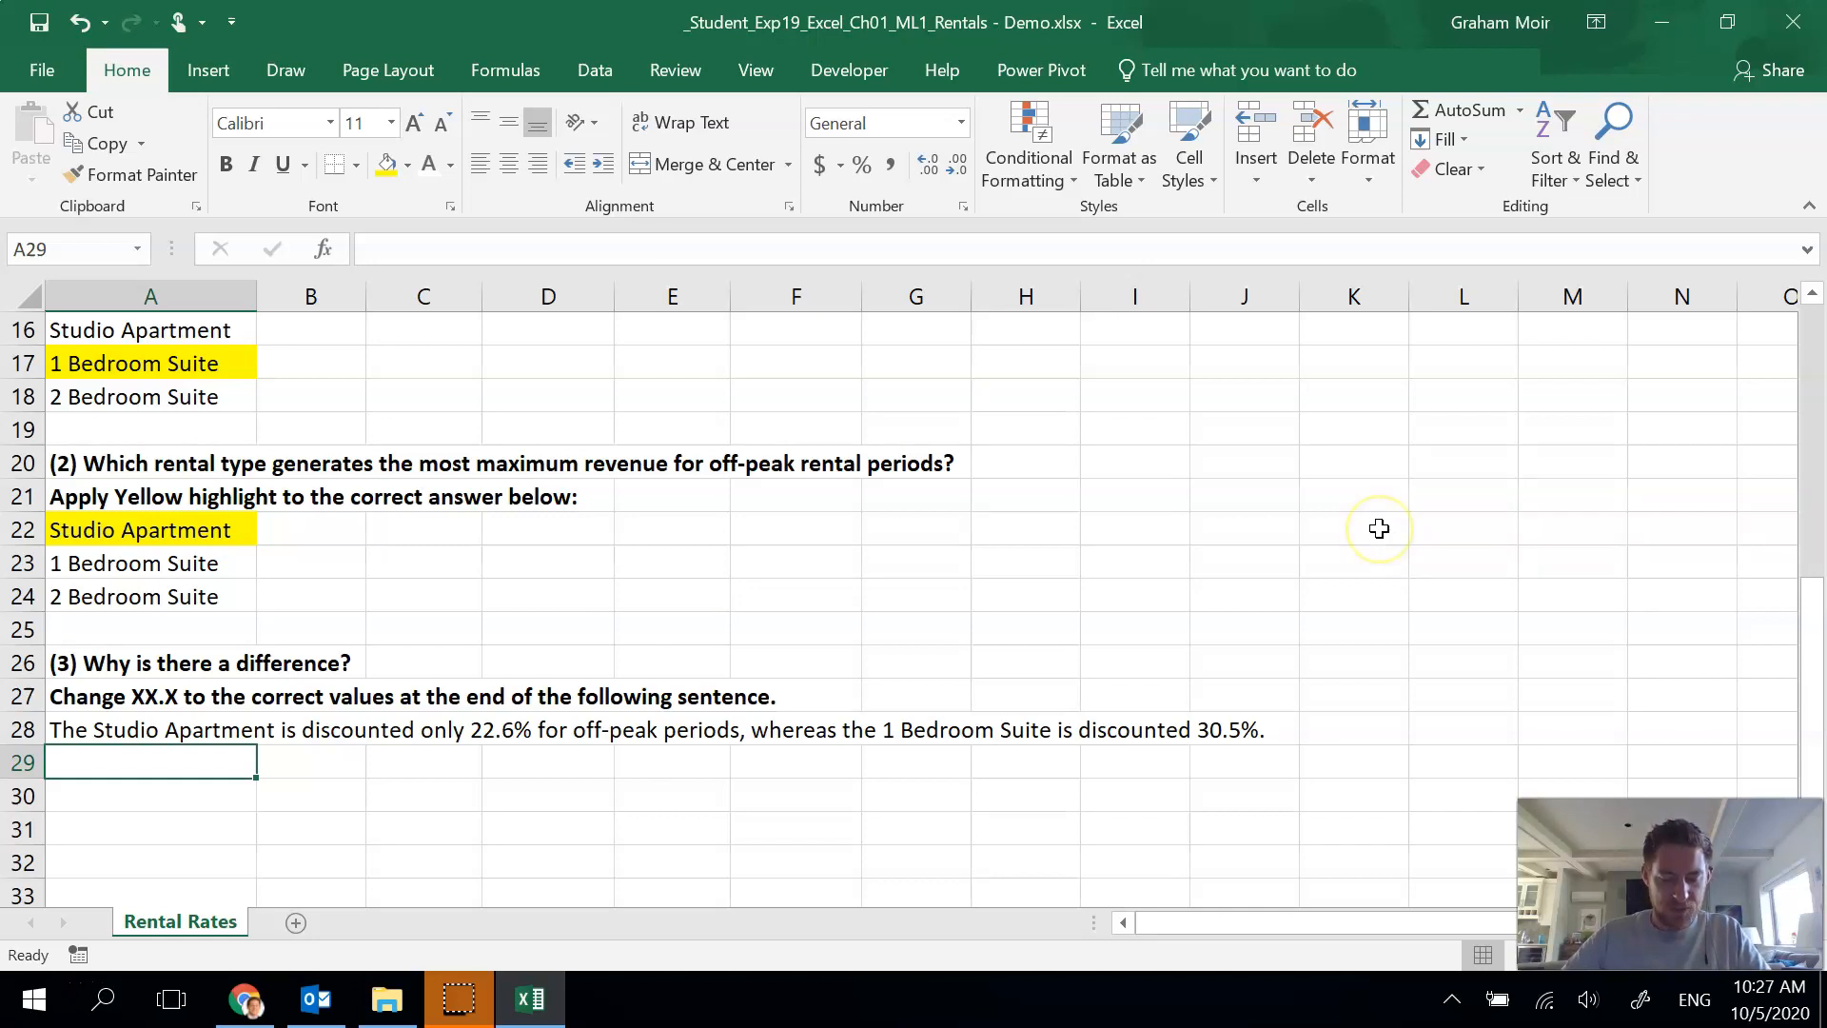
mouse_move(1371, 384)
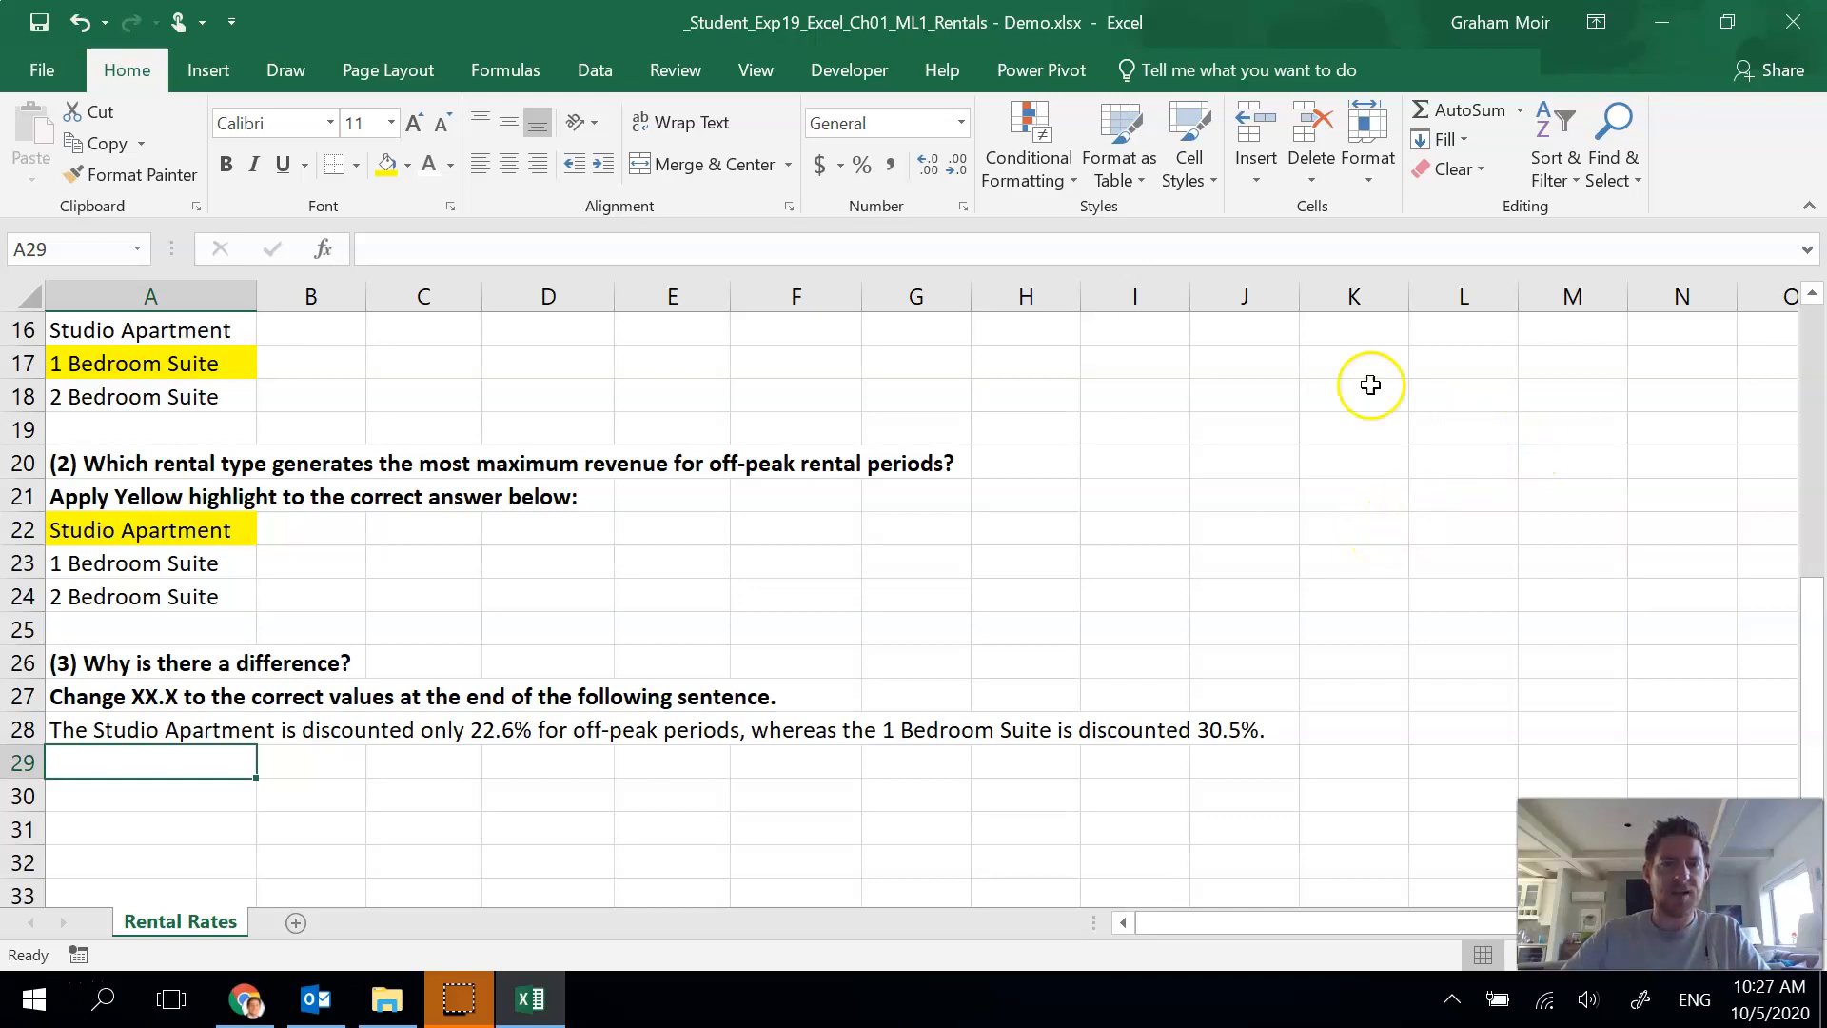
mouse_move(440, 434)
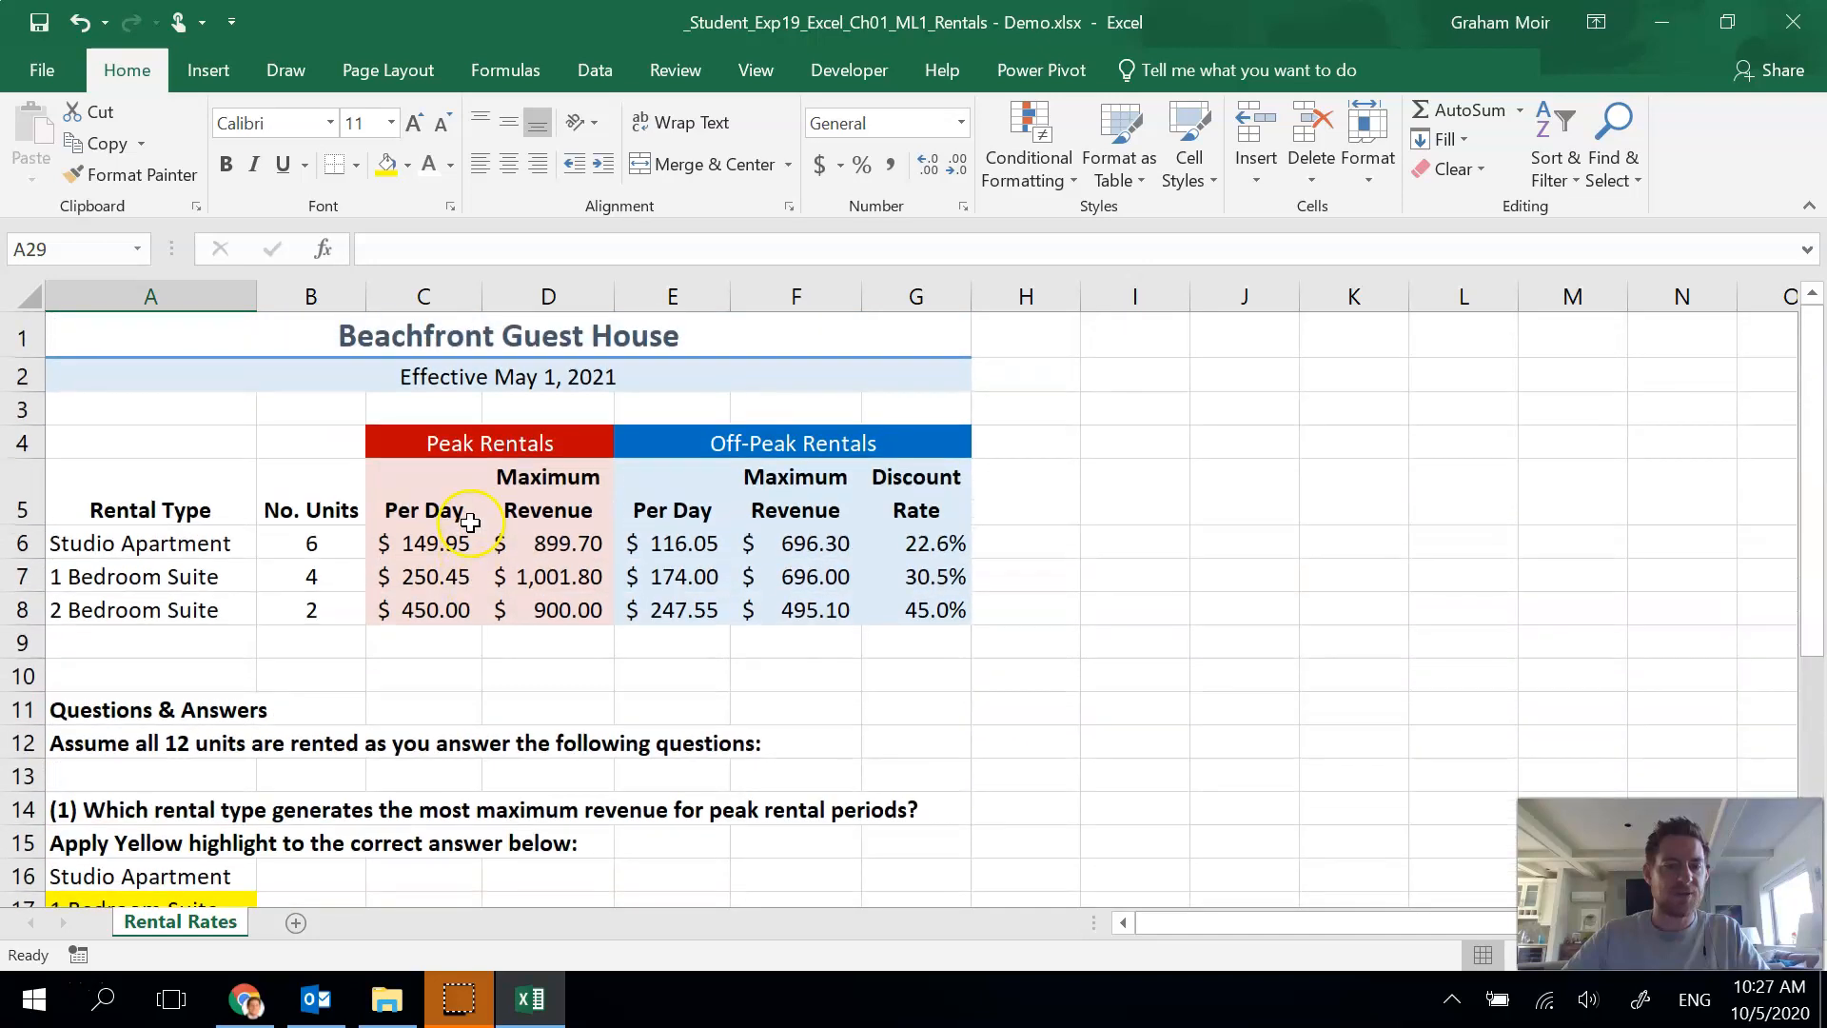
- In Page Setup, make the printout landscape and fit it to one page
left_click(1134, 641)
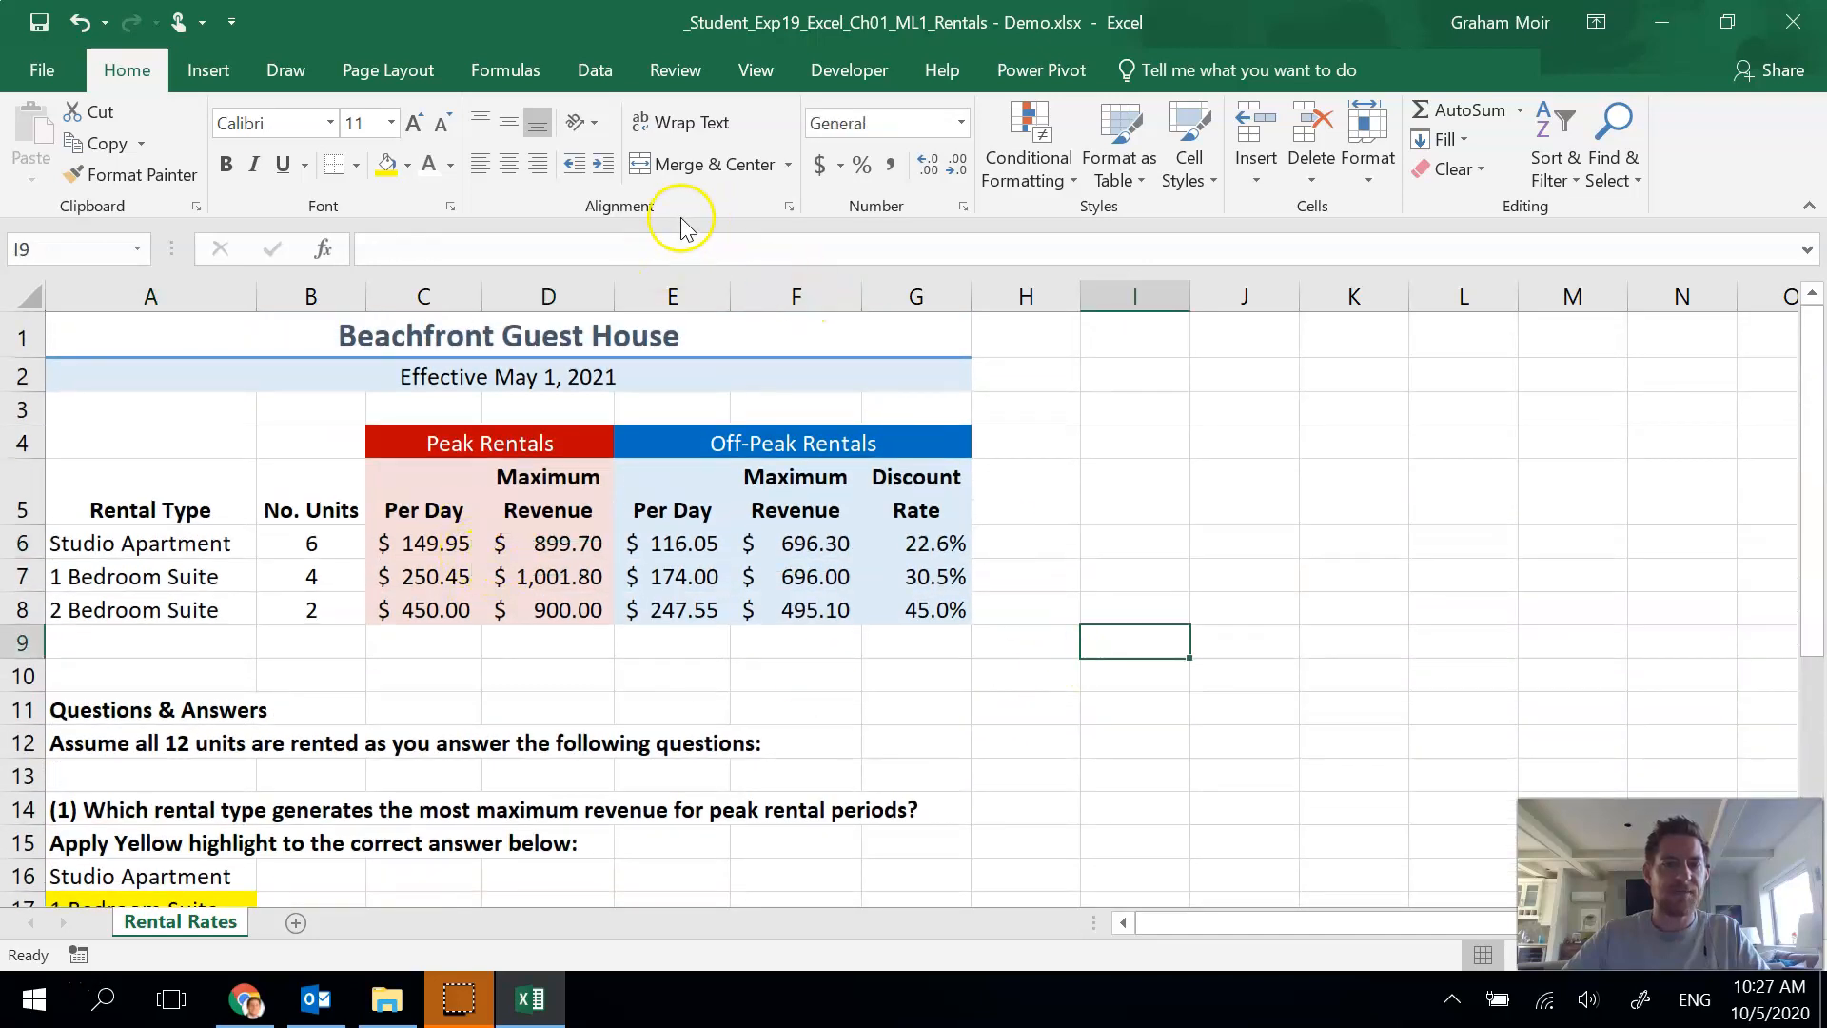
left_click(386, 71)
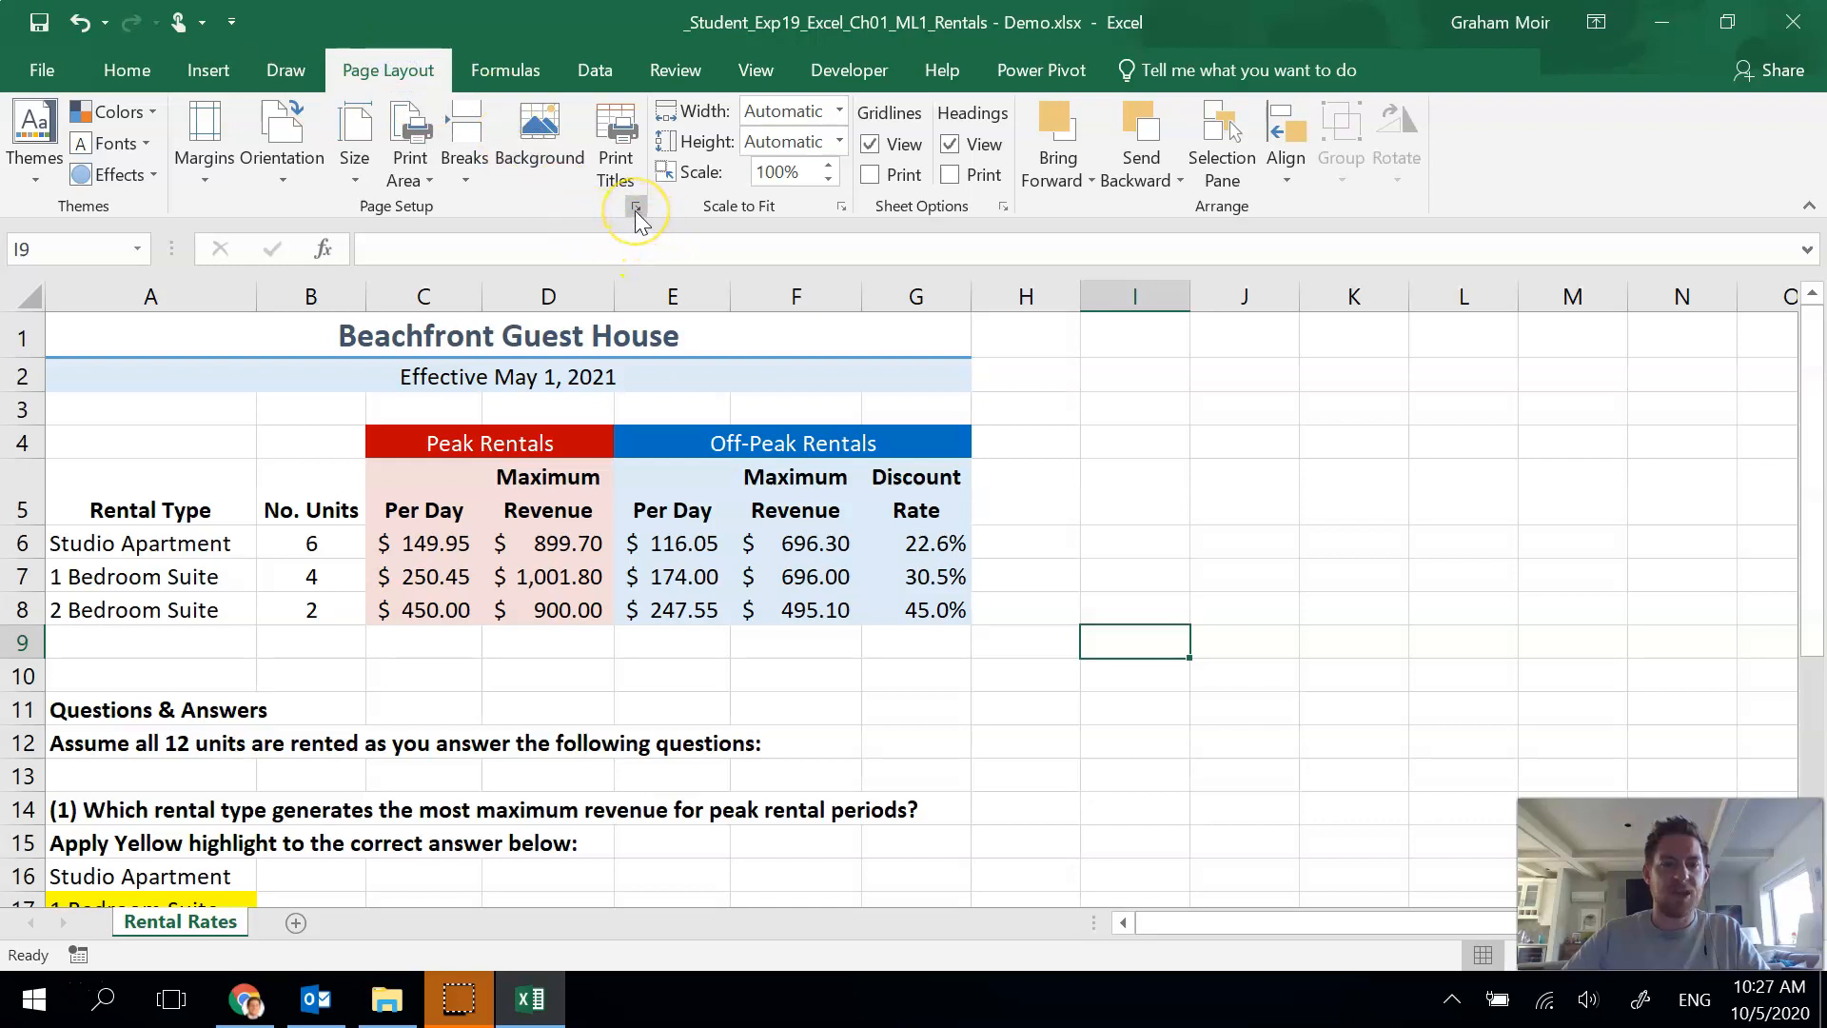
left_click(635, 211)
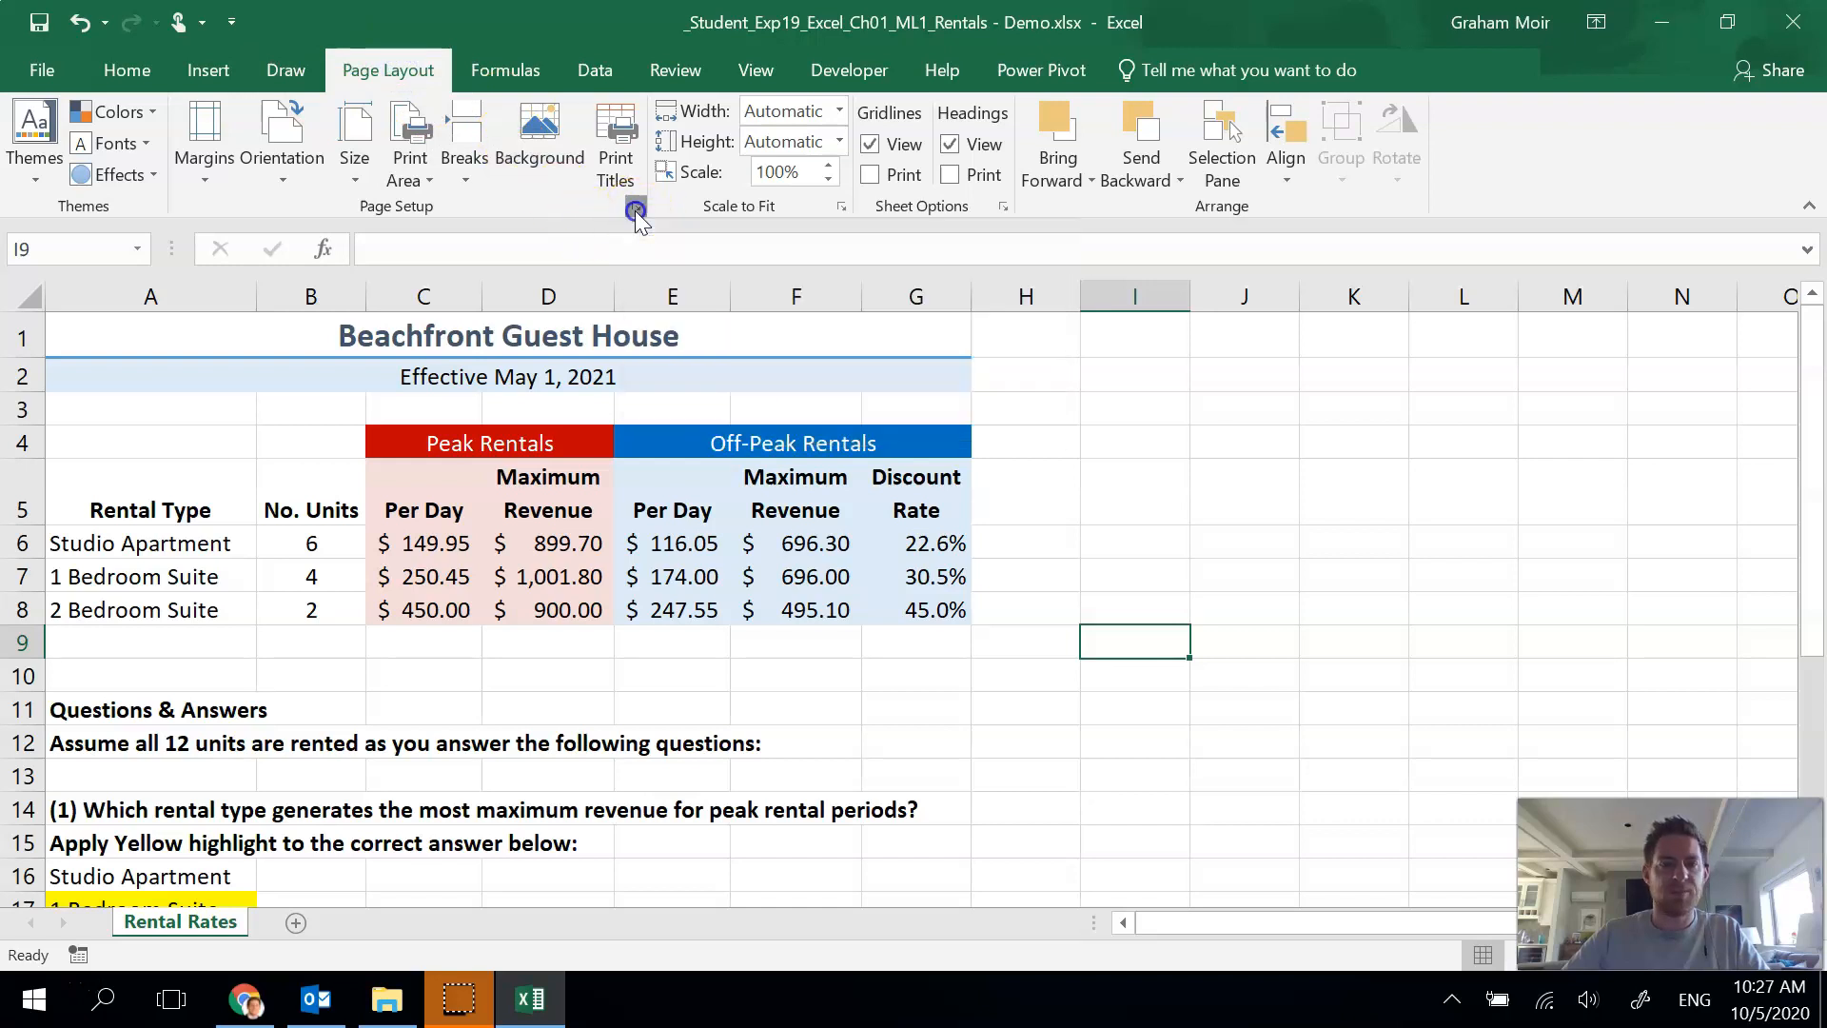
left_click(636, 208)
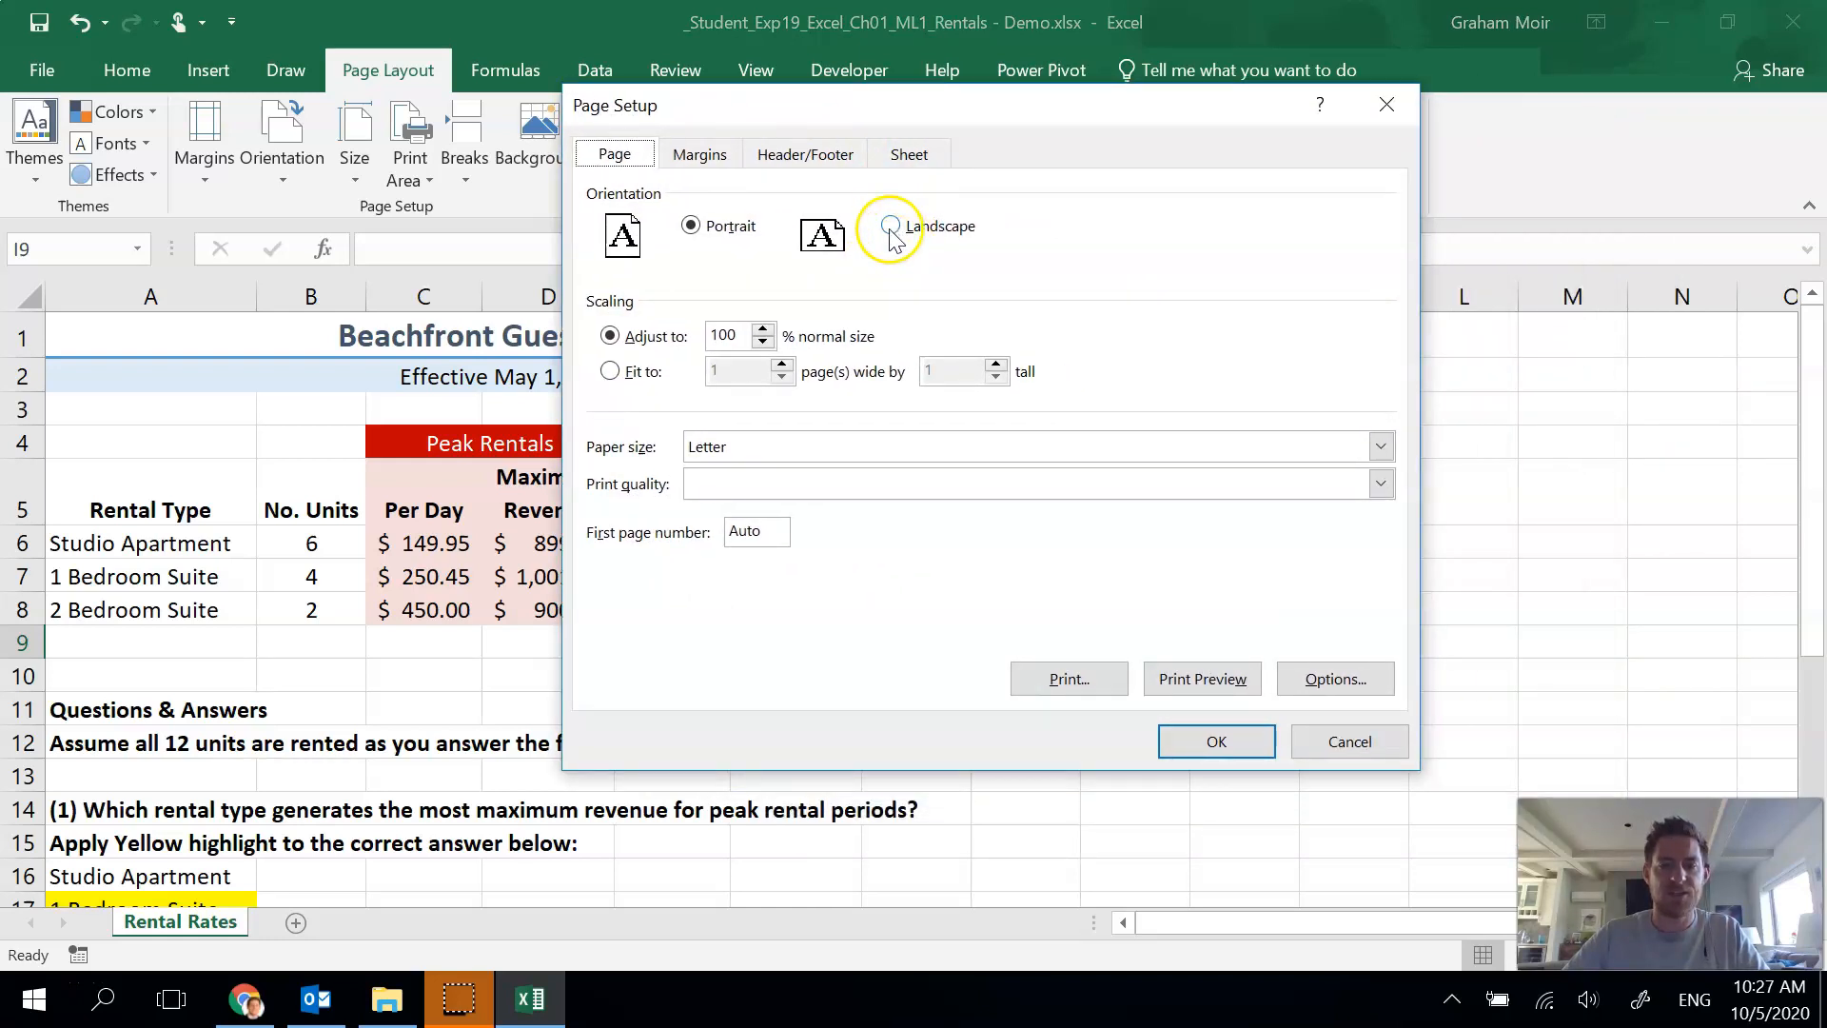
left_click(891, 225)
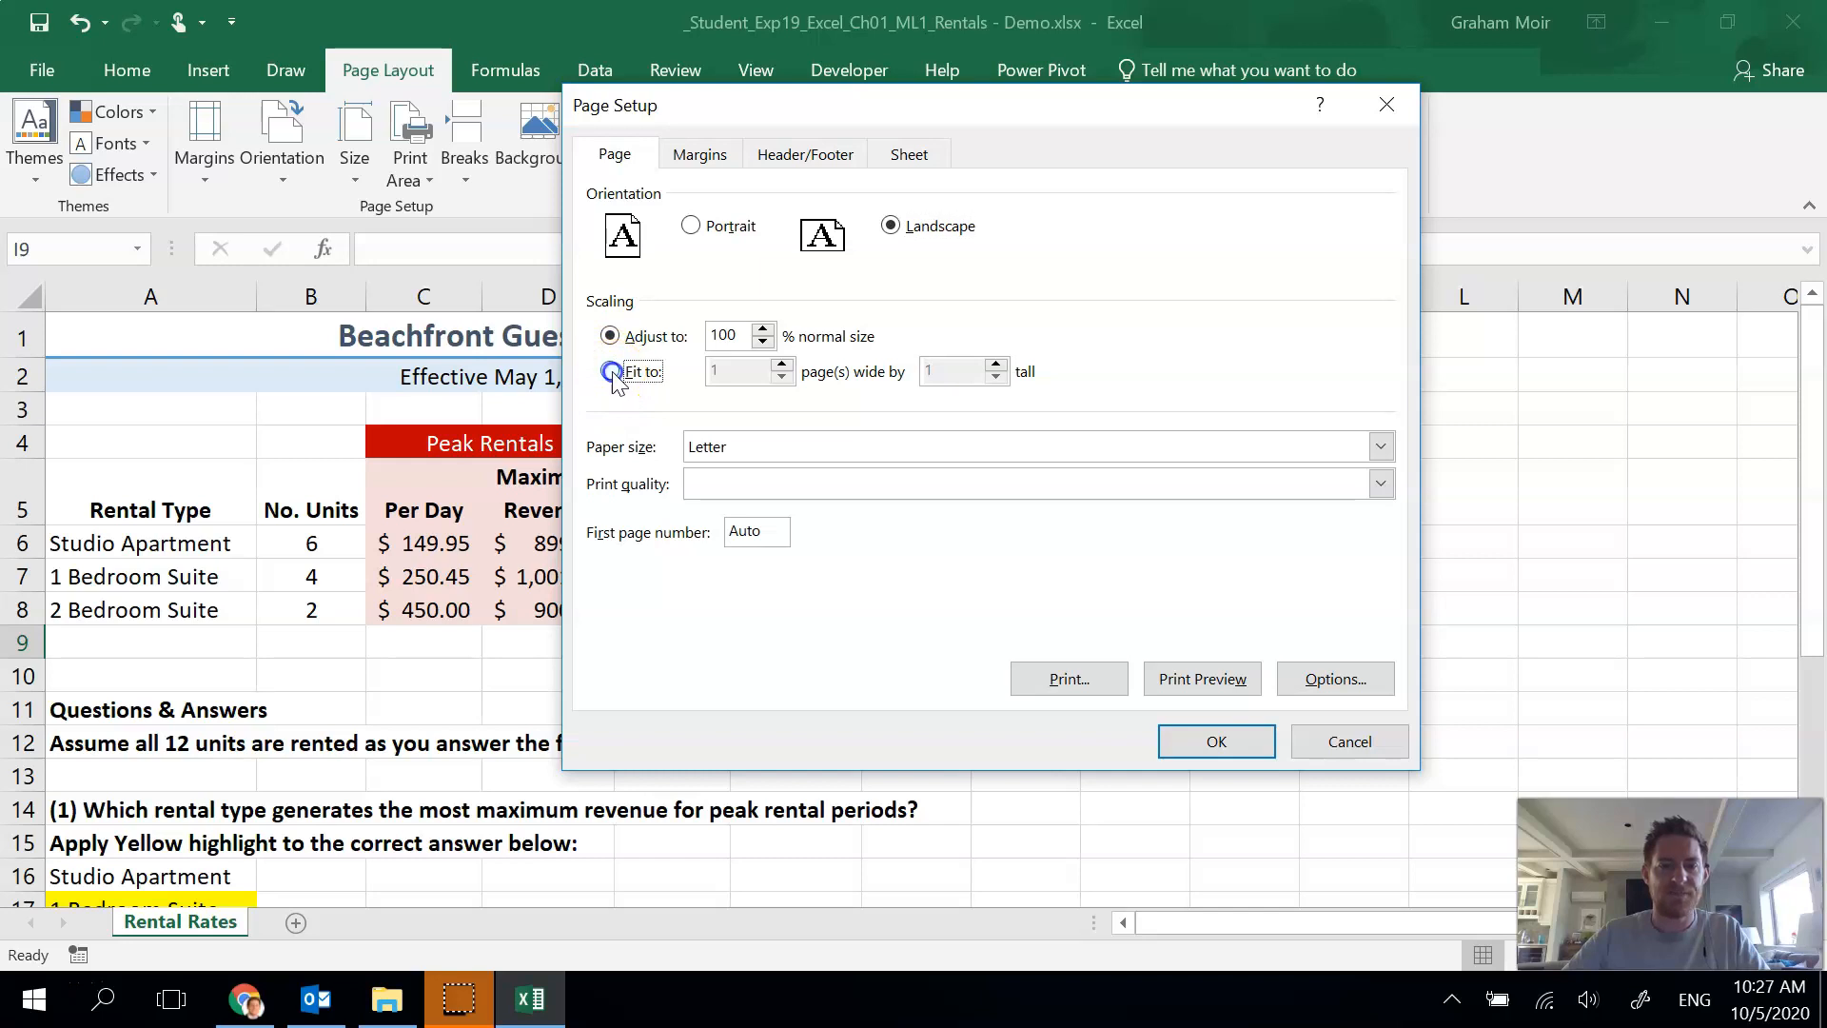
left_click(611, 372)
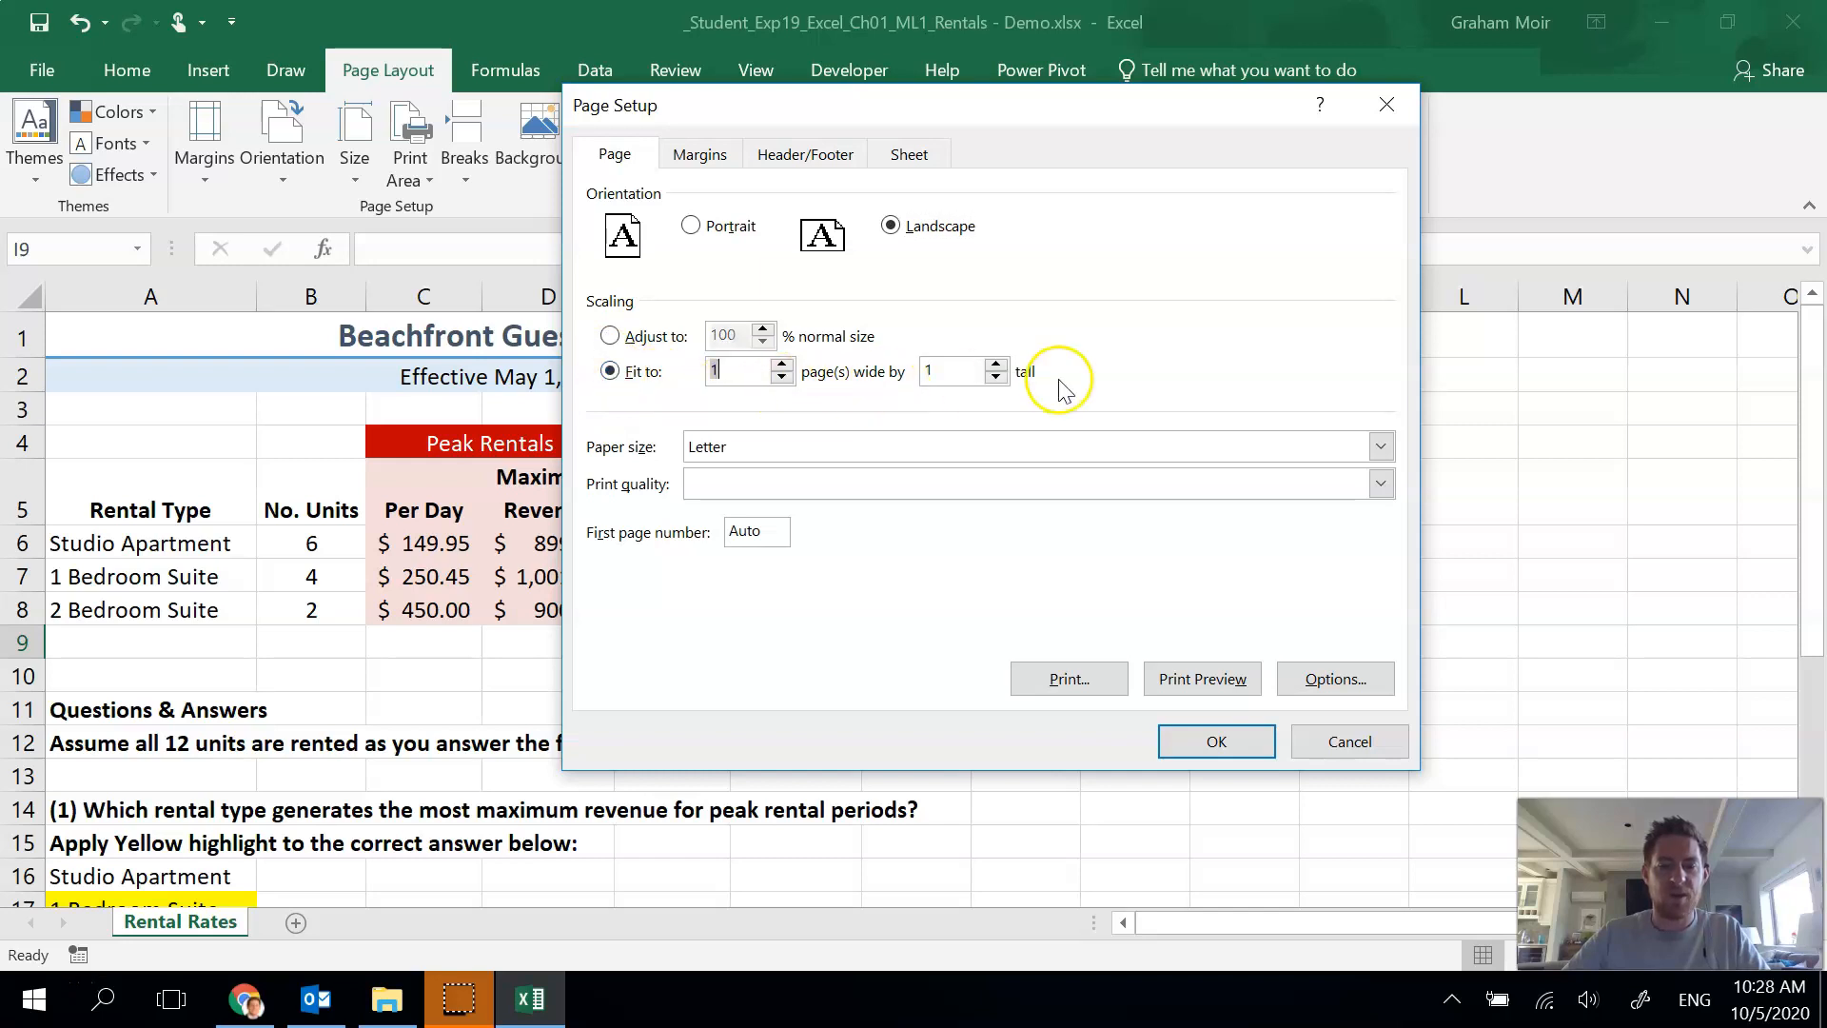
mouse_move(1024, 371)
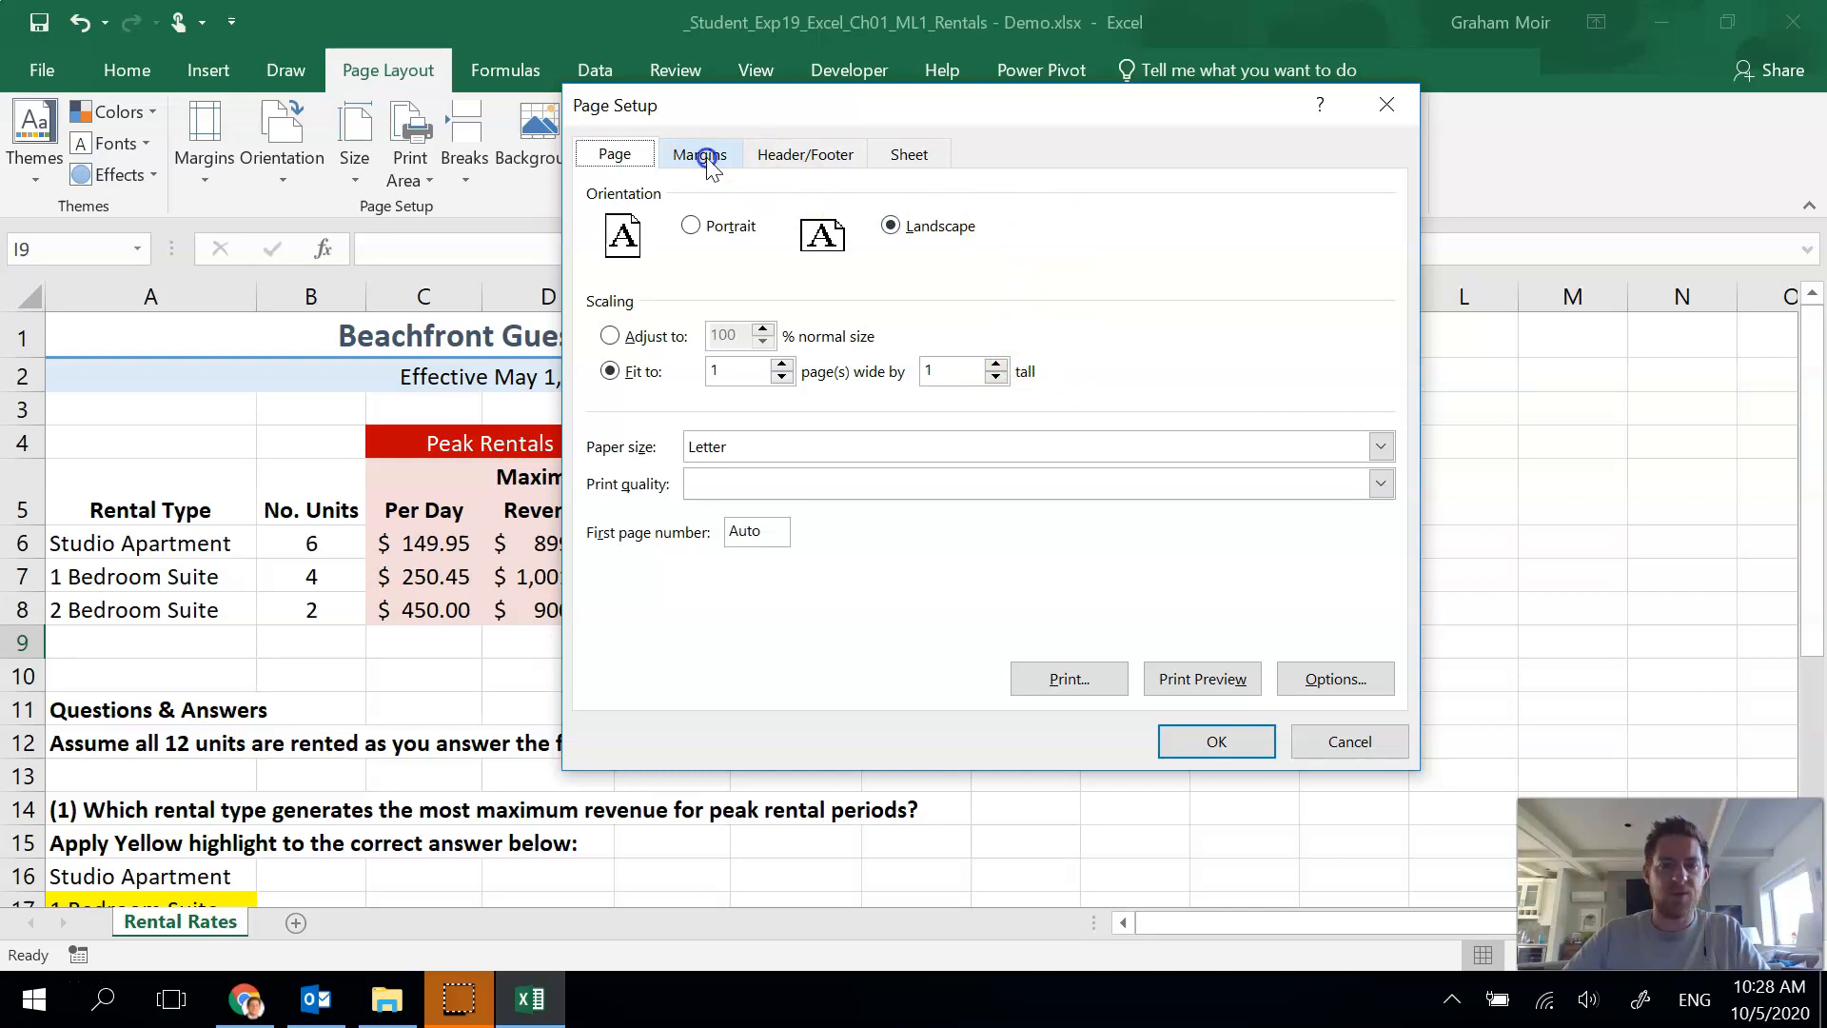
- Centre the printout horizontally on the Margins settings and apply the setup
left_click(699, 154)
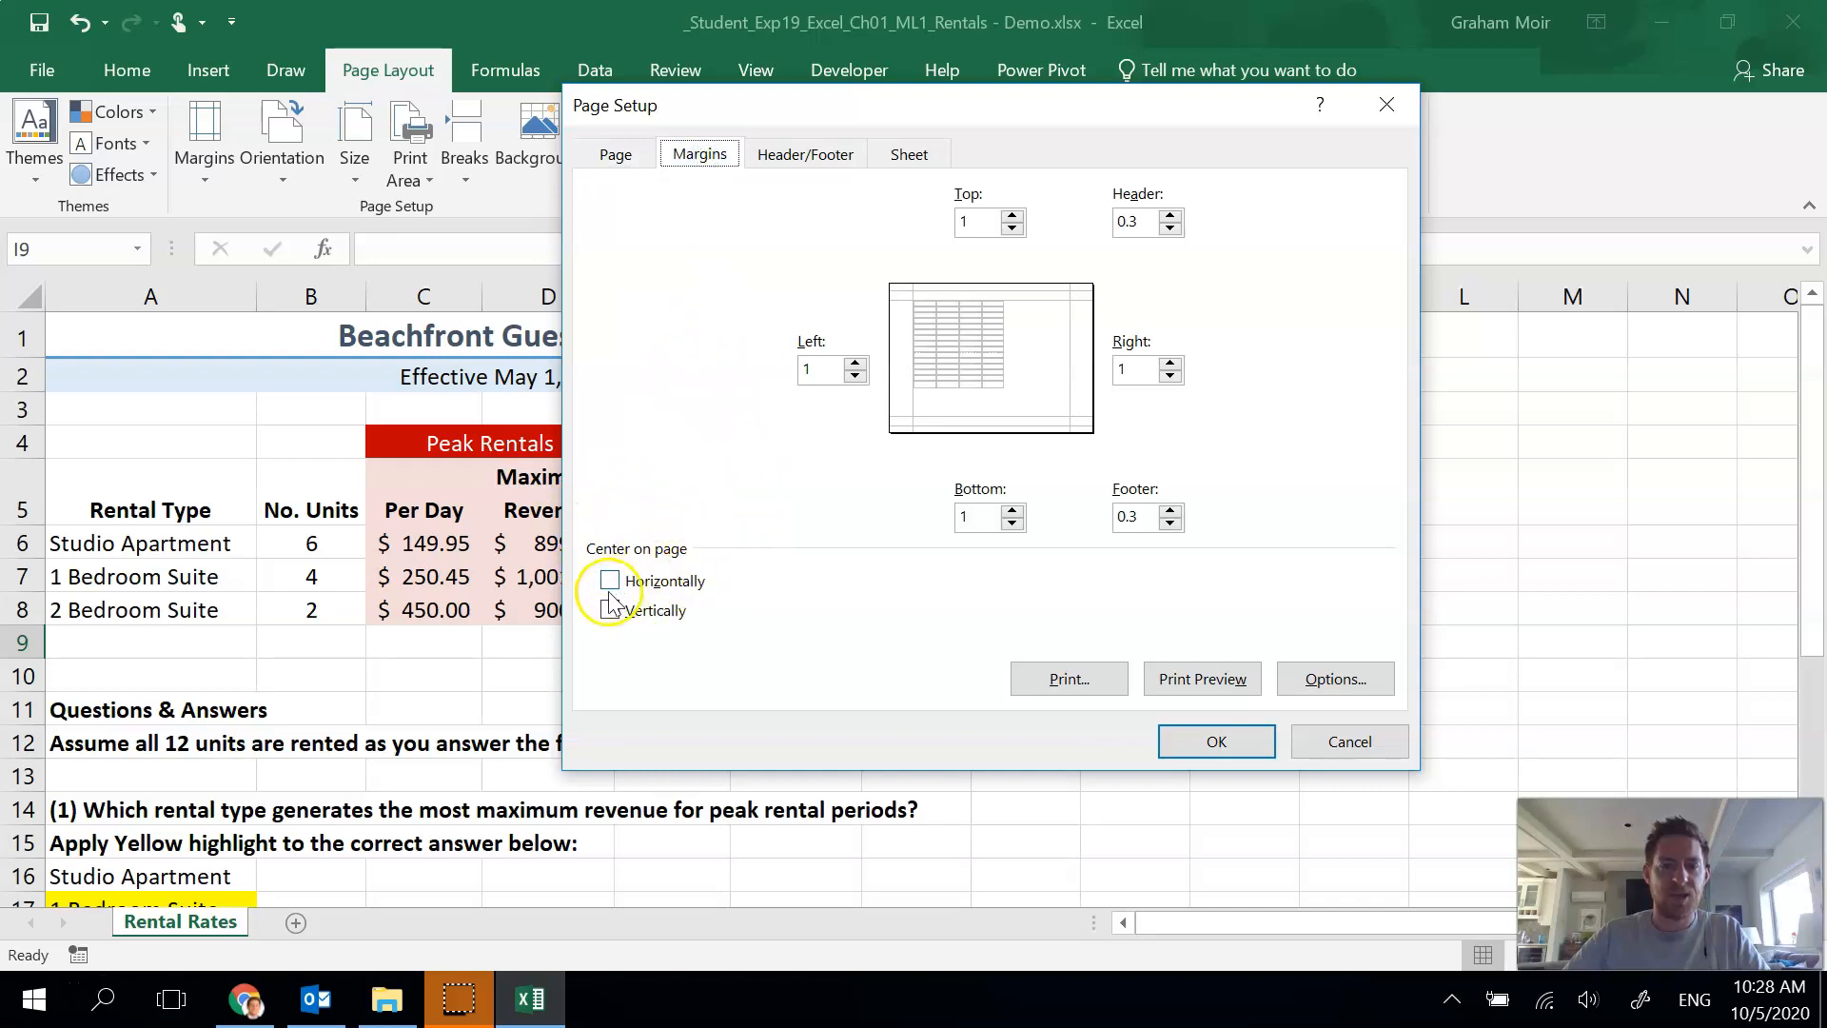
left_click(610, 580)
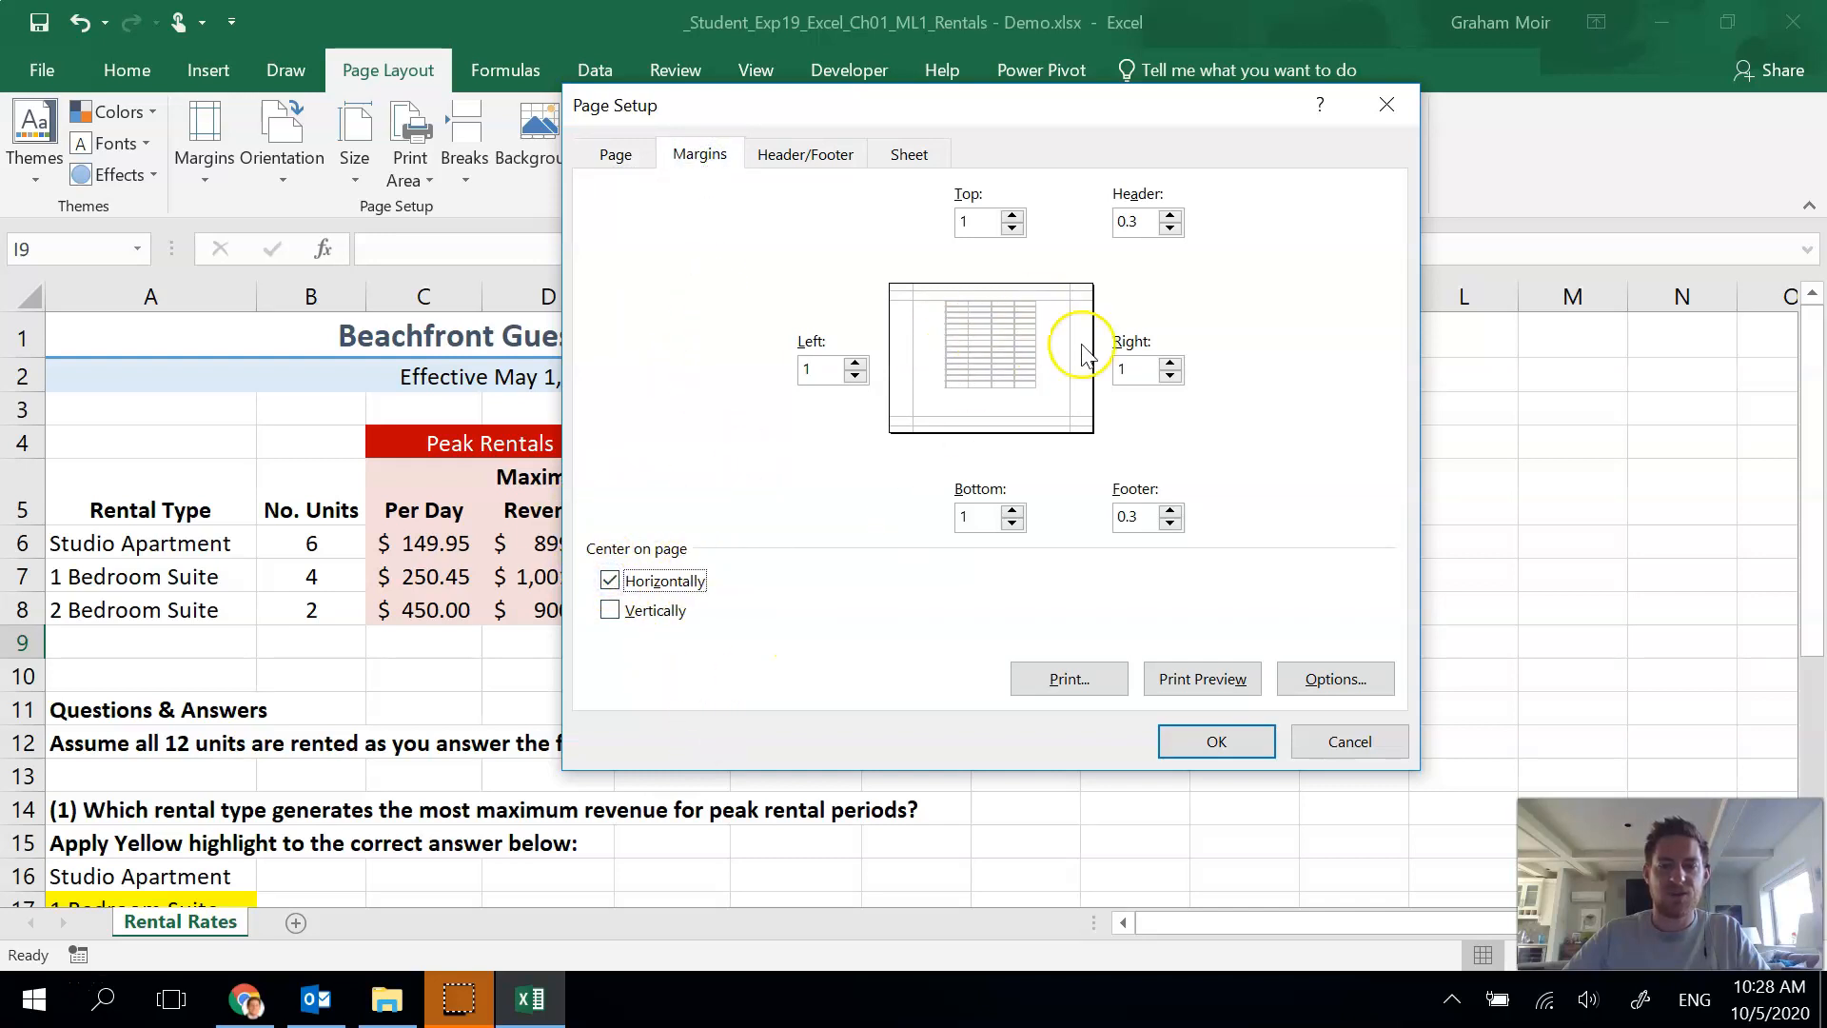
mouse_move(843, 735)
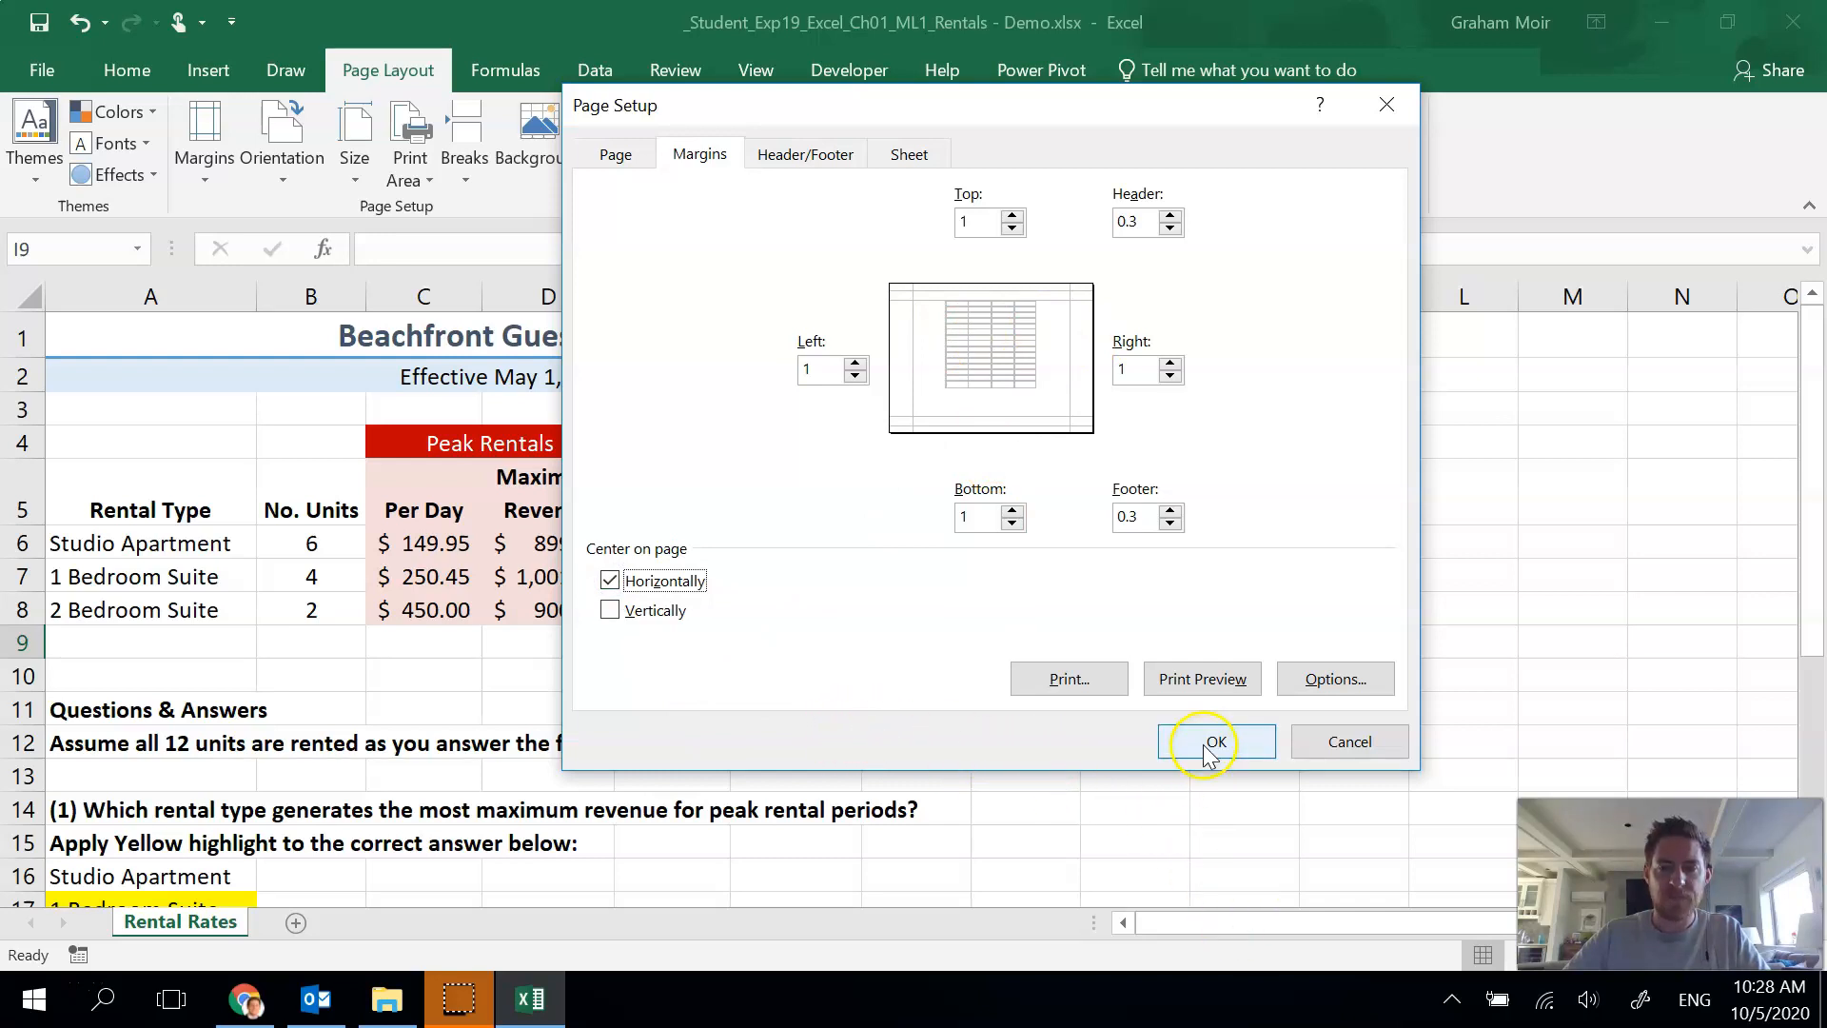
left_click(1216, 742)
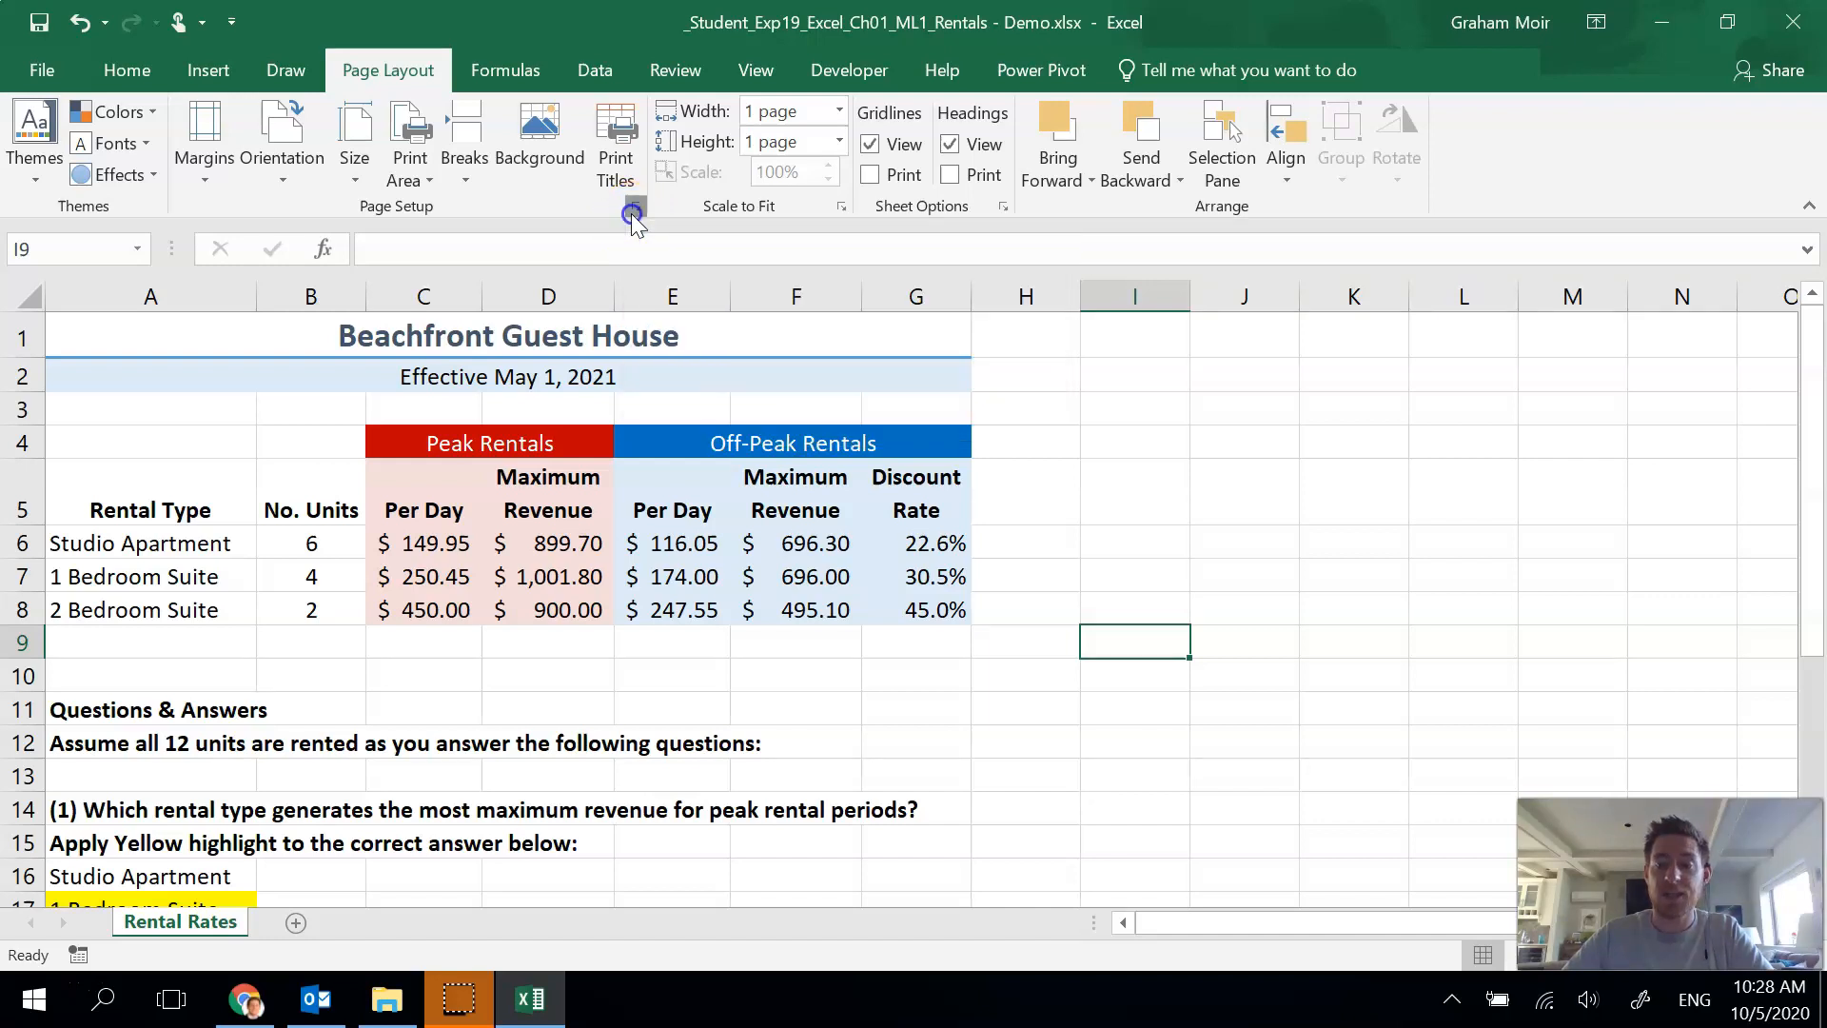
- Start a custom footer with 'Exploring Series' in the left section
left_click(632, 211)
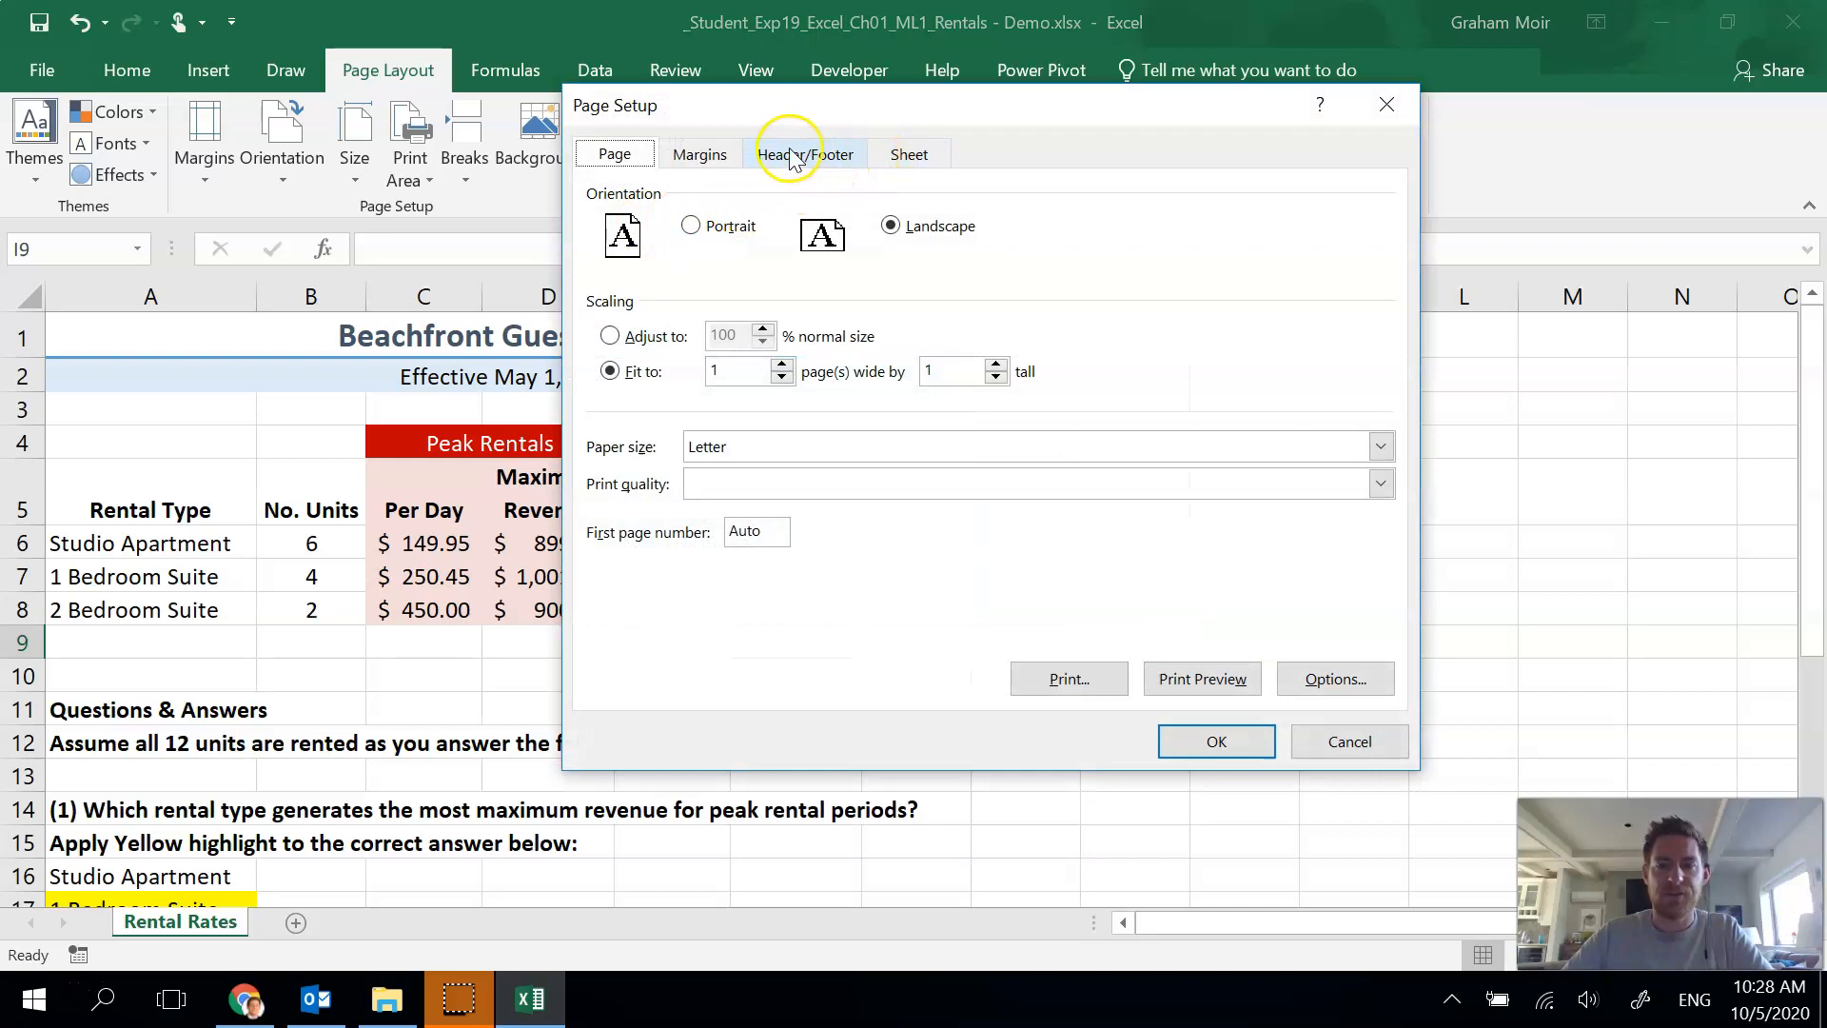
left_click(803, 154)
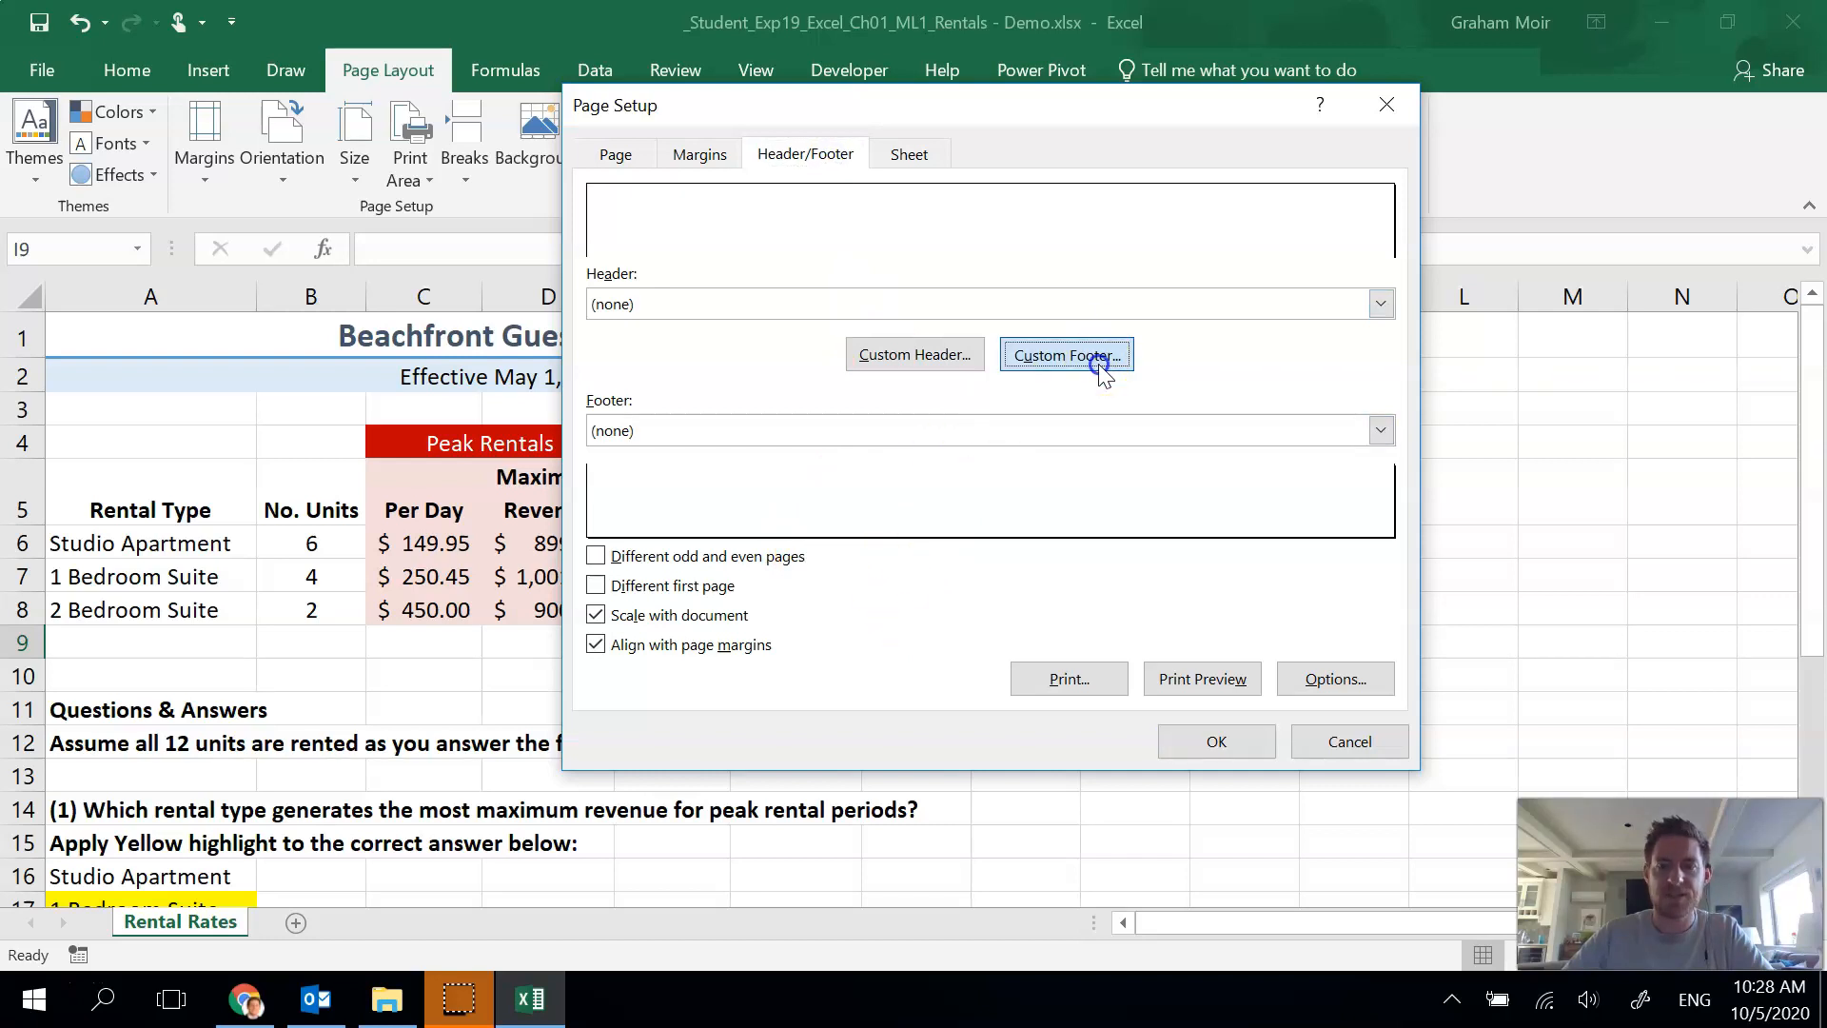
left_click(1064, 354)
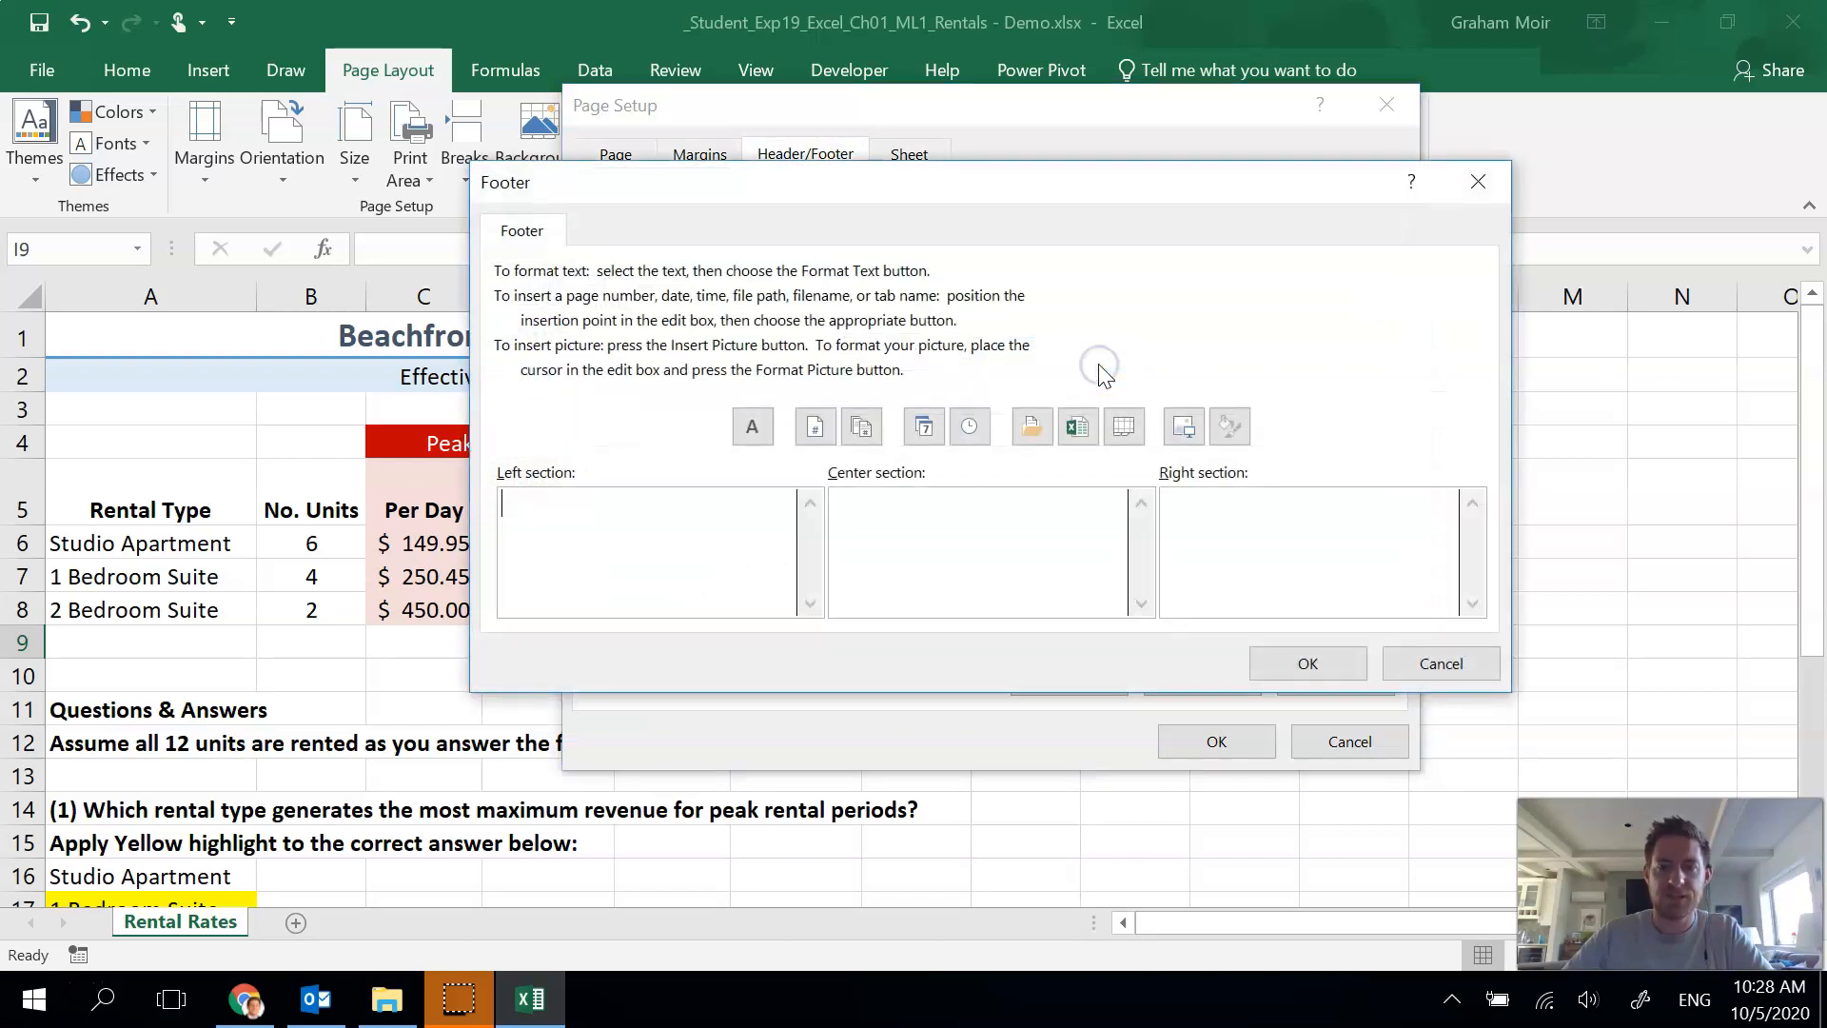
mouse_move(1253, 618)
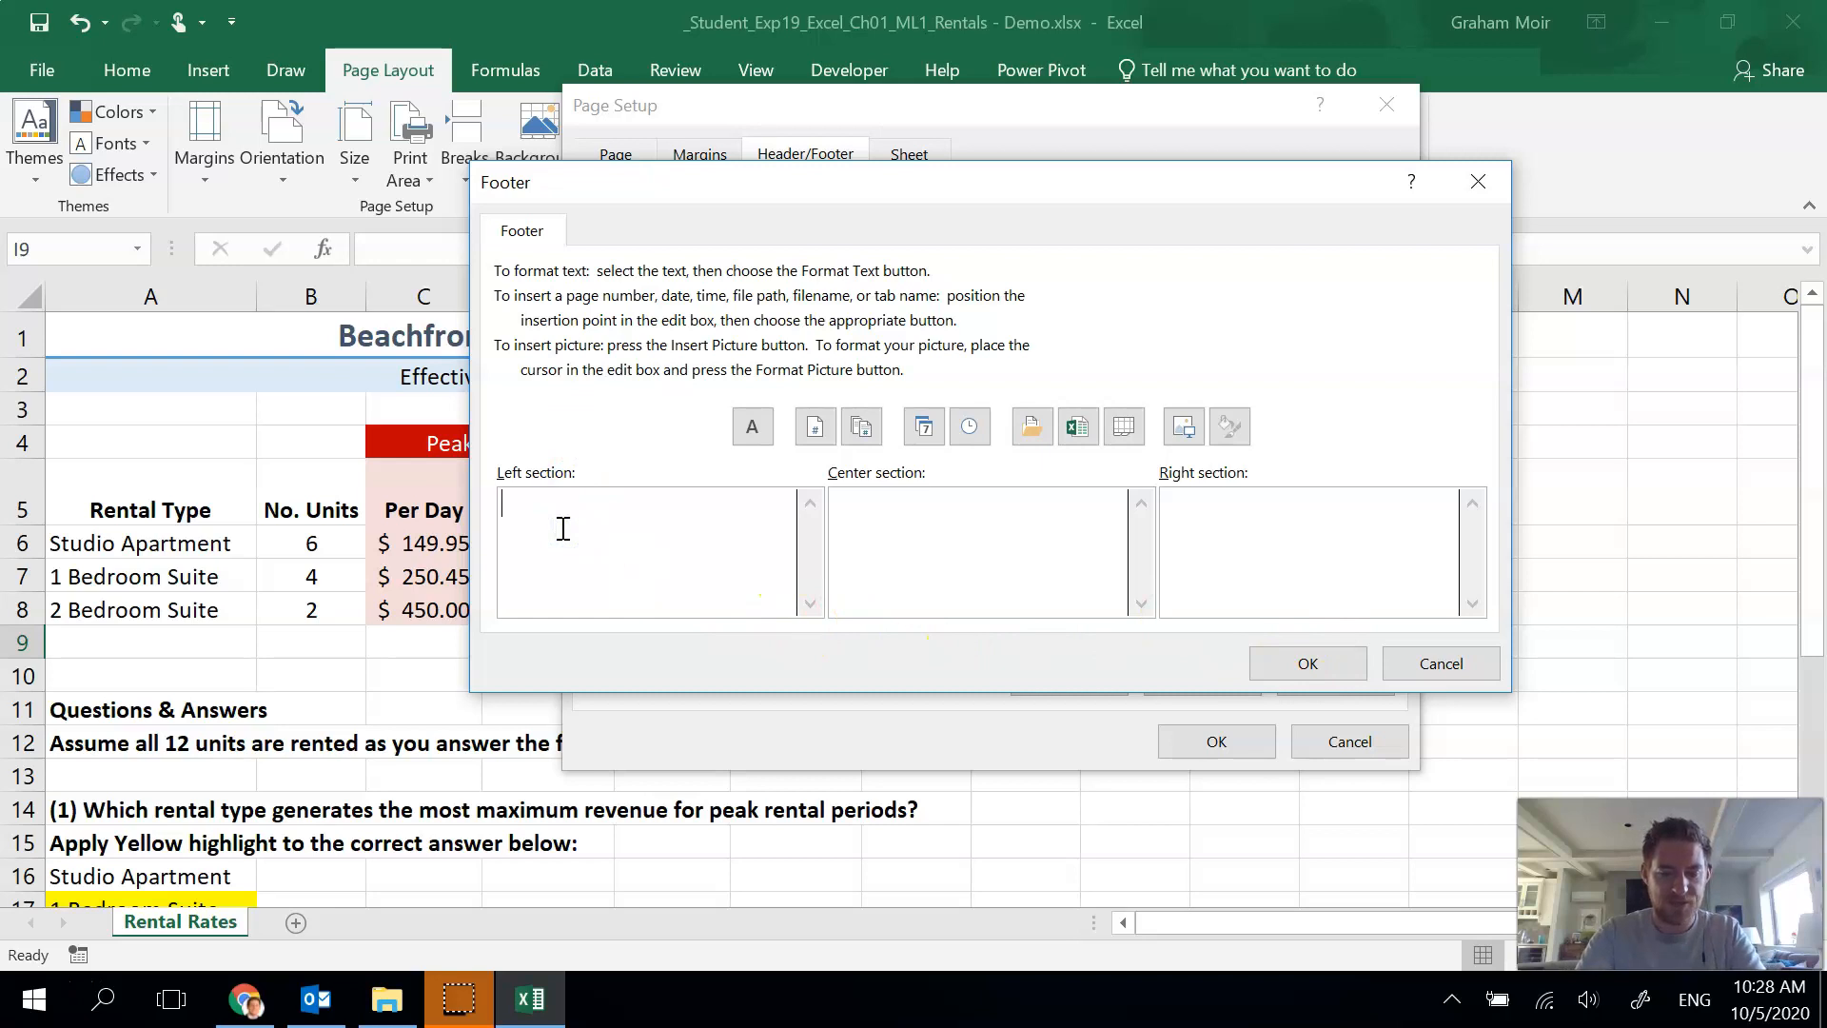
type("Exploring")
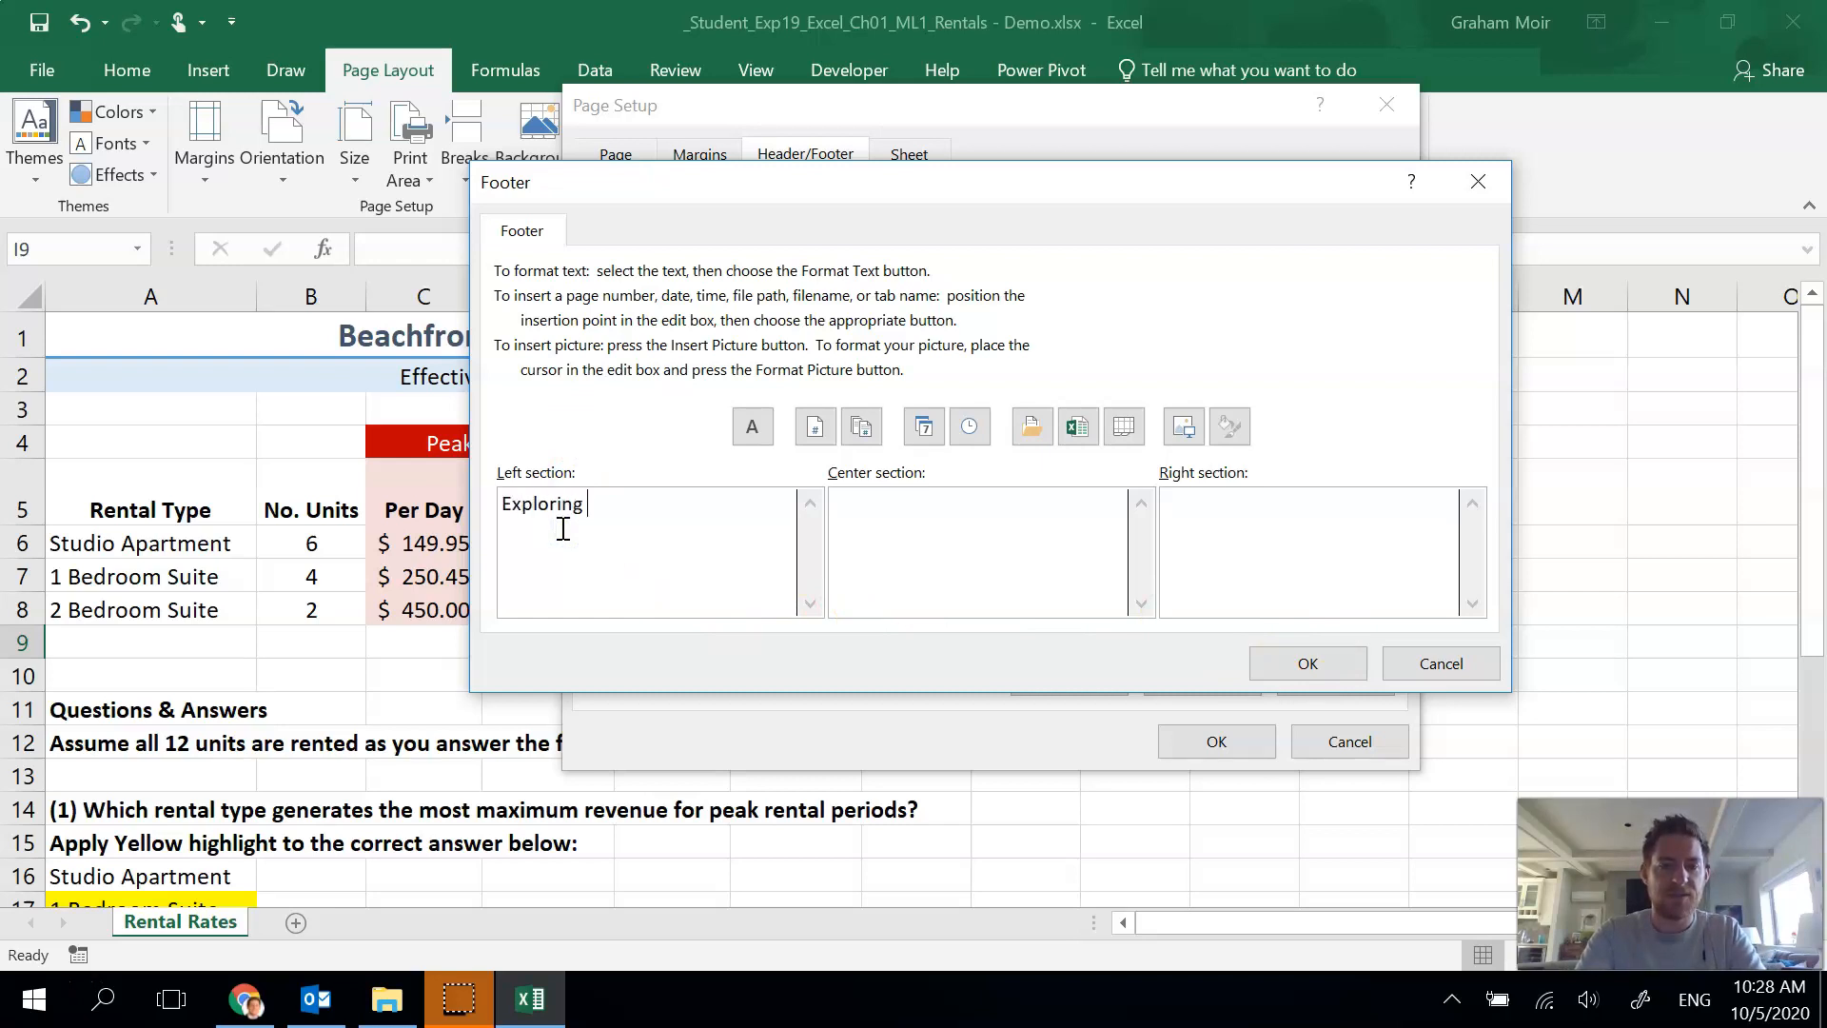
type("Series")
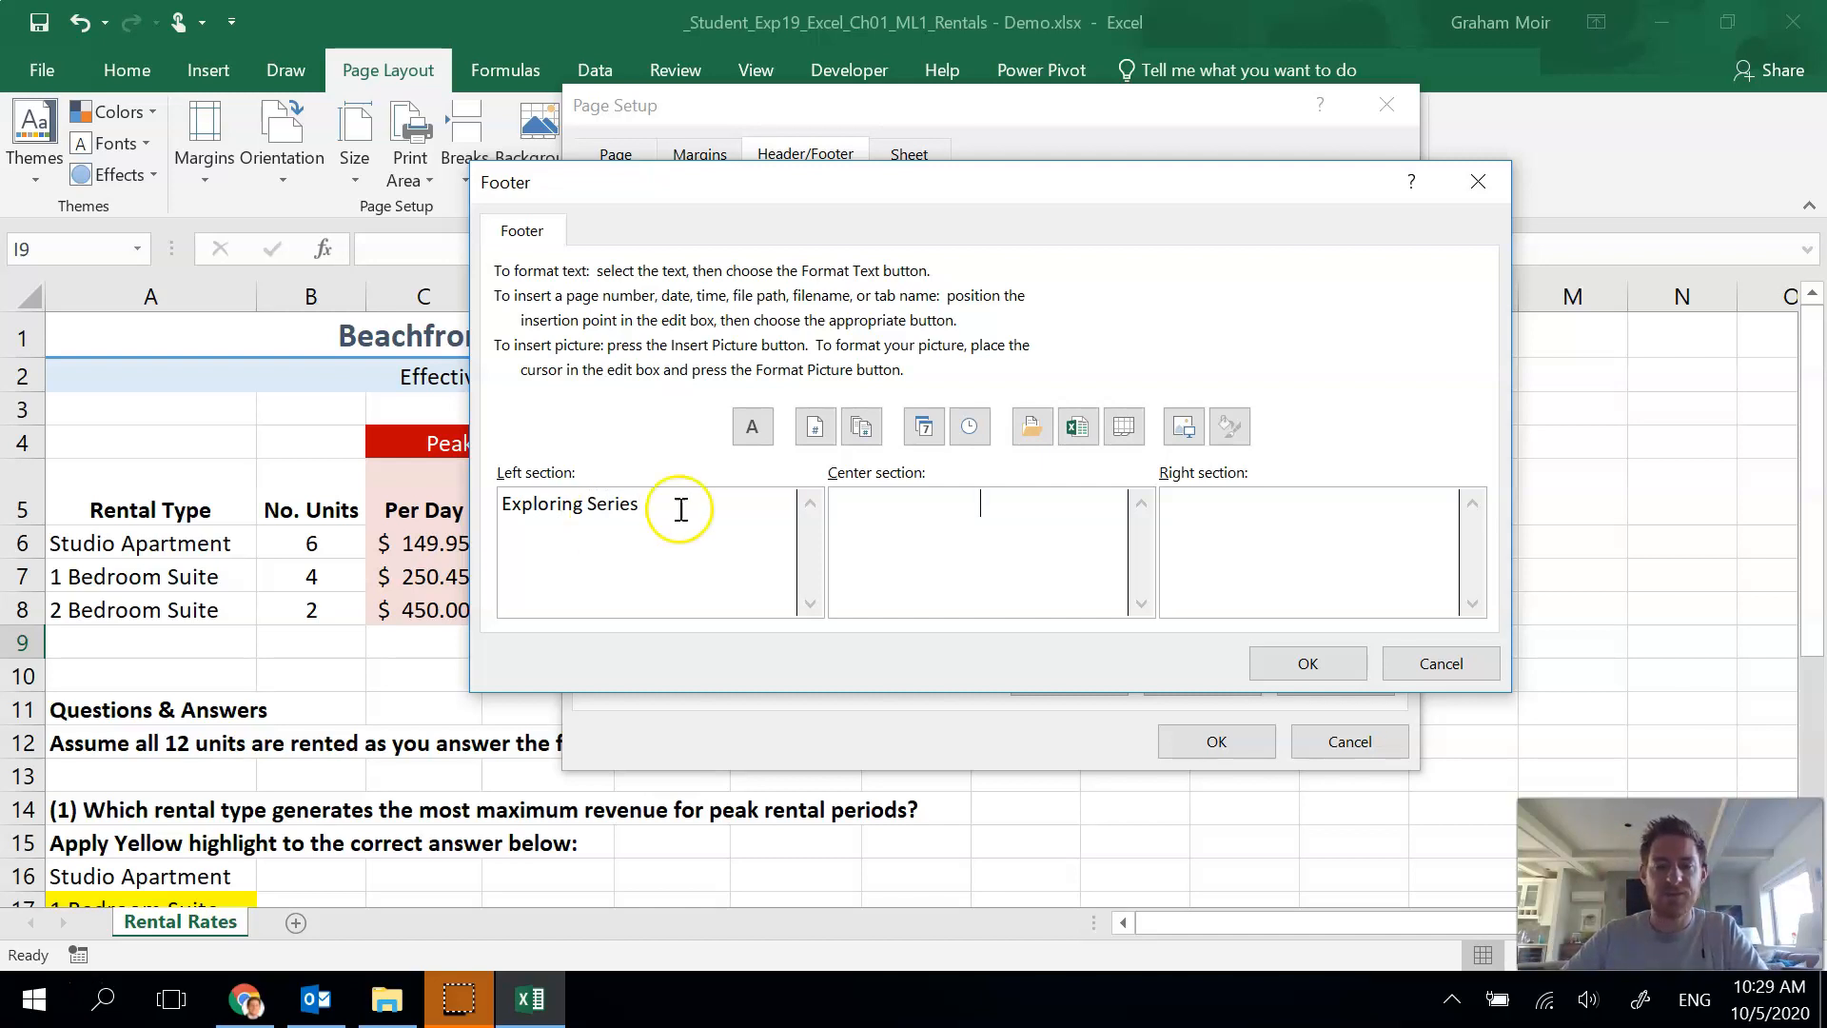
mouse_move(1284, 446)
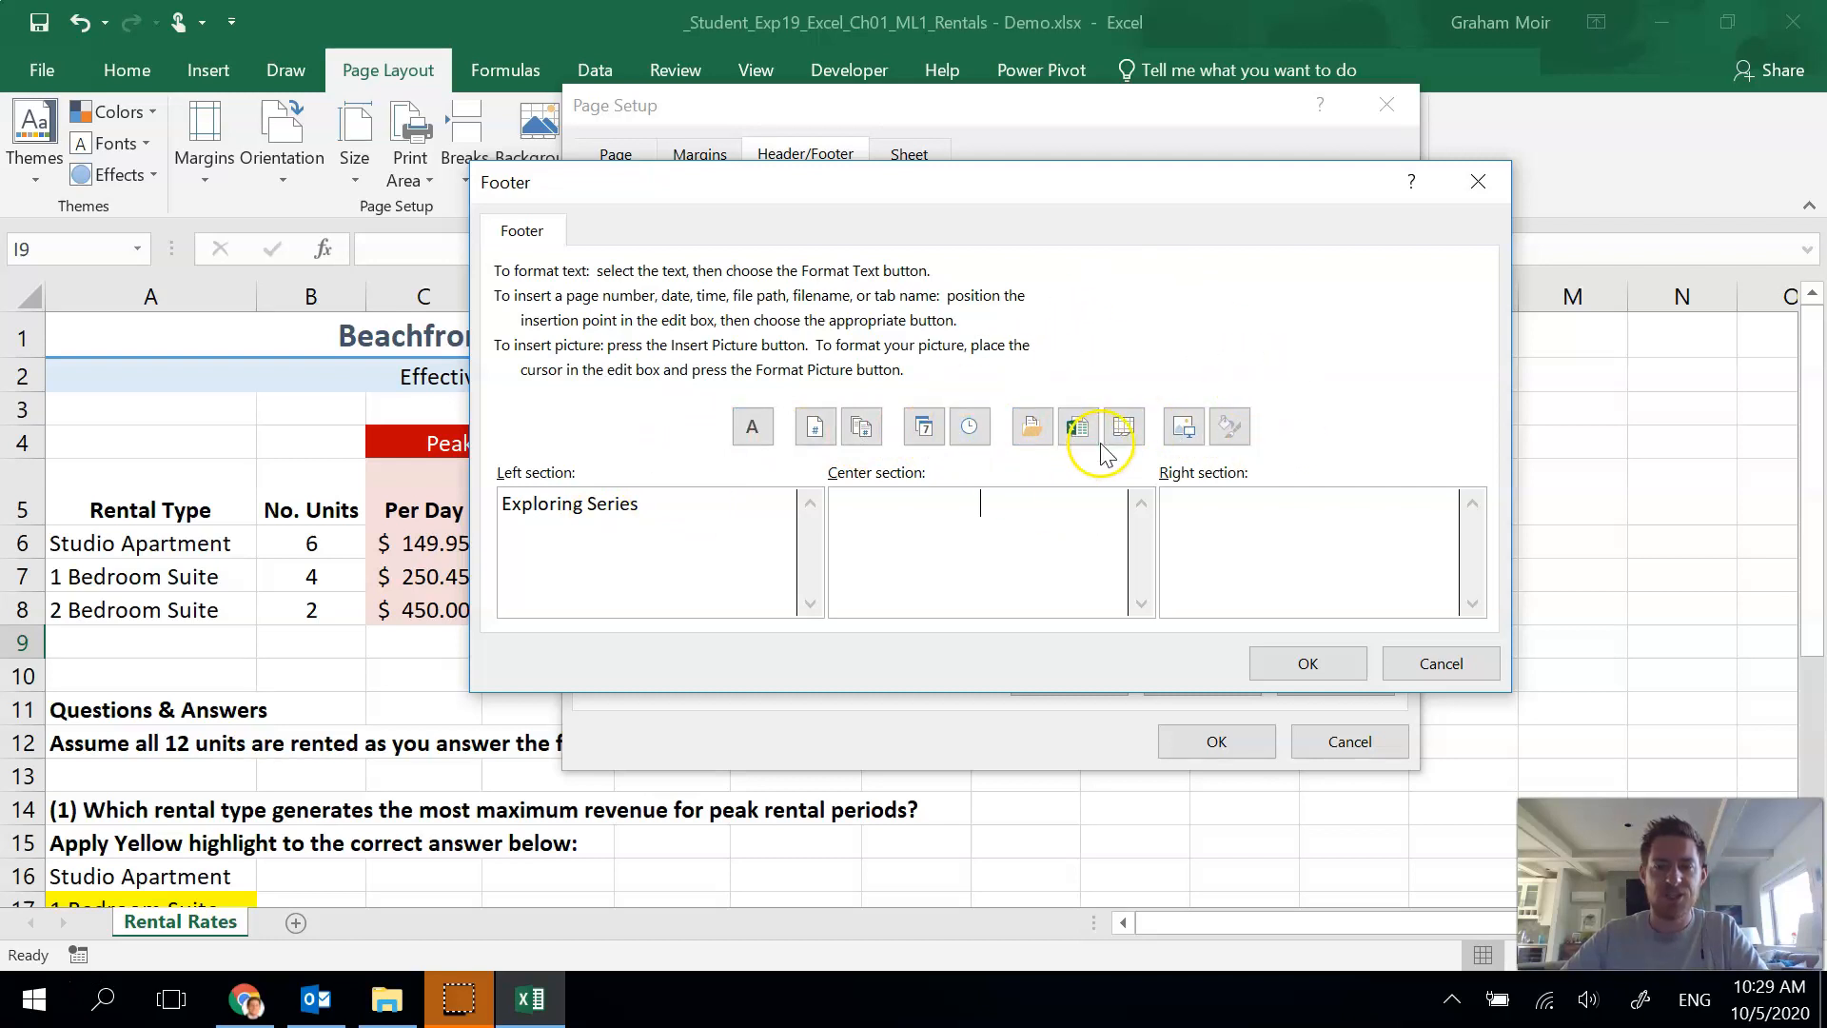
- Add the sheet name in the footer centre and the file name on the right, then apply it
left_click(1123, 425)
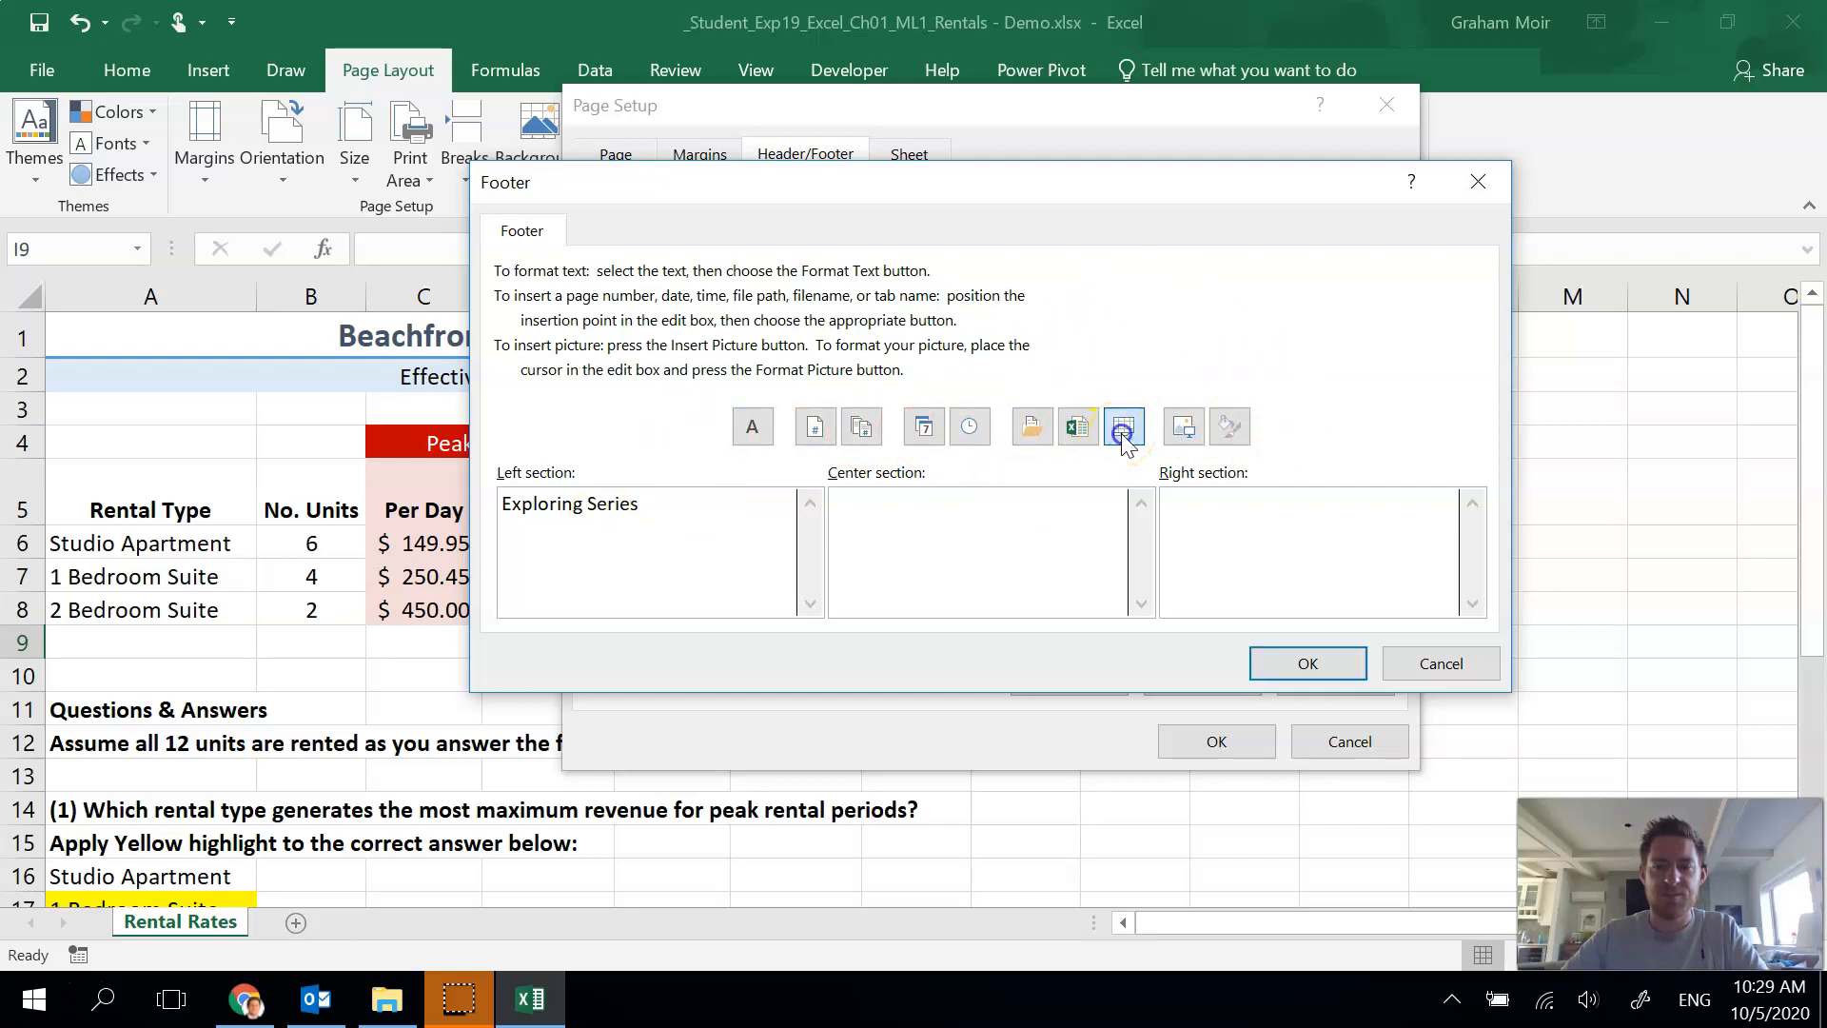
left_click(1121, 425)
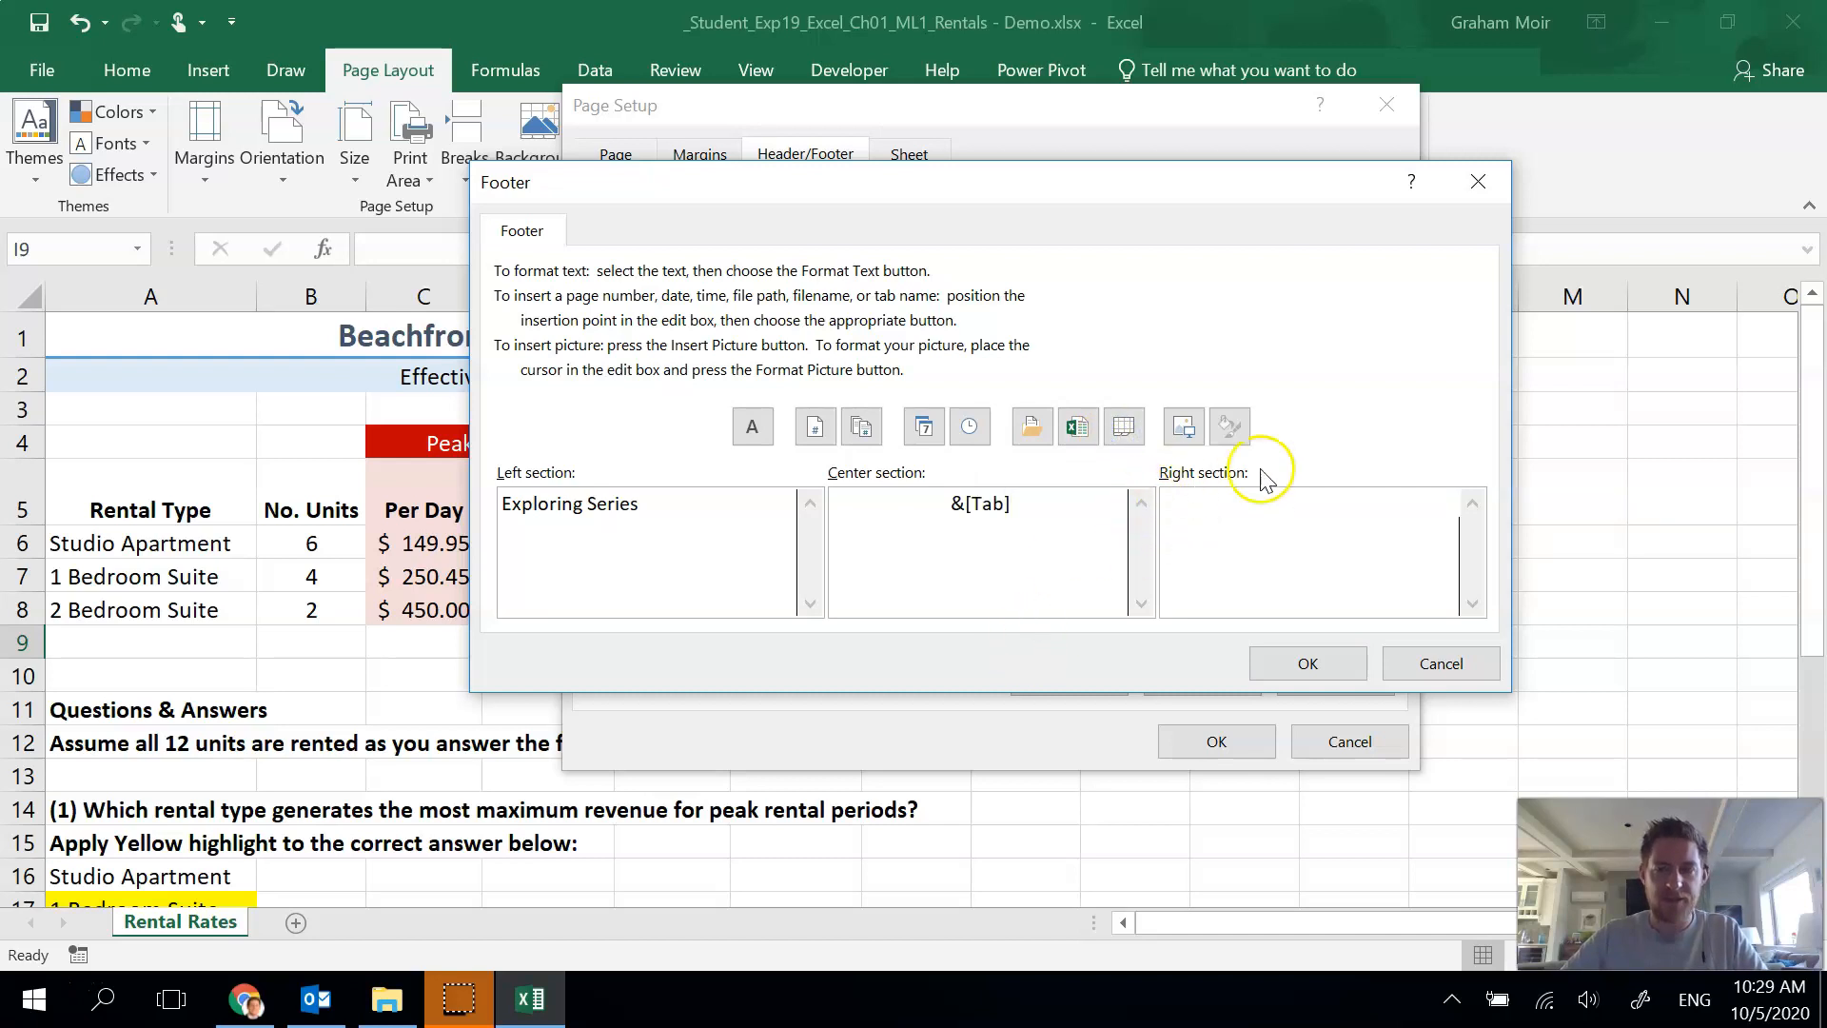
mouse_move(1075, 424)
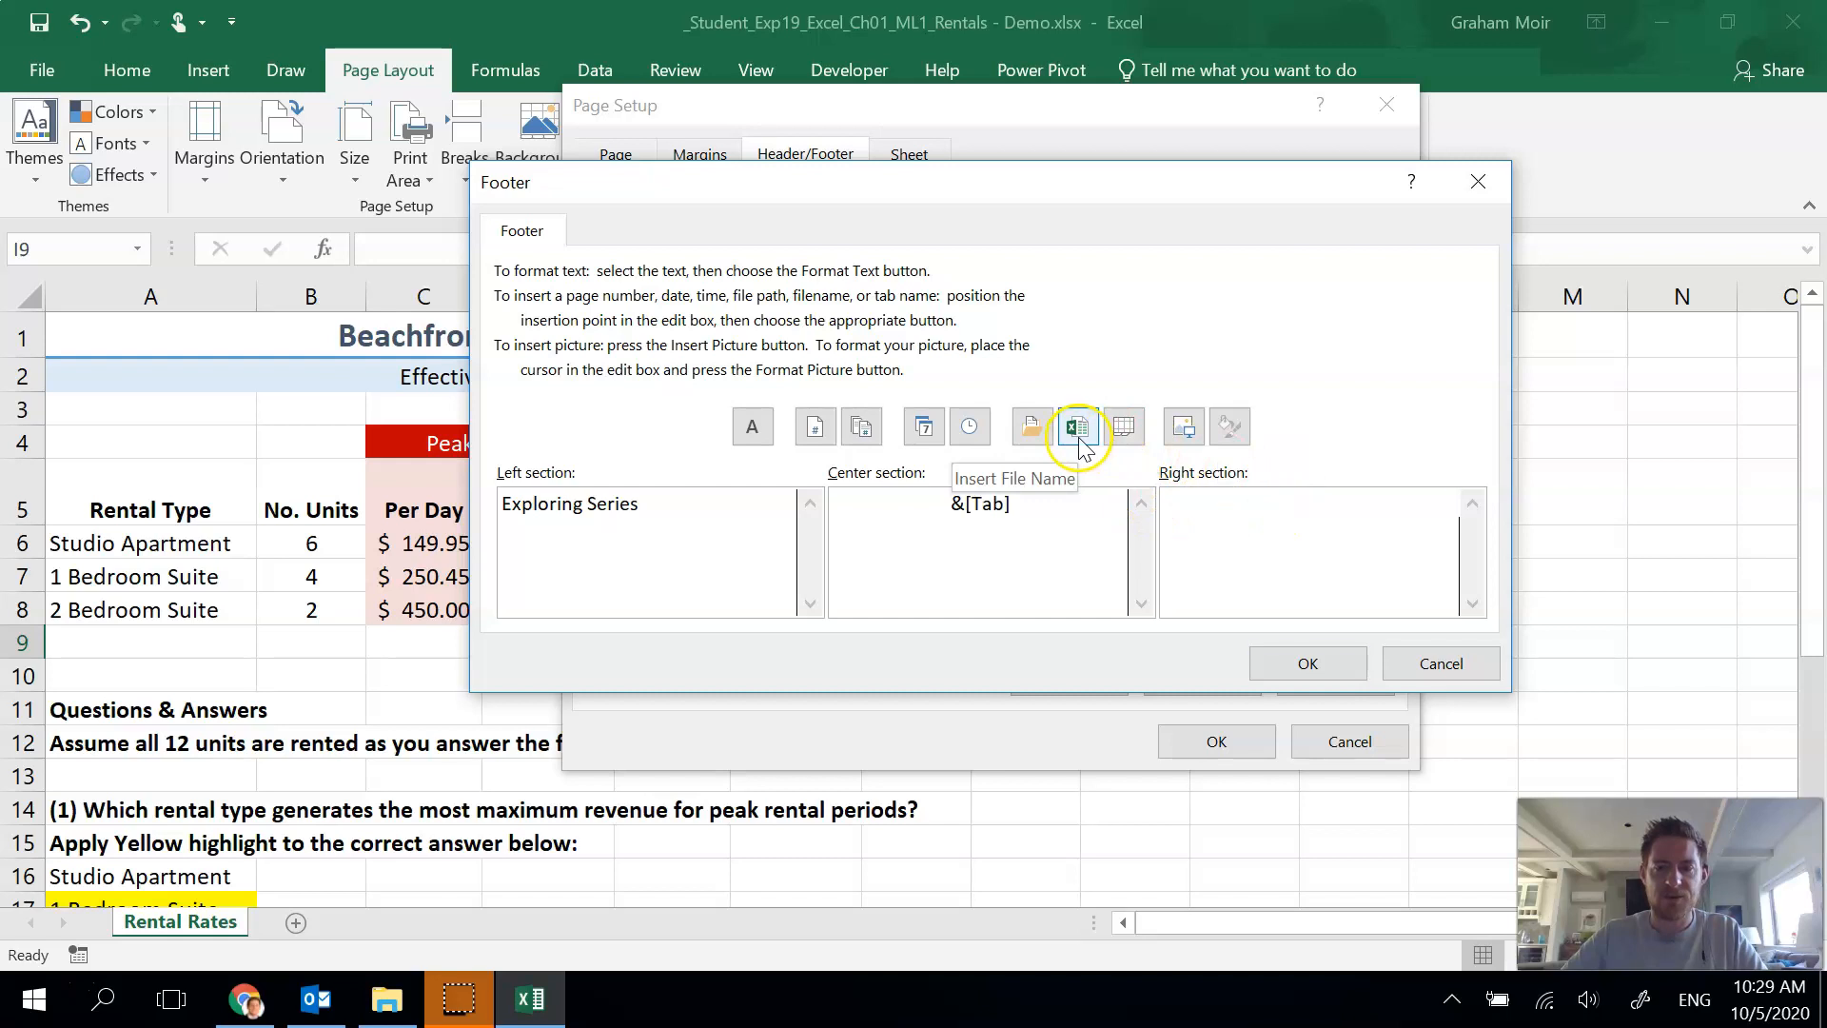
left_click(1073, 425)
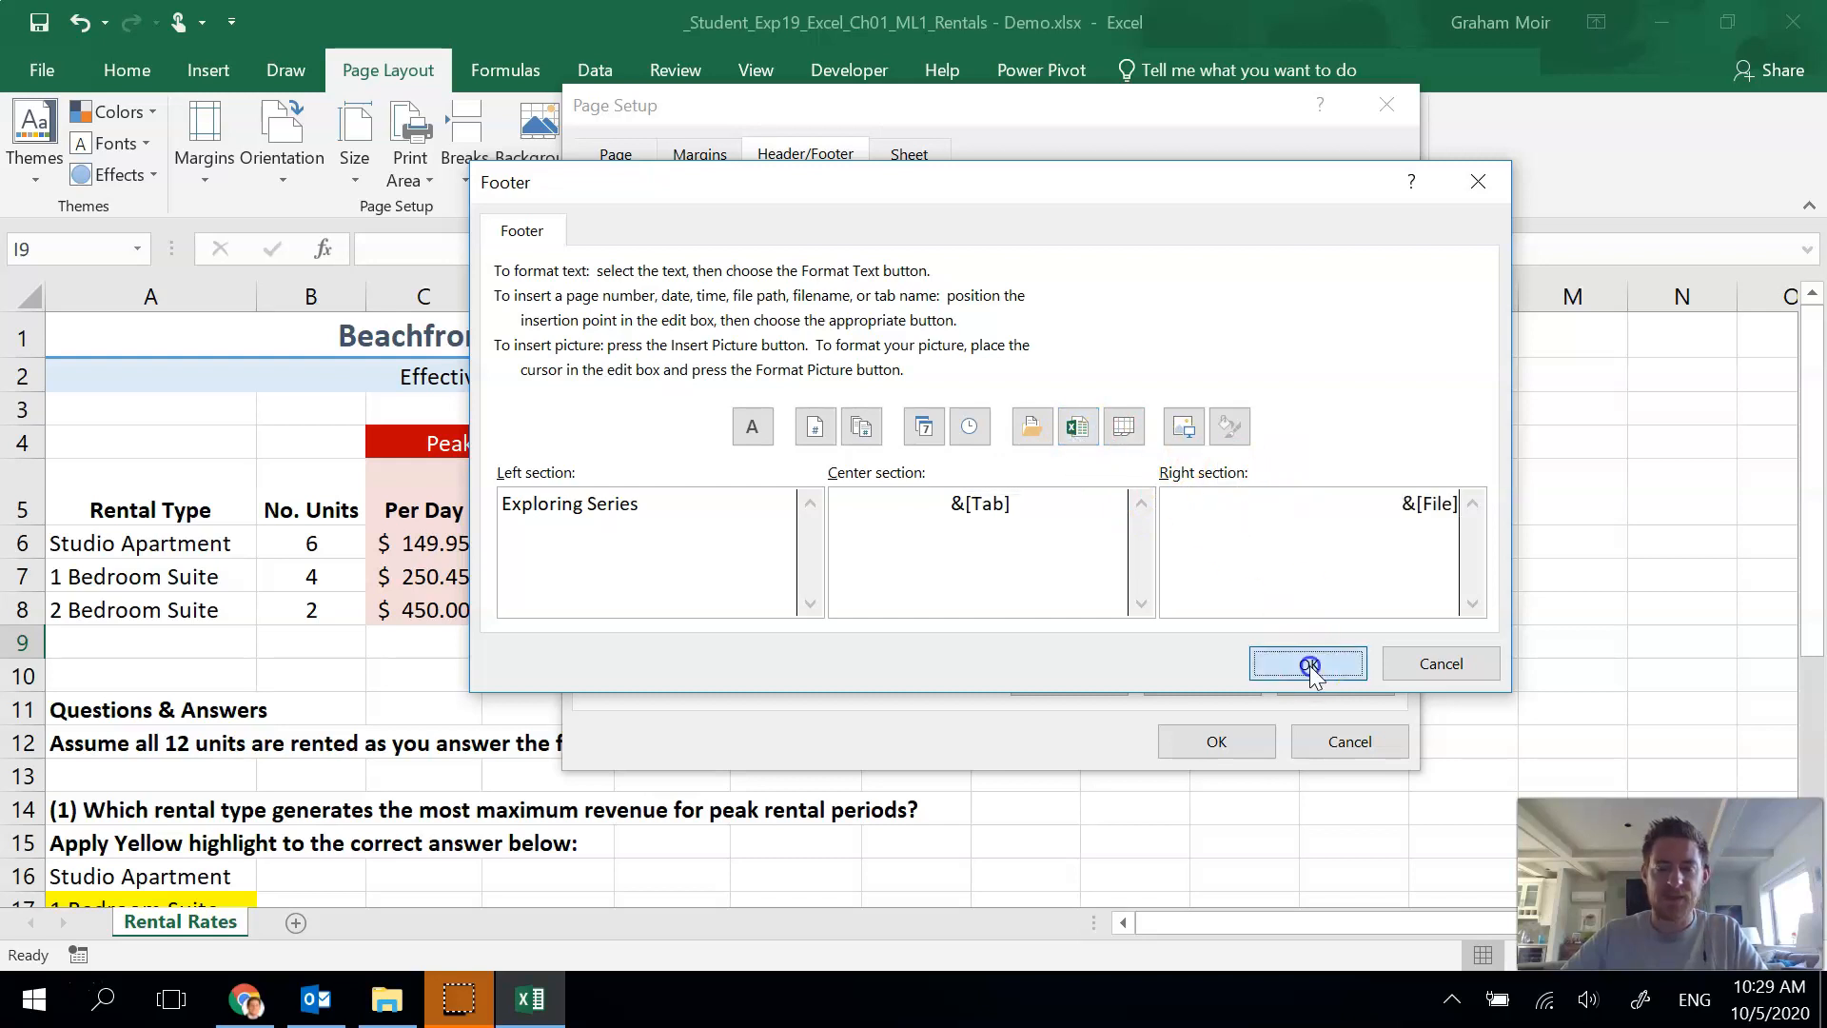
left_click(1308, 662)
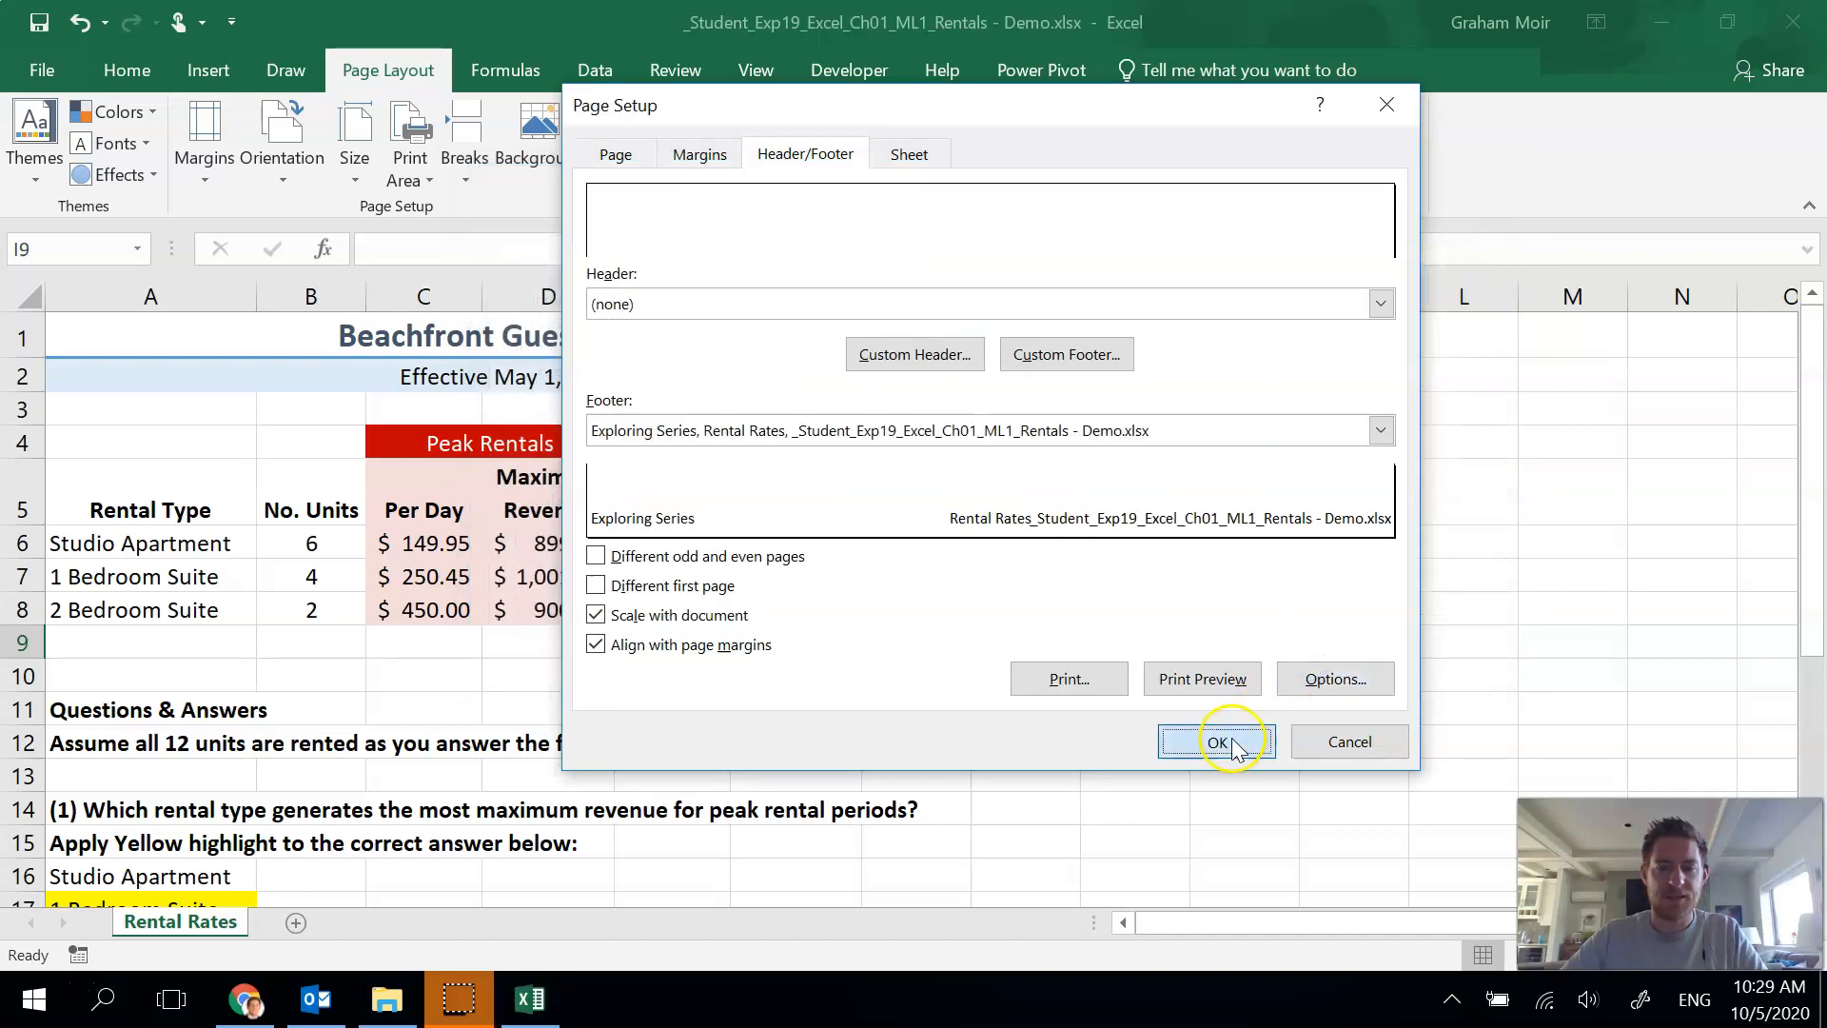
left_click(1216, 740)
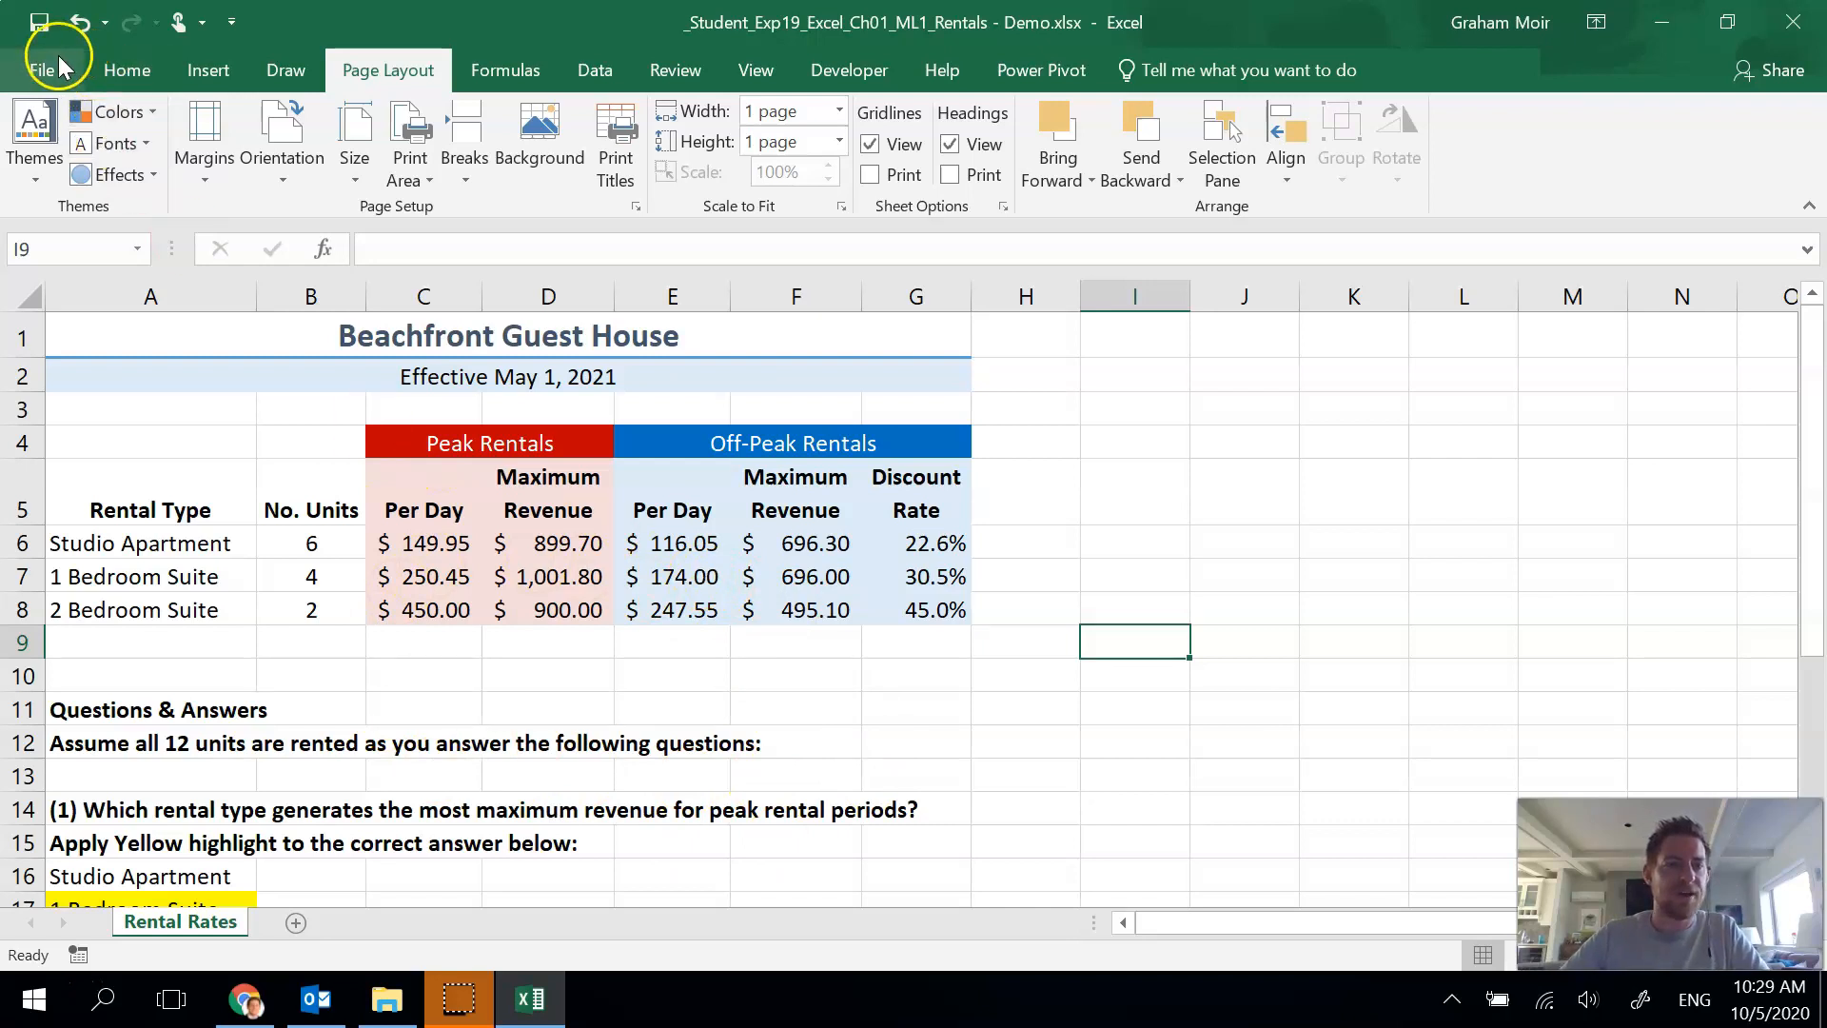
left_click(46, 71)
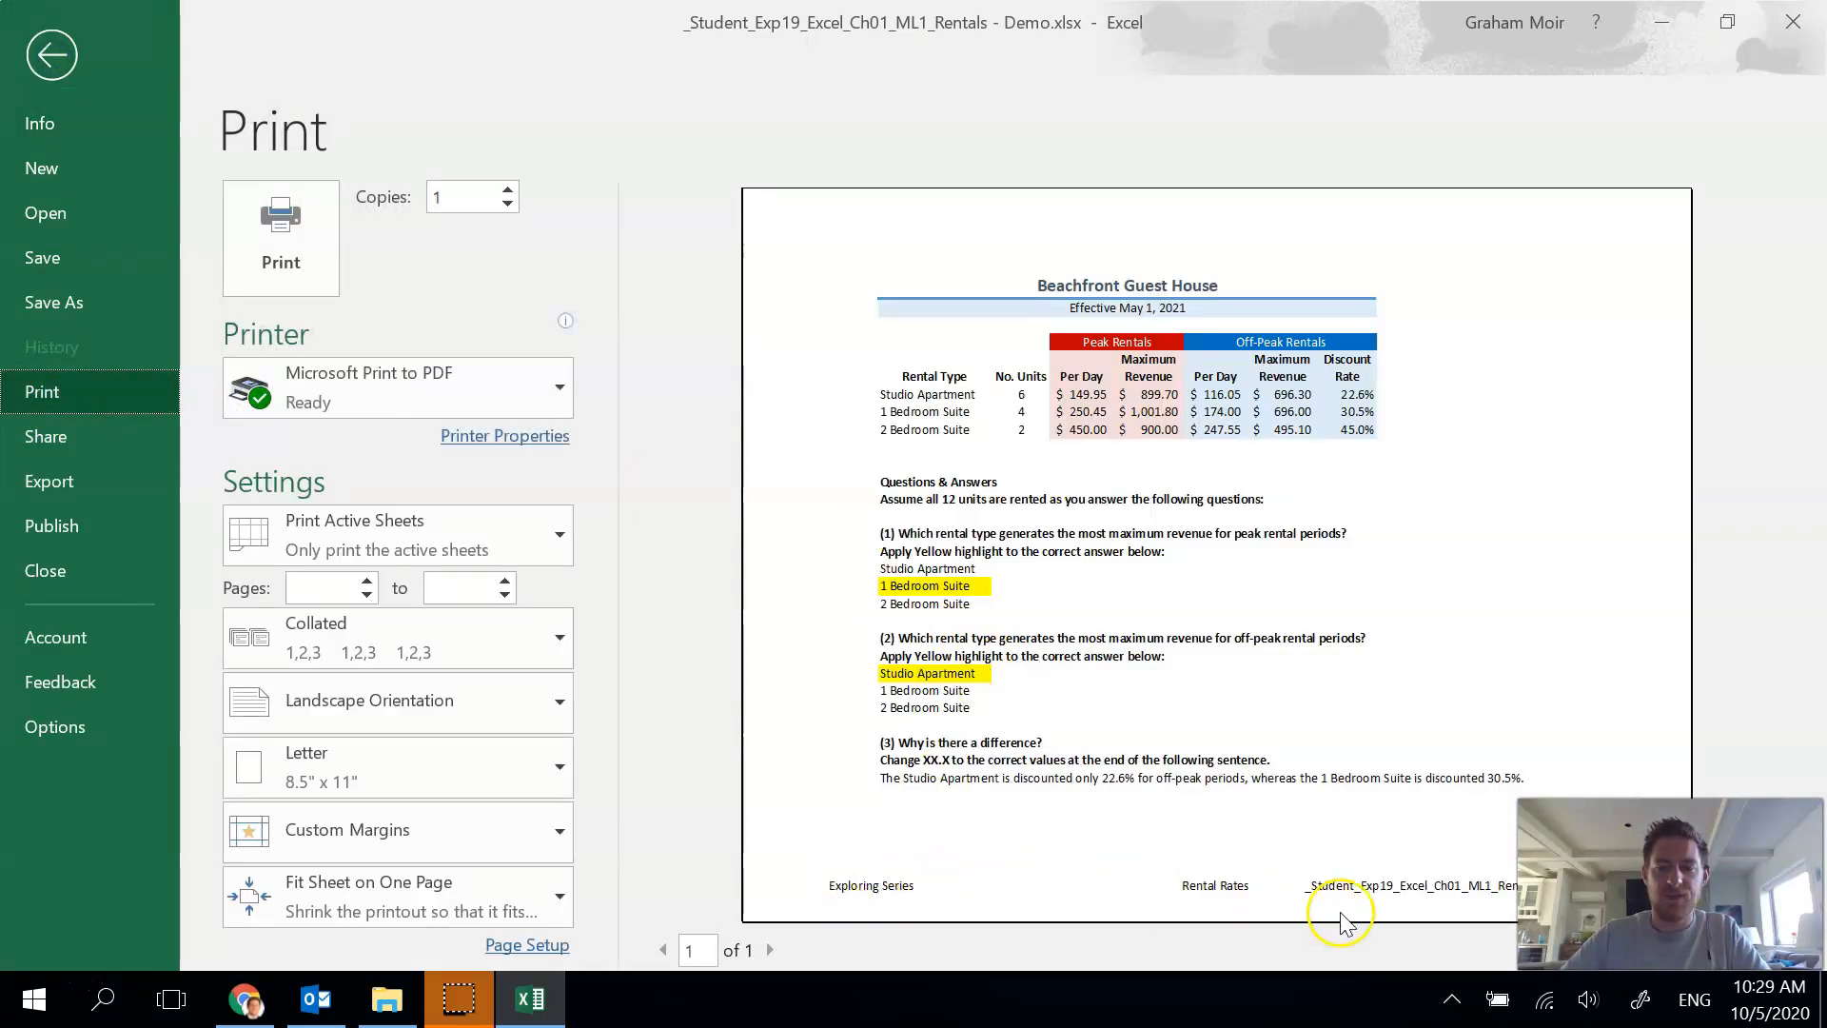
mouse_move(1165, 283)
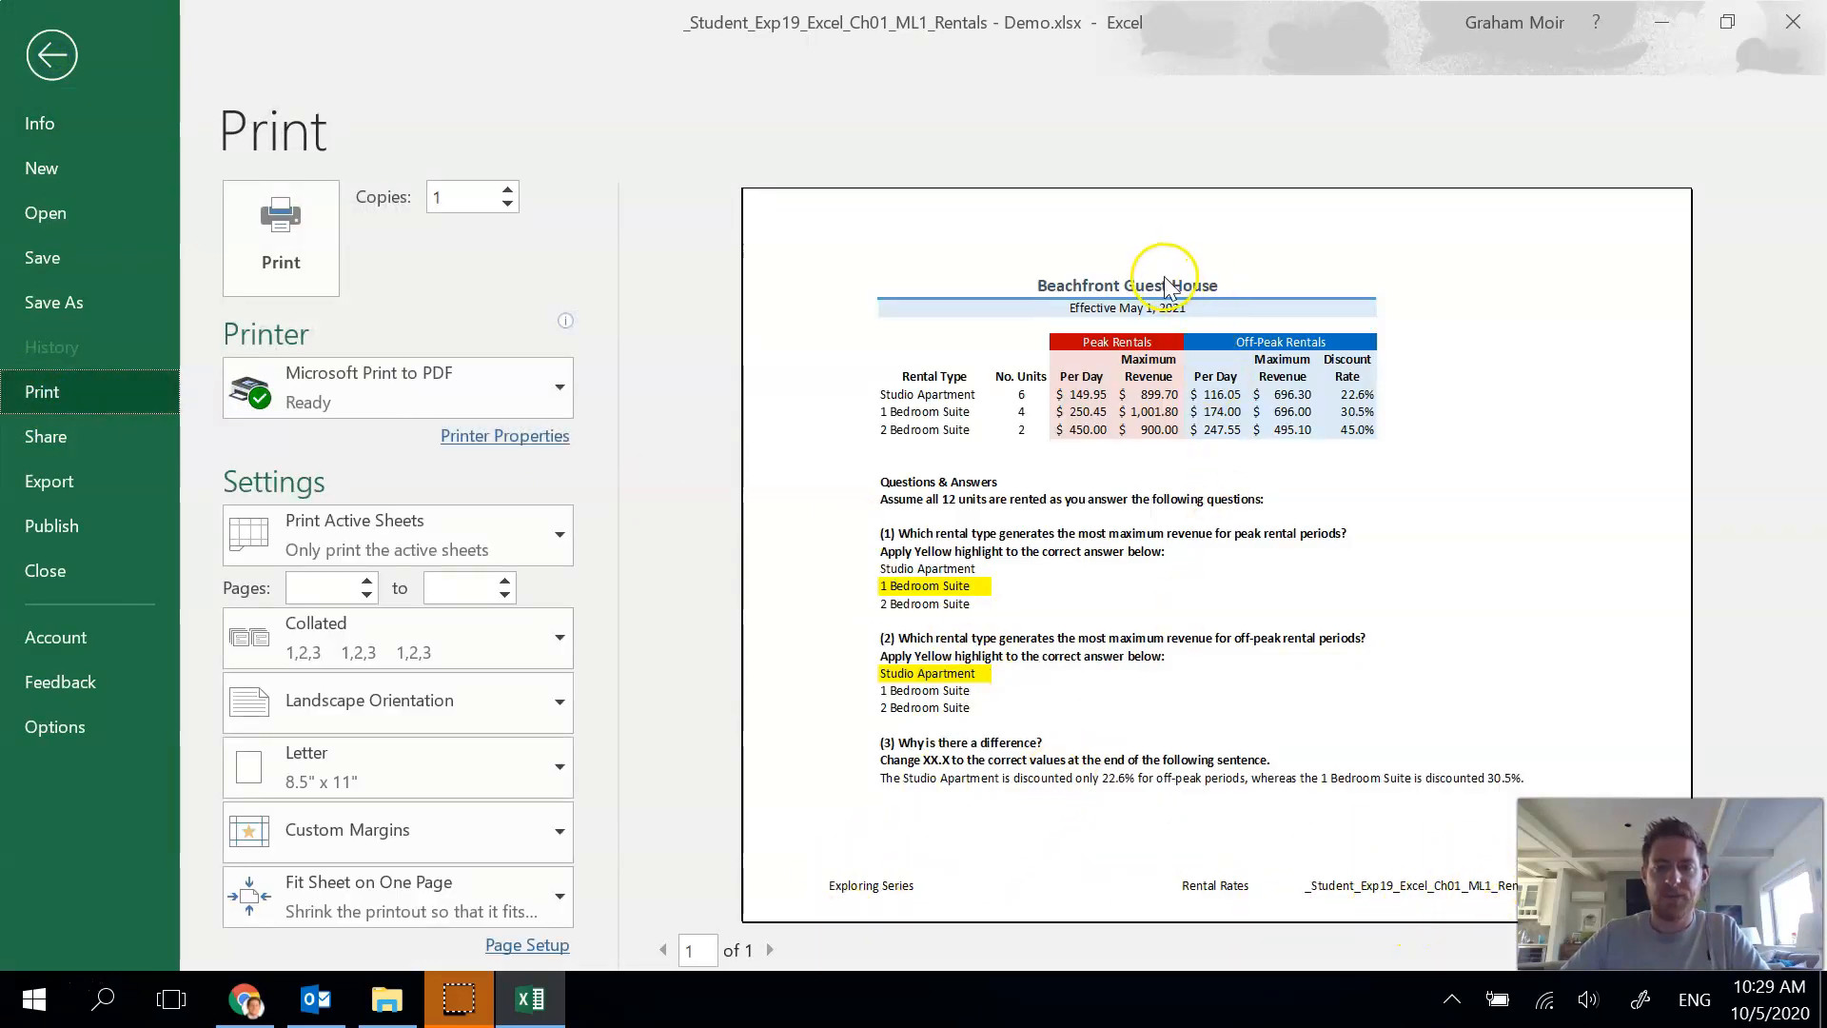
mouse_move(1069, 289)
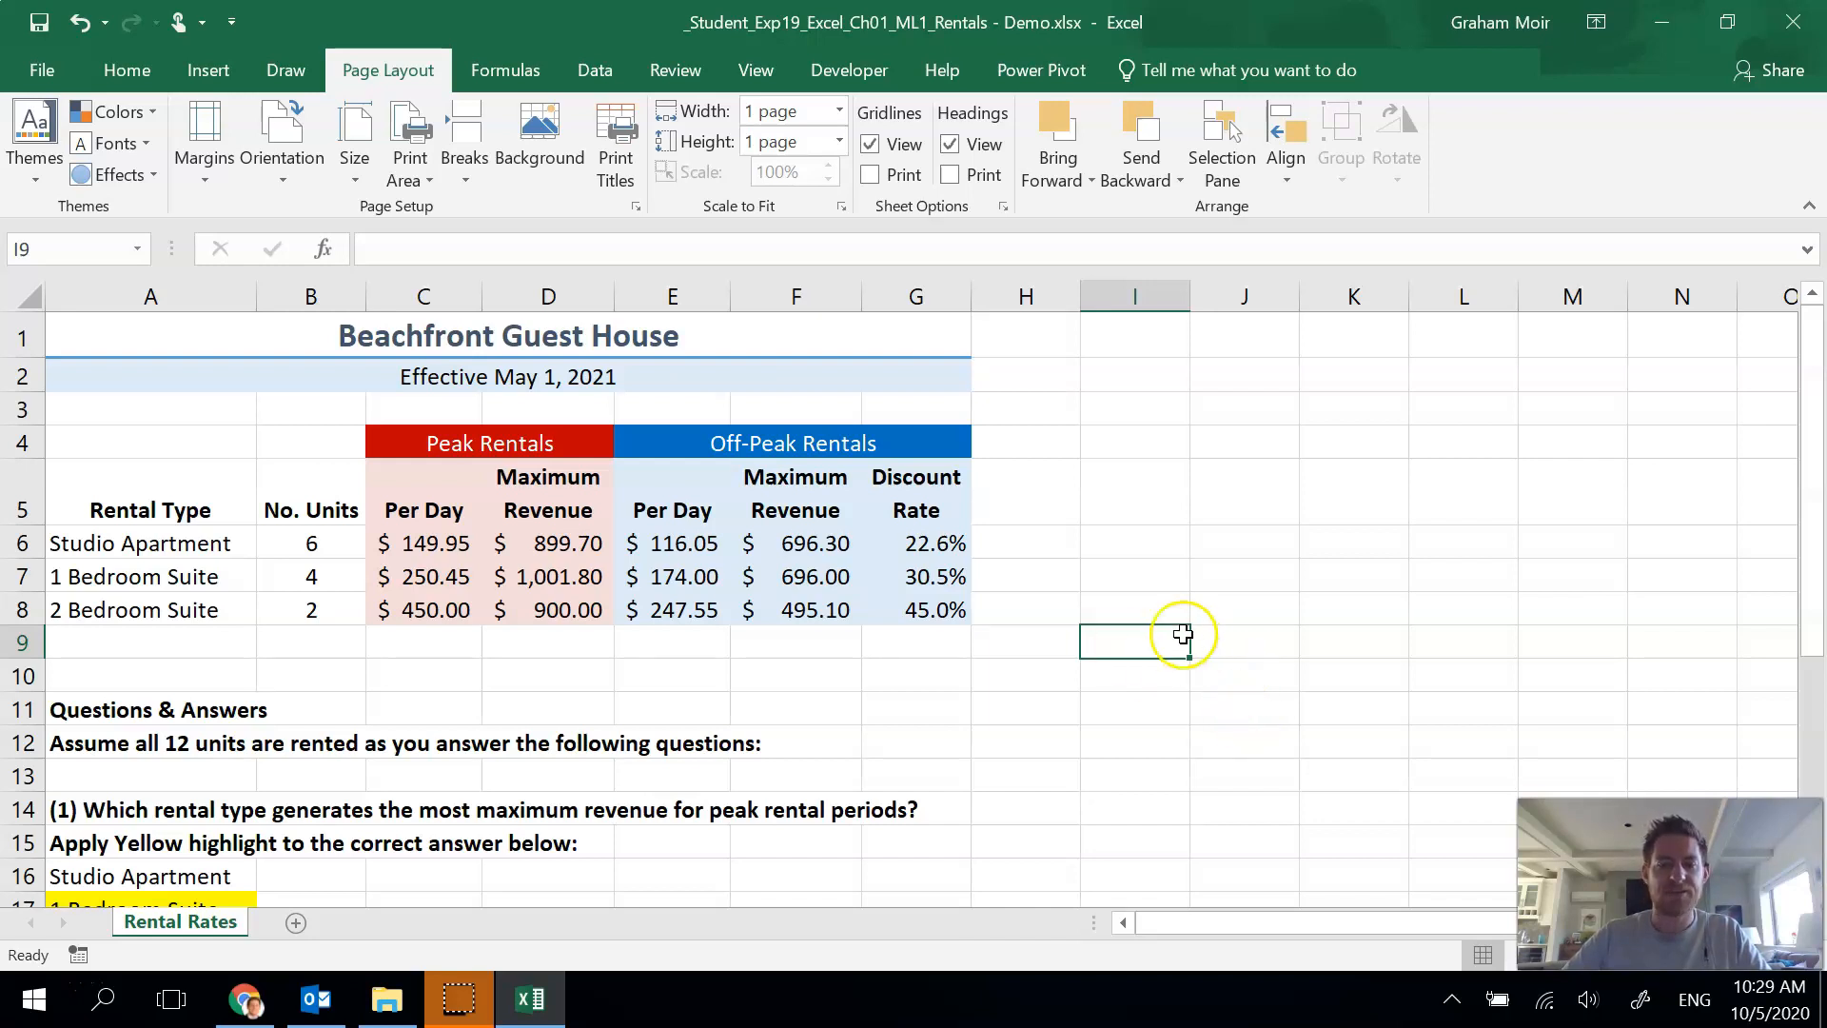
mouse_move(291, 828)
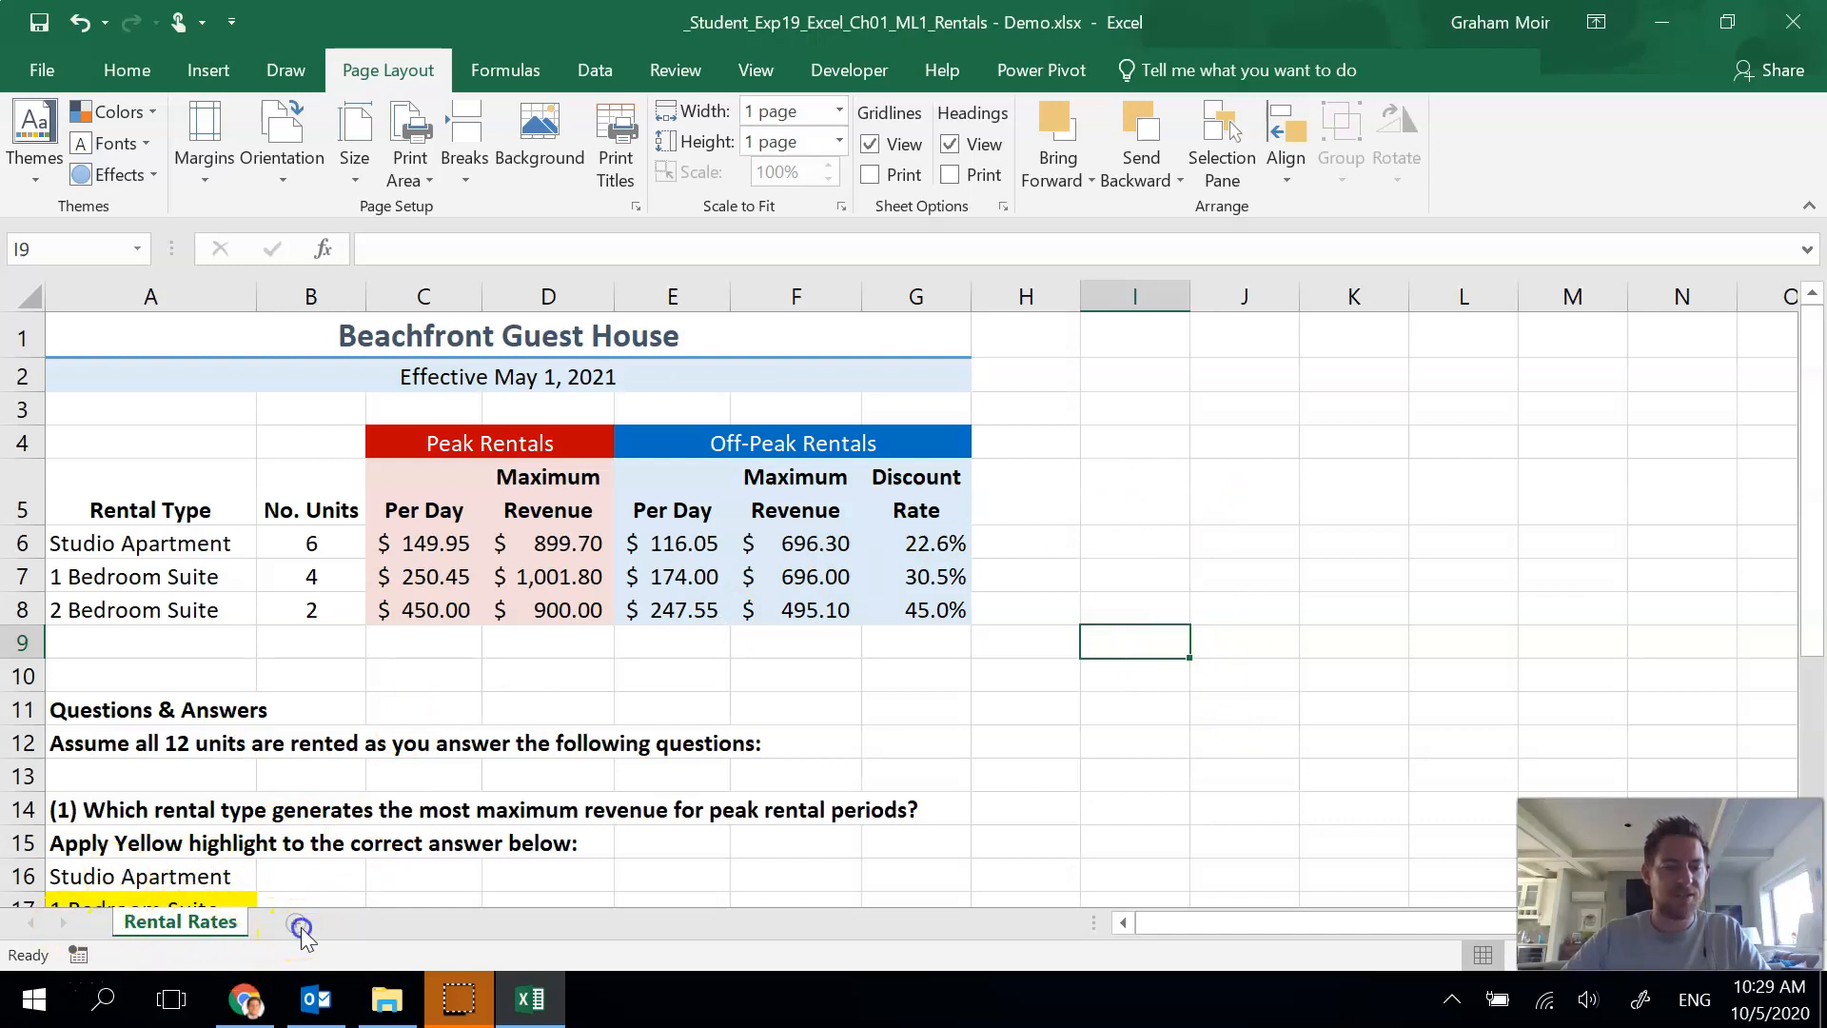
- Delete the empty Sheet1 and copy the Rental Rates sheet to the end of the workbook
right_click(289, 921)
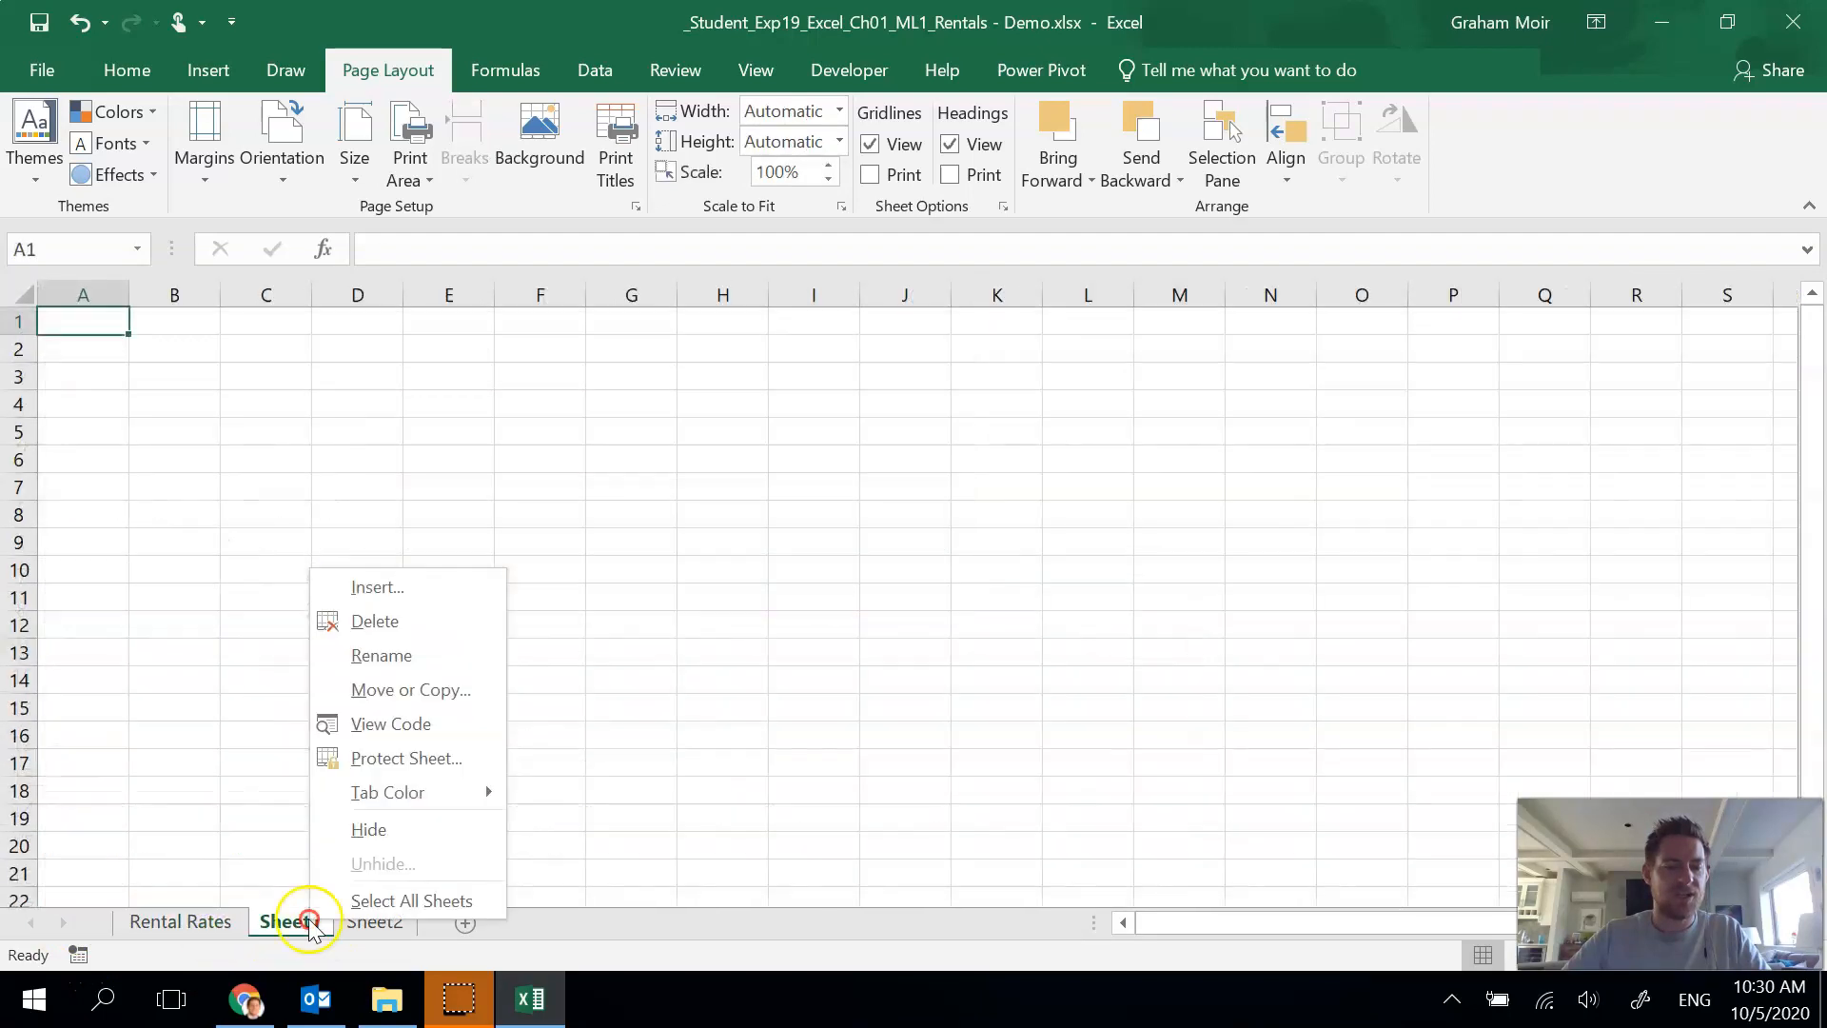
left_click(289, 922)
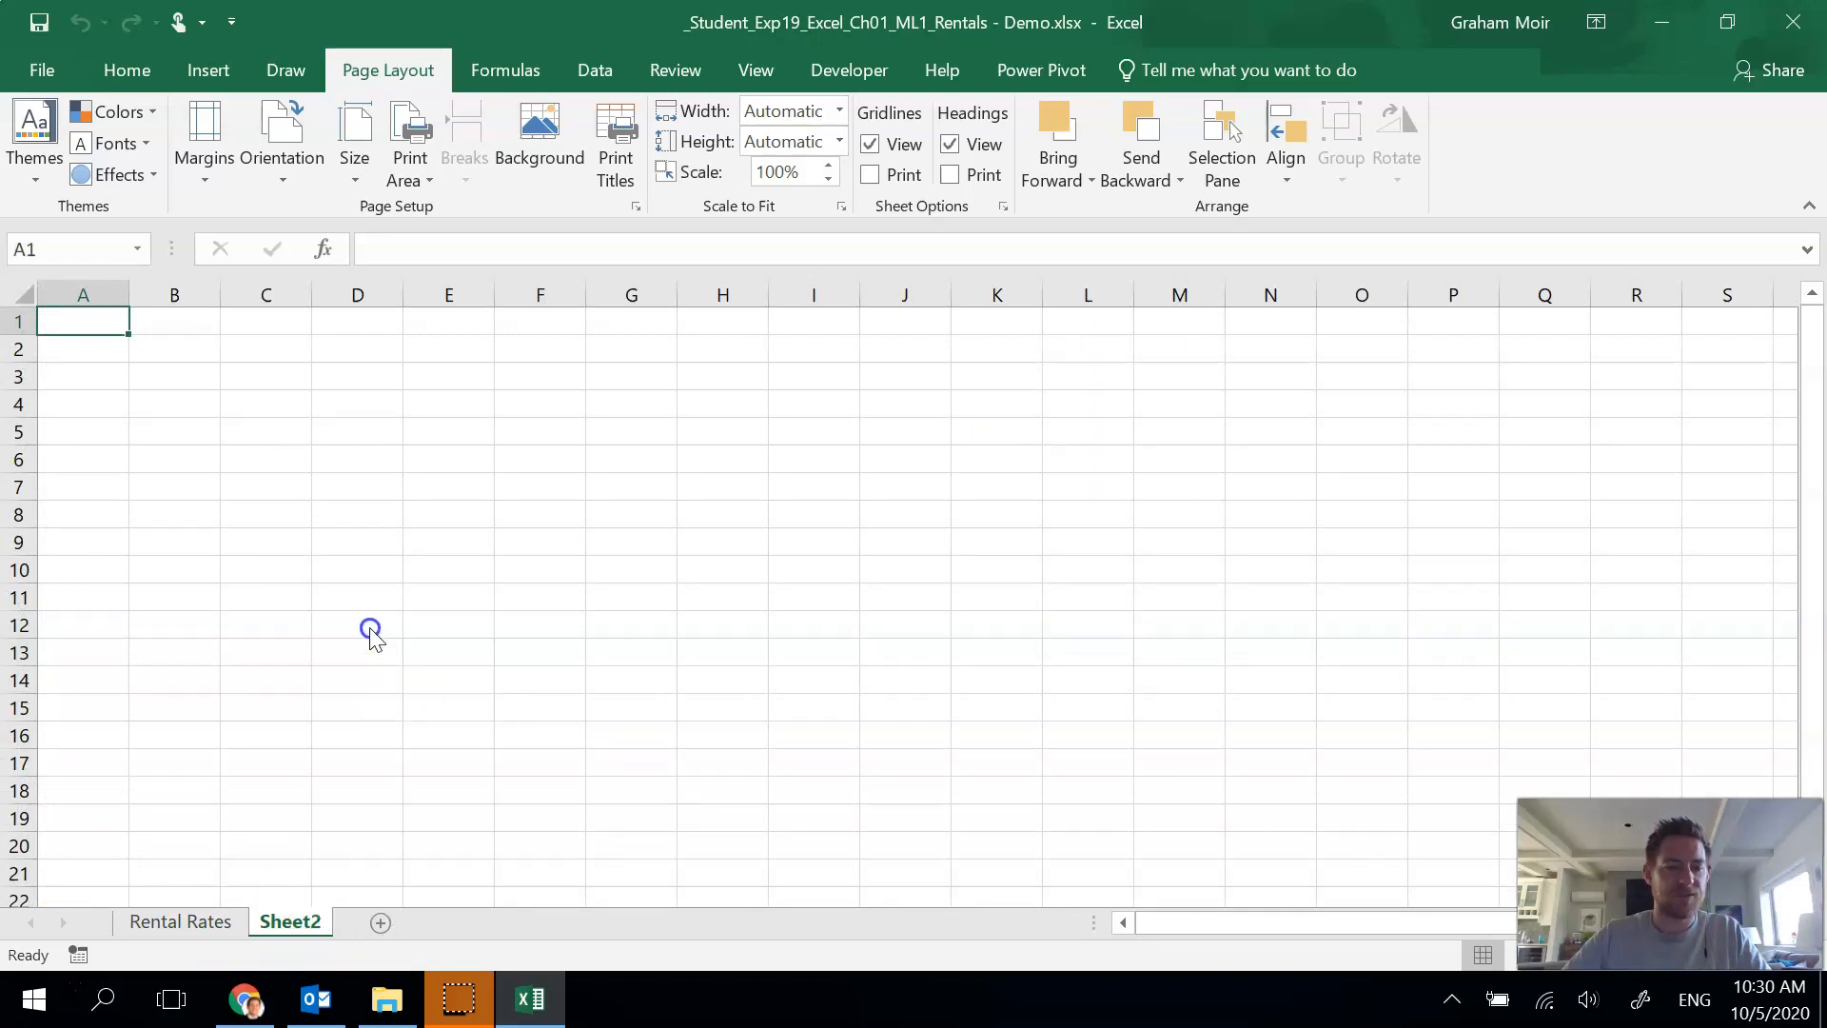
right_click(179, 921)
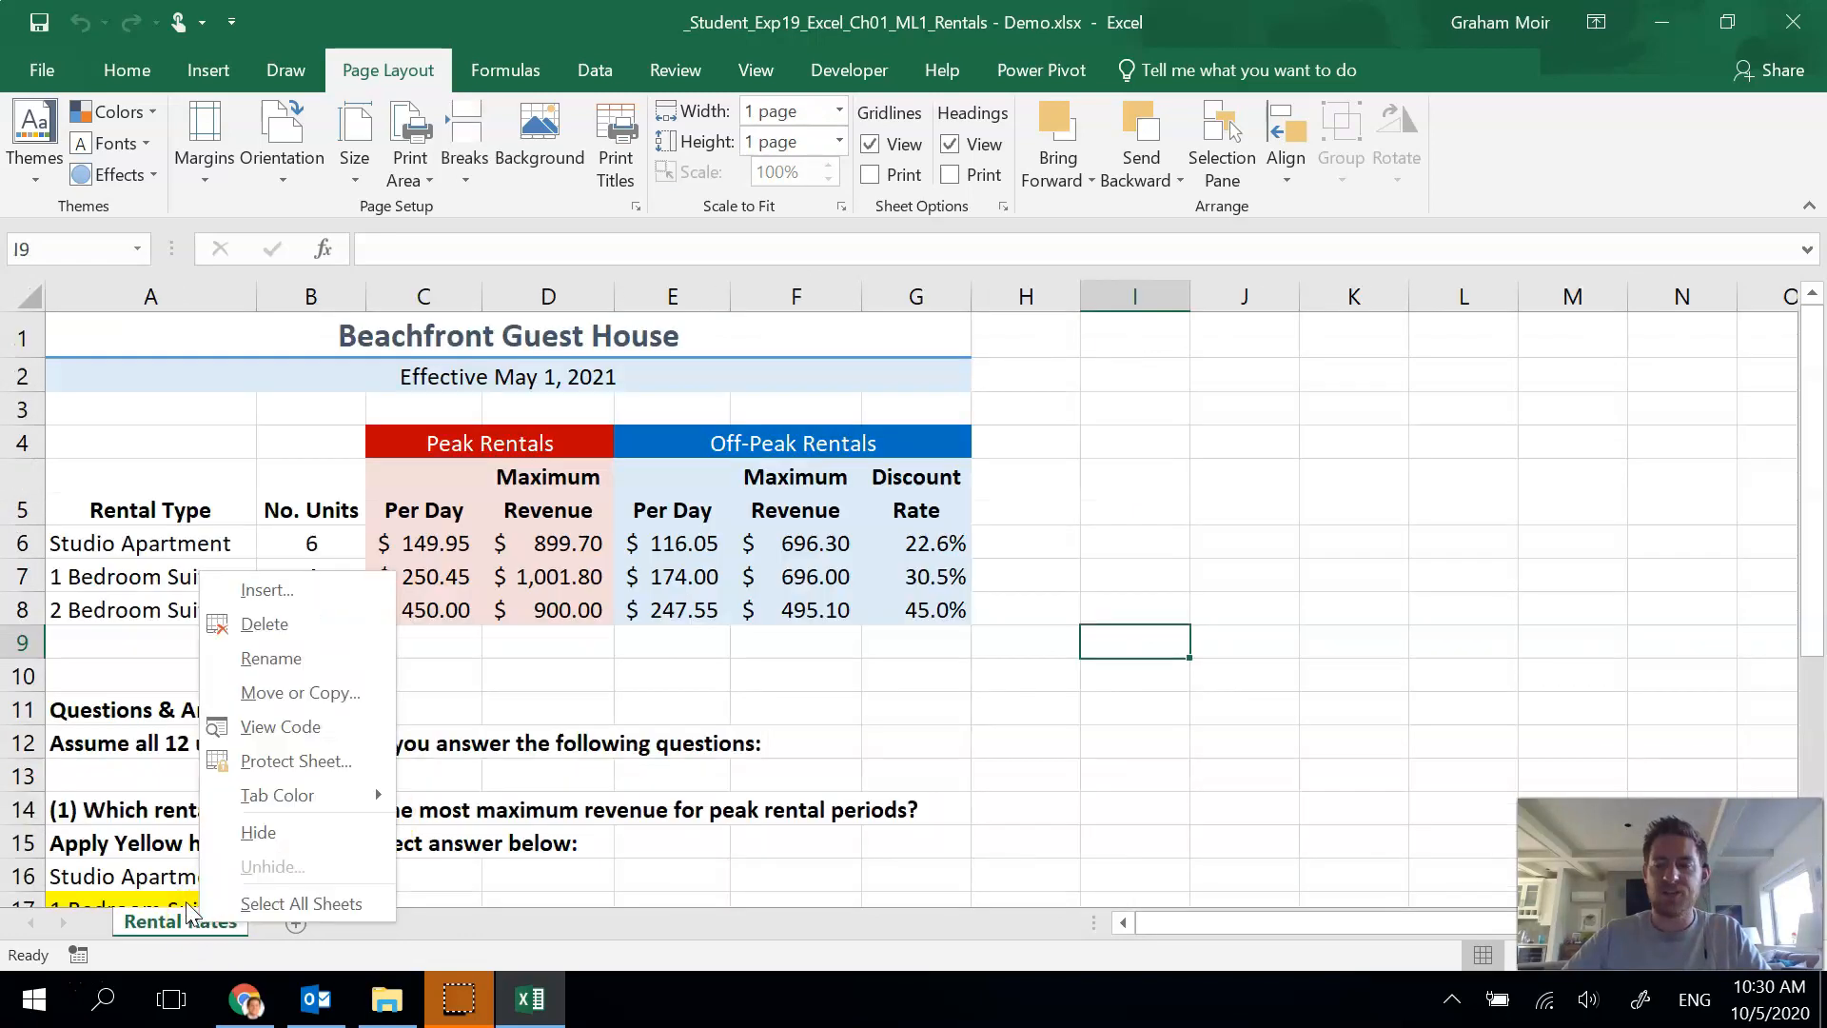
mouse_move(311, 693)
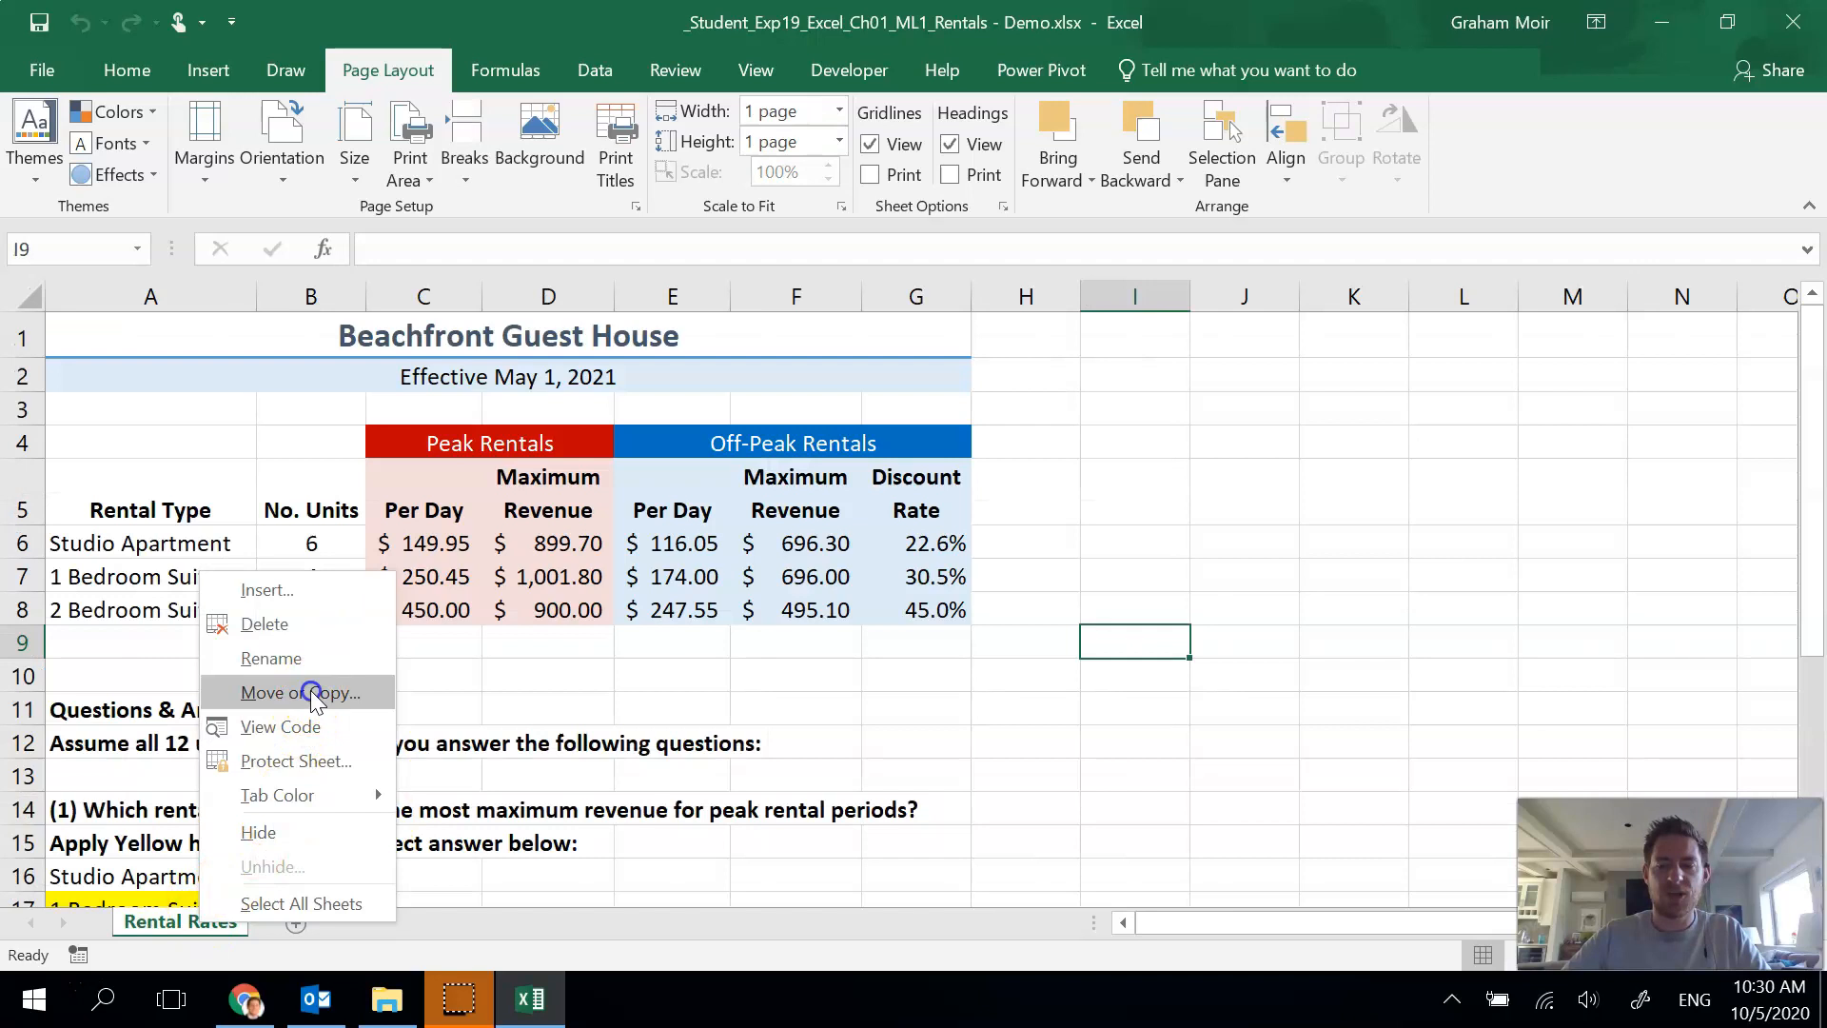
left_click(308, 691)
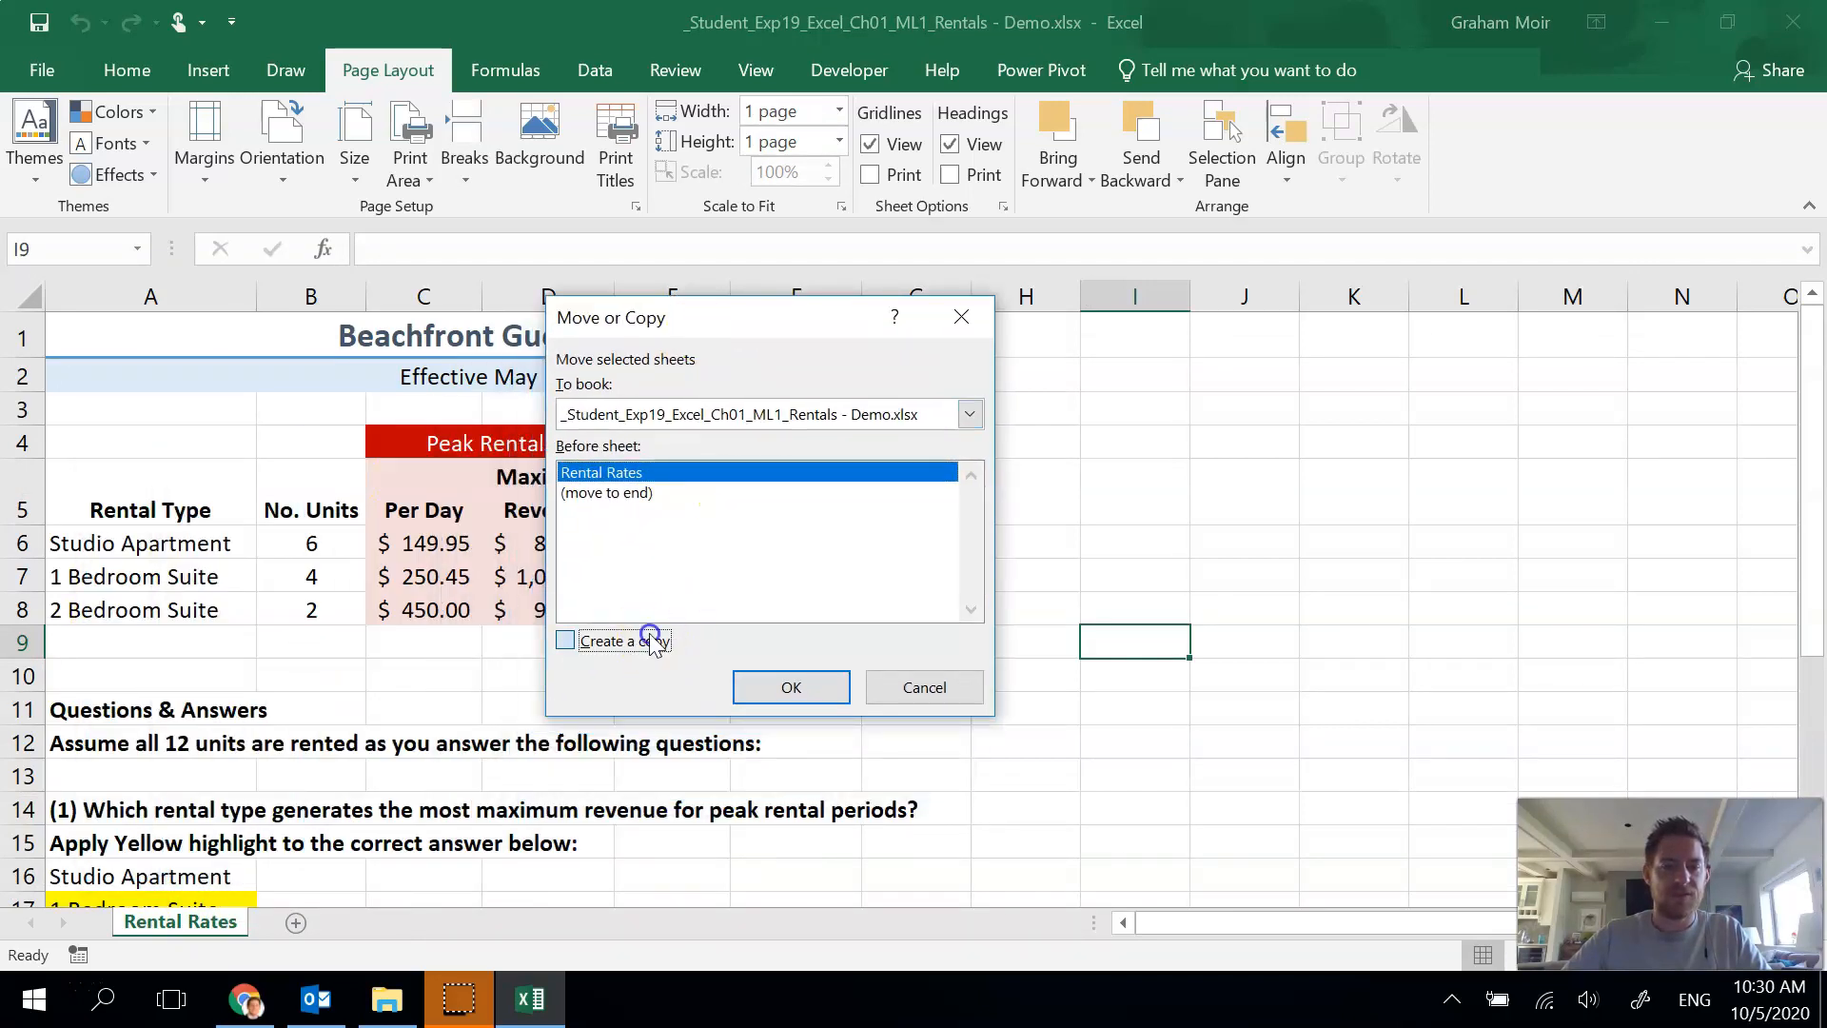
left_click(565, 639)
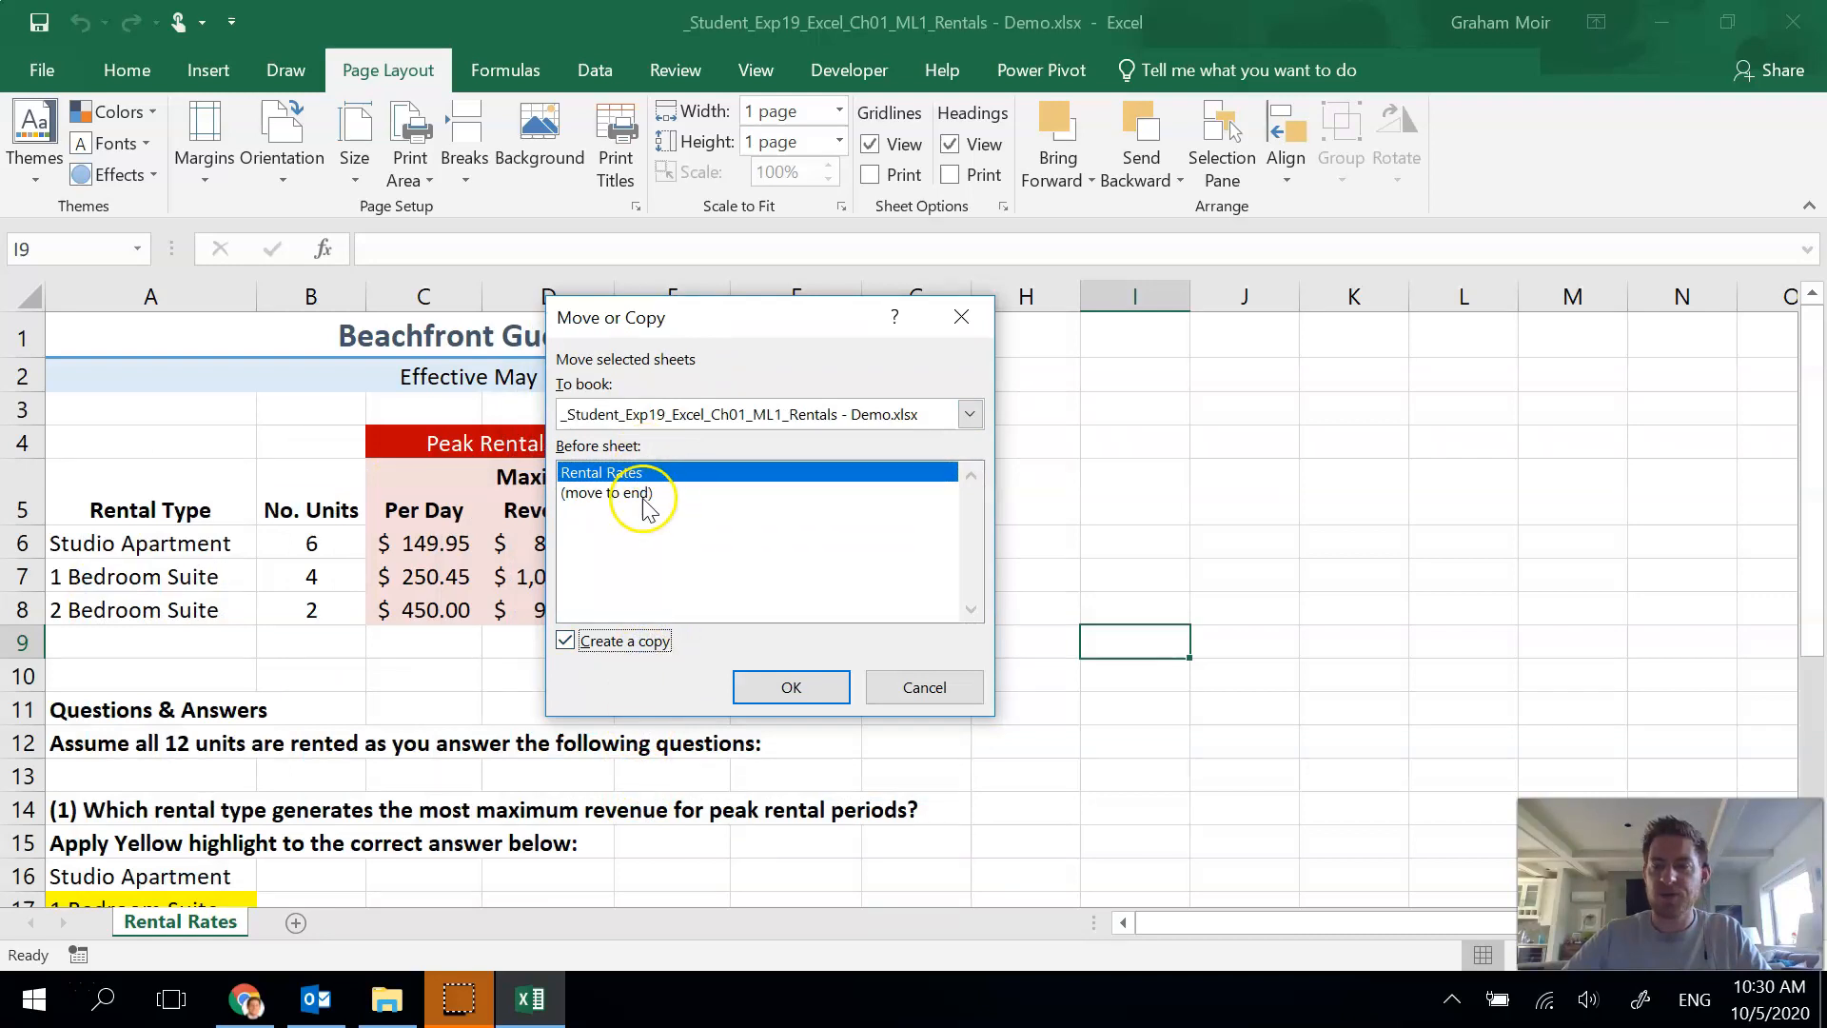
left_click(608, 491)
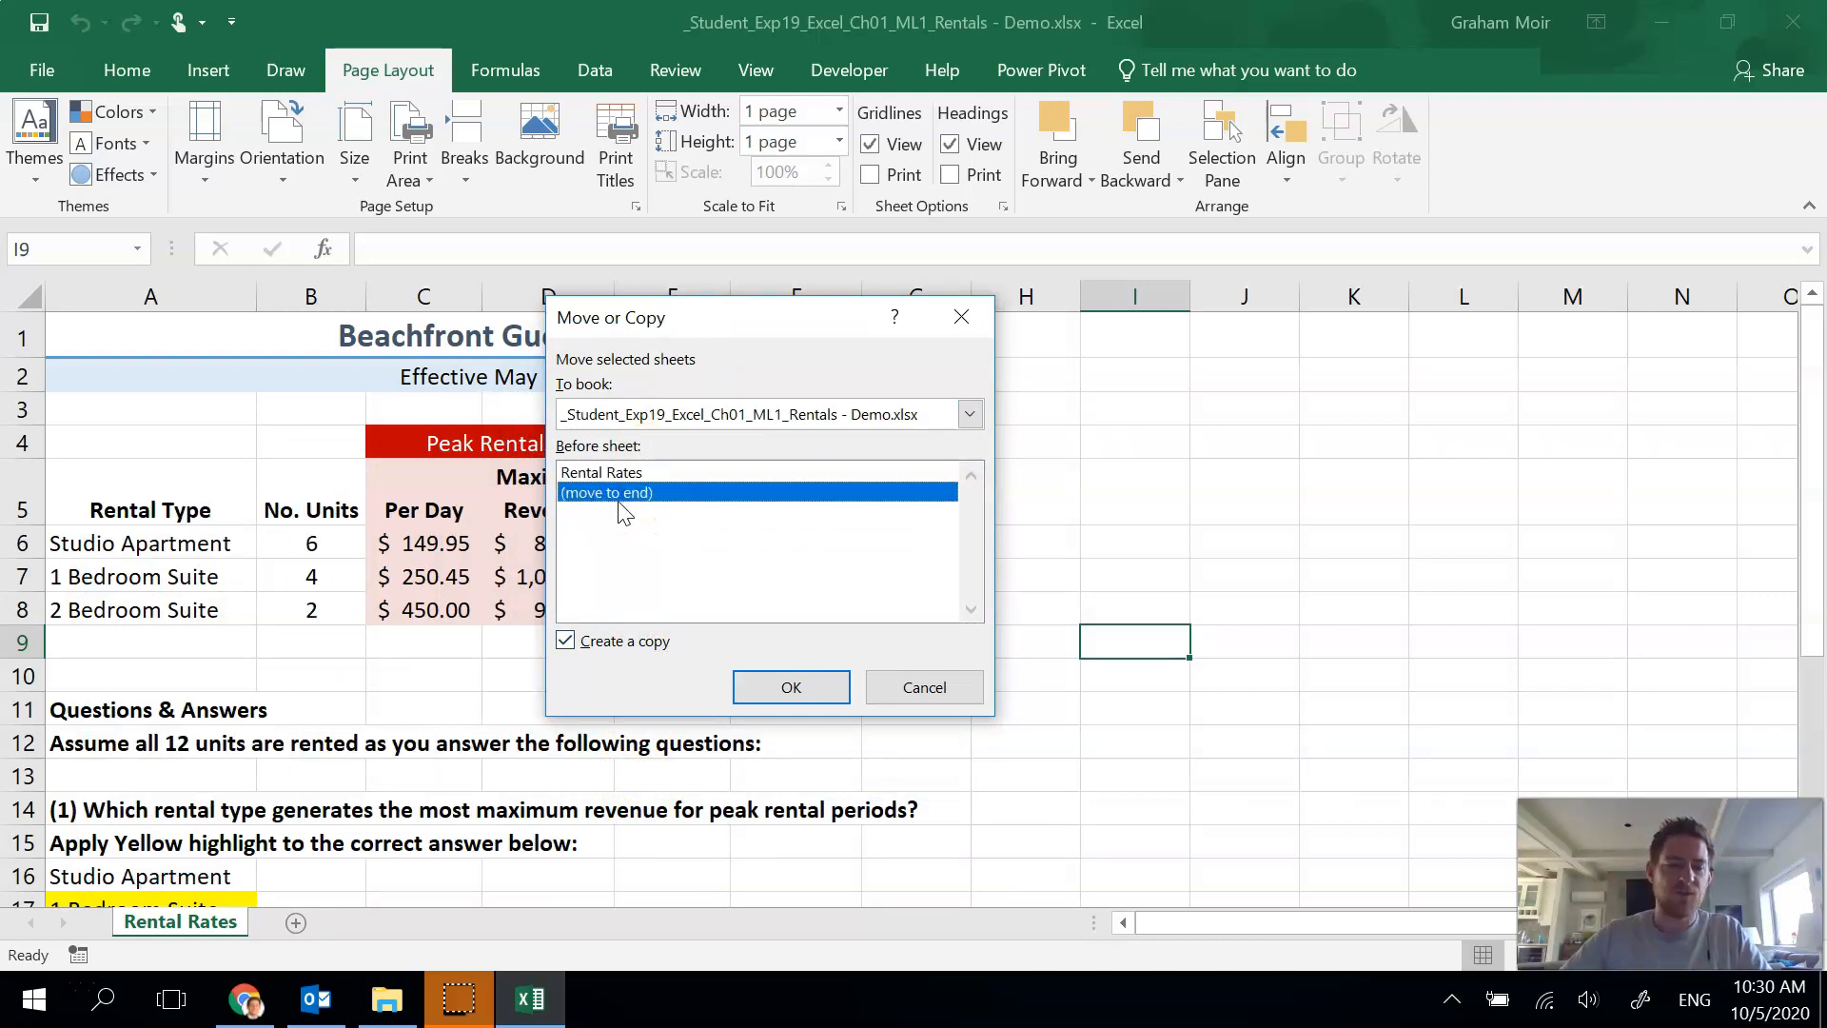
left_click(790, 687)
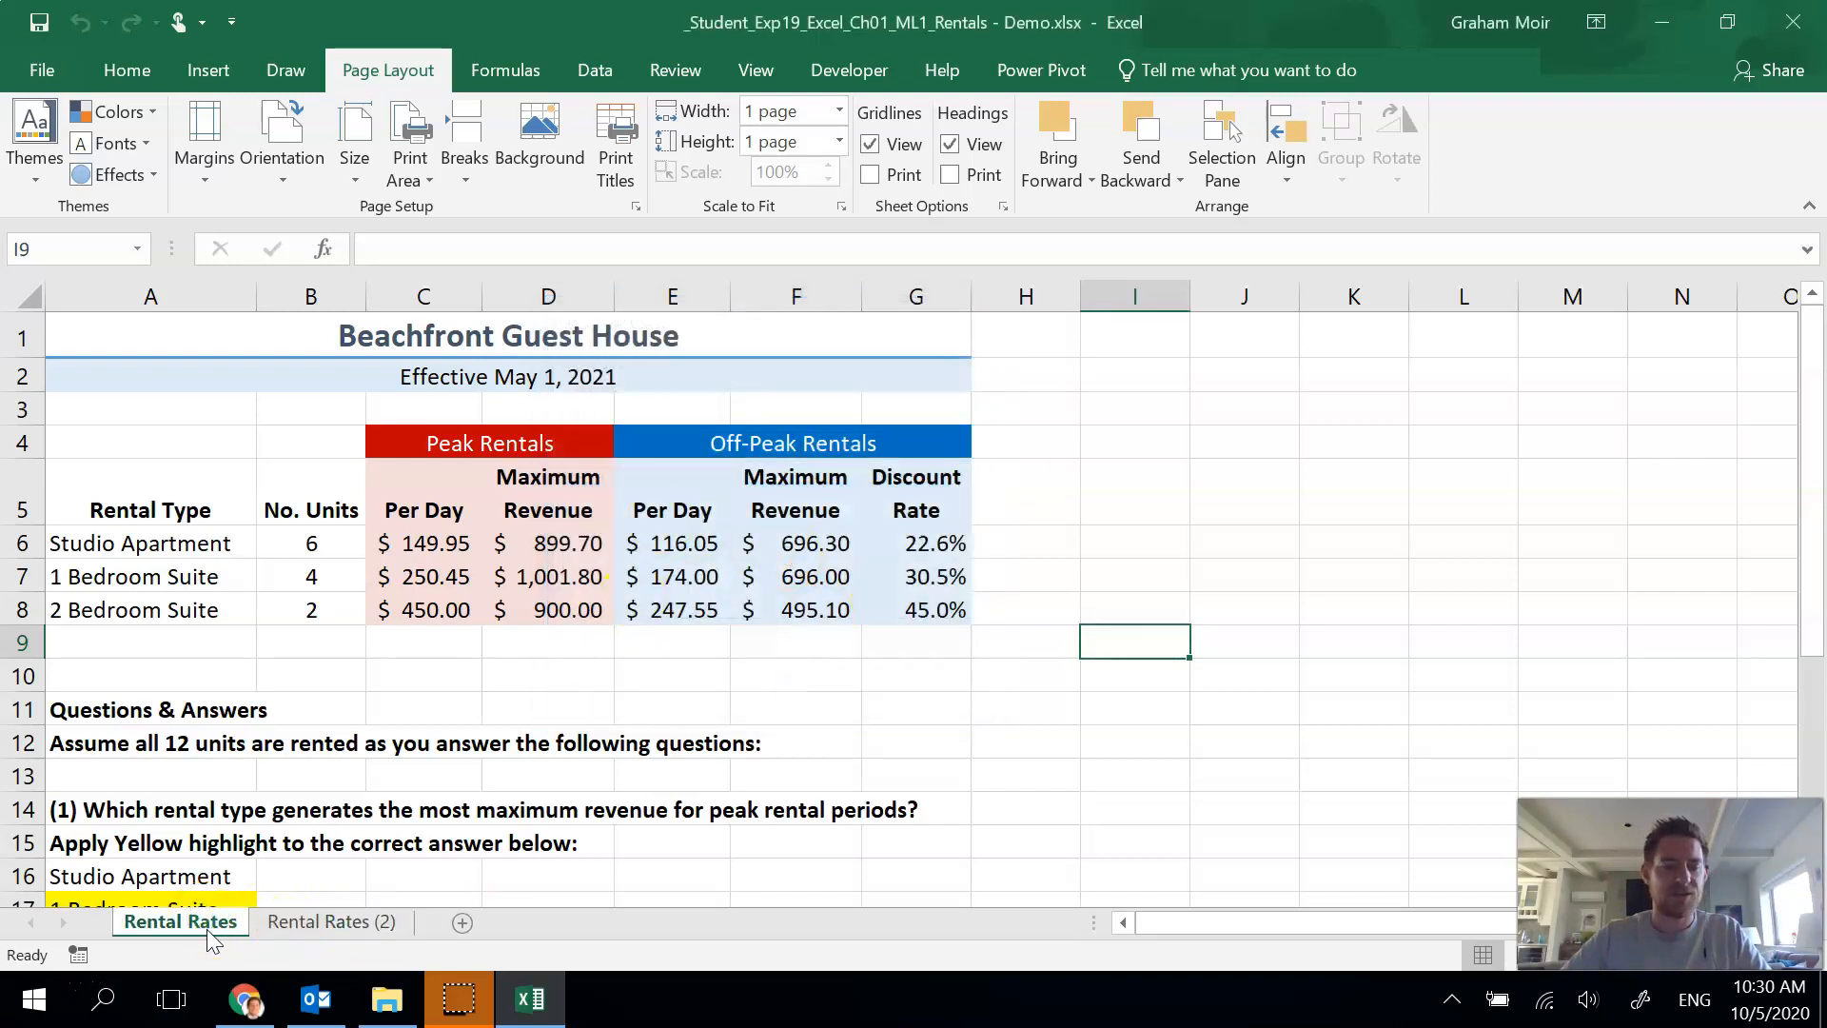
- Rename the copied Rental Rates (2) sheet to Formulas
left_click(331, 921)
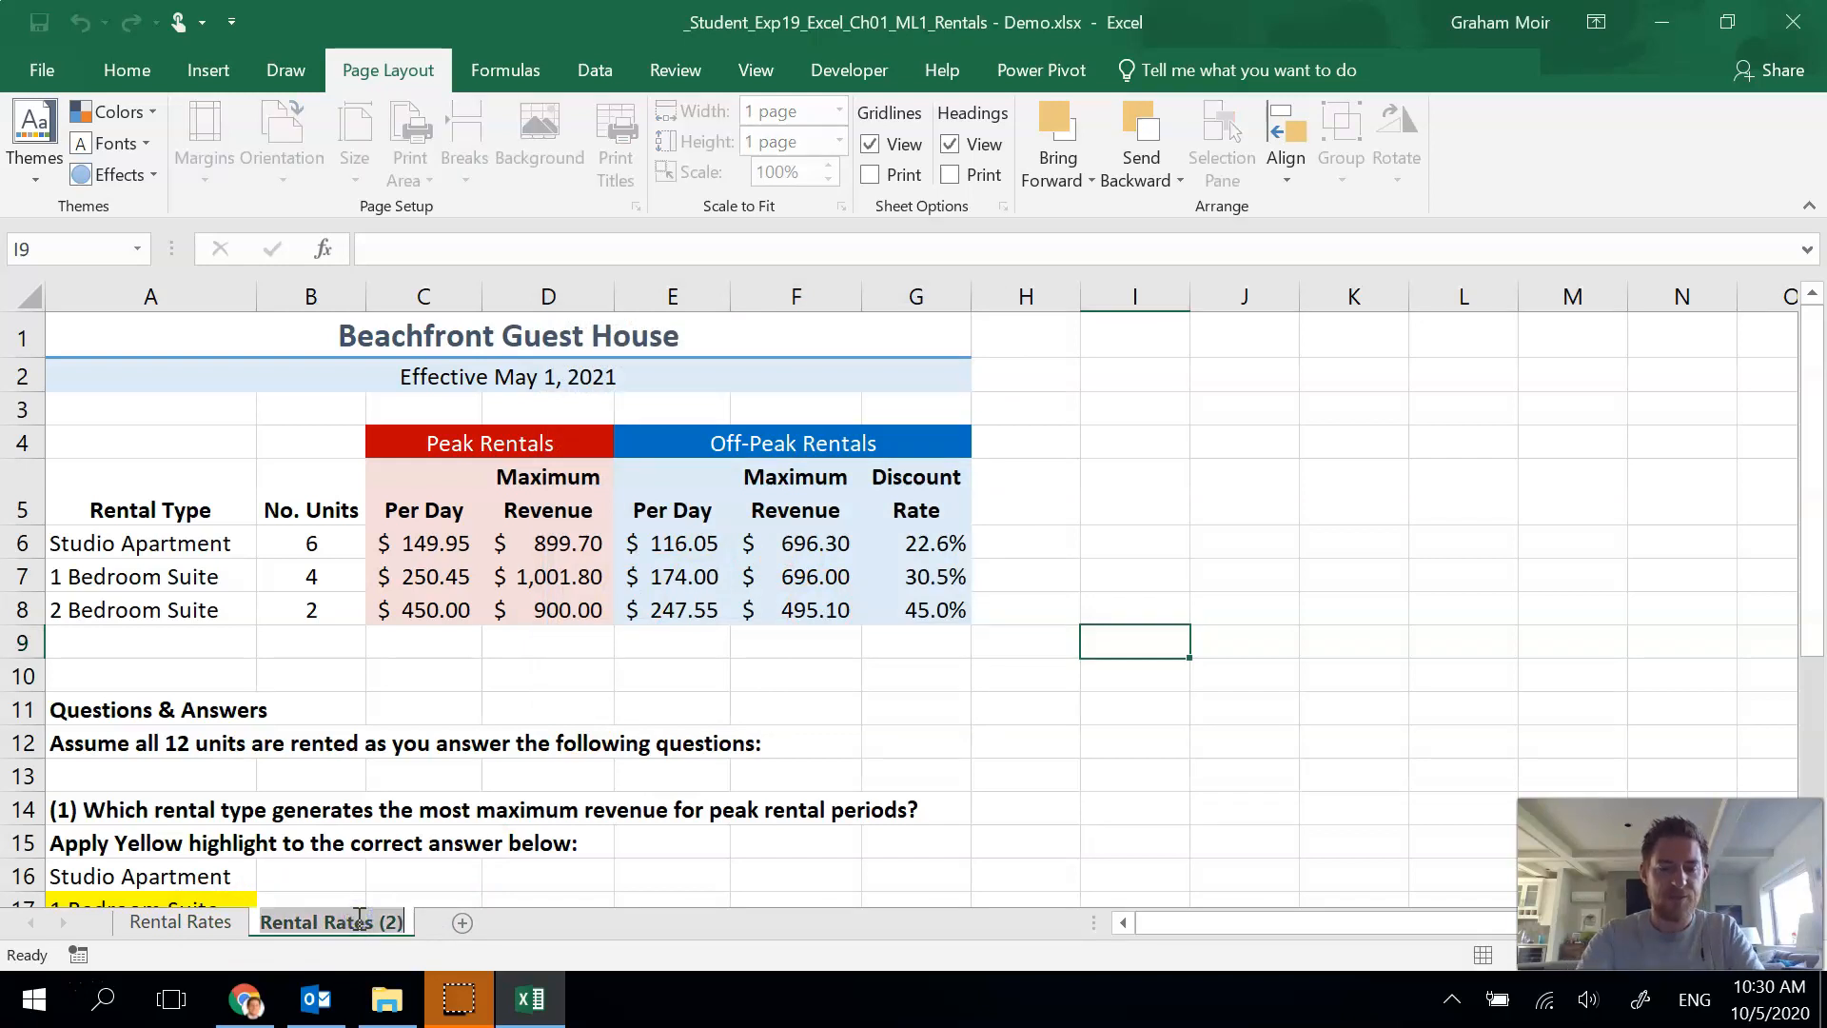
double_click(329, 922)
type("Formulas")
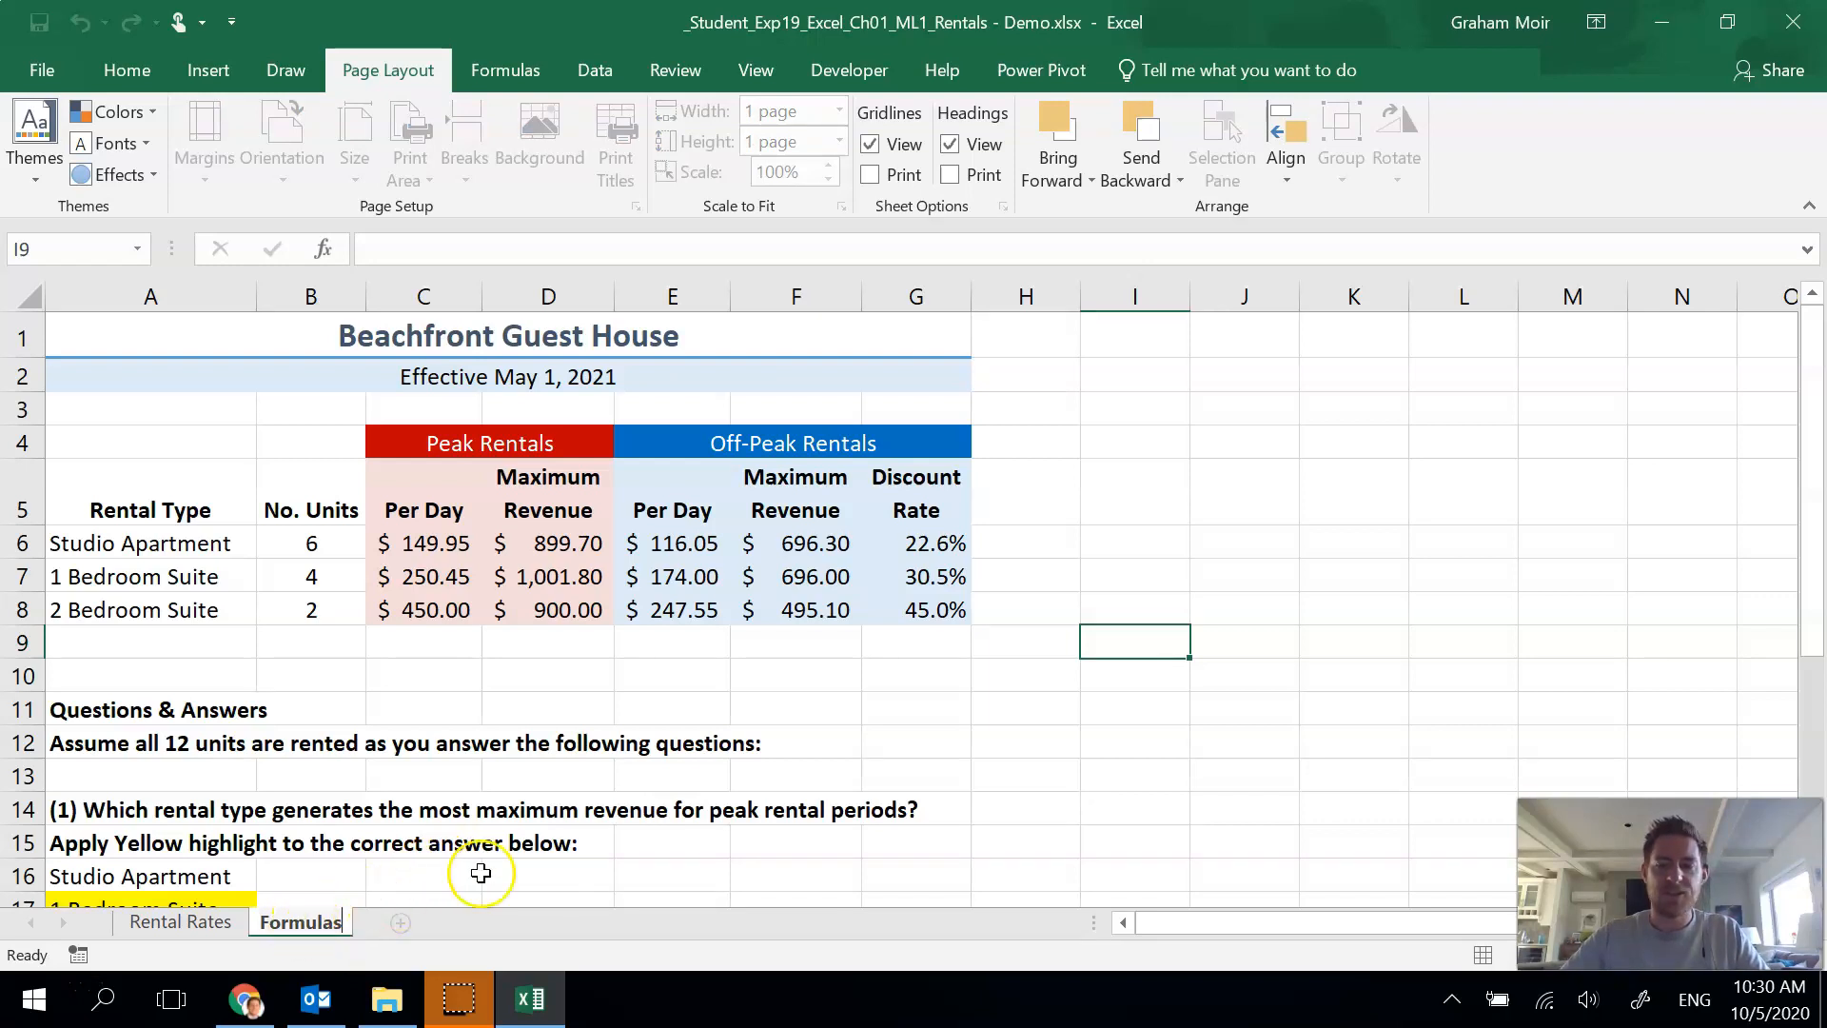
right_click(299, 921)
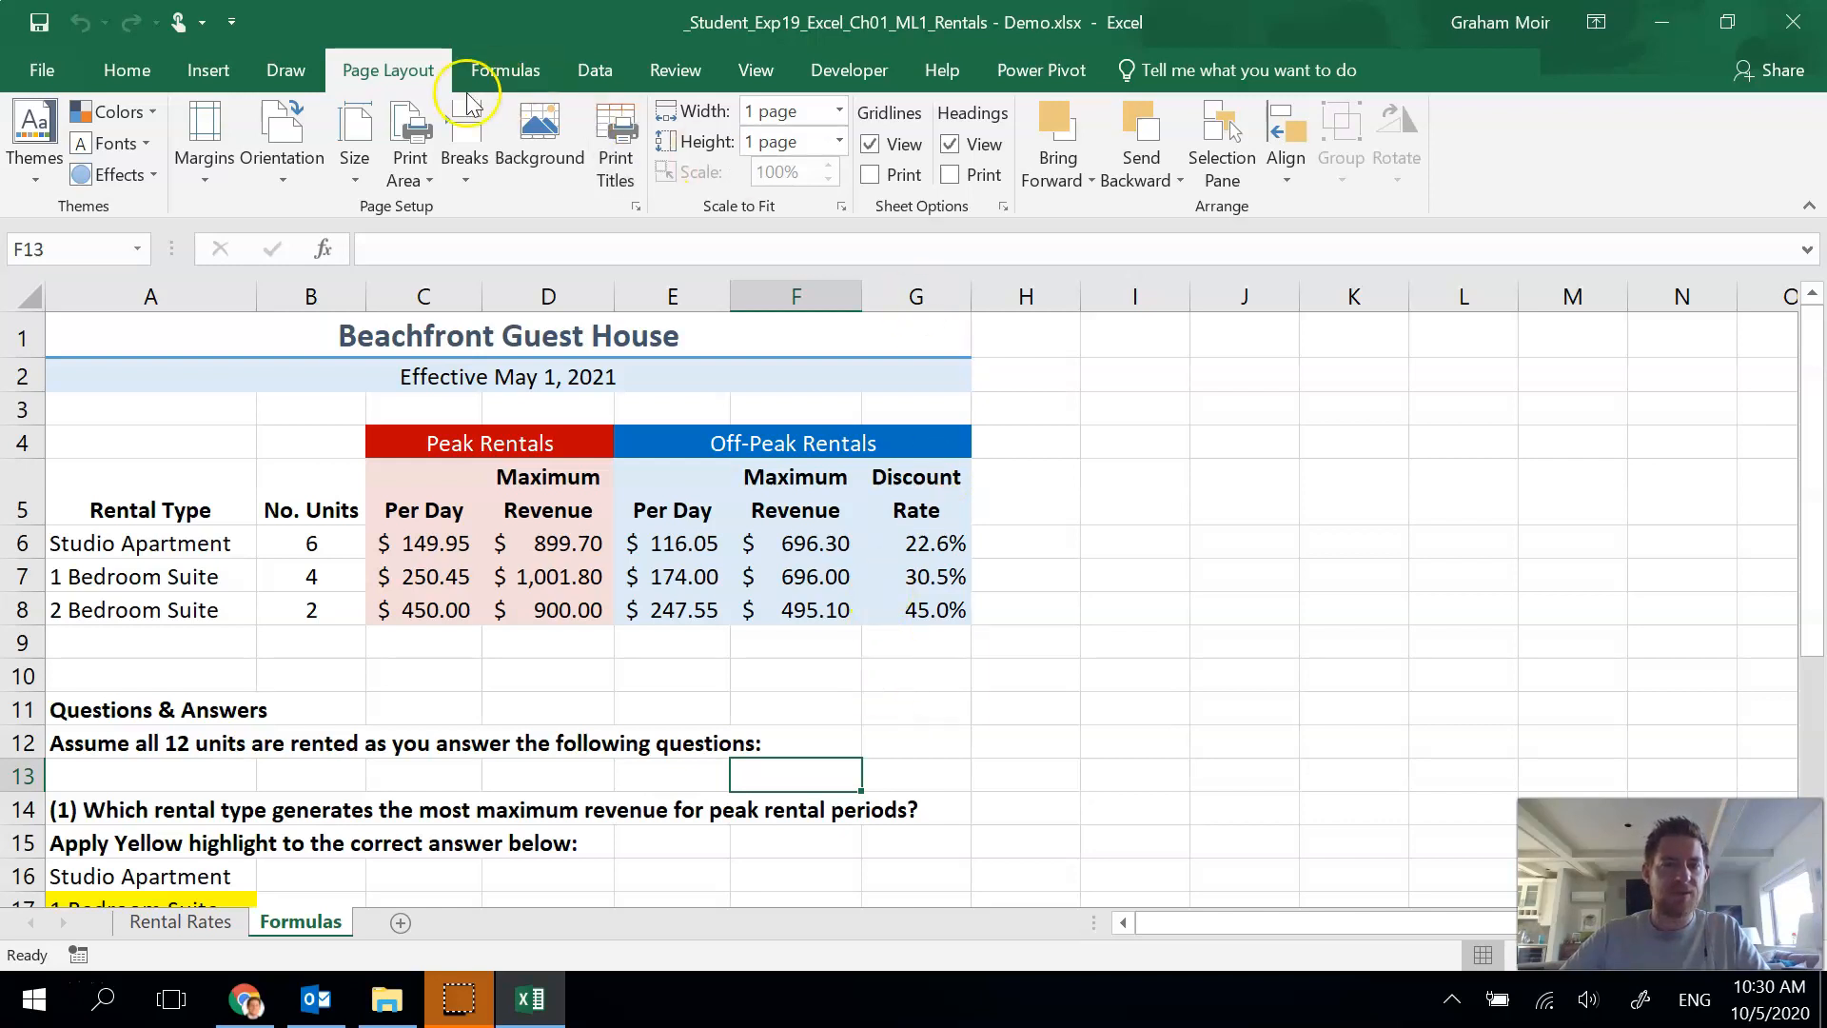
- Turn on Show Formulas so cells display formulas like =B6*C6 instead of values
left_click(594, 71)
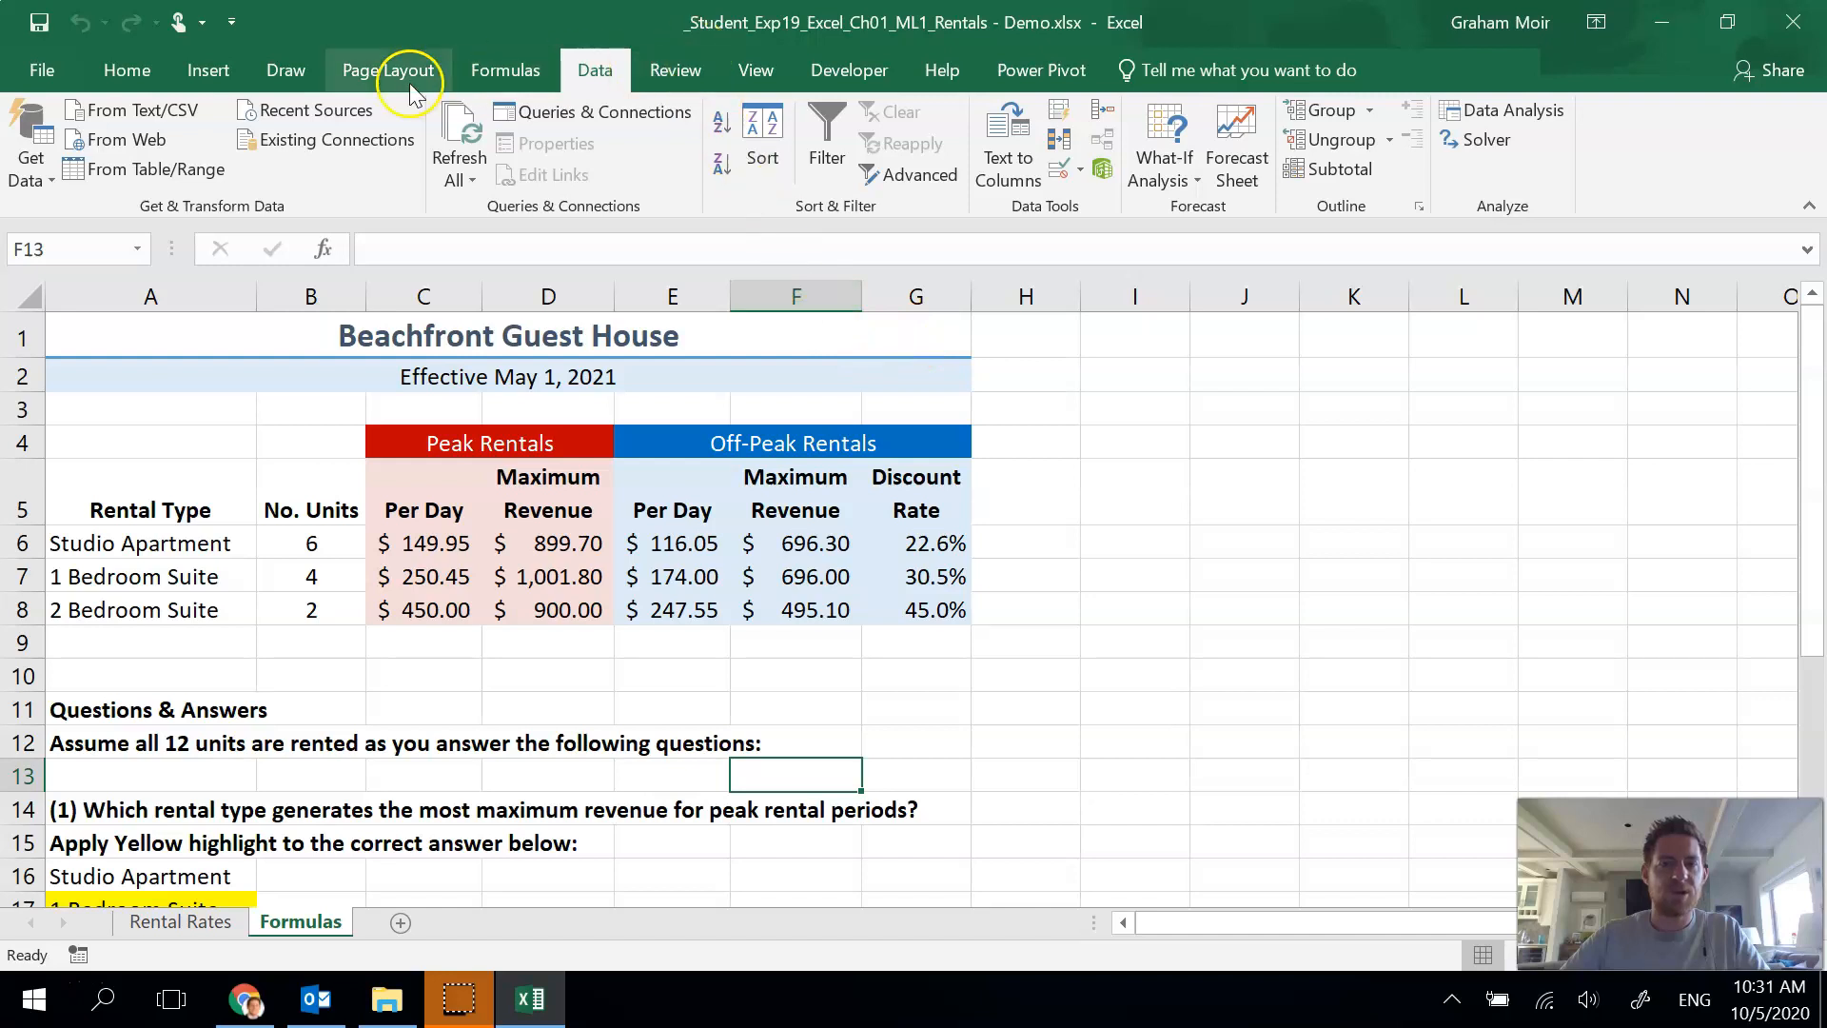
left_click(504, 70)
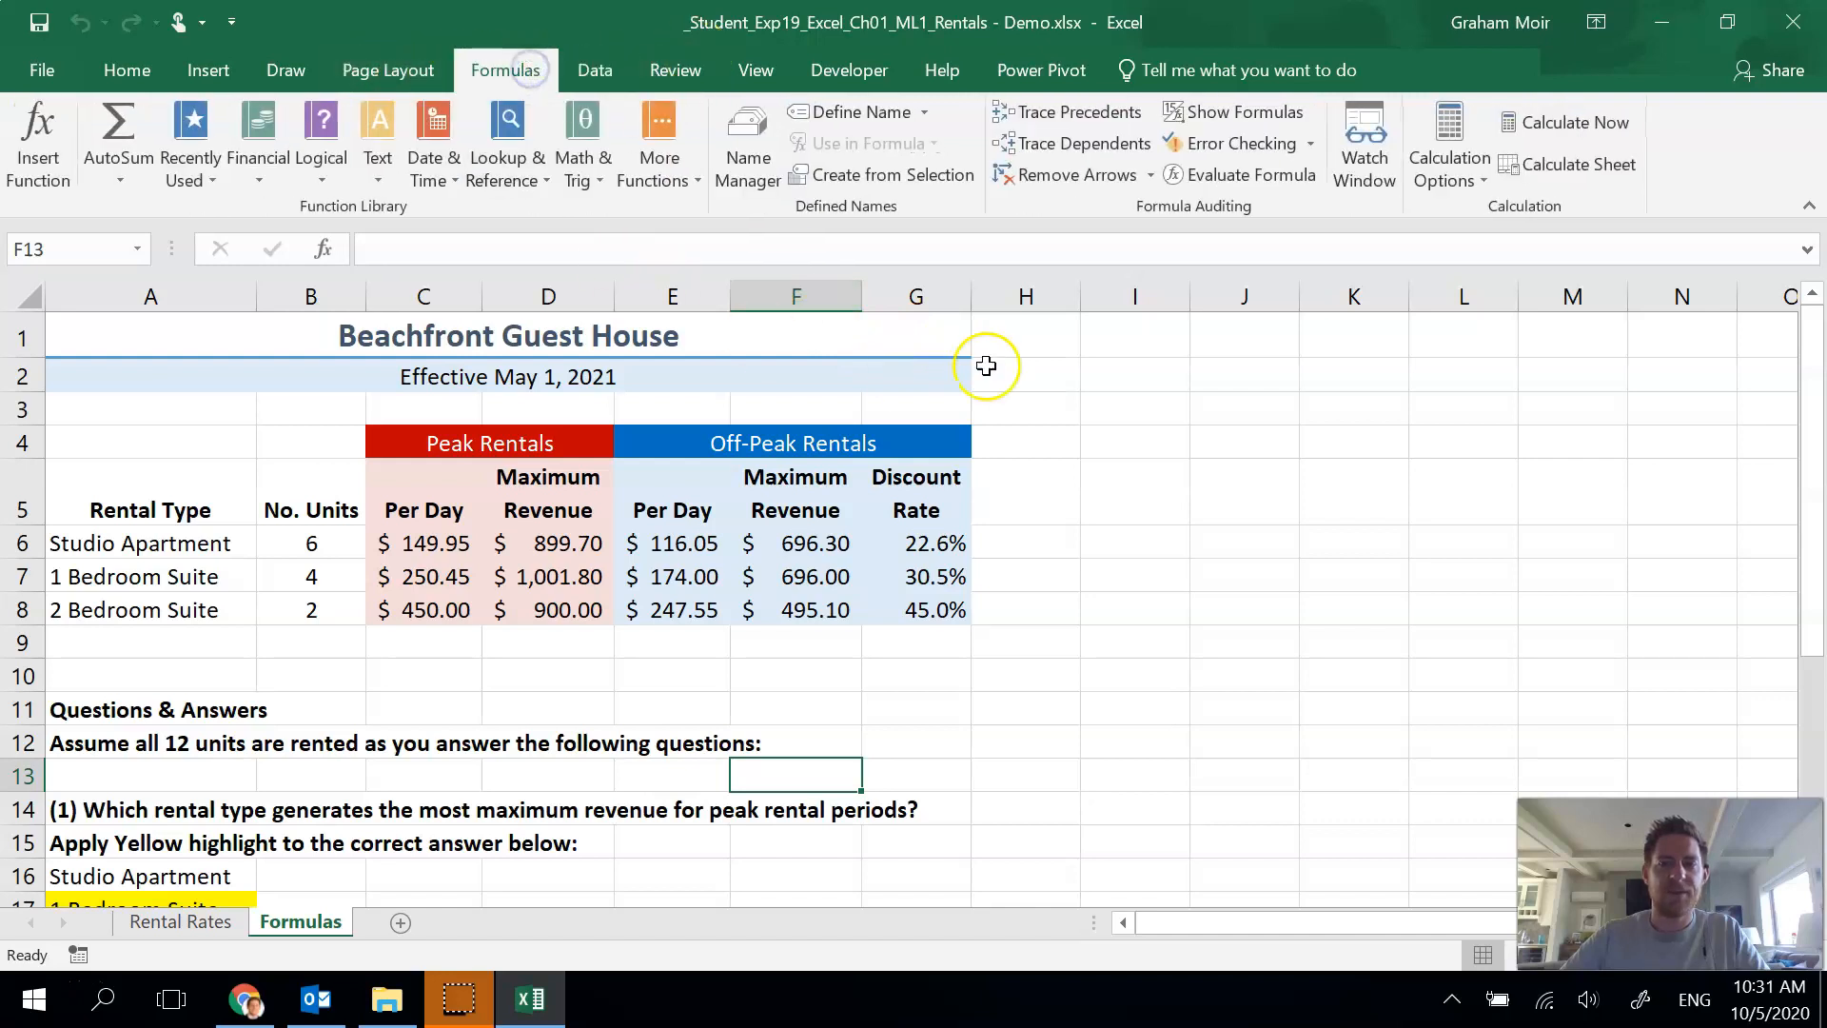
mouse_move(1247, 112)
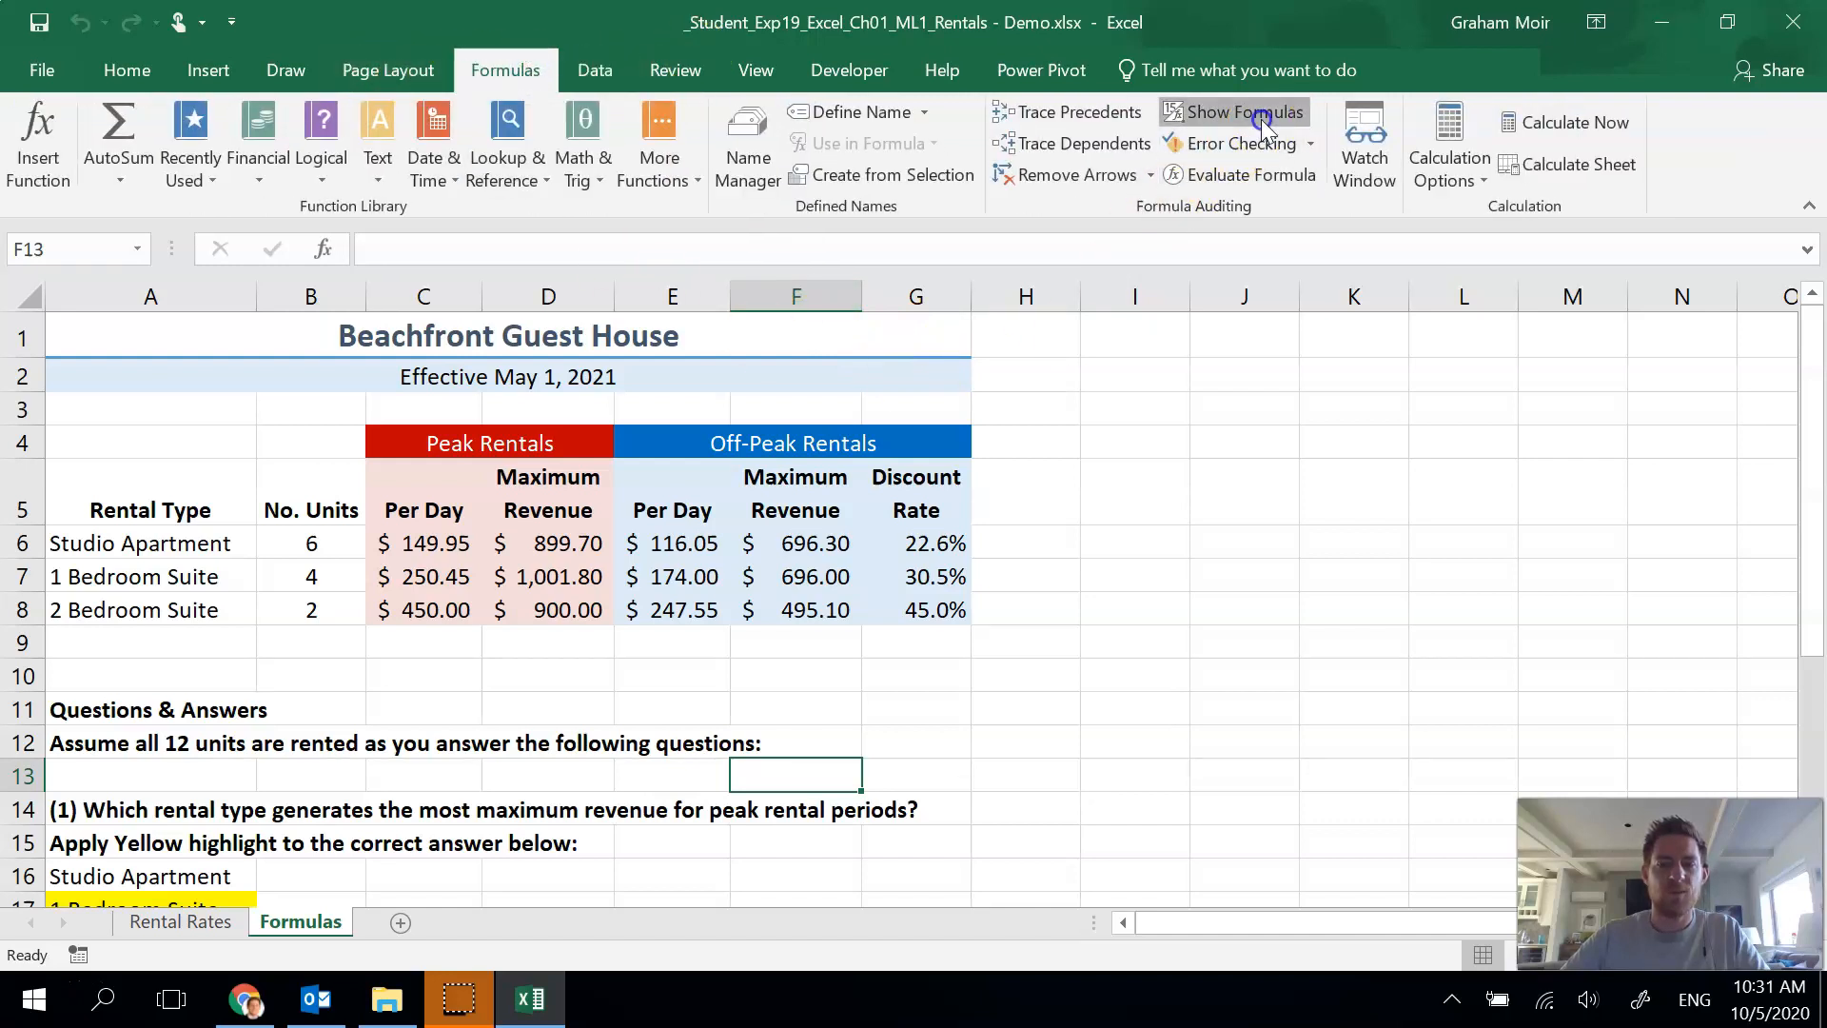
left_click(1233, 112)
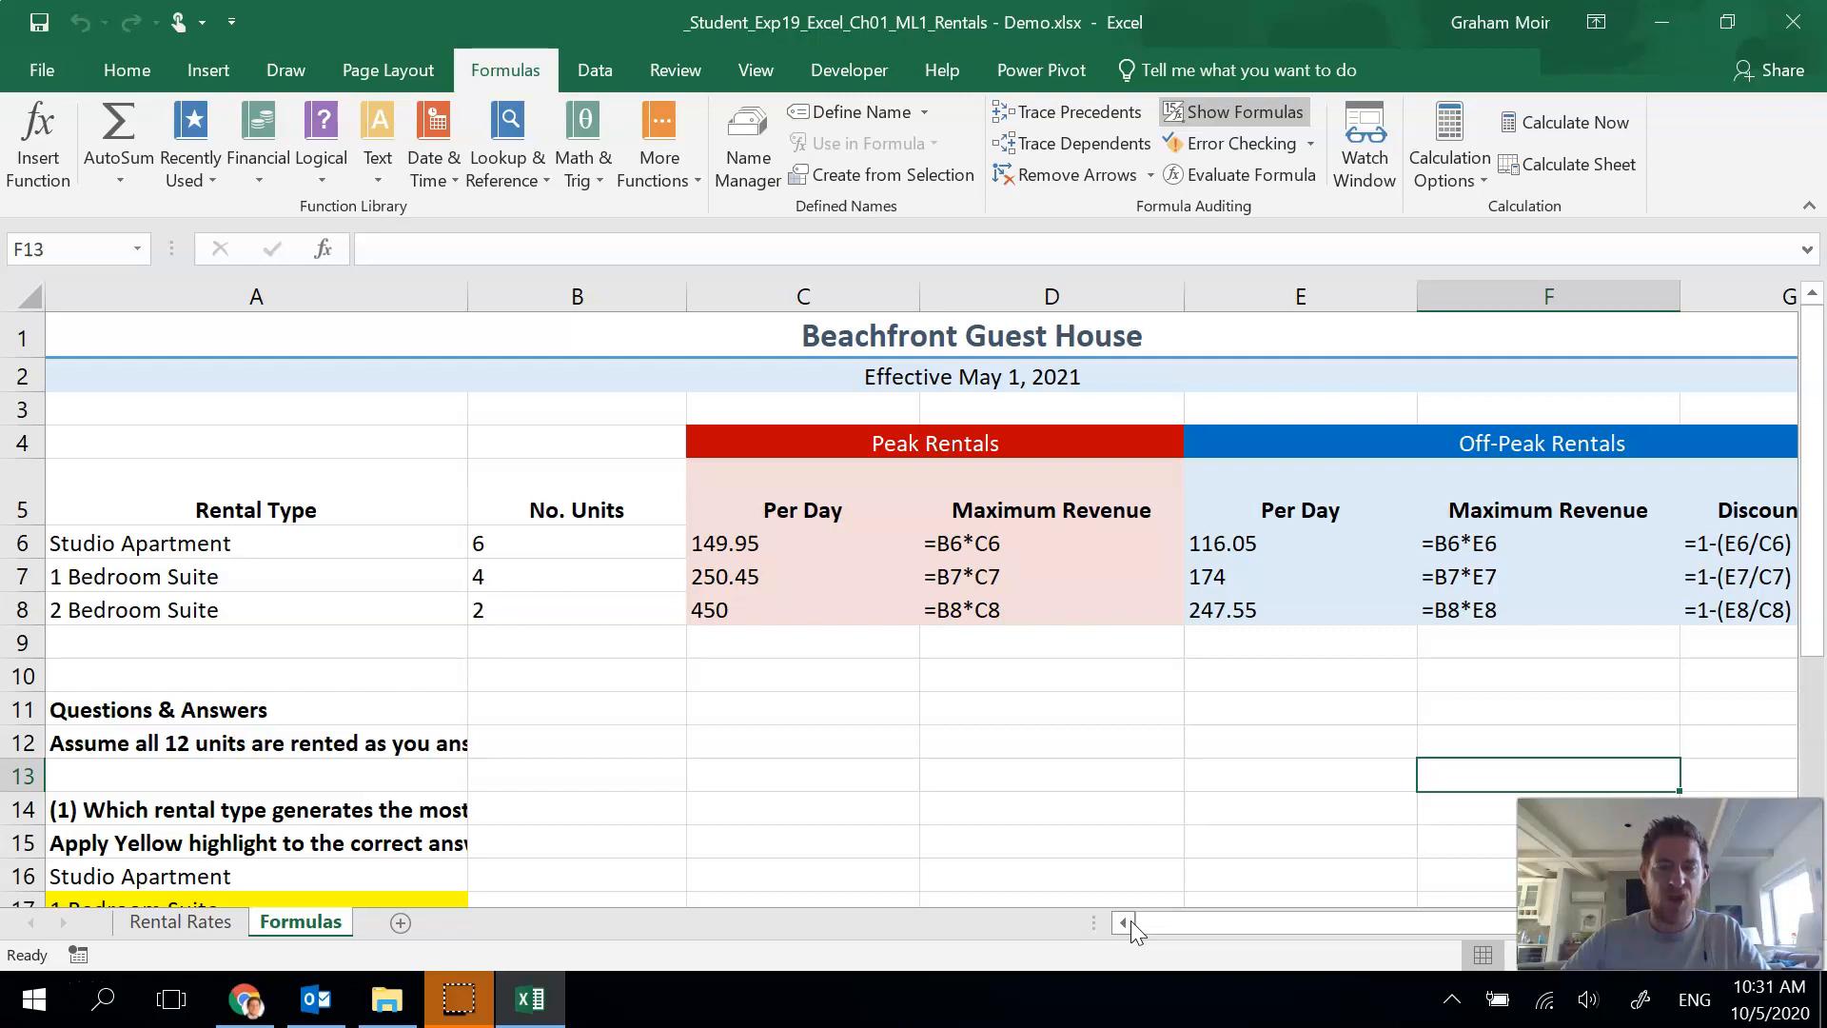
mouse_move(375, 122)
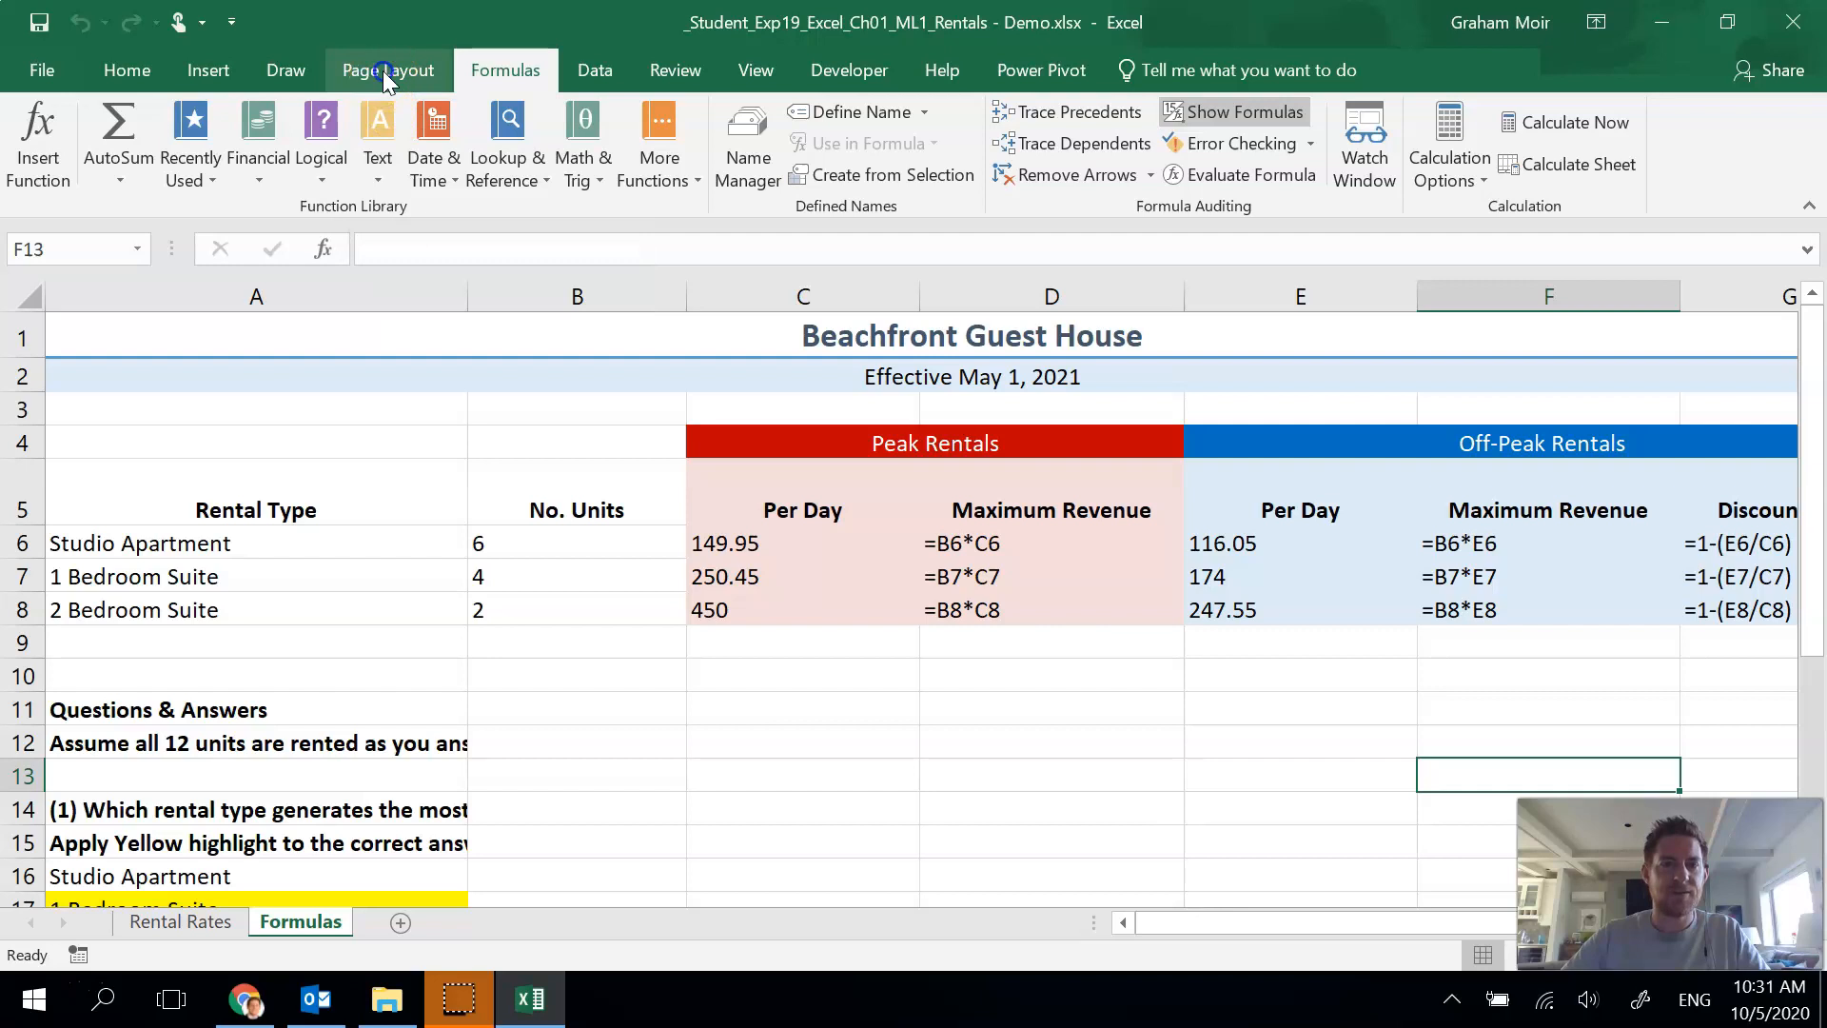
- Set gridlines and row and column headings to print on the Formulas sheet
left_click(389, 70)
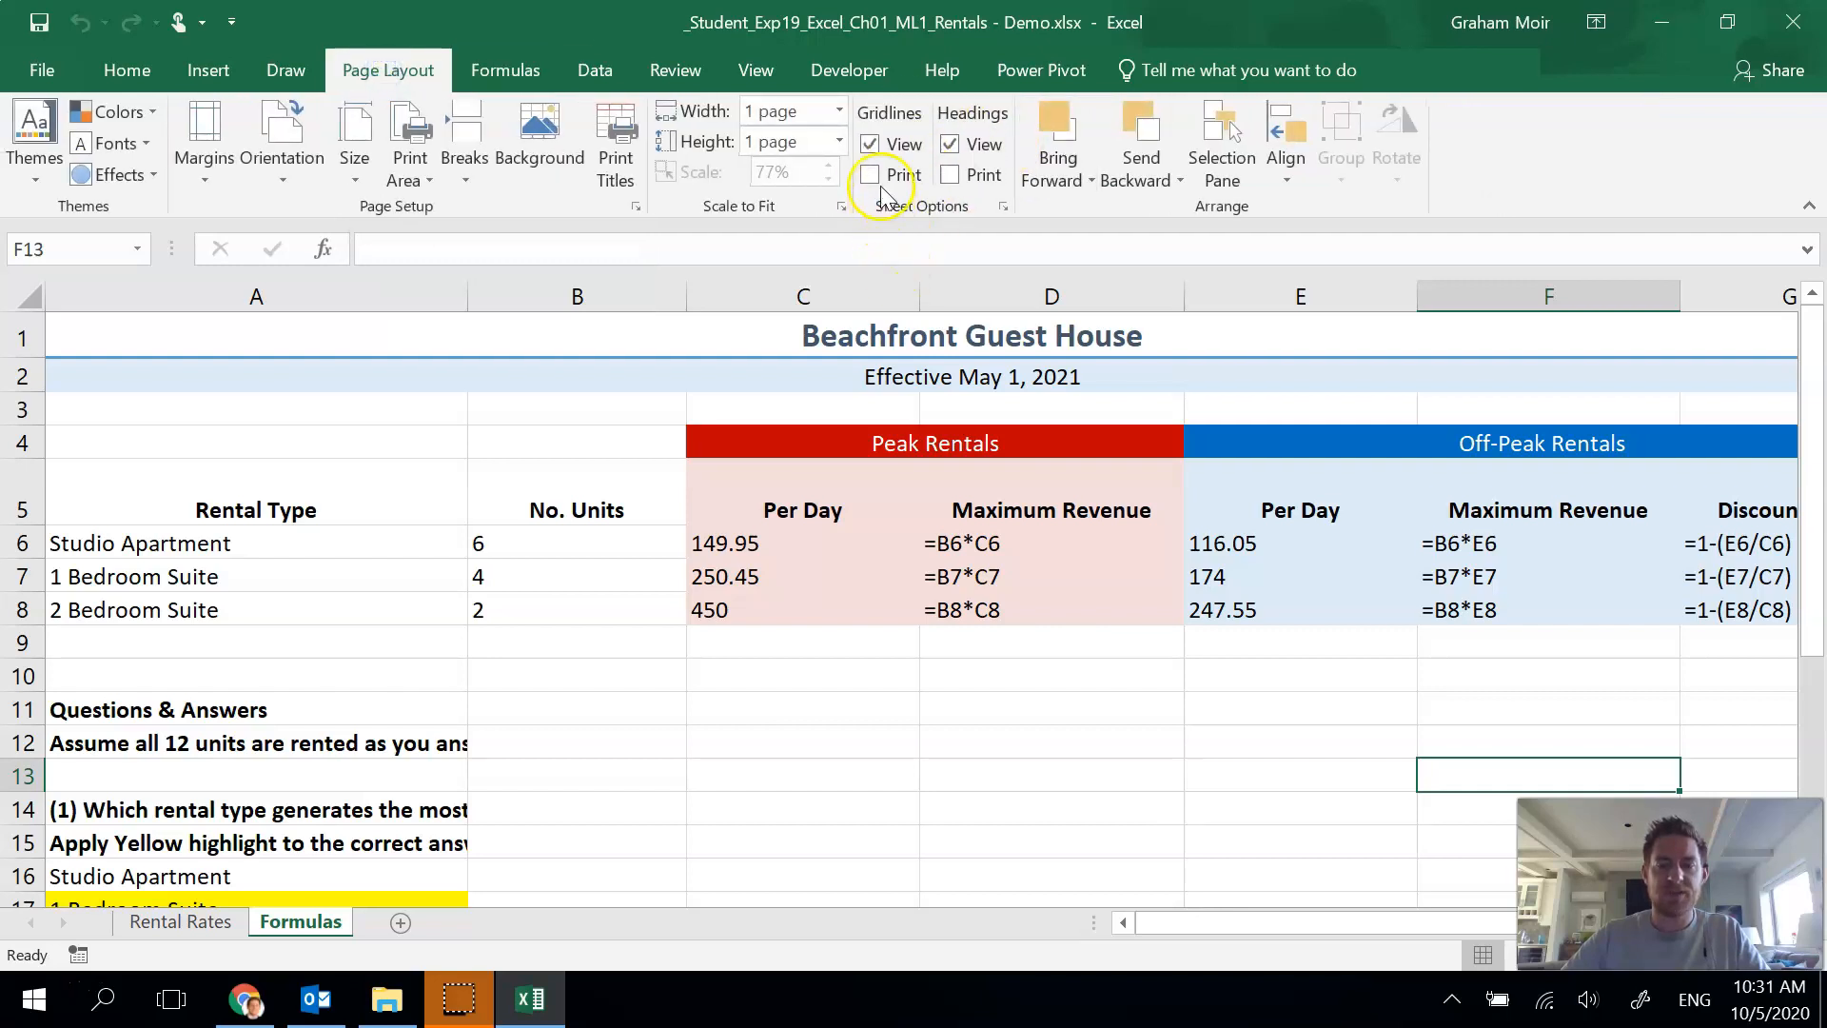
left_click(870, 175)
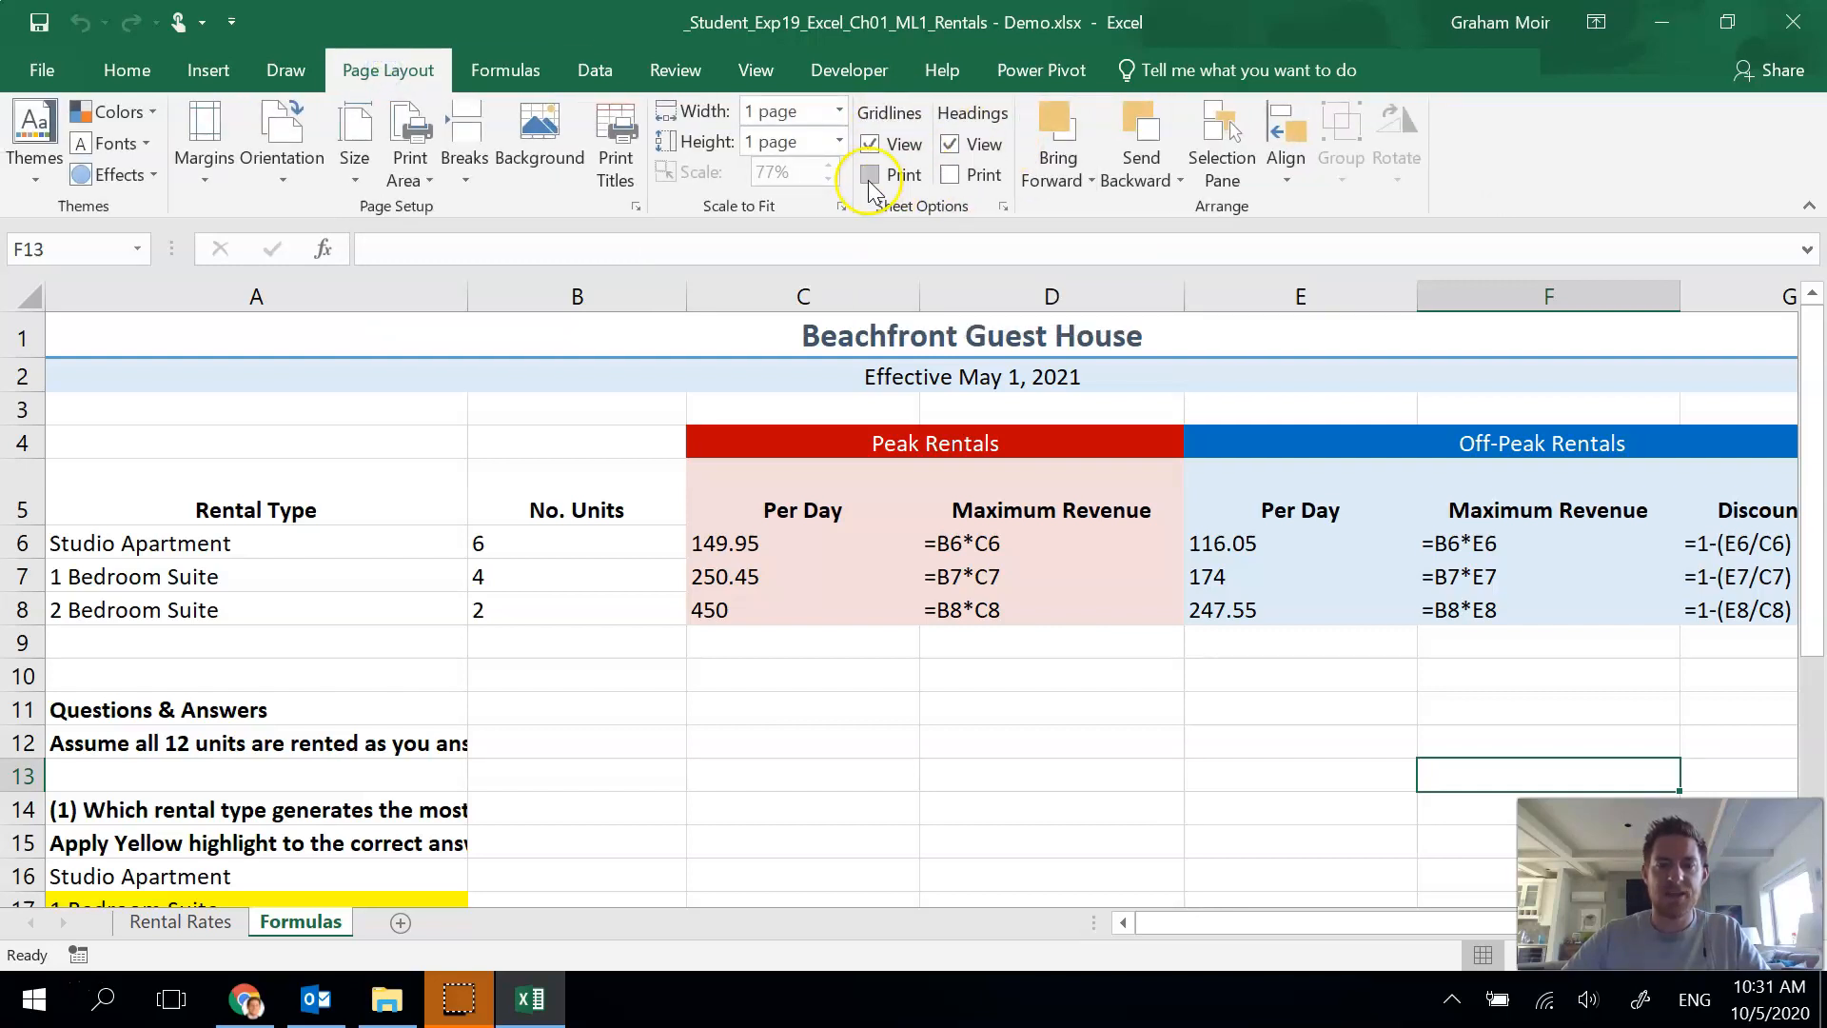
left_click(870, 176)
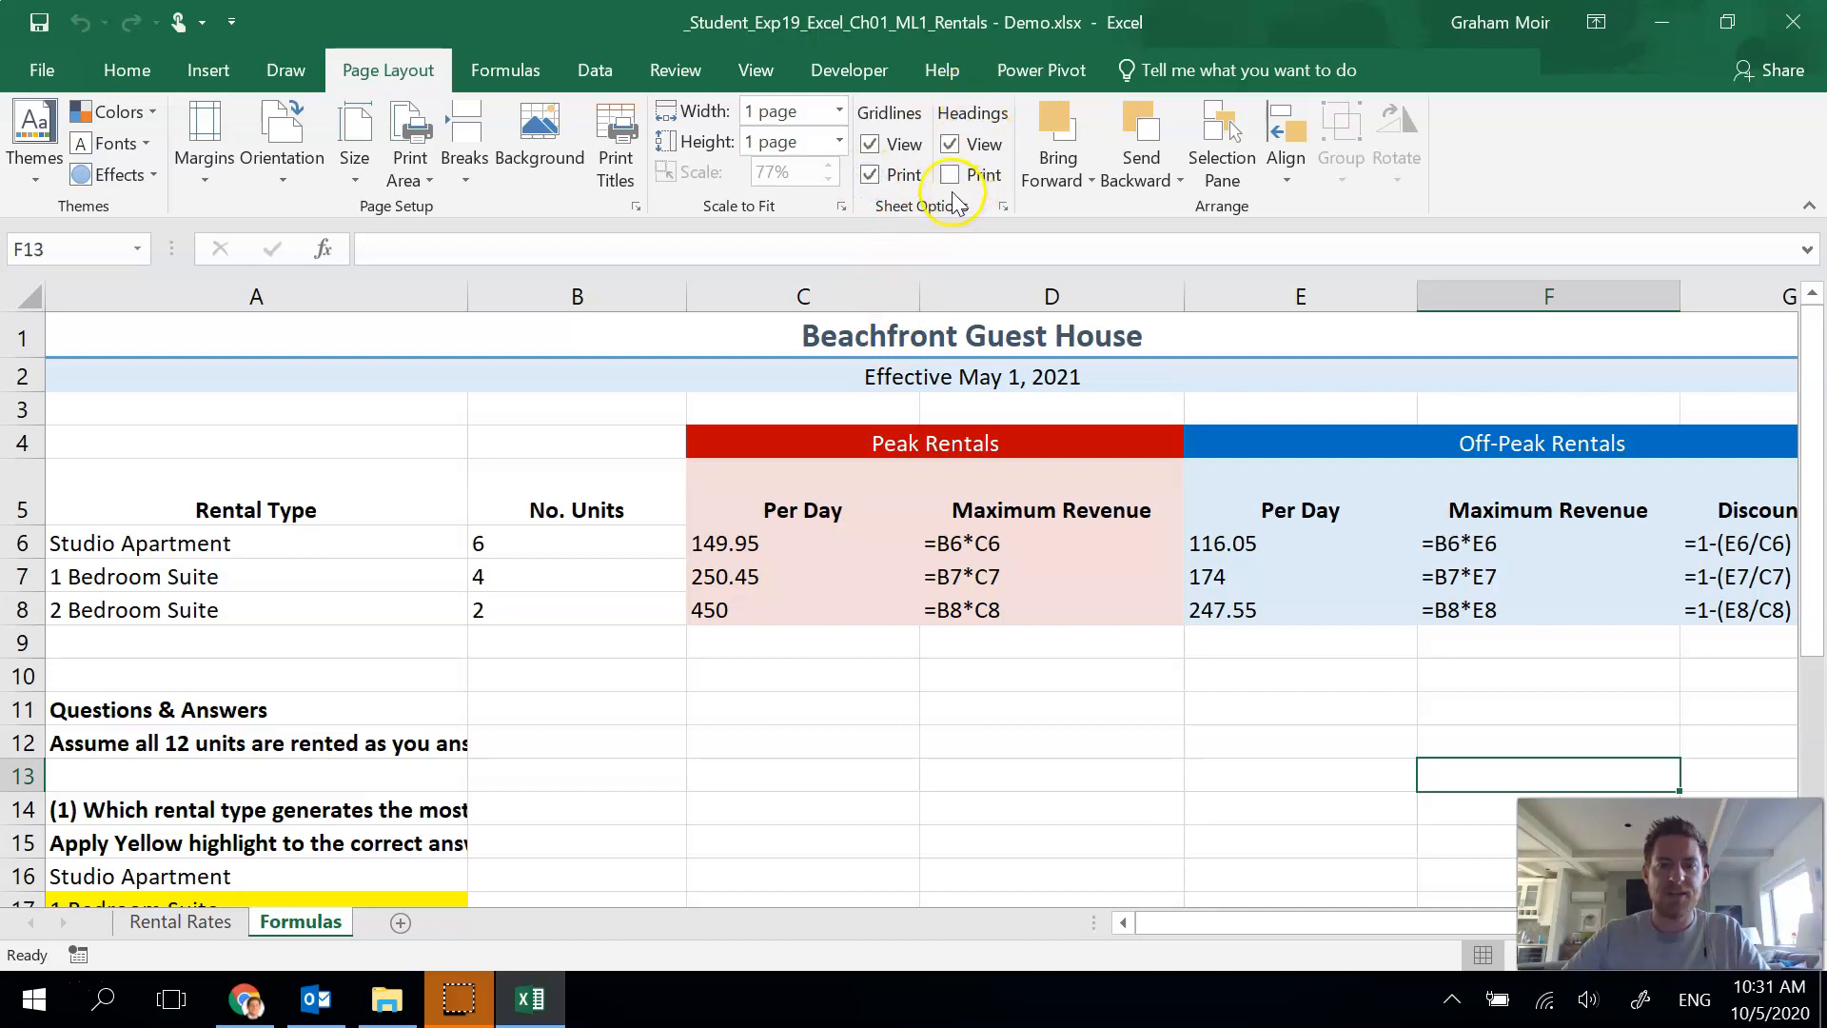
left_click(951, 175)
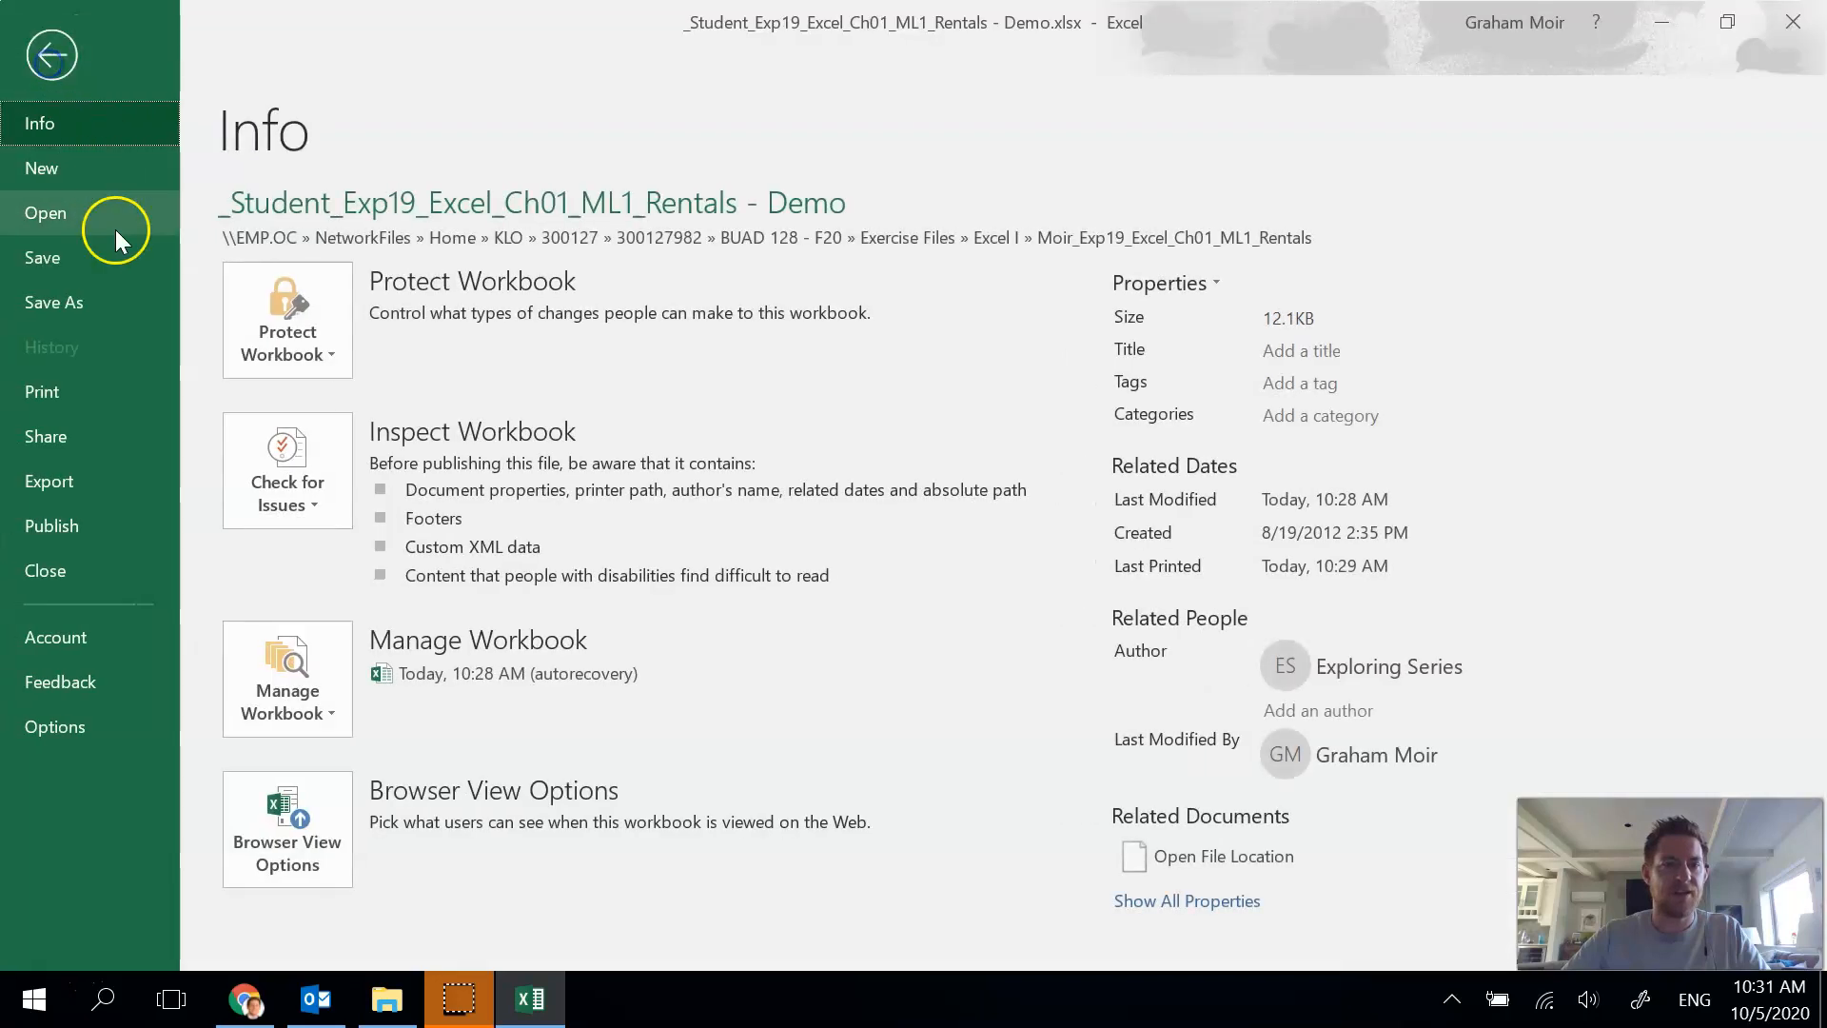
- Preview the Formulas sheet printout and return to the worksheet
left_click(42, 392)
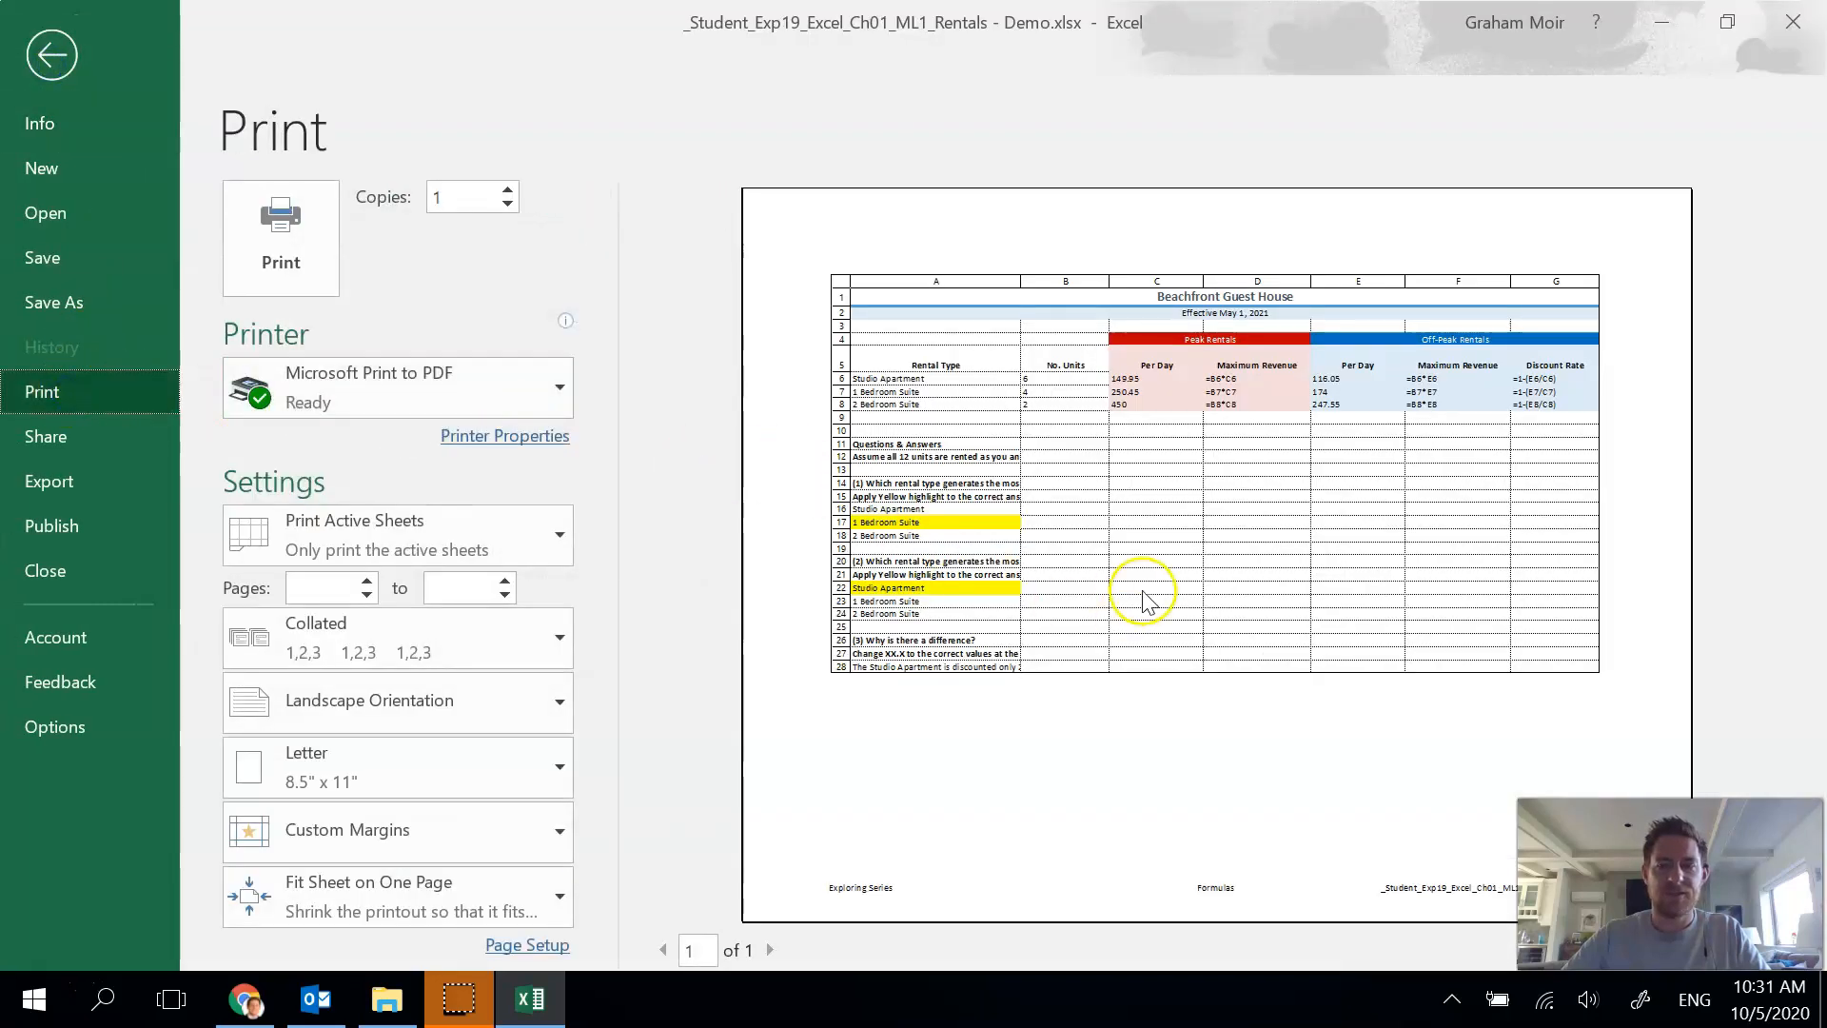
mouse_move(1684, 504)
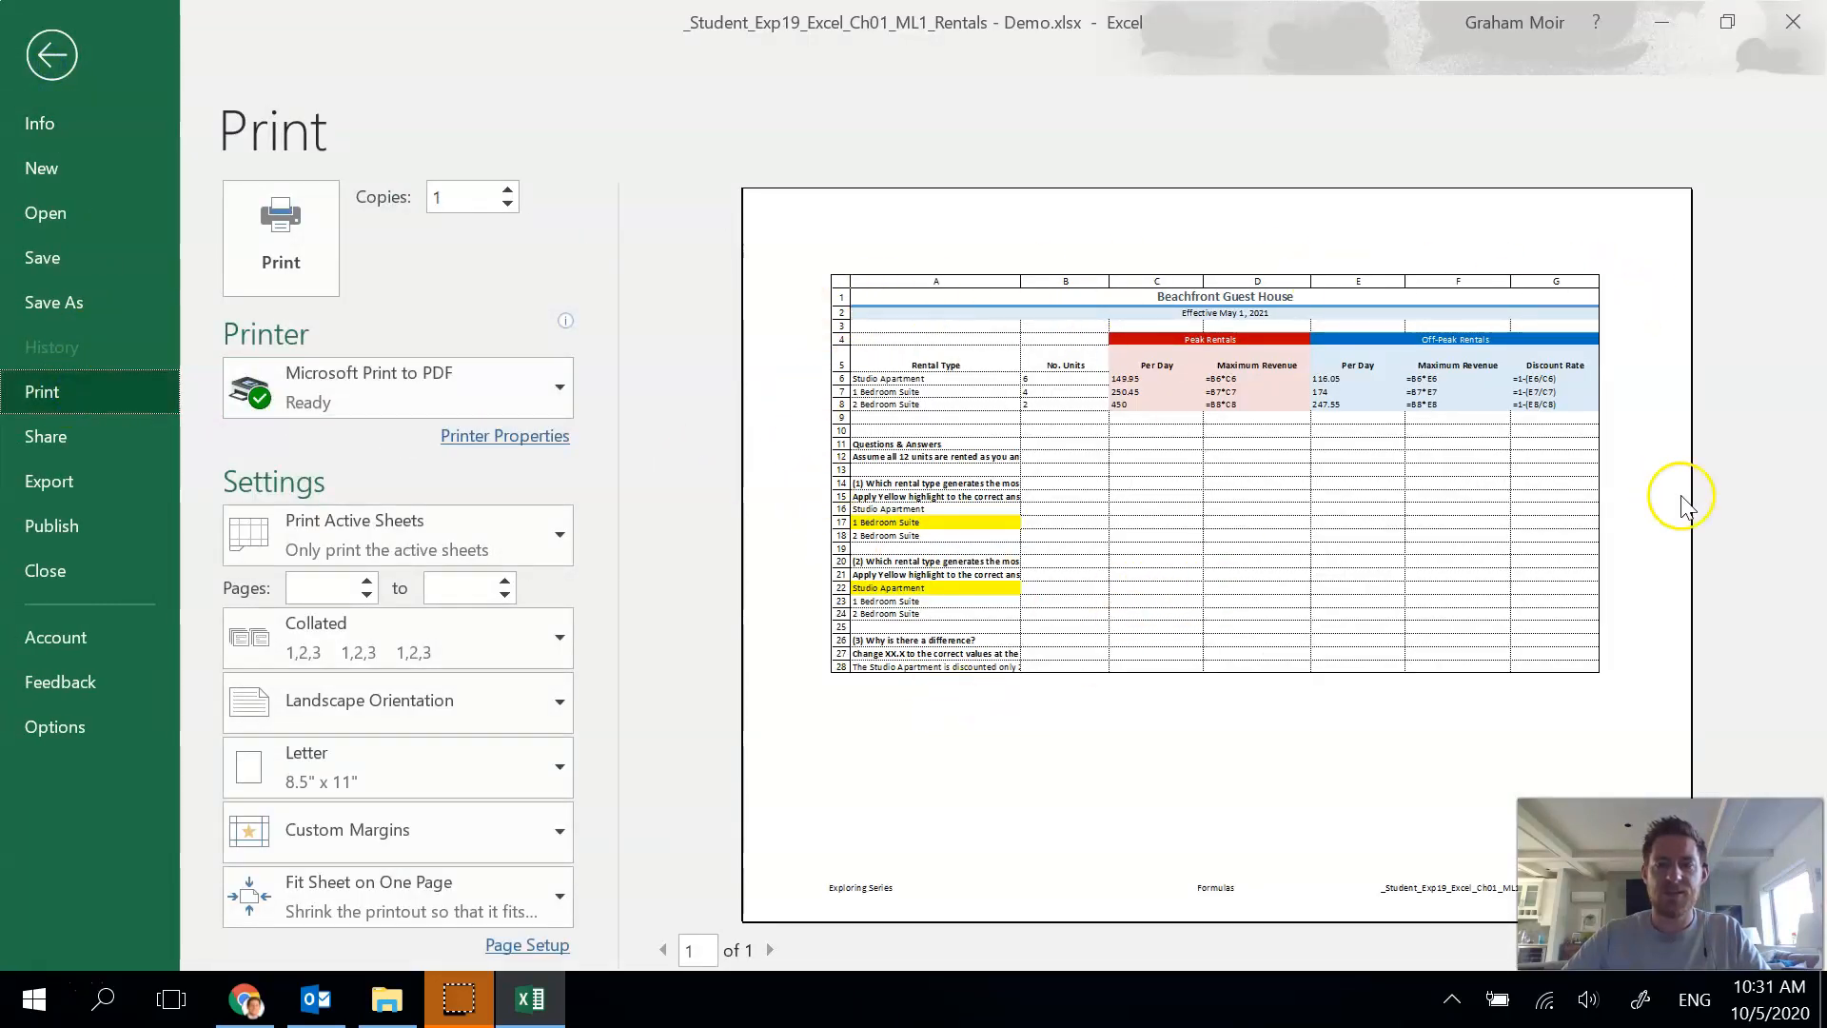
mouse_move(1229, 455)
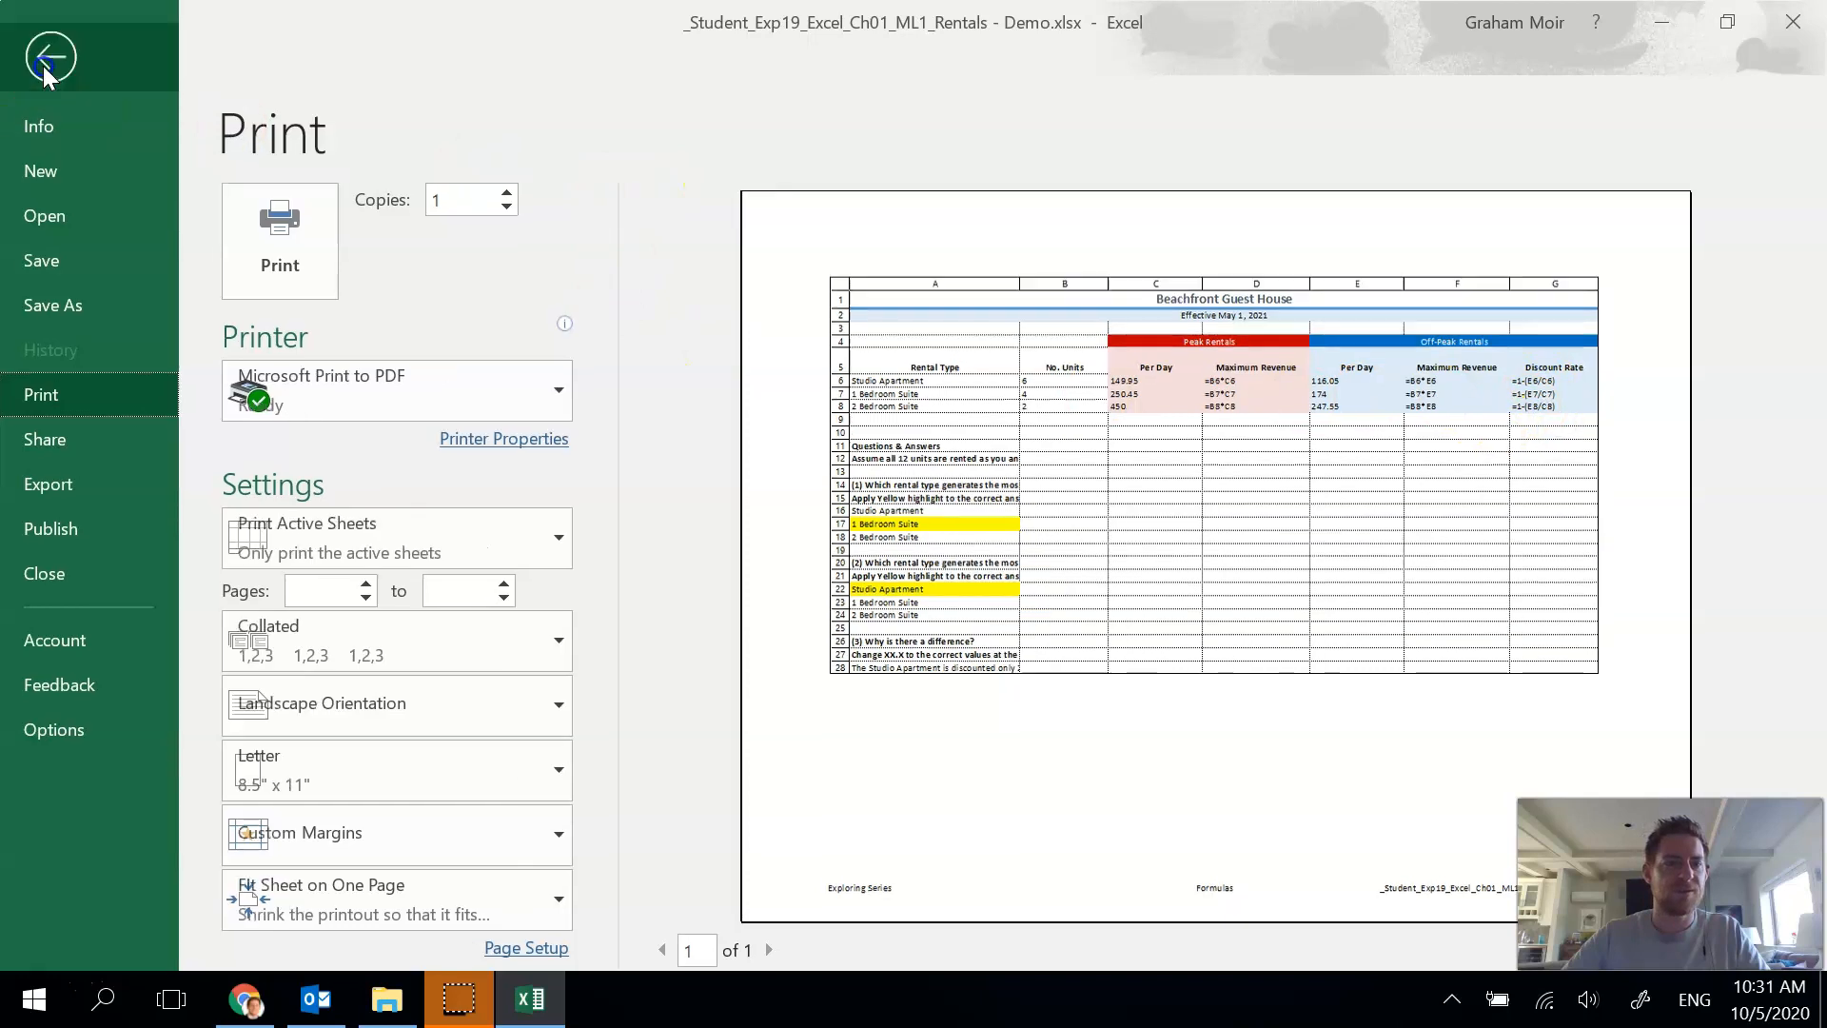
left_click(49, 59)
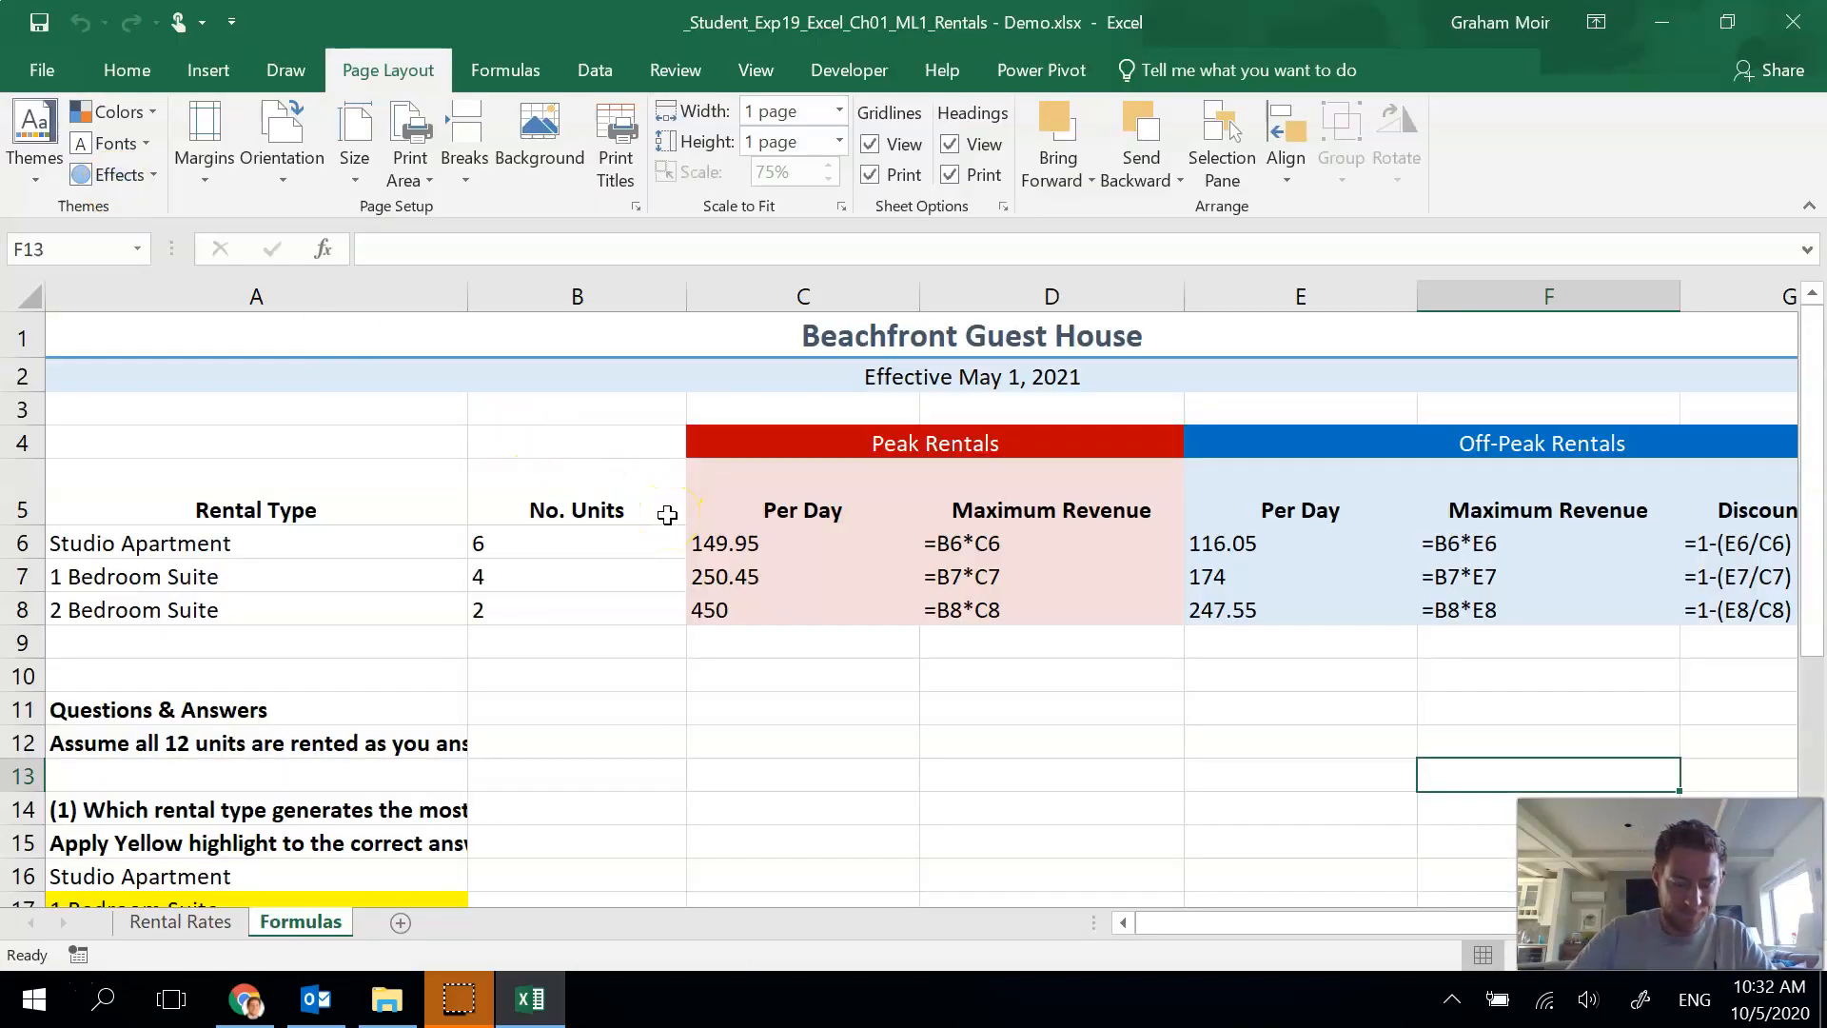